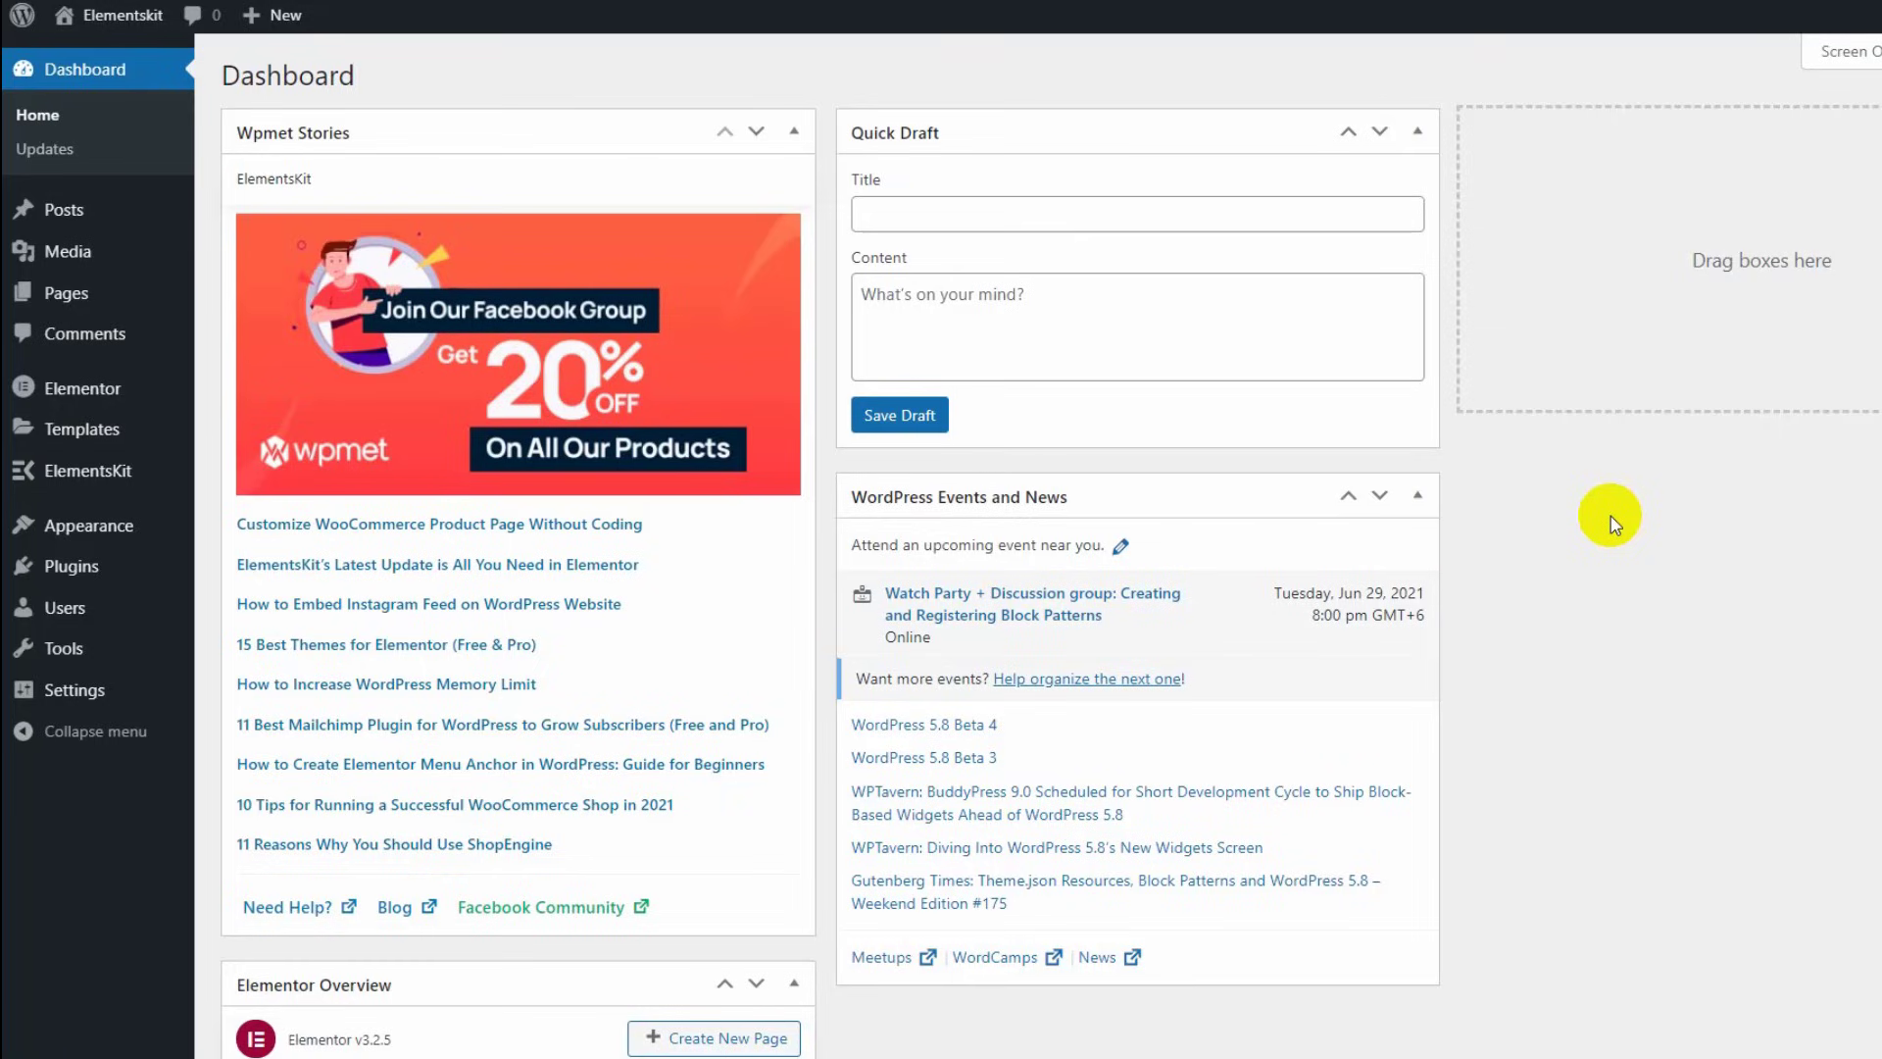
mouse_move(251, 562)
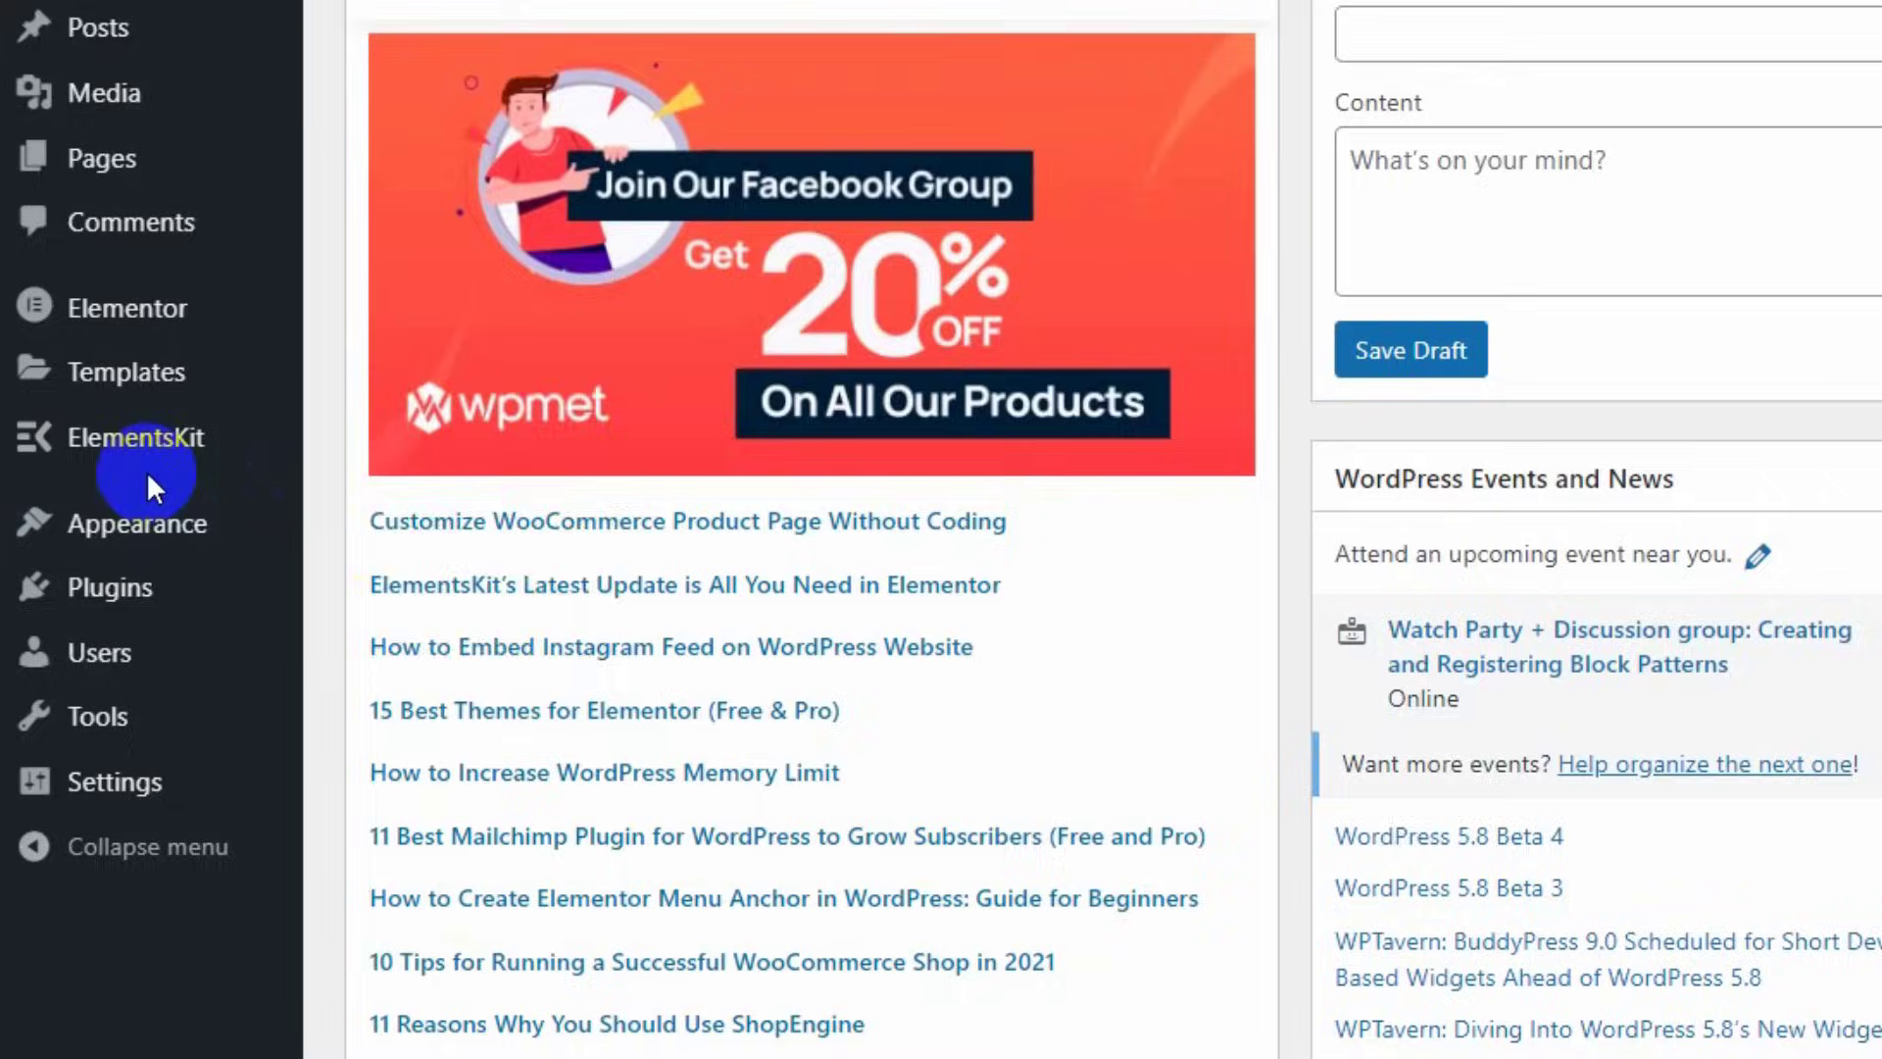
- View the ElementsKit Modules list to confirm Header Footer Builder and Mega Menu are on
left_click(135, 437)
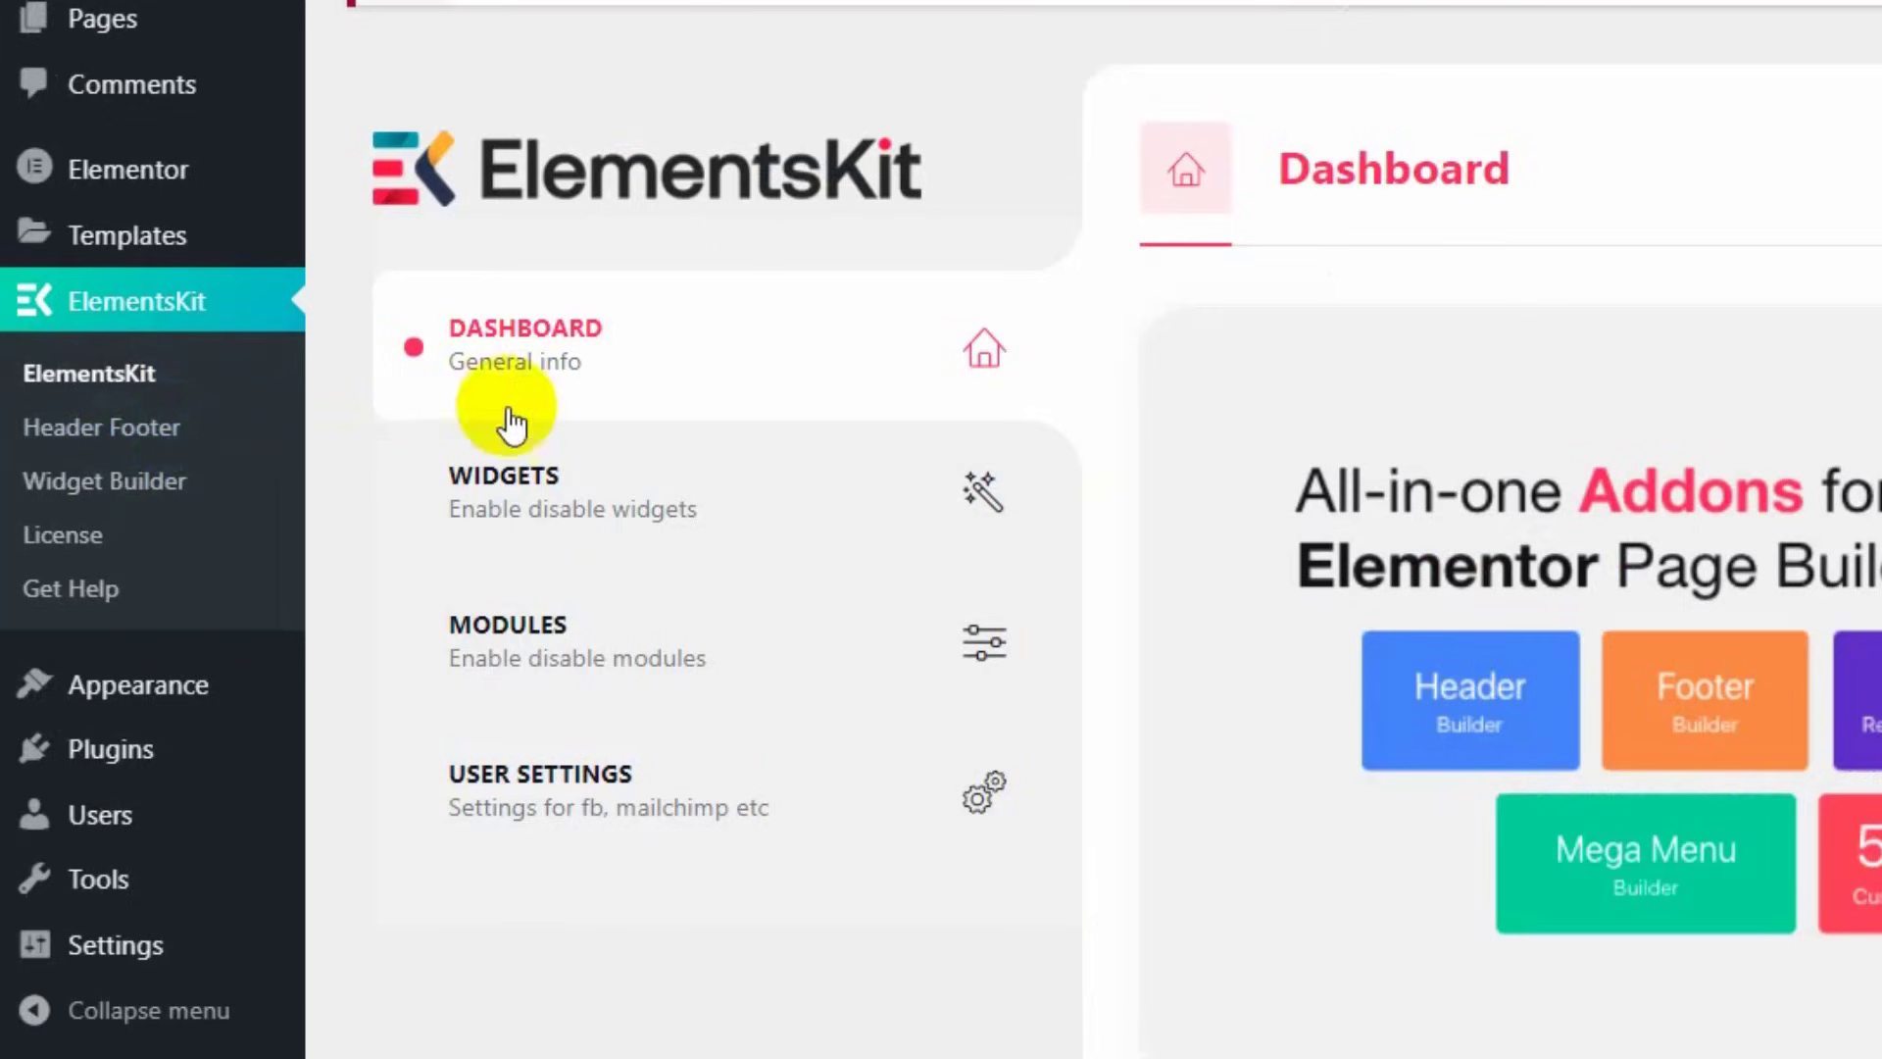
left_click(507, 624)
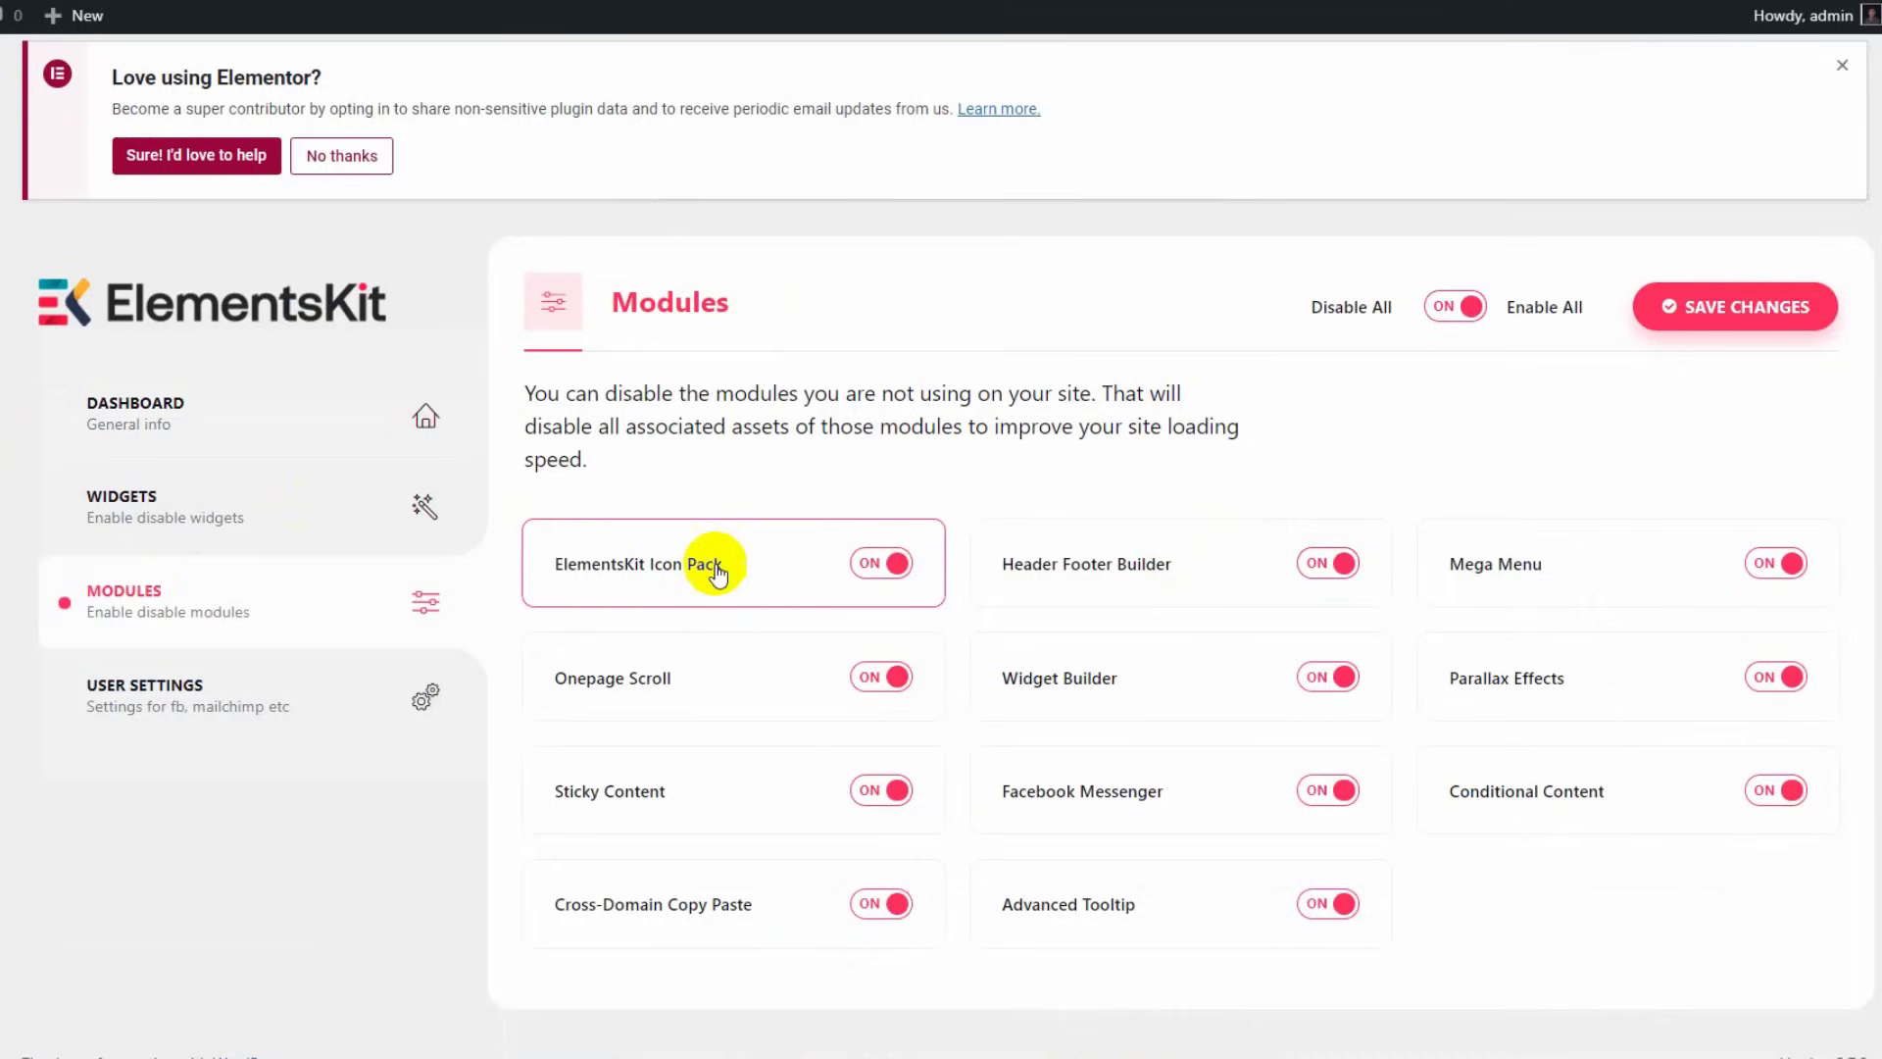
mouse_move(1124, 594)
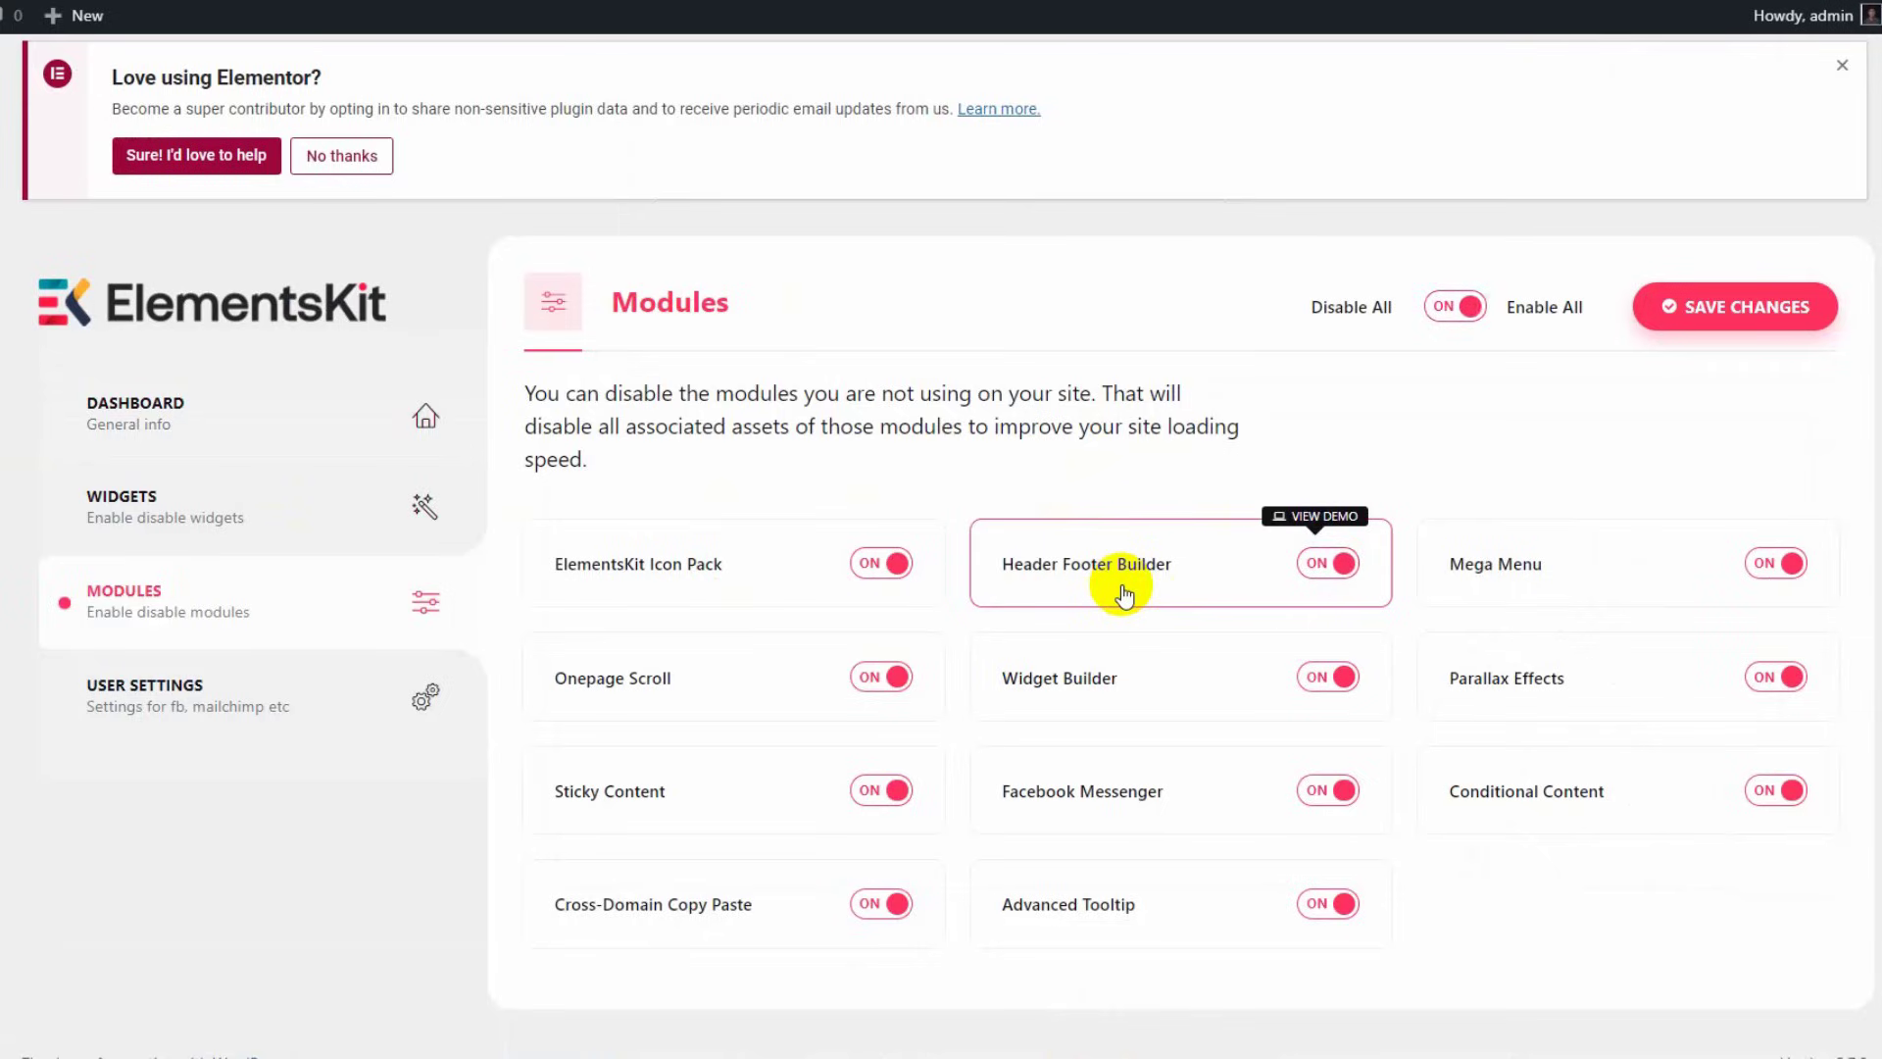
mouse_move(1597, 566)
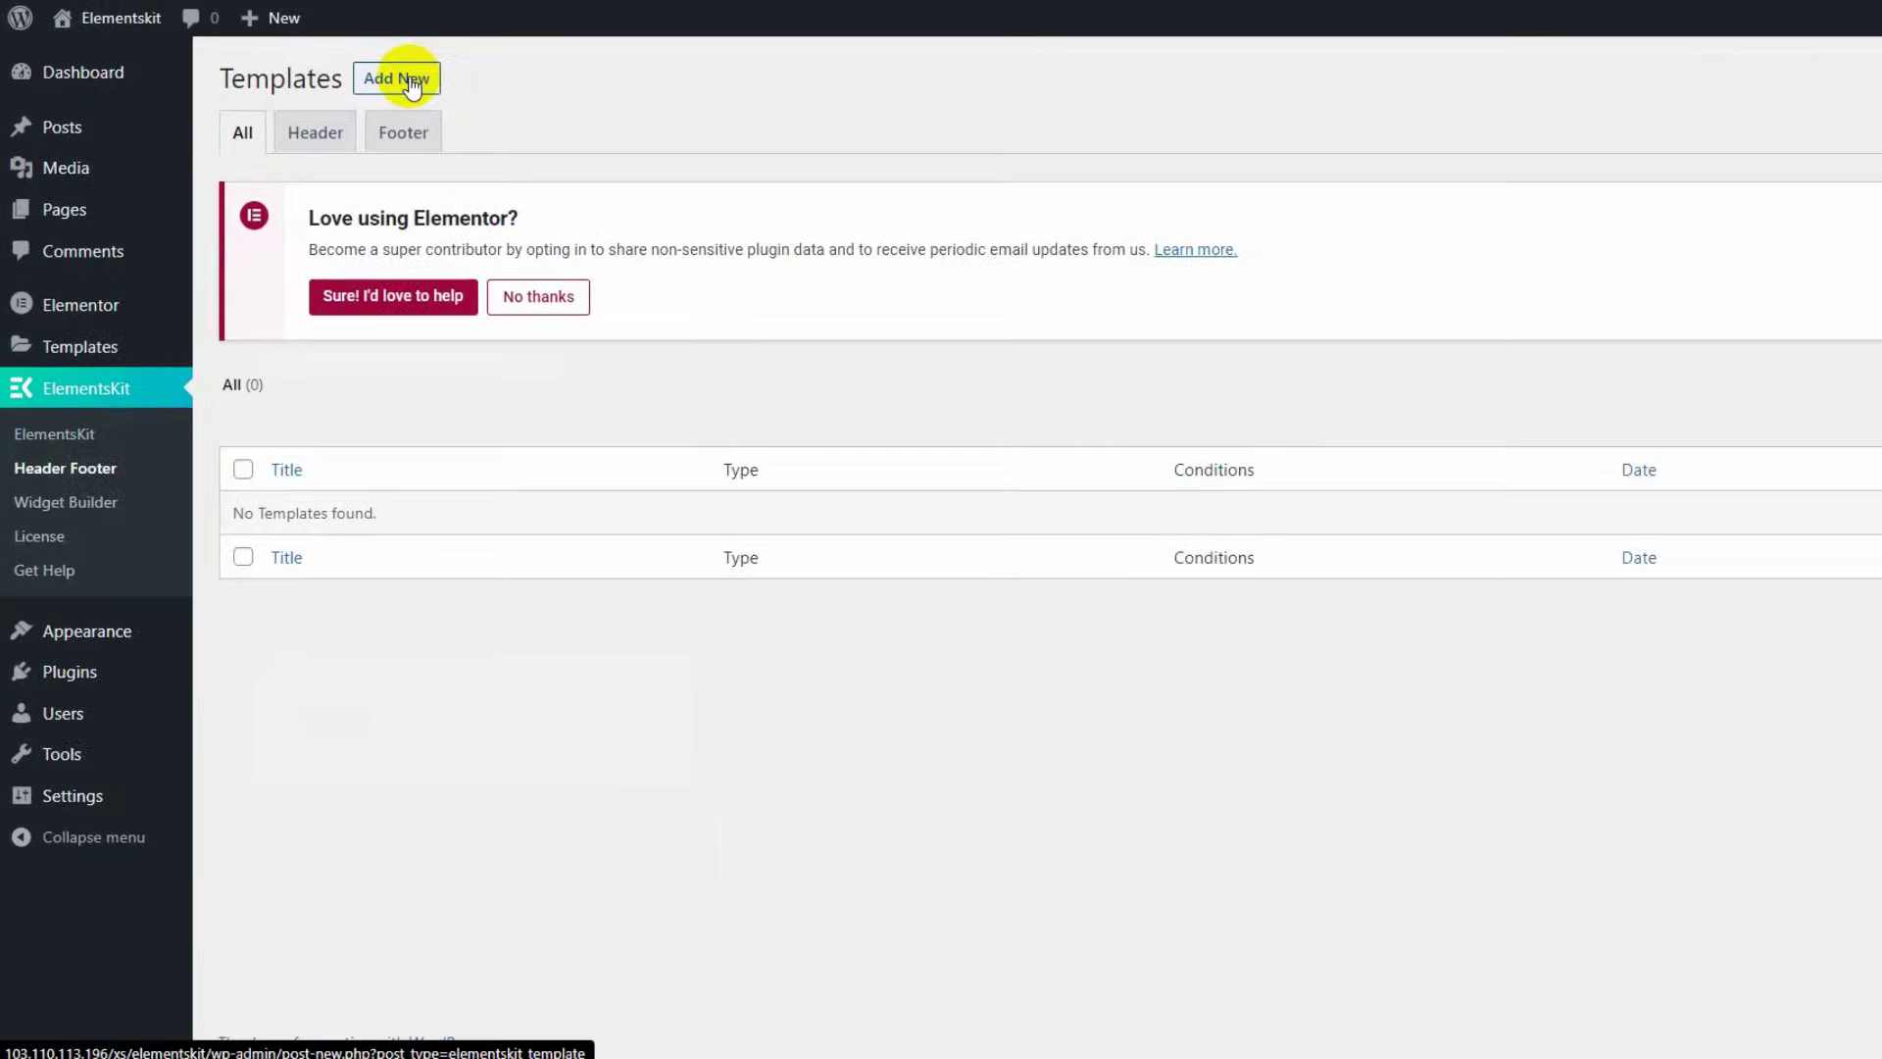
- Create a new header template titled 'Megamenu' for the entire site and activate it
left_click(397, 78)
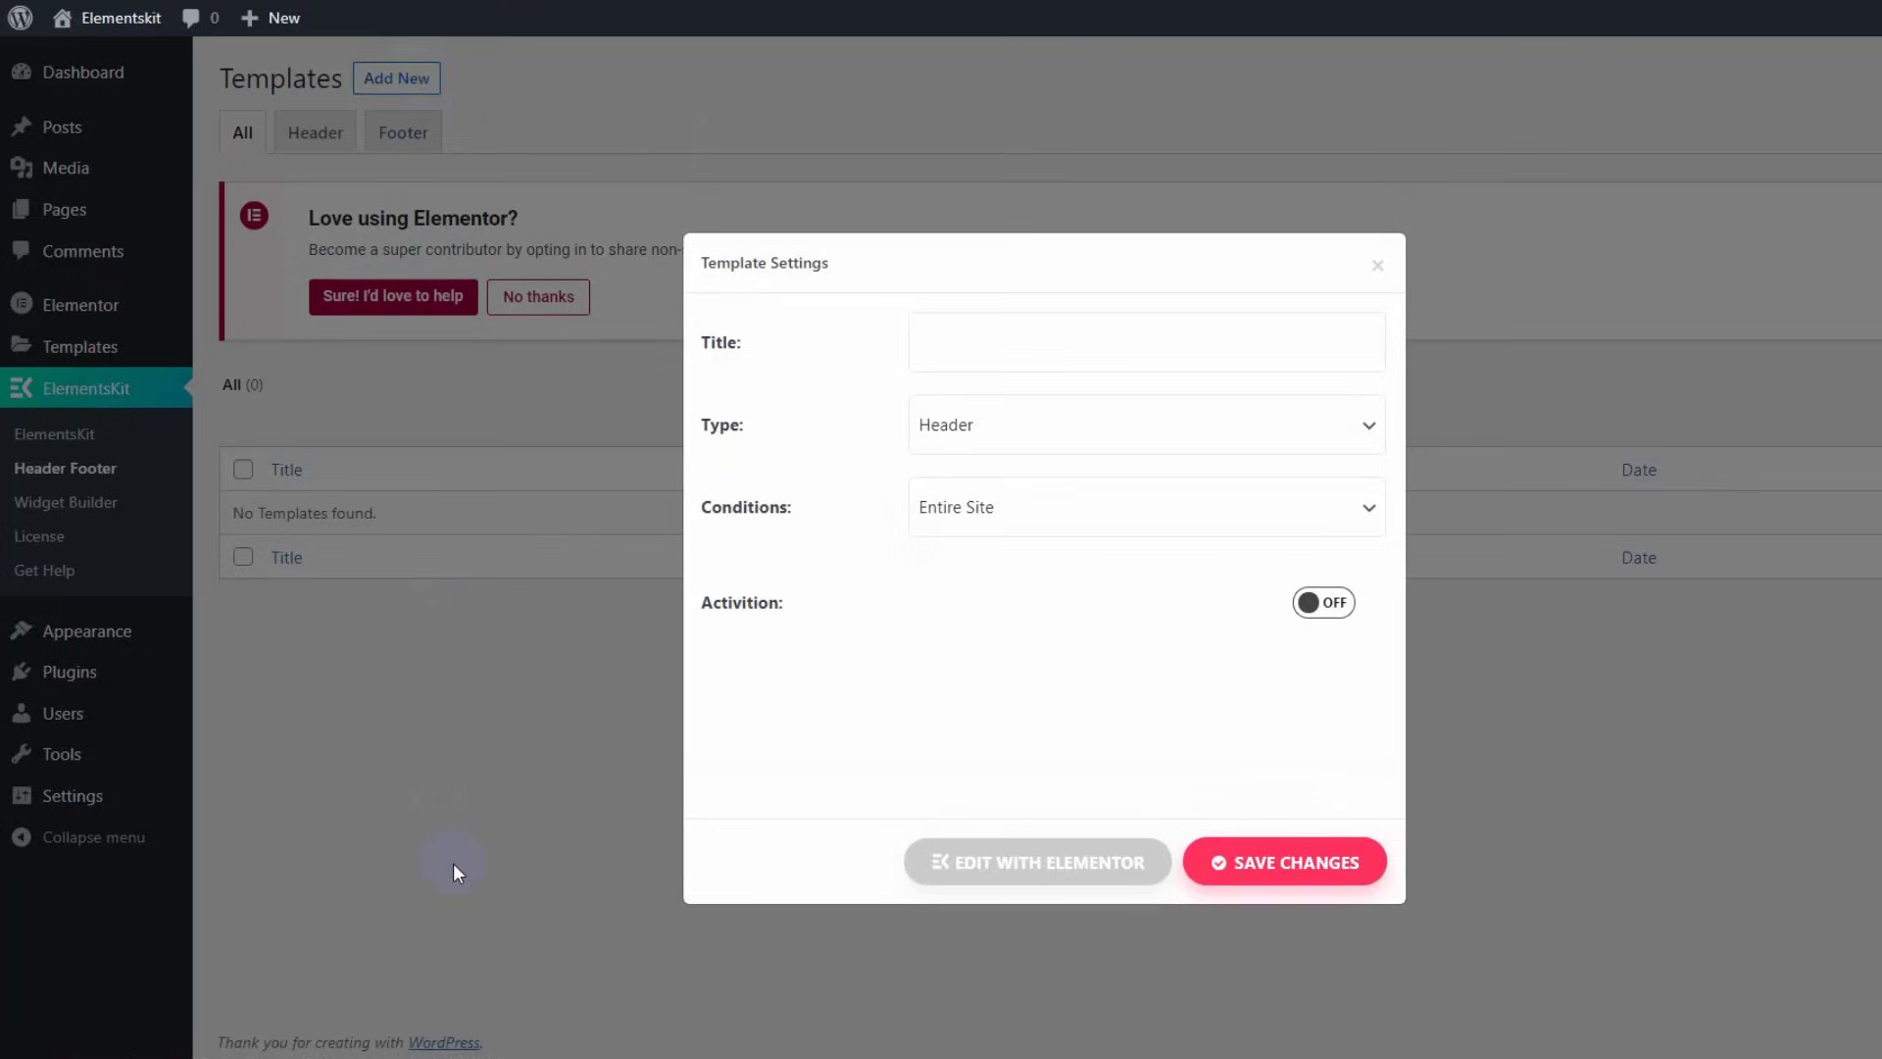
mouse_move(957, 384)
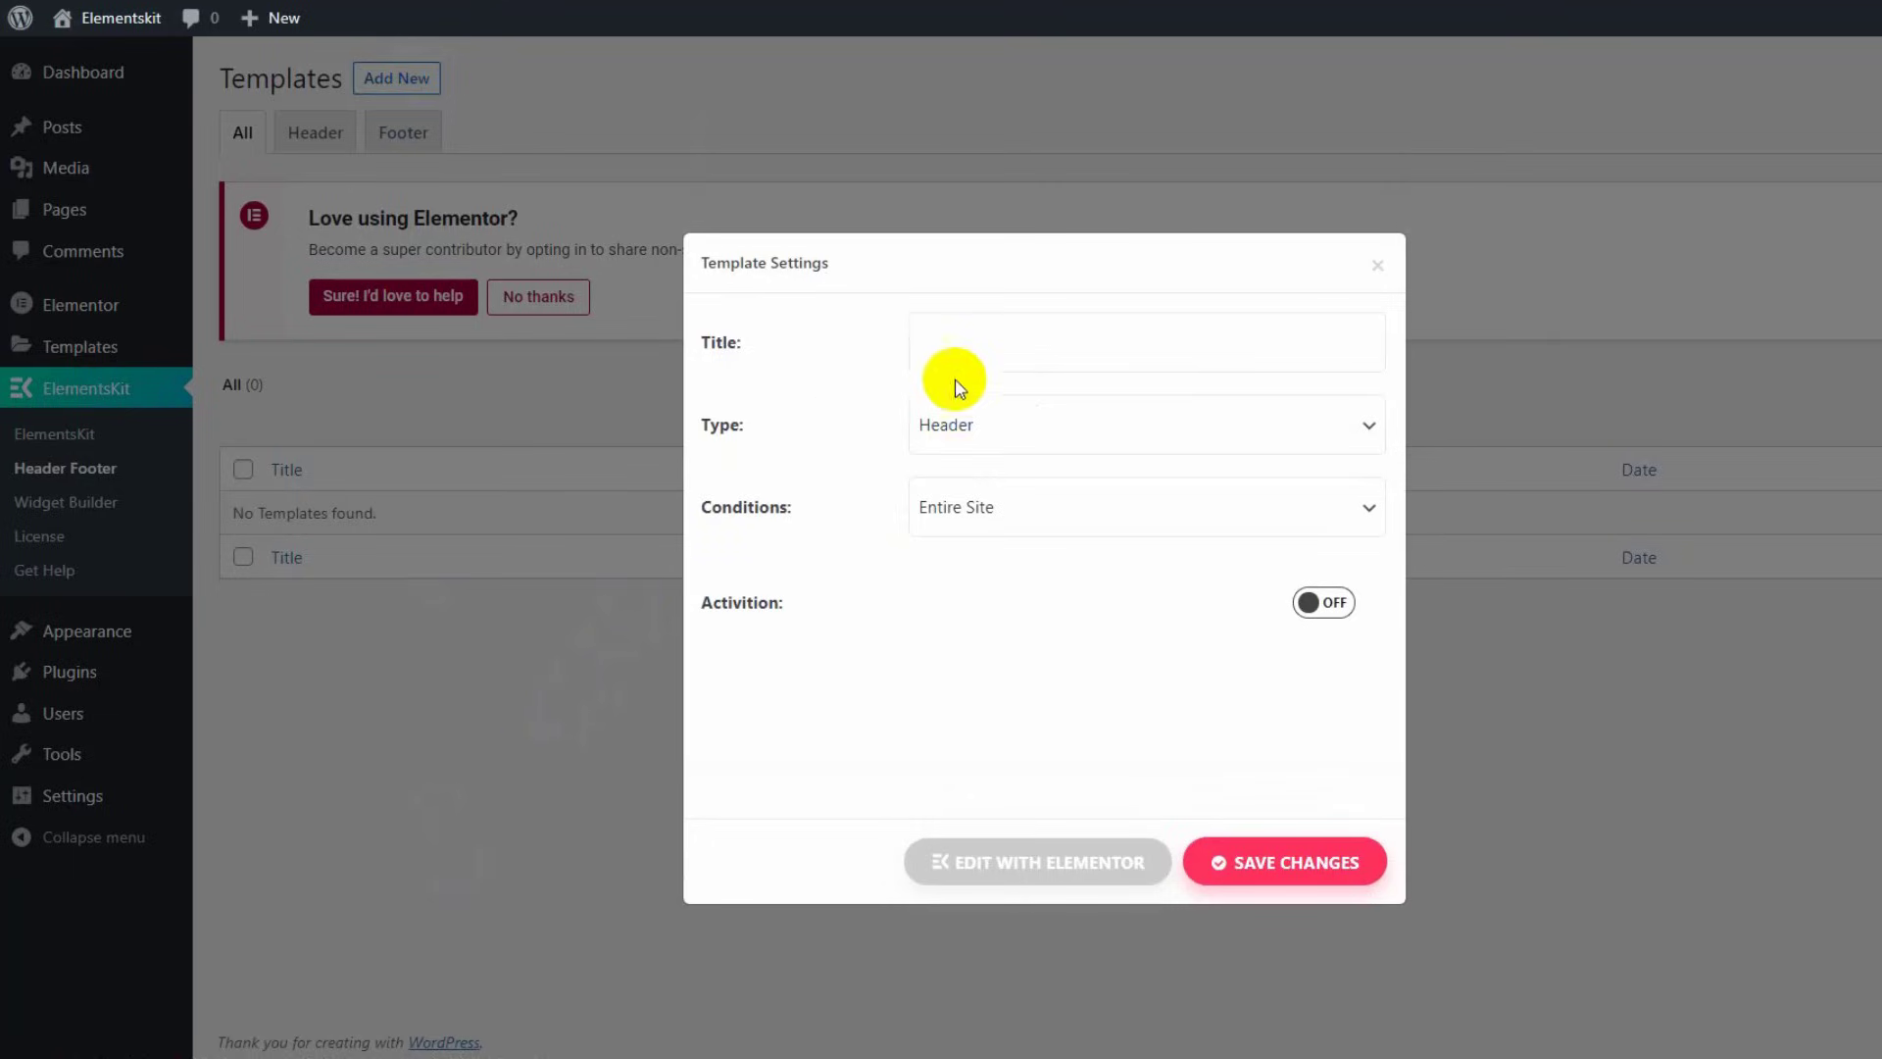
left_click(1144, 342)
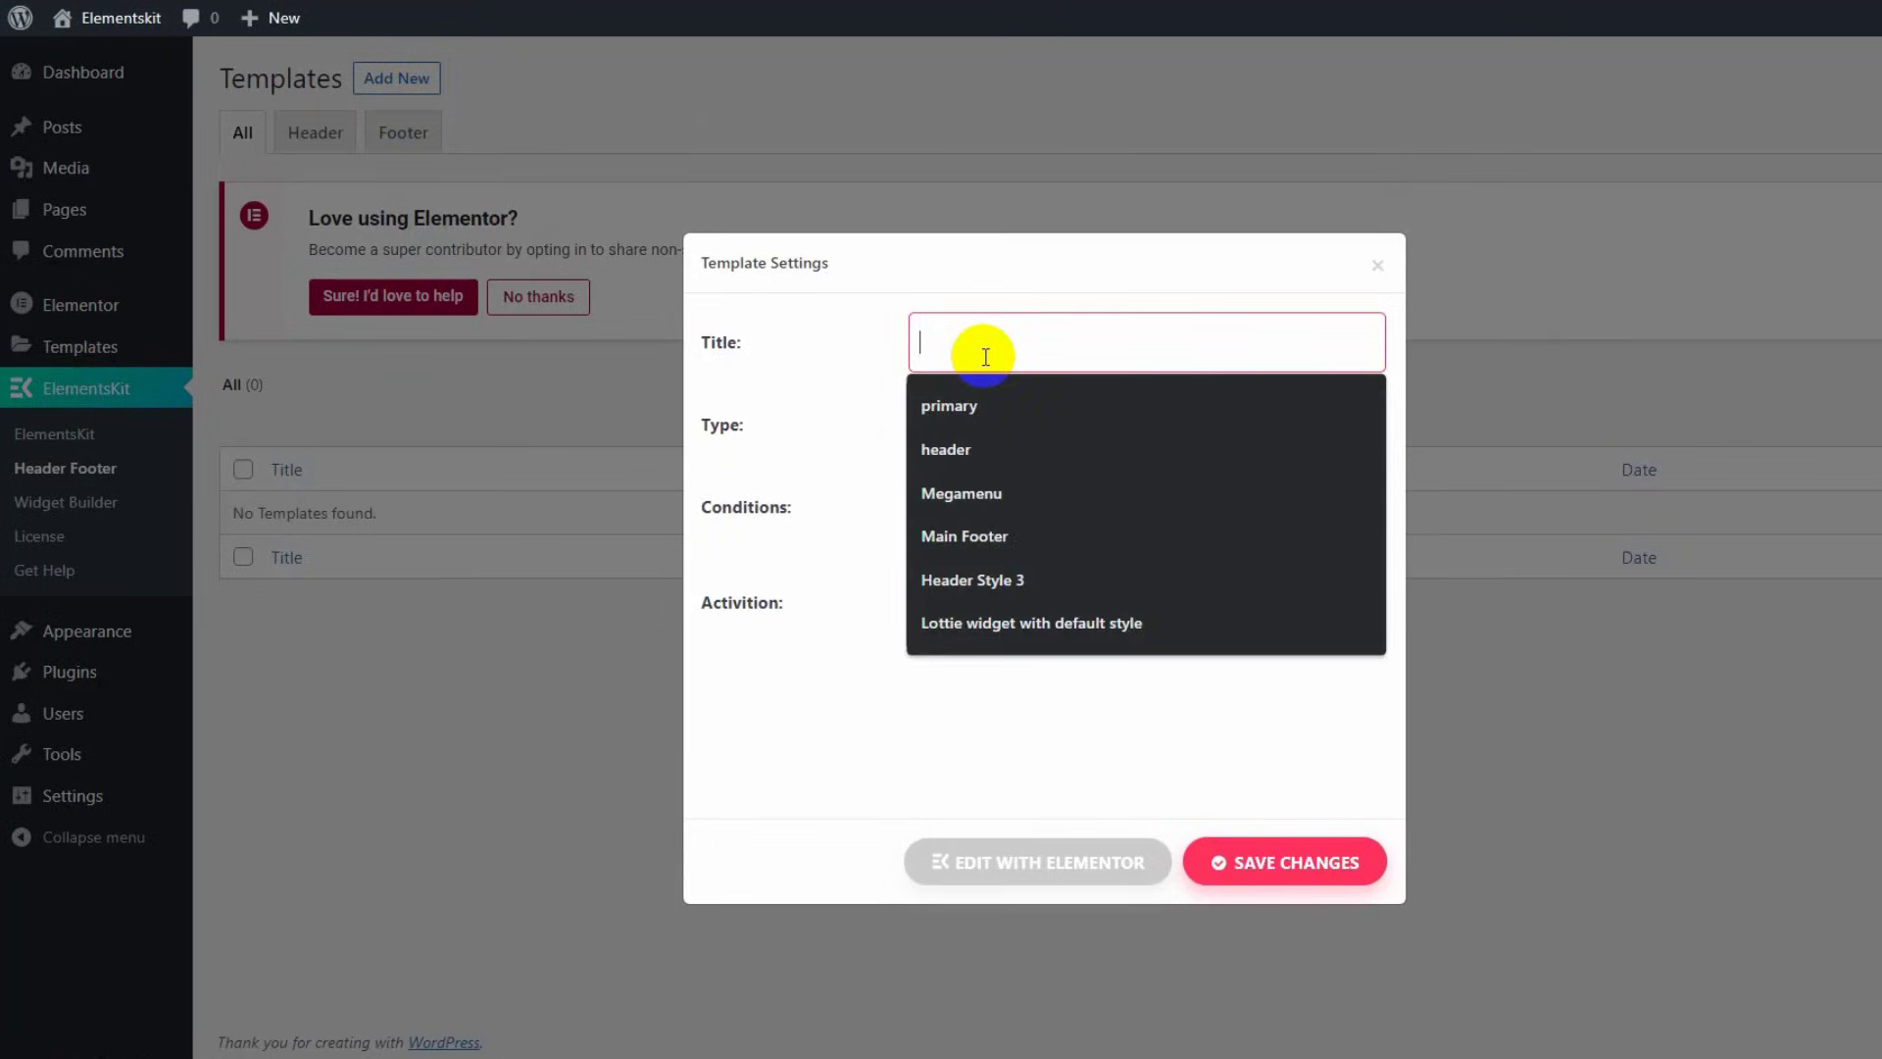
left_click(961, 493)
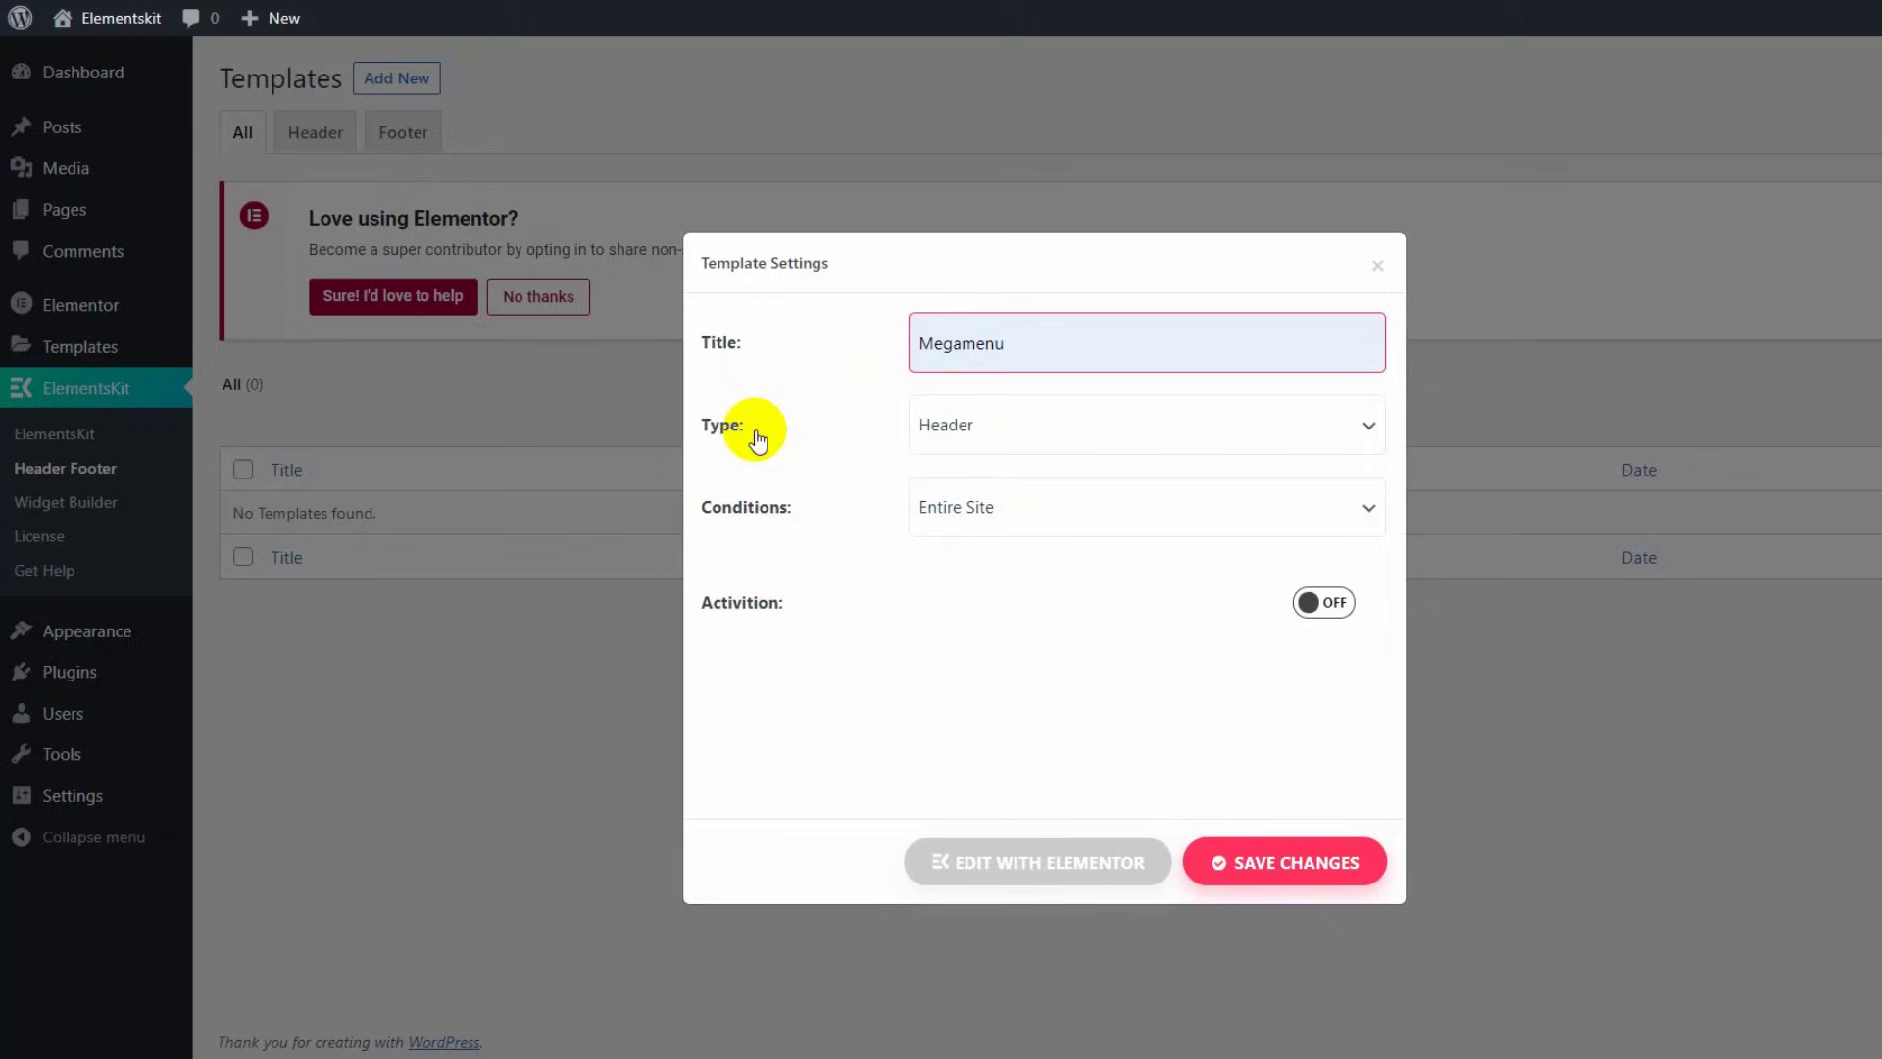
mouse_move(919, 555)
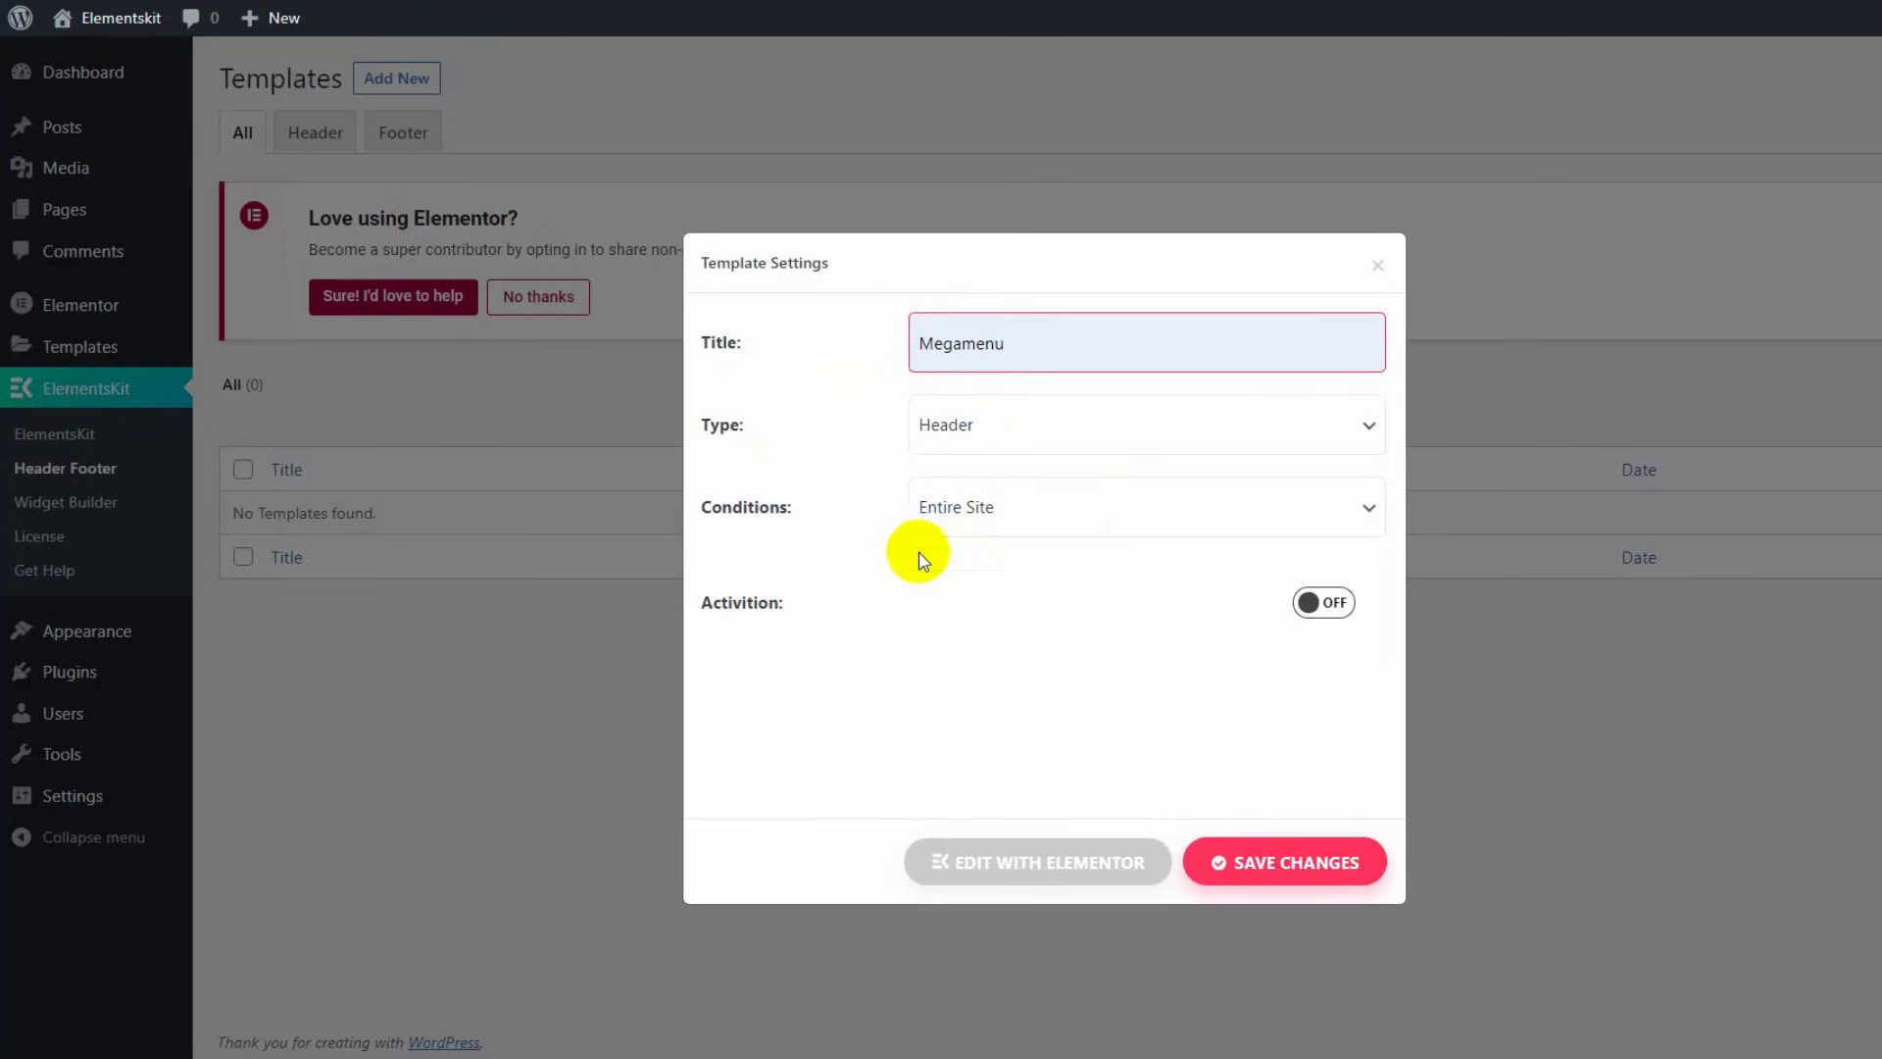
left_click(1323, 603)
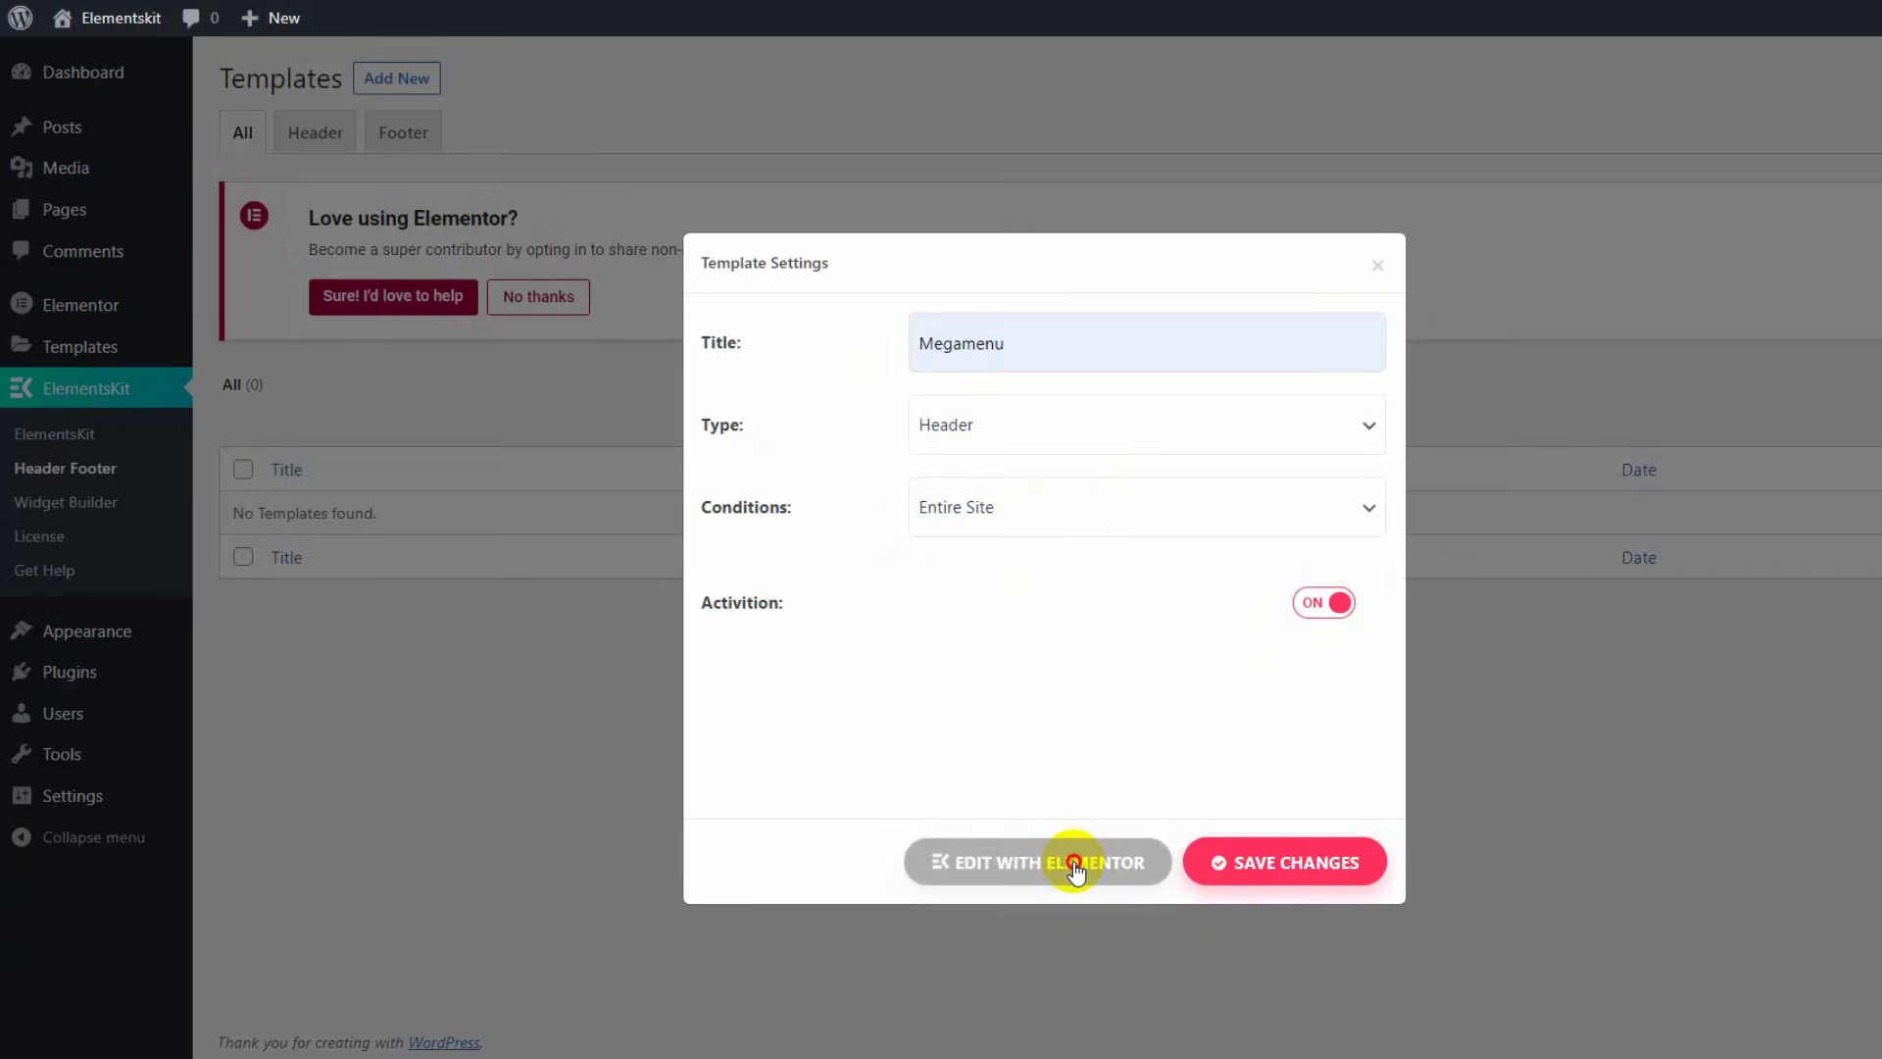
- Add a section in Elementor and place the ElementsKit Nav menu widget in it
left_click(1036, 861)
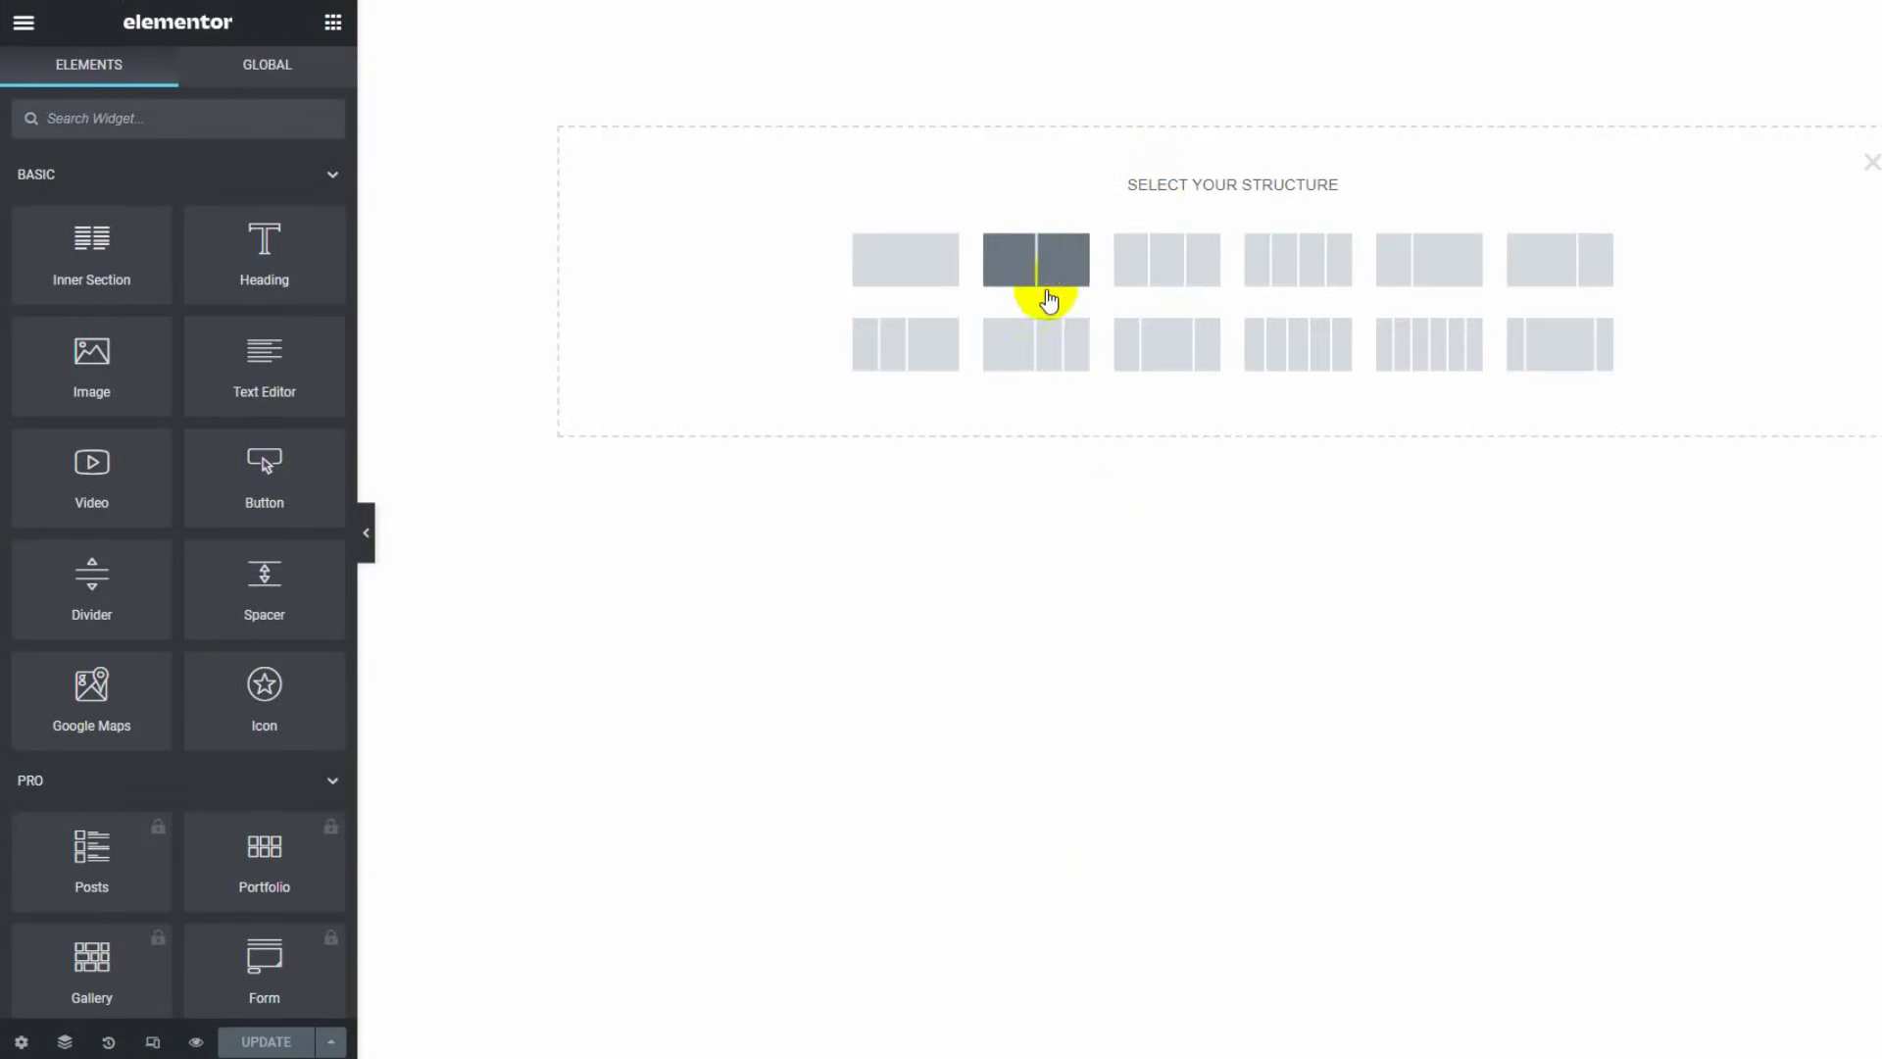
left_click(1036, 259)
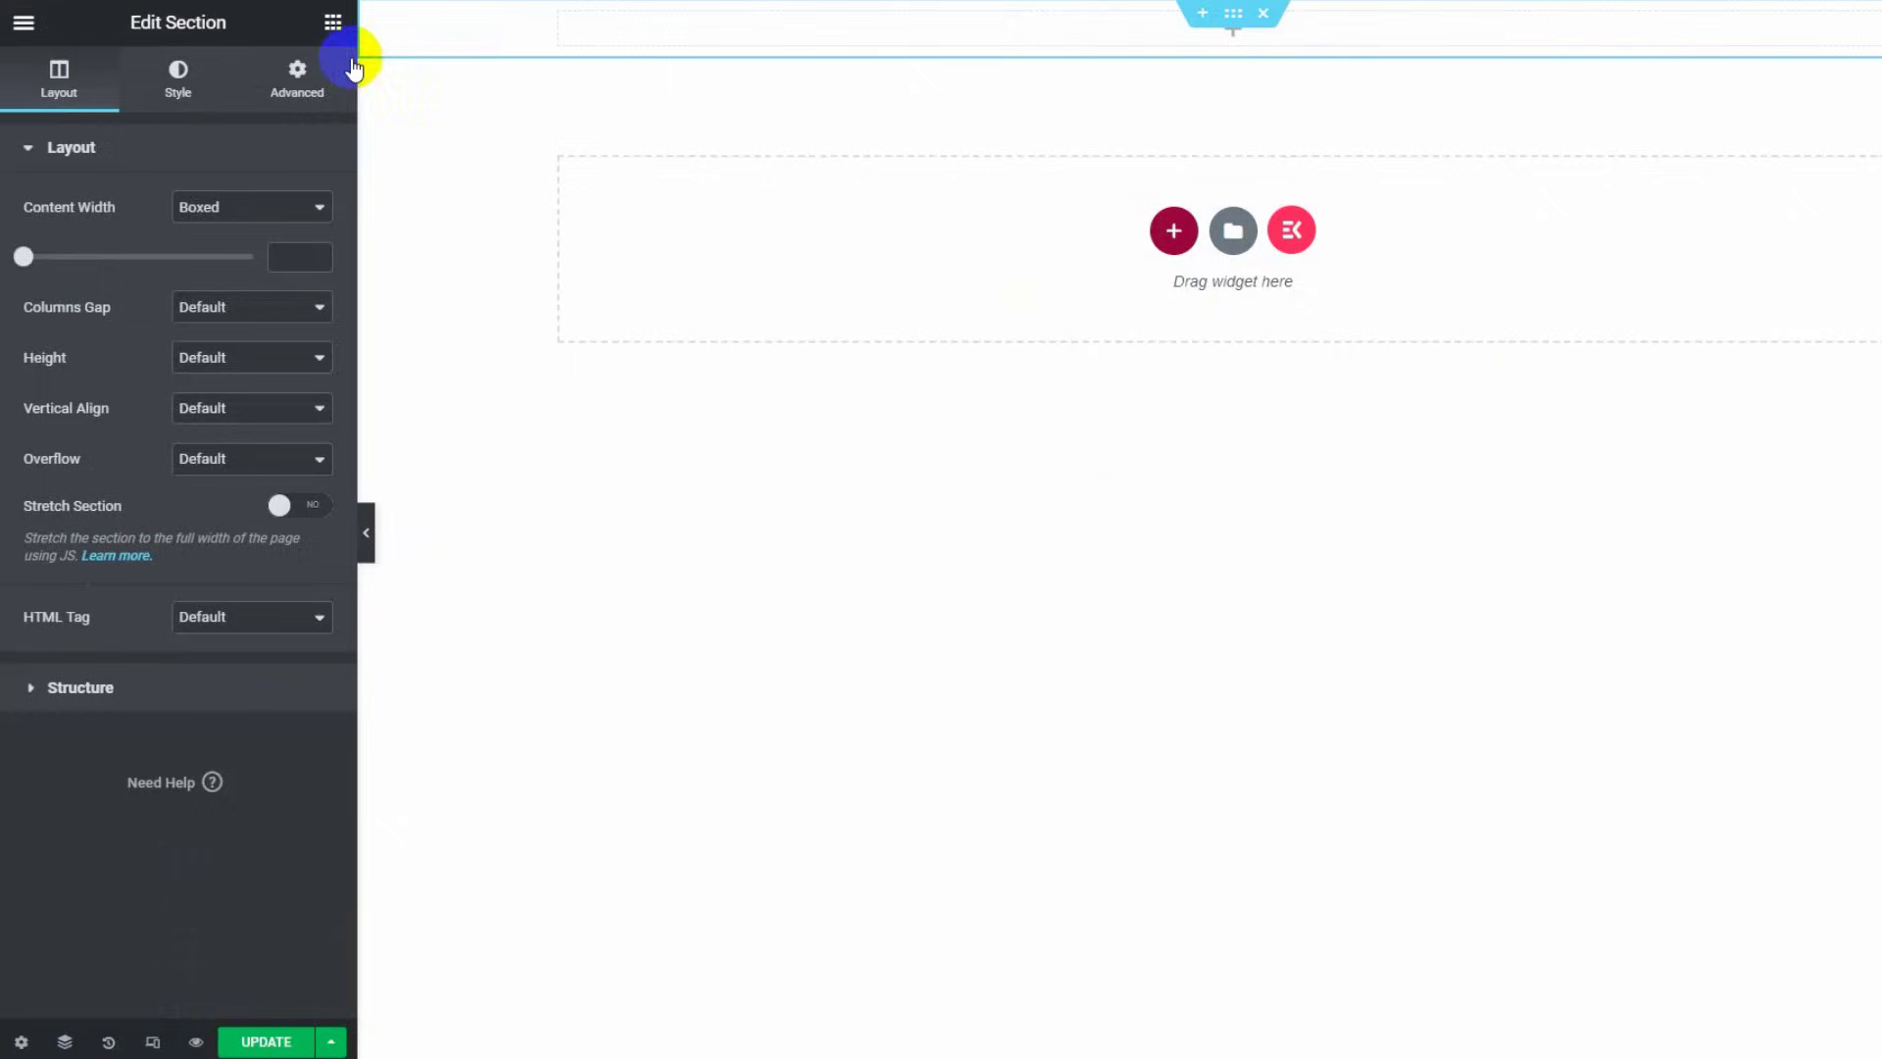
left_click(333, 22)
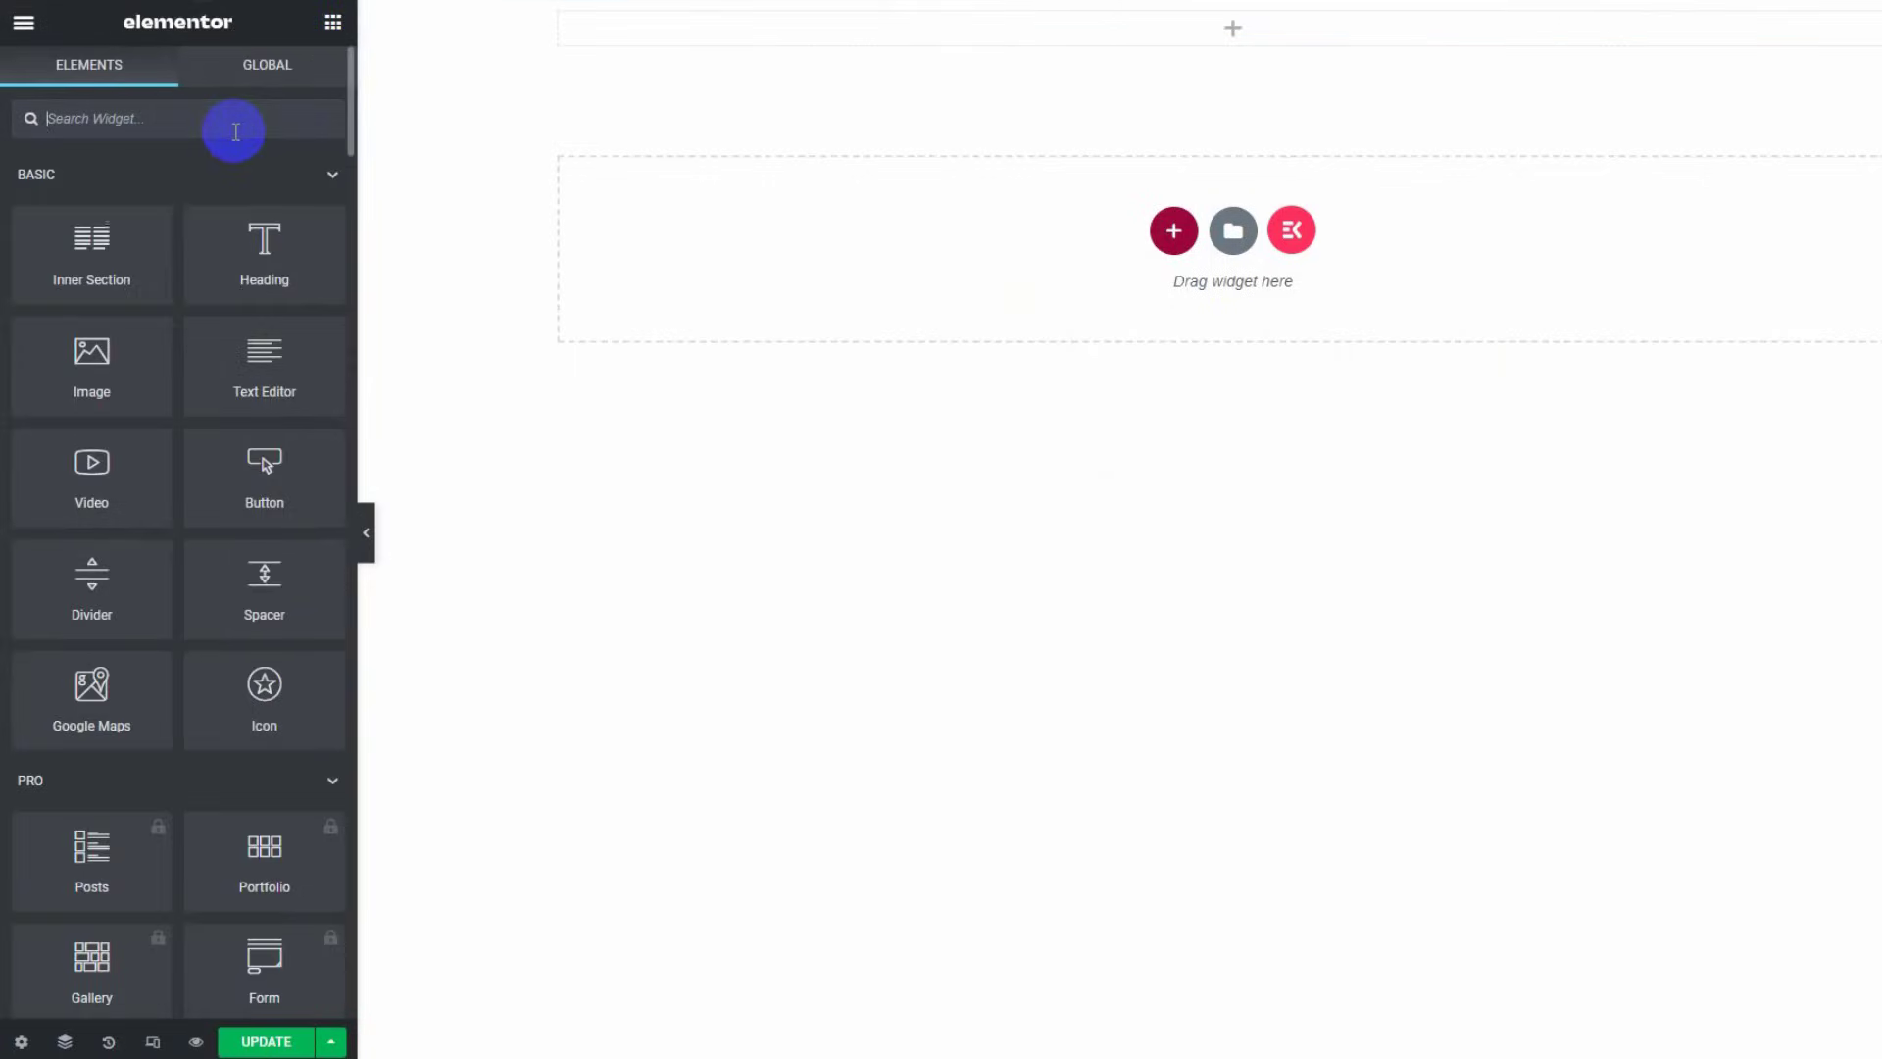
type("nav me")
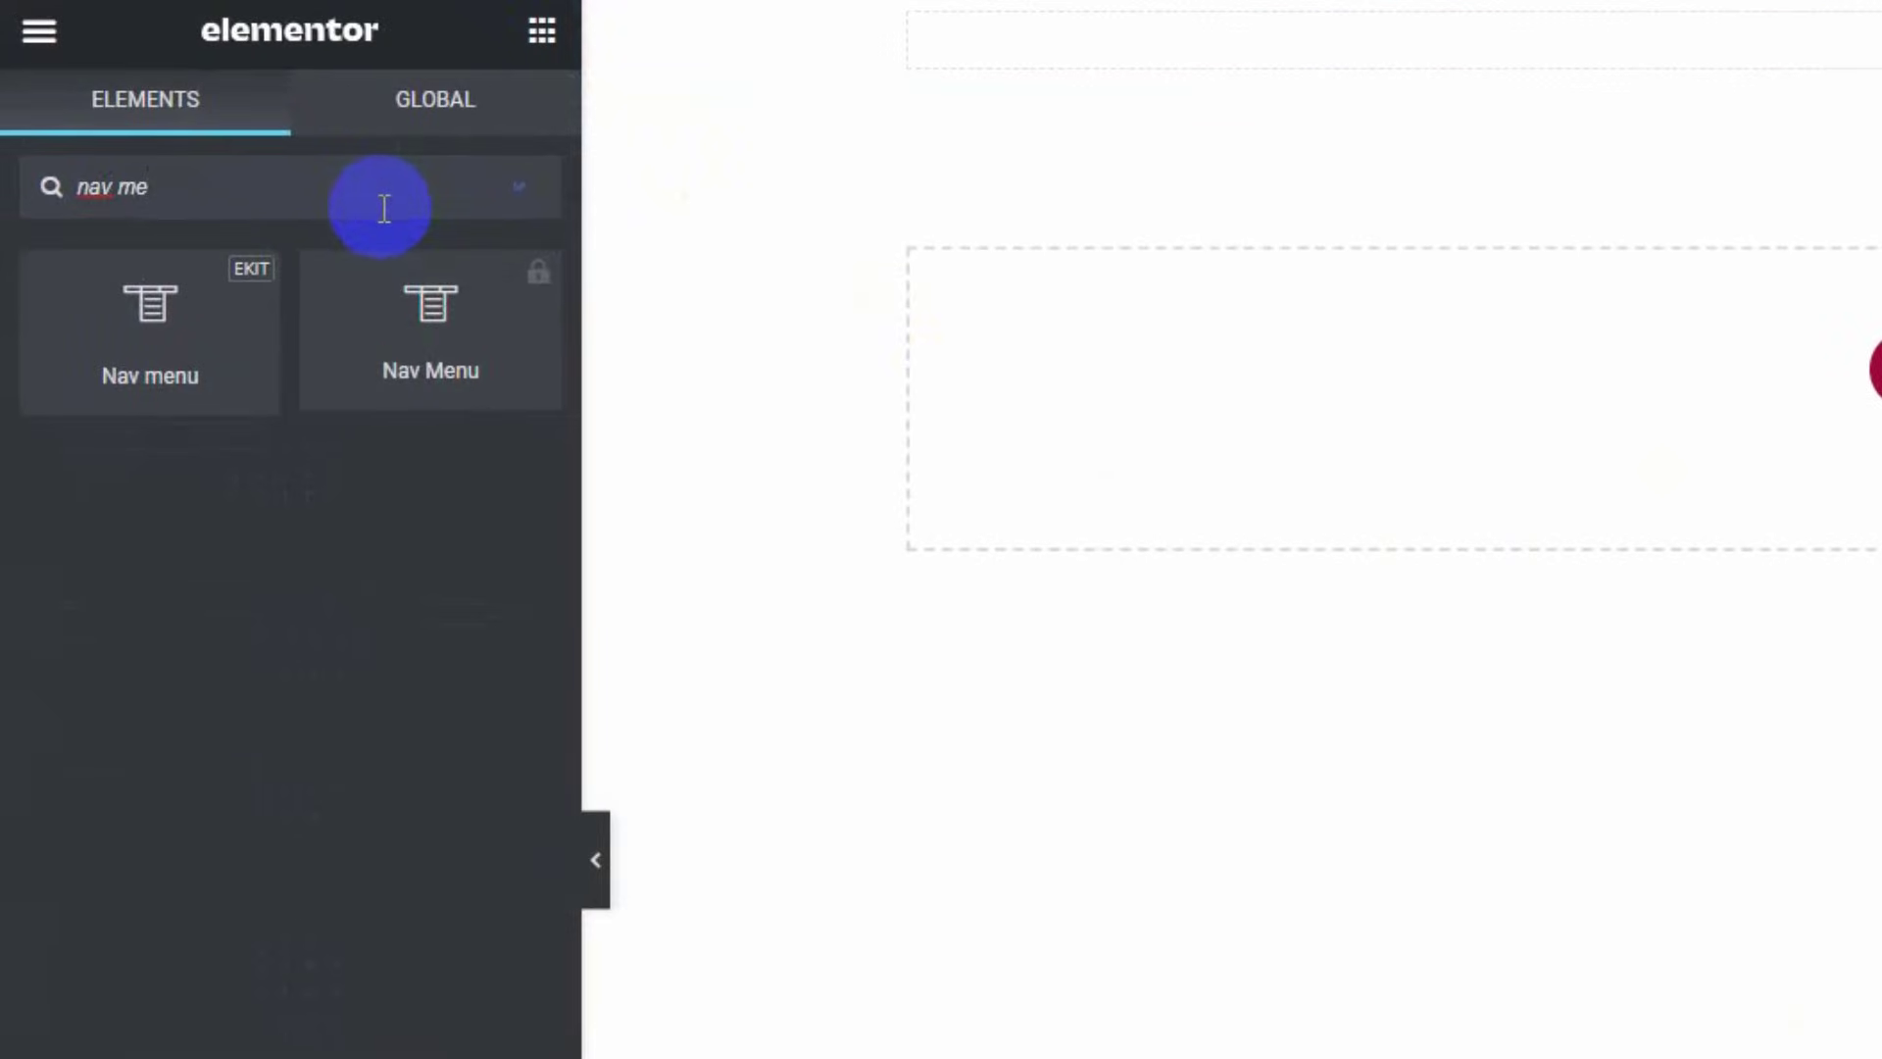
mouse_move(149, 343)
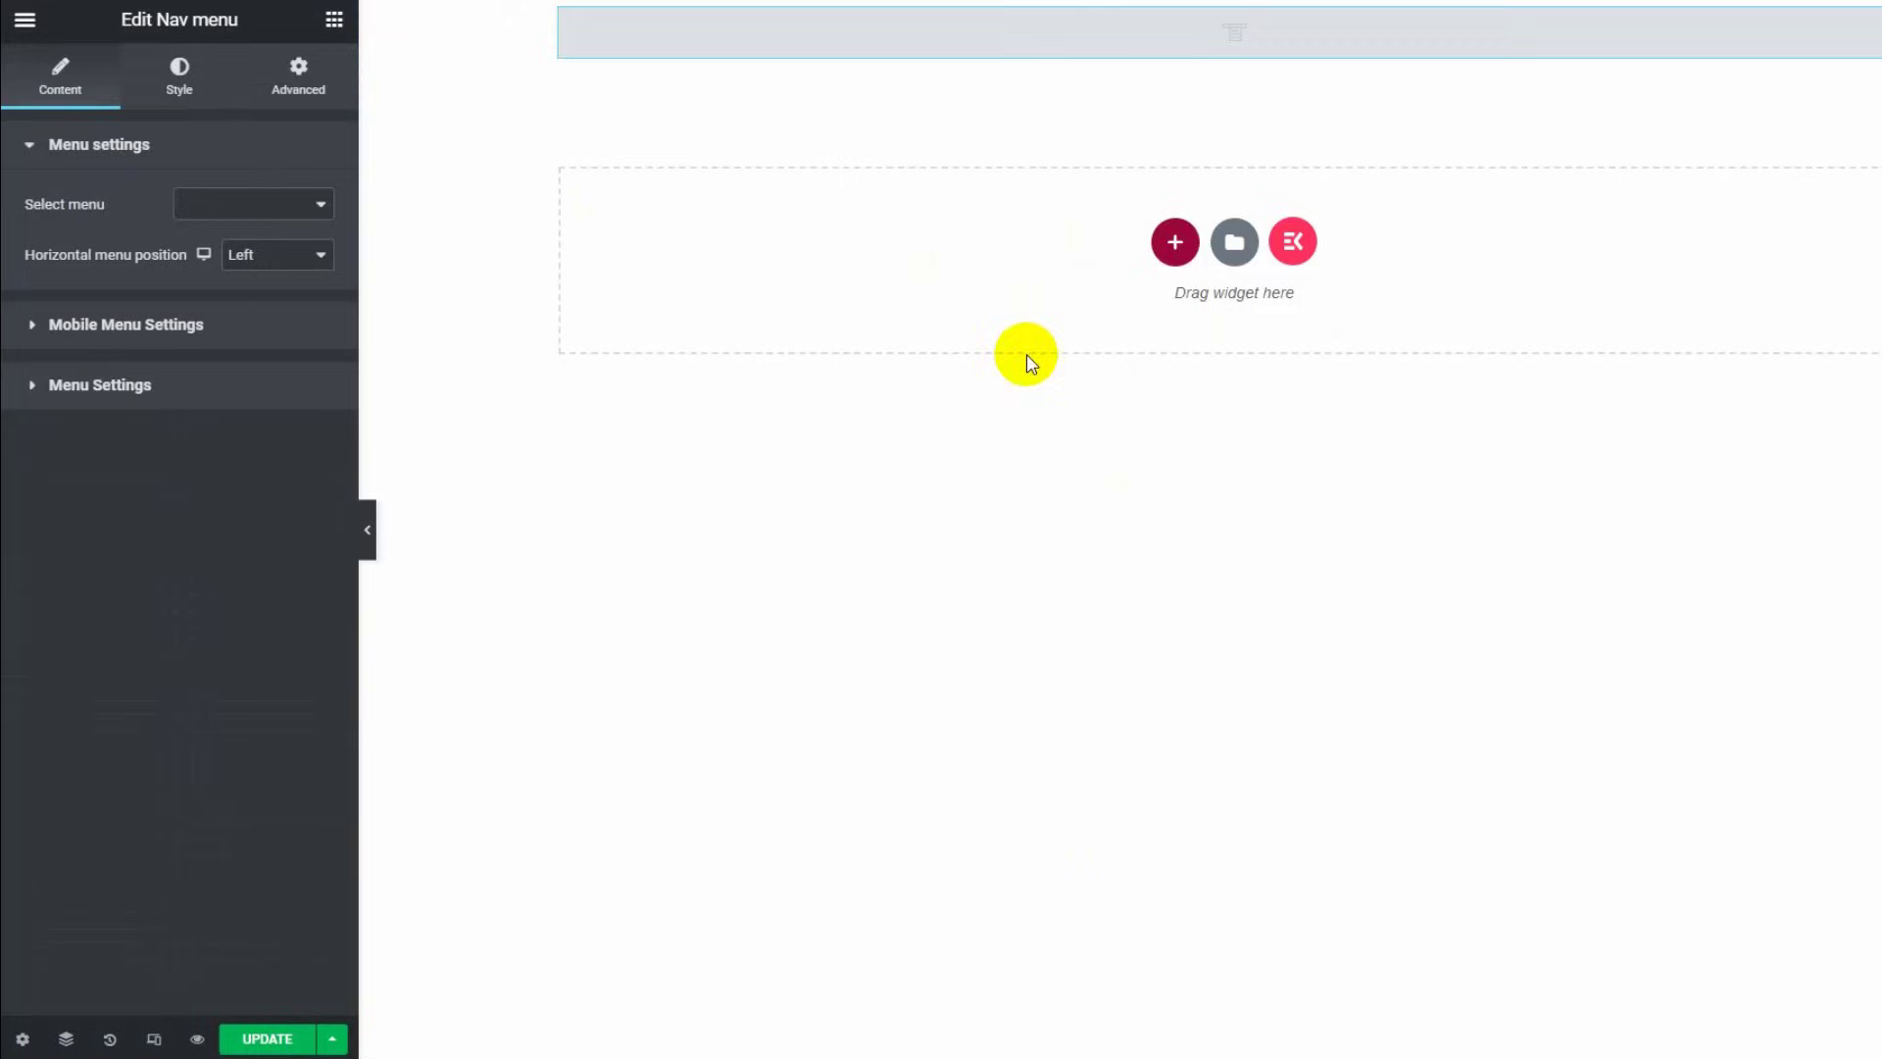
mouse_move(50, 211)
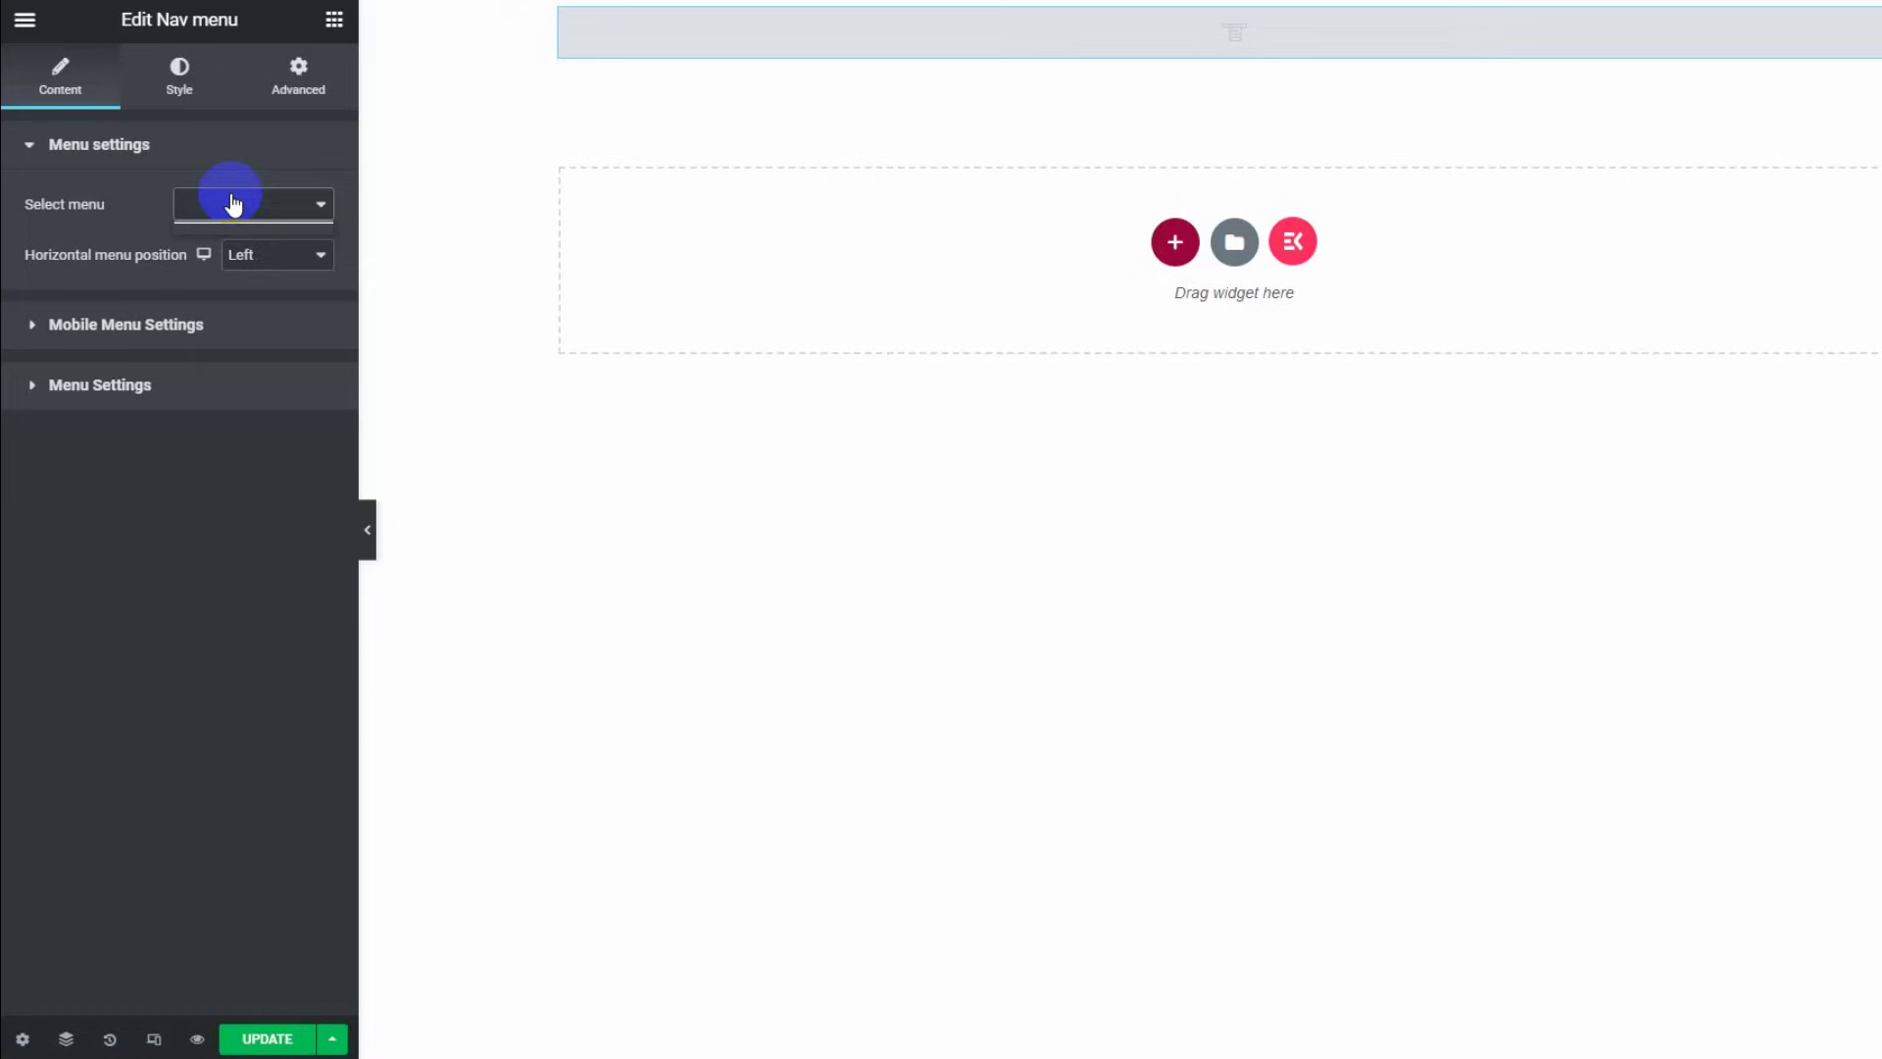
mouse_move(174, 325)
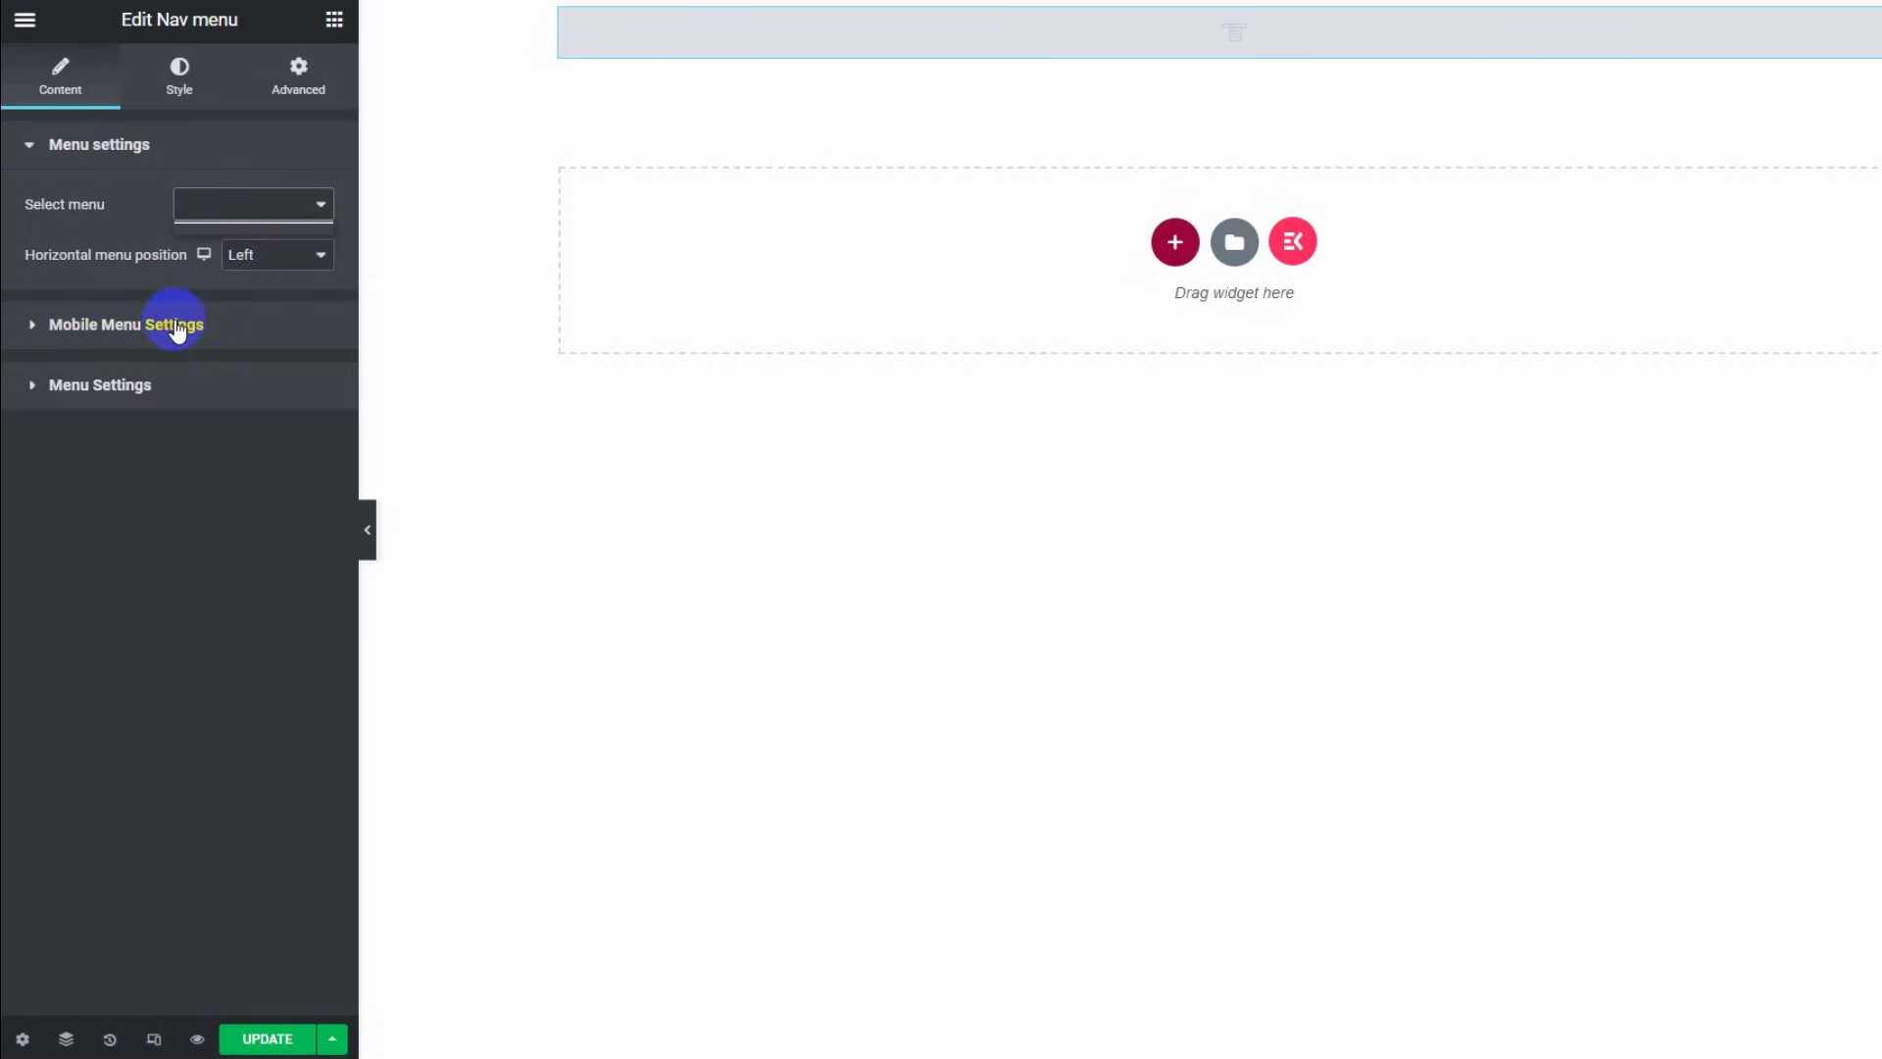
left_click(178, 75)
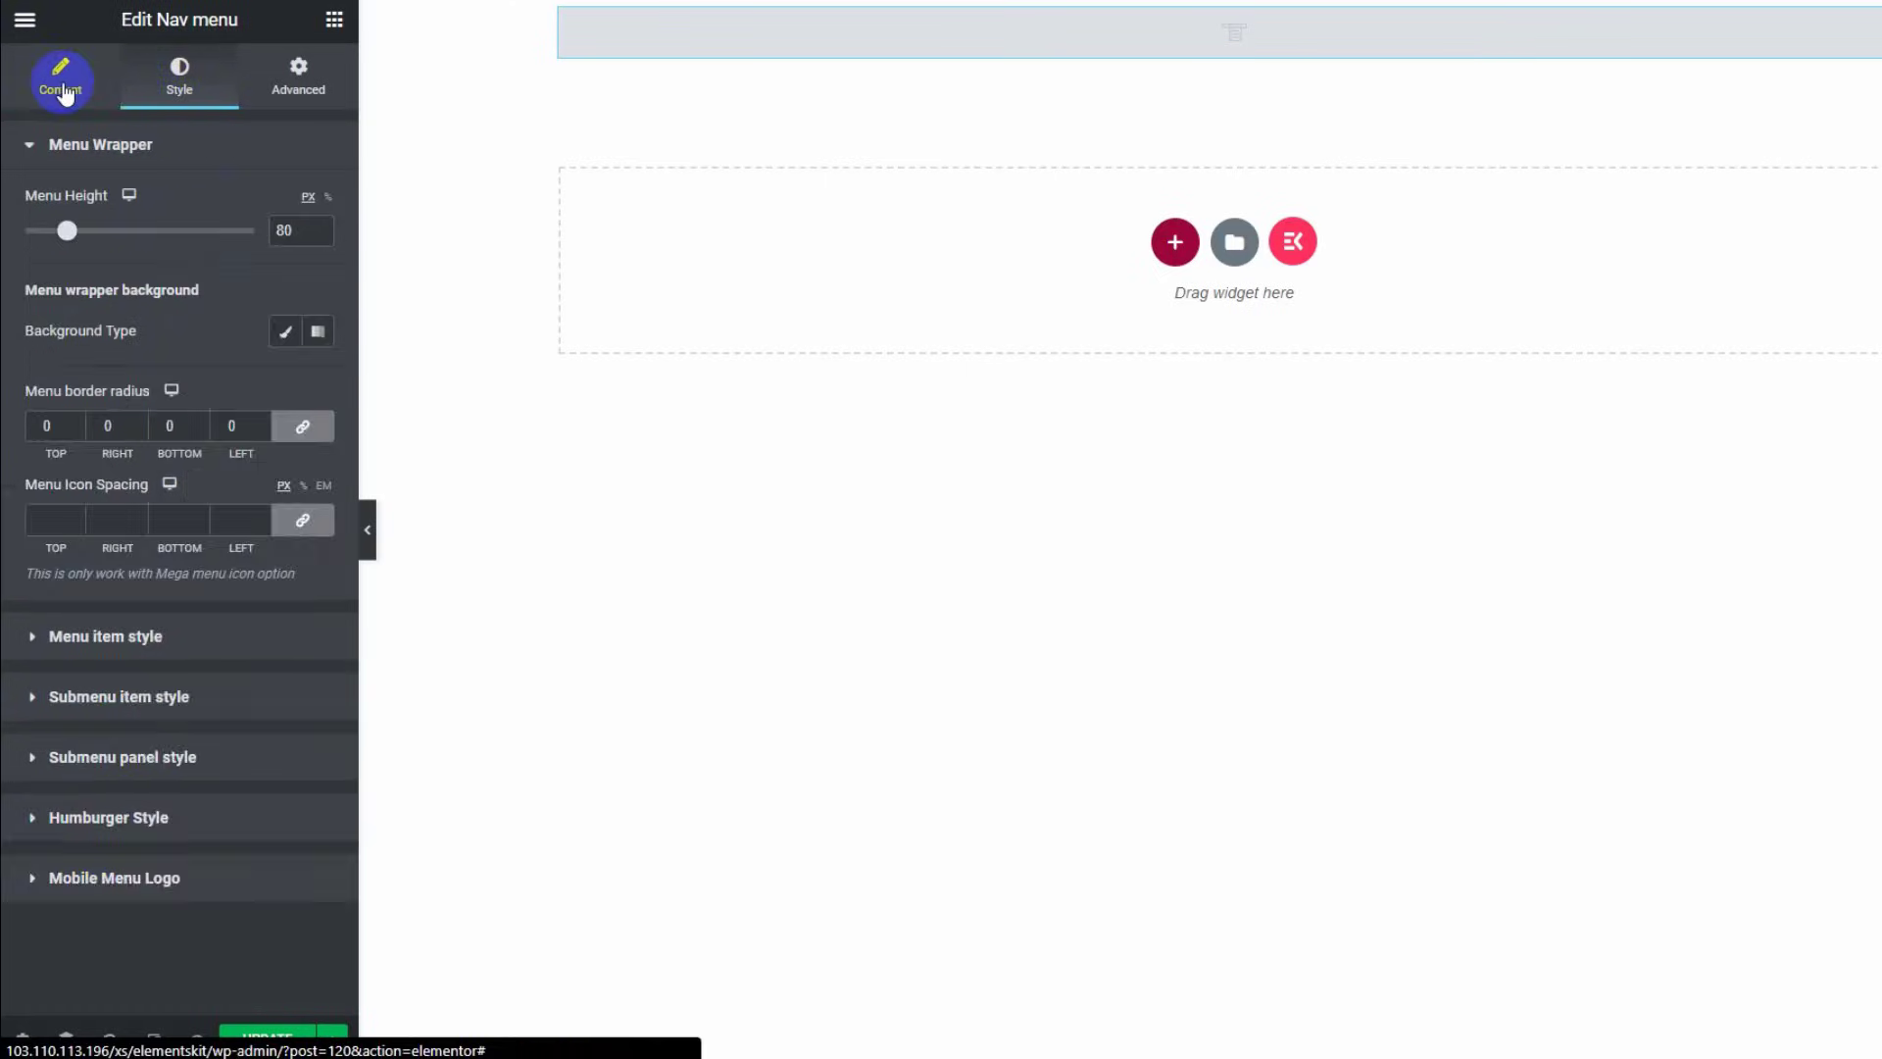
left_click(60, 75)
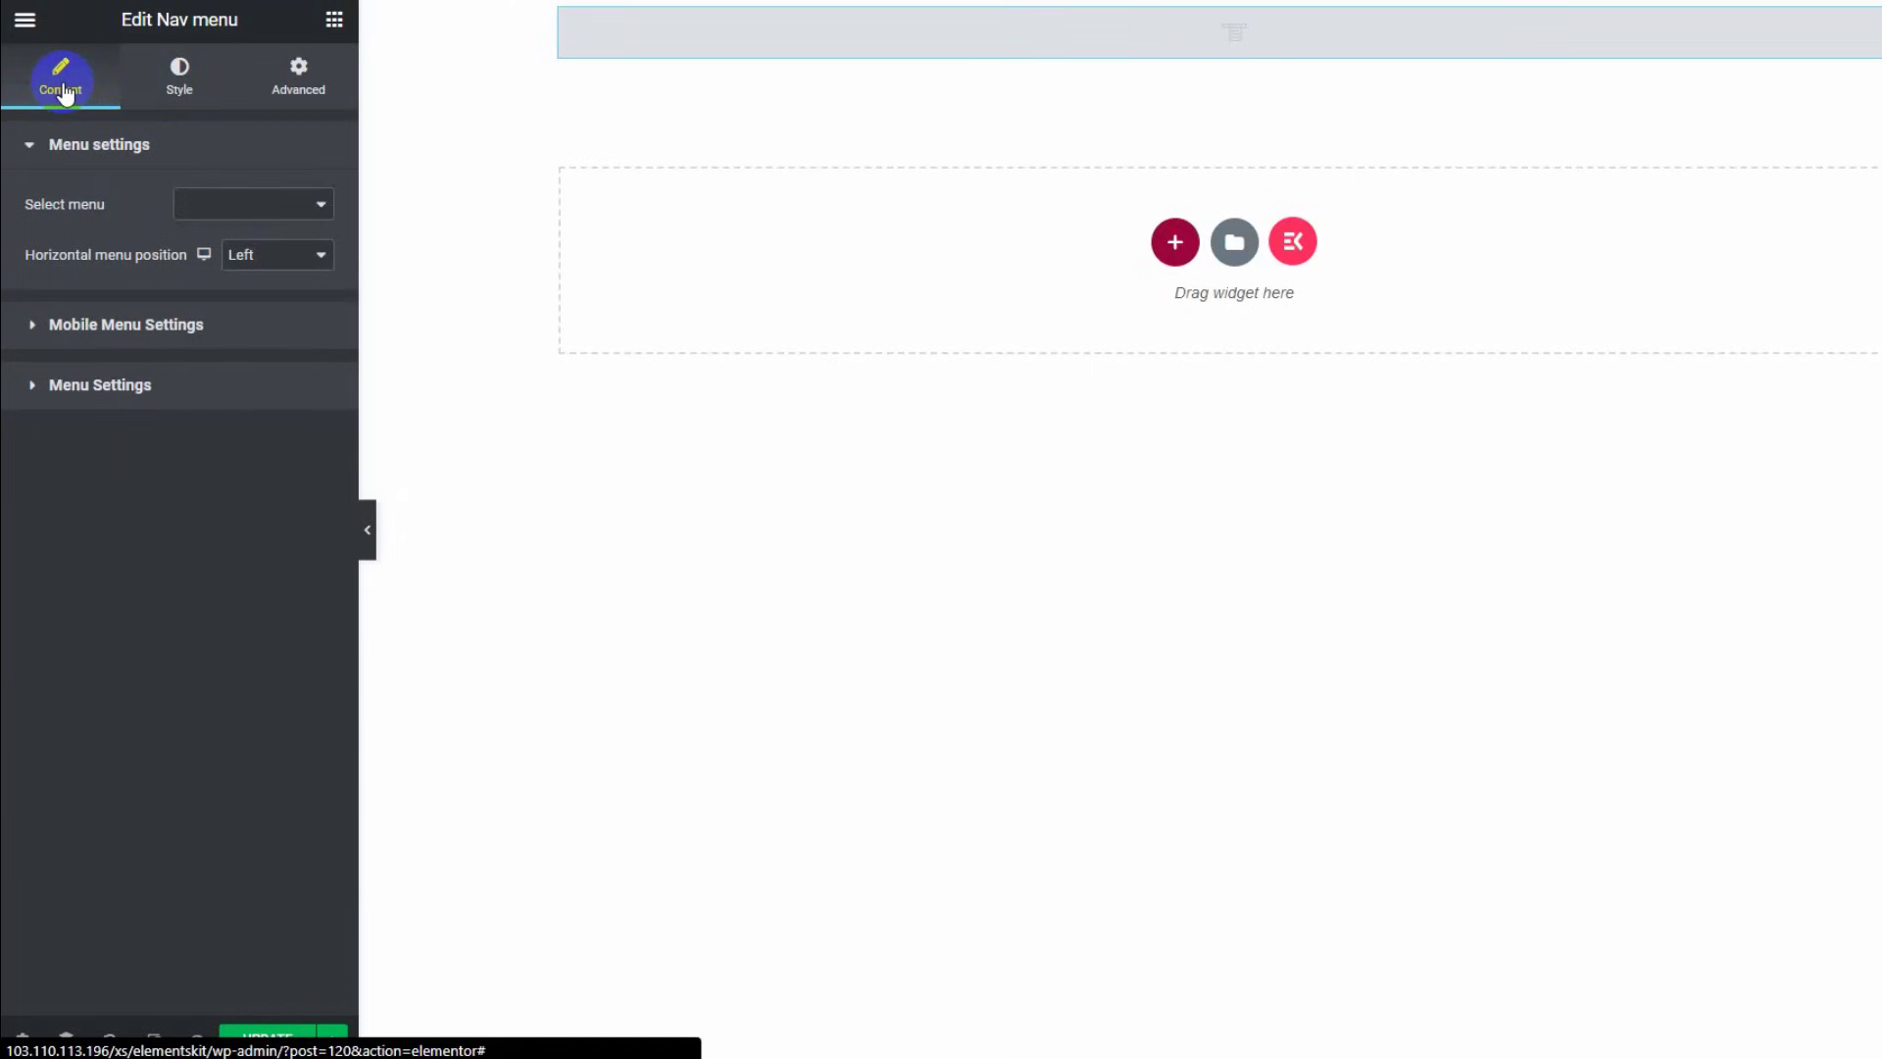
mouse_move(177, 365)
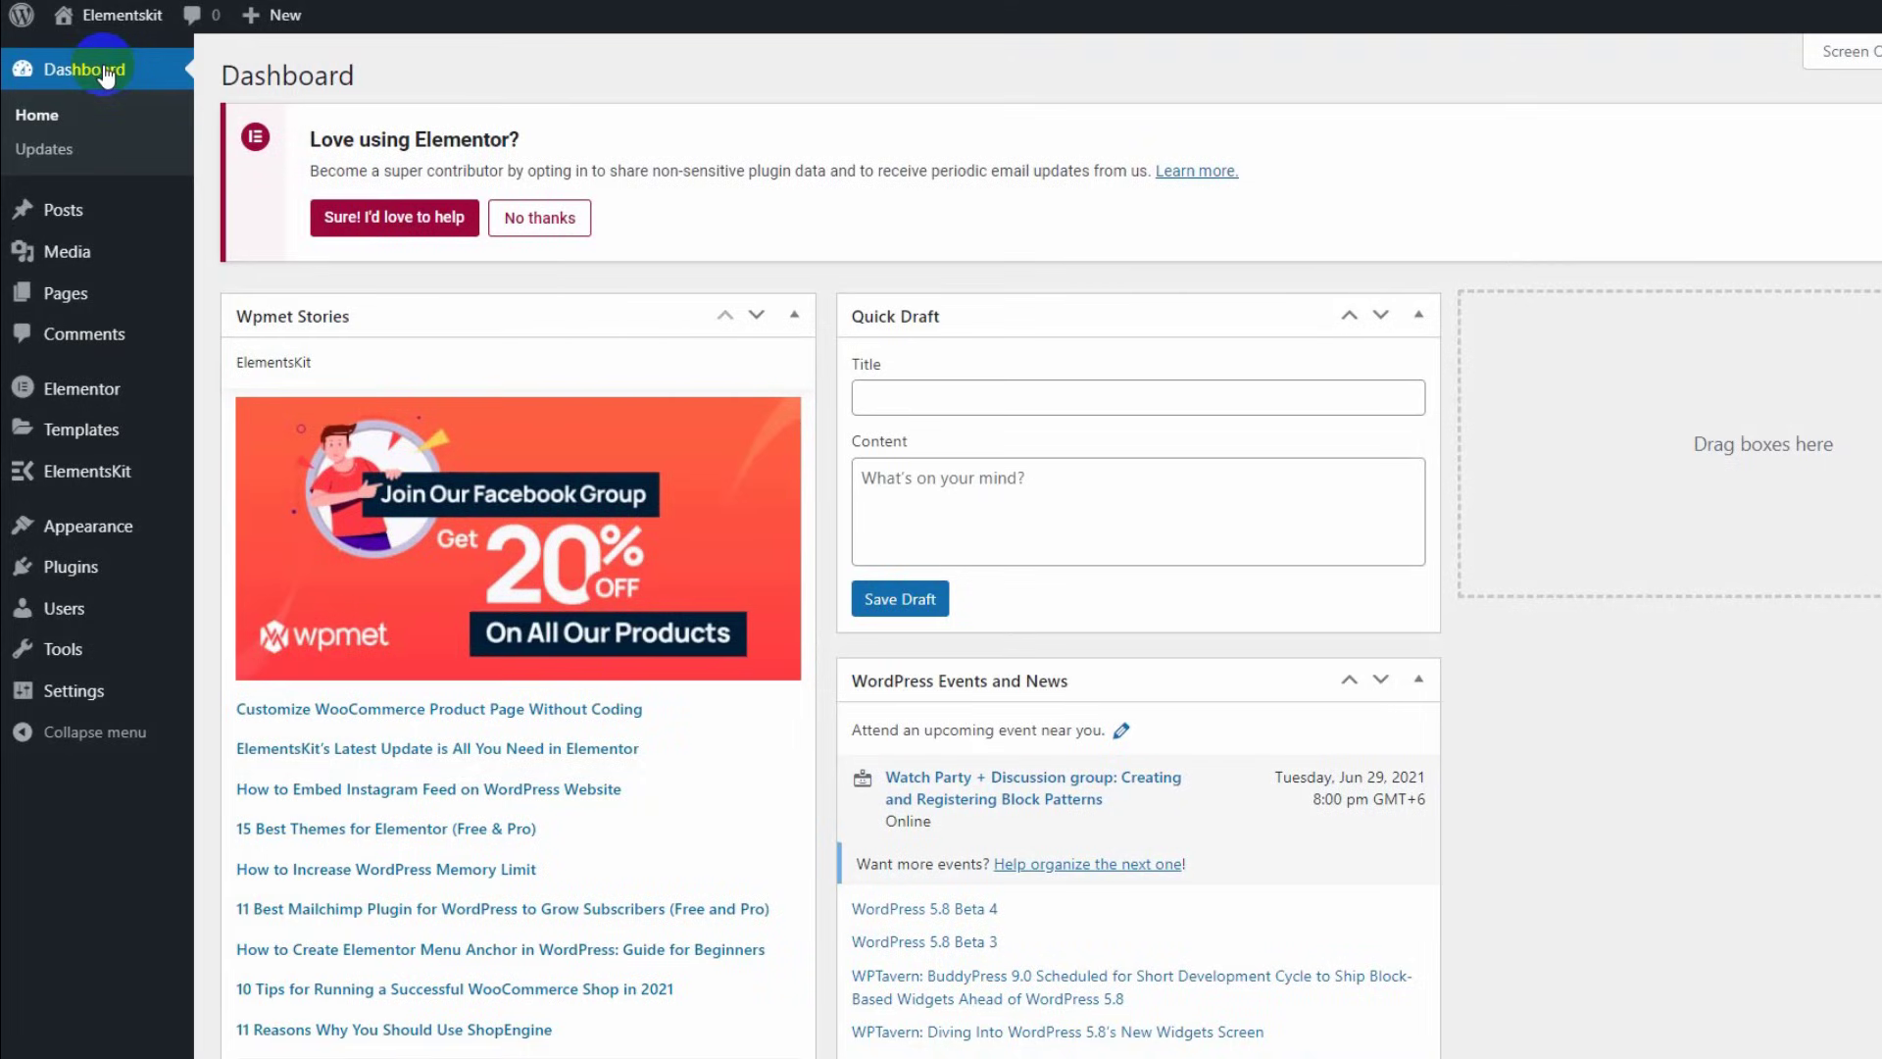
mouse_move(44, 146)
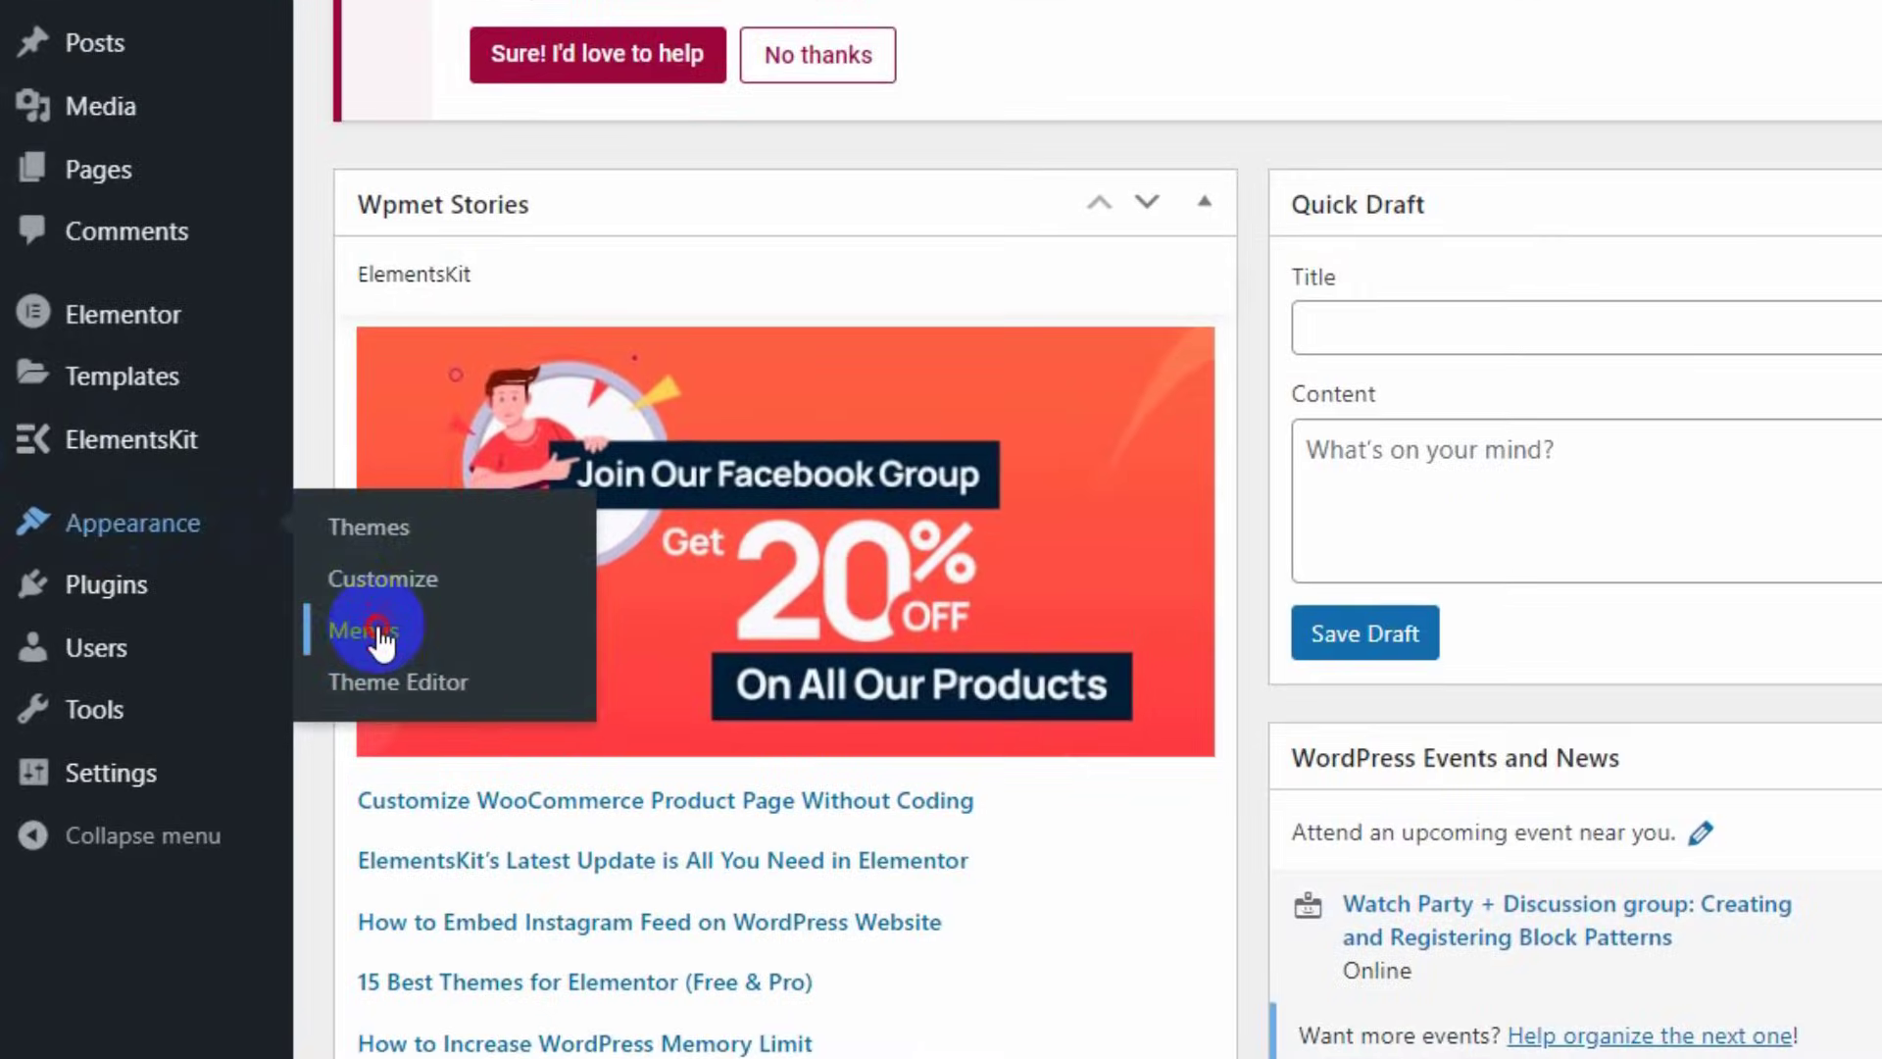
- Create a new WordPress menu named 'primary'
left_click(369, 630)
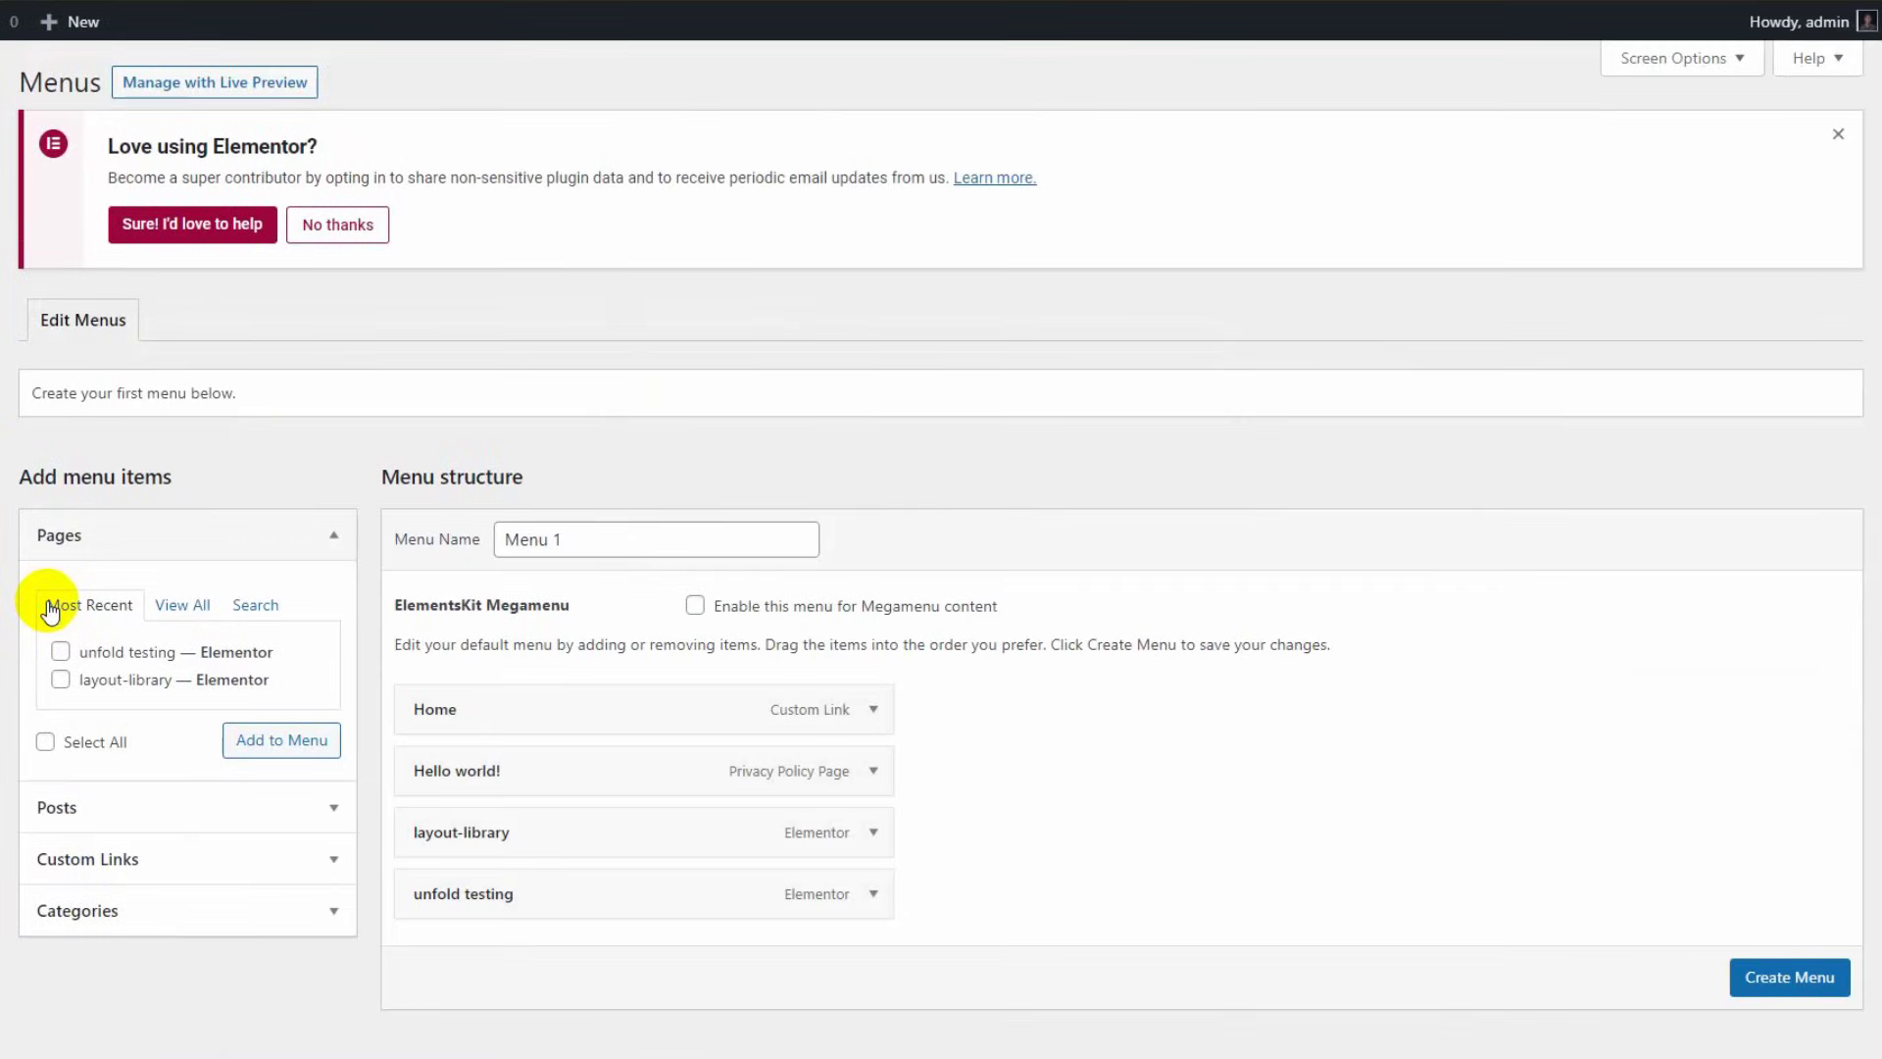
mouse_move(680, 589)
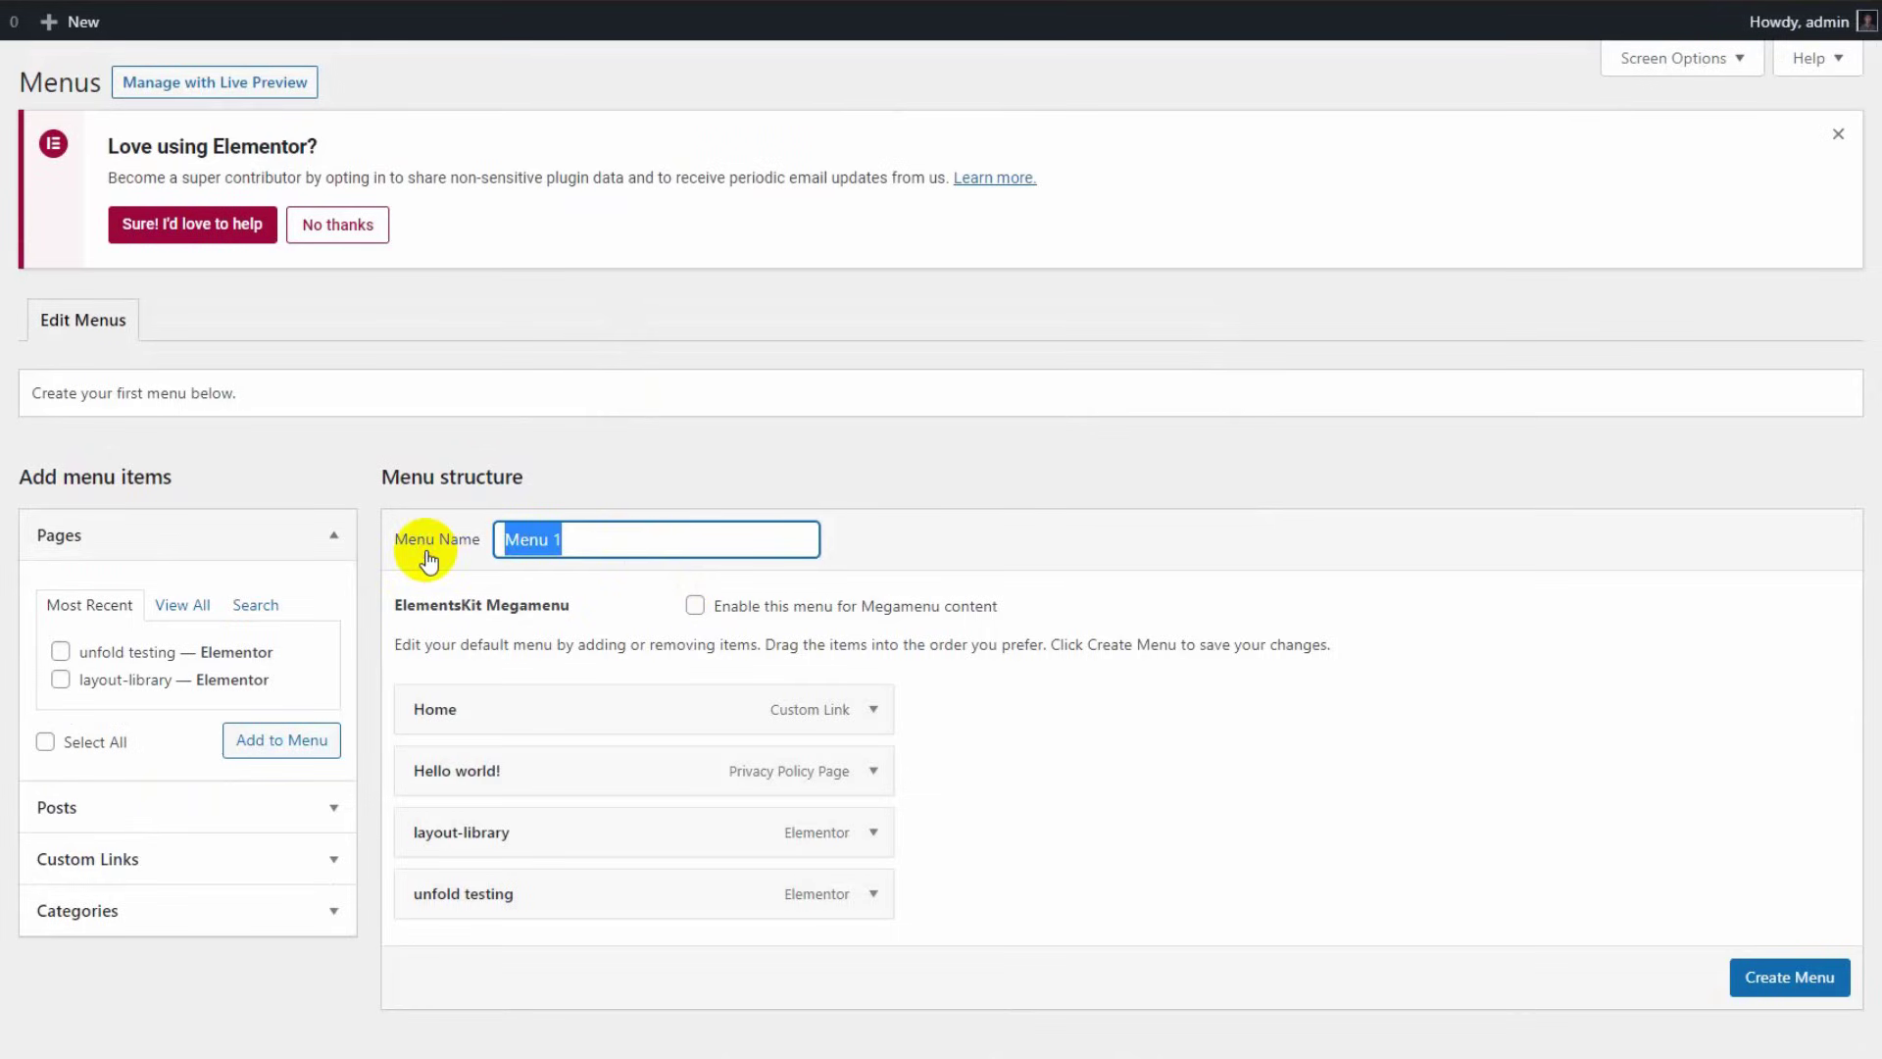
type("pri")
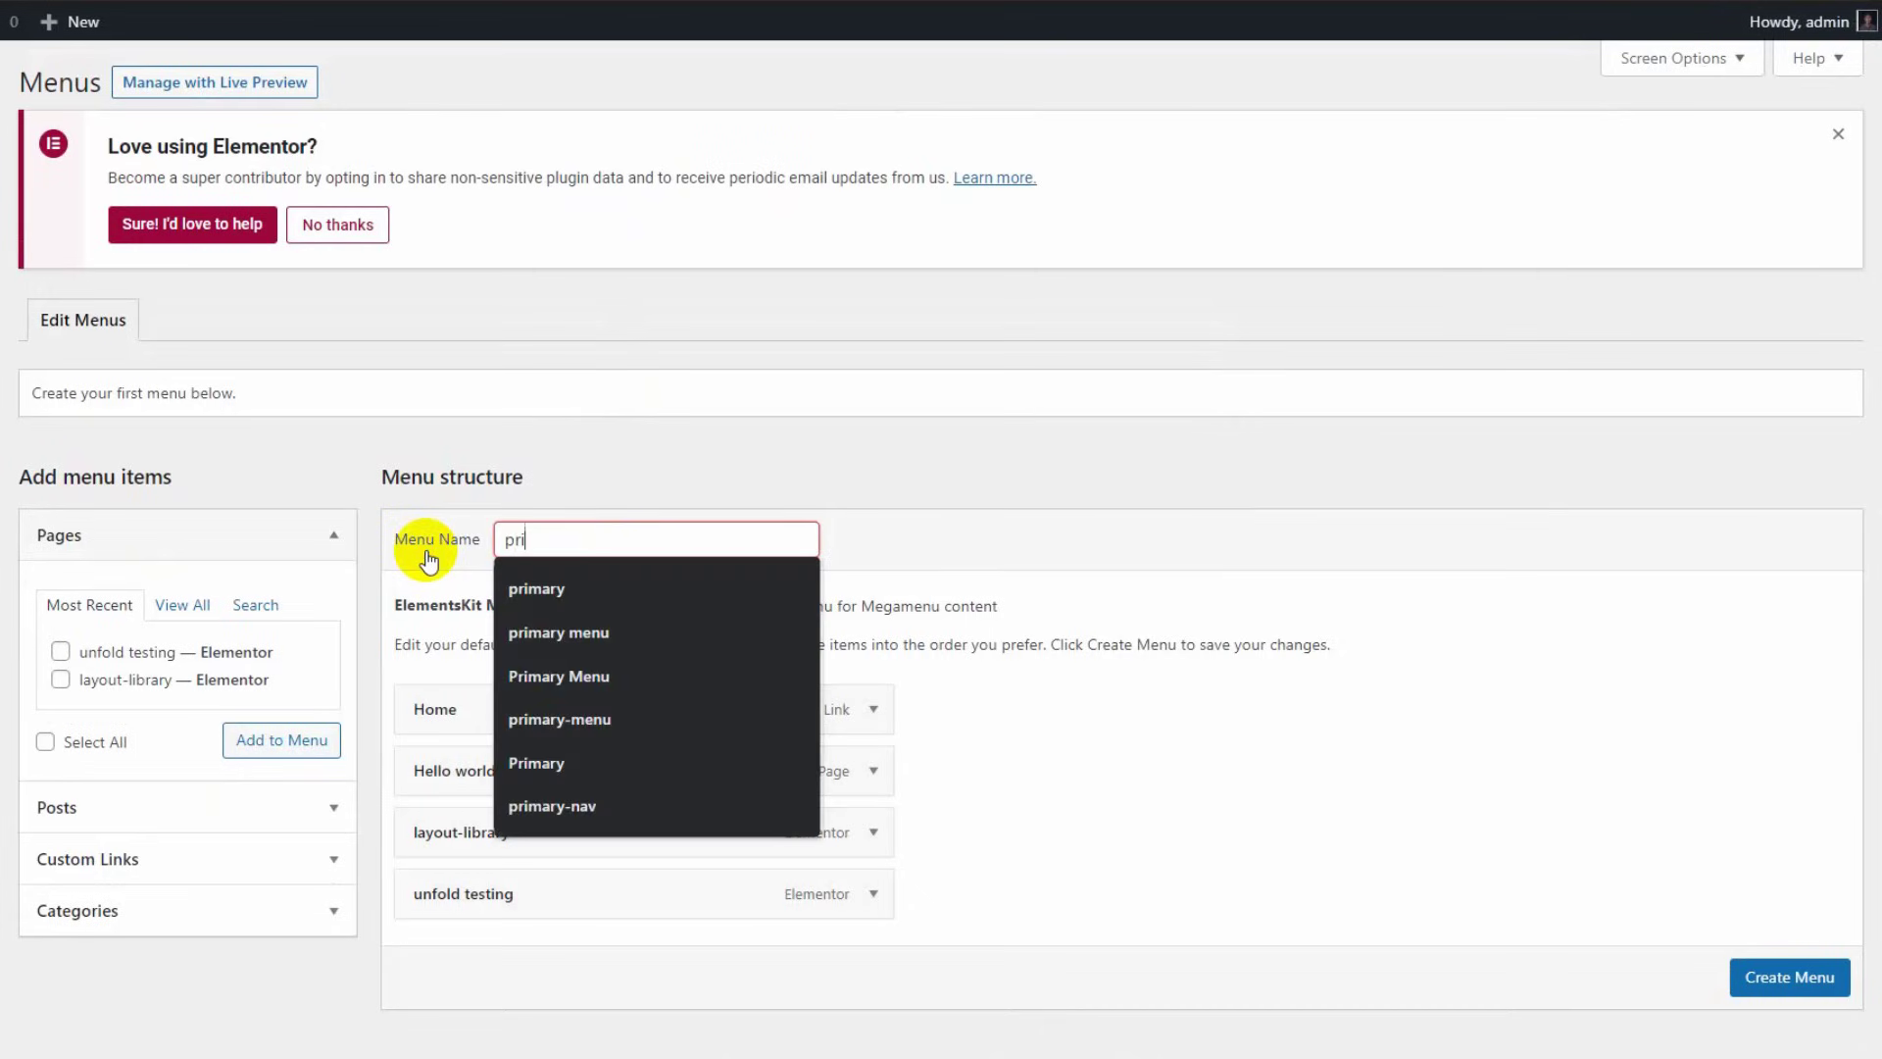
left_click(535, 588)
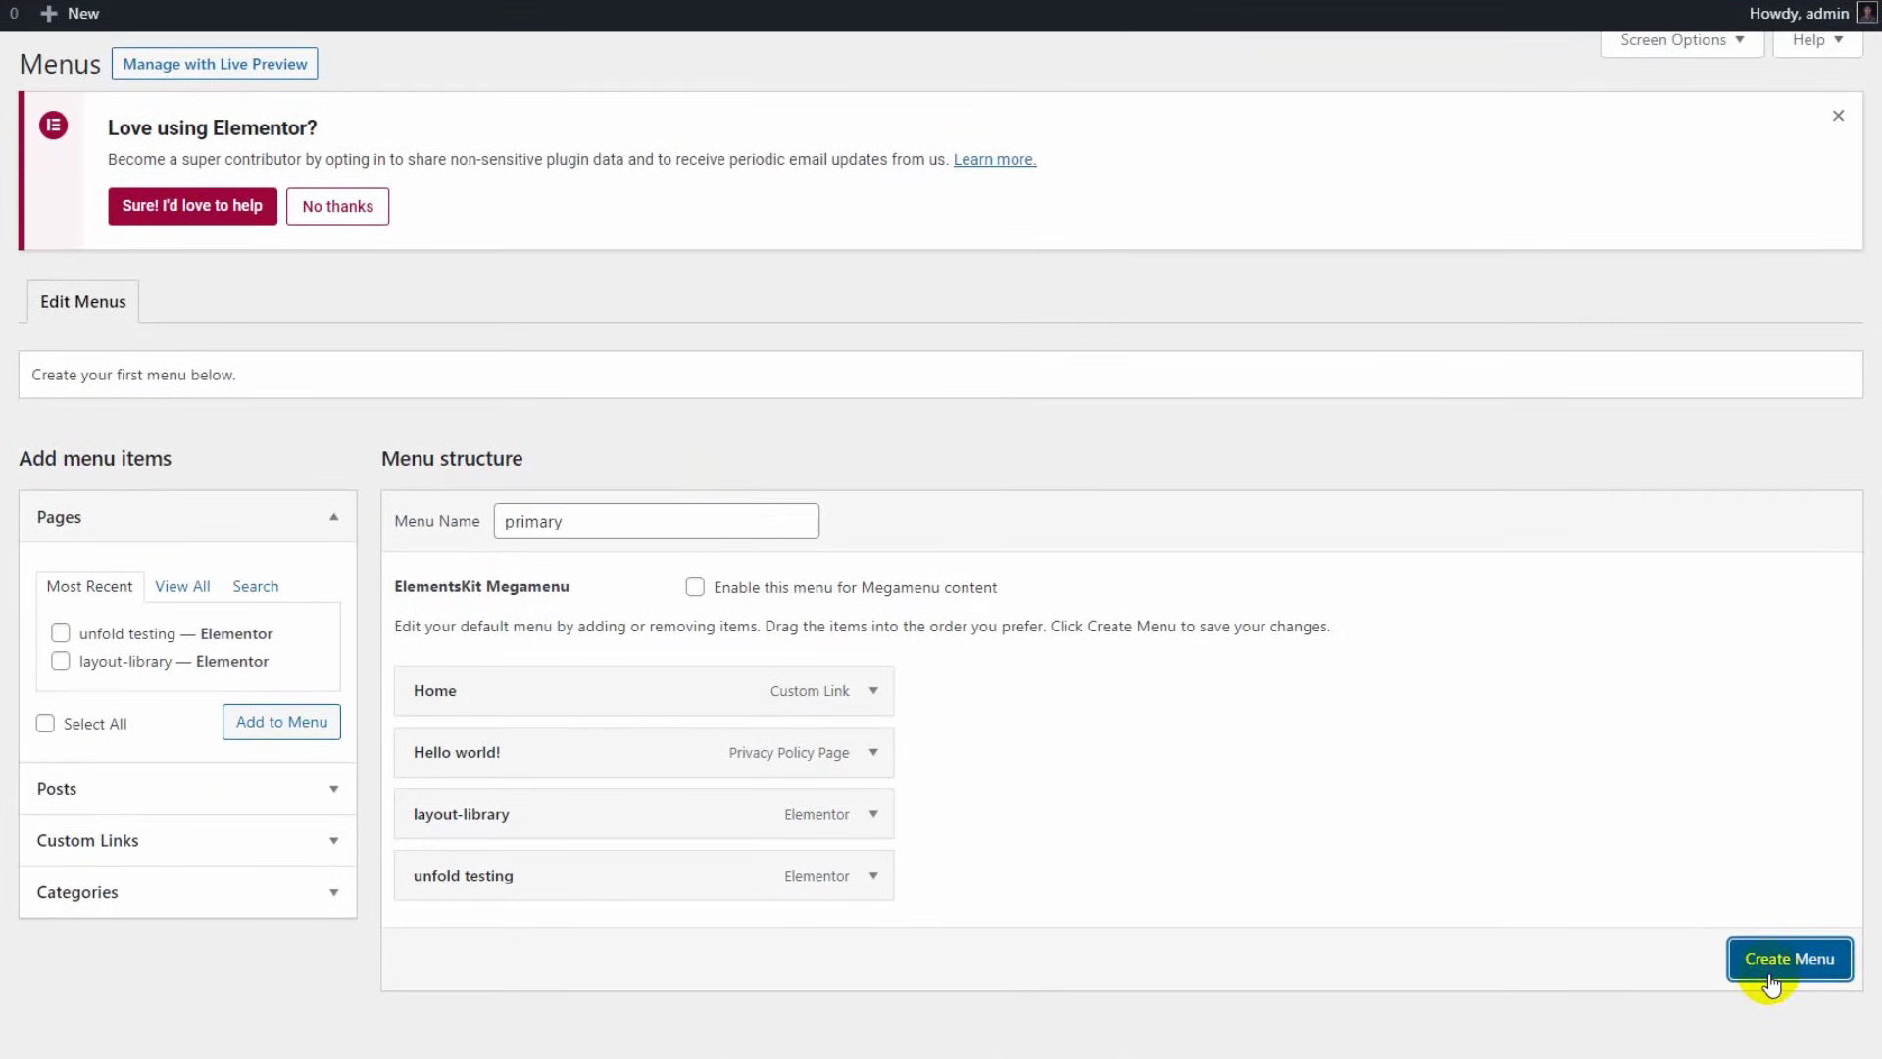
left_click(1787, 958)
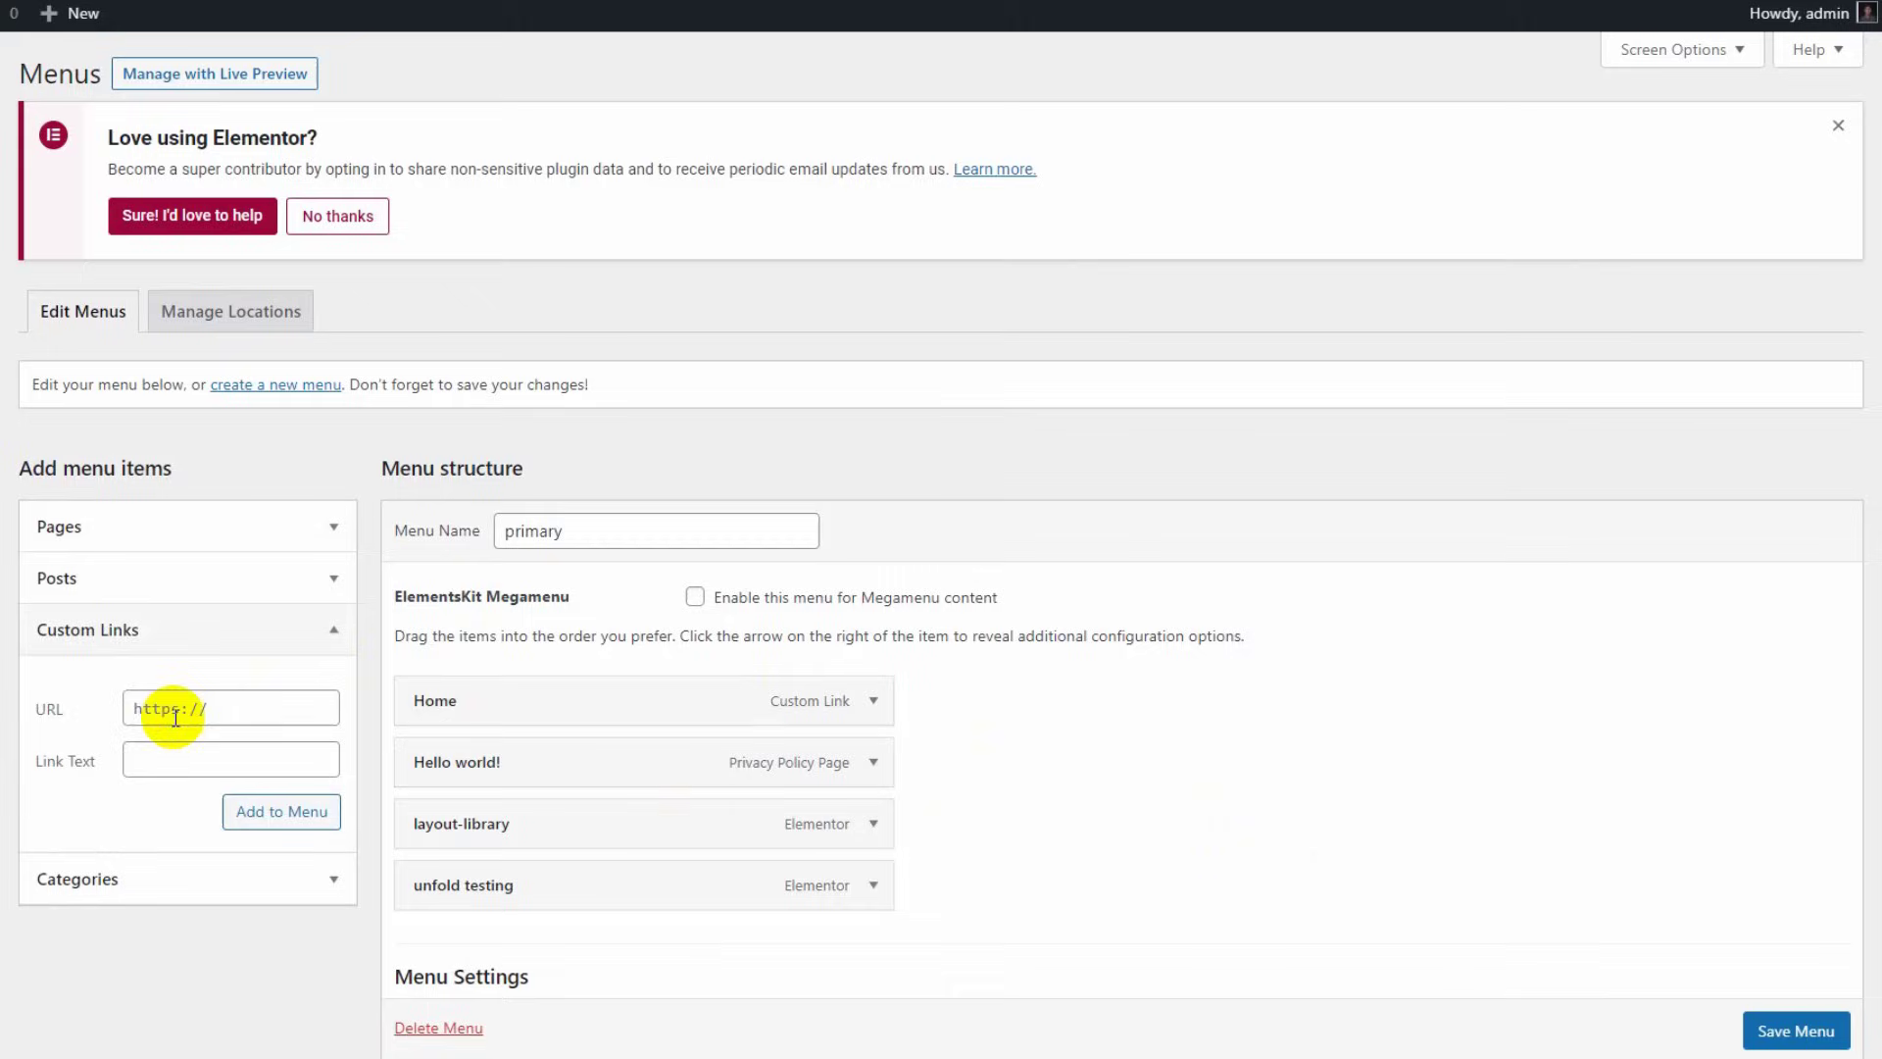
- Add a 'Megamenu' custom link to the menu and enable megamenu content for it
left_click(230, 759)
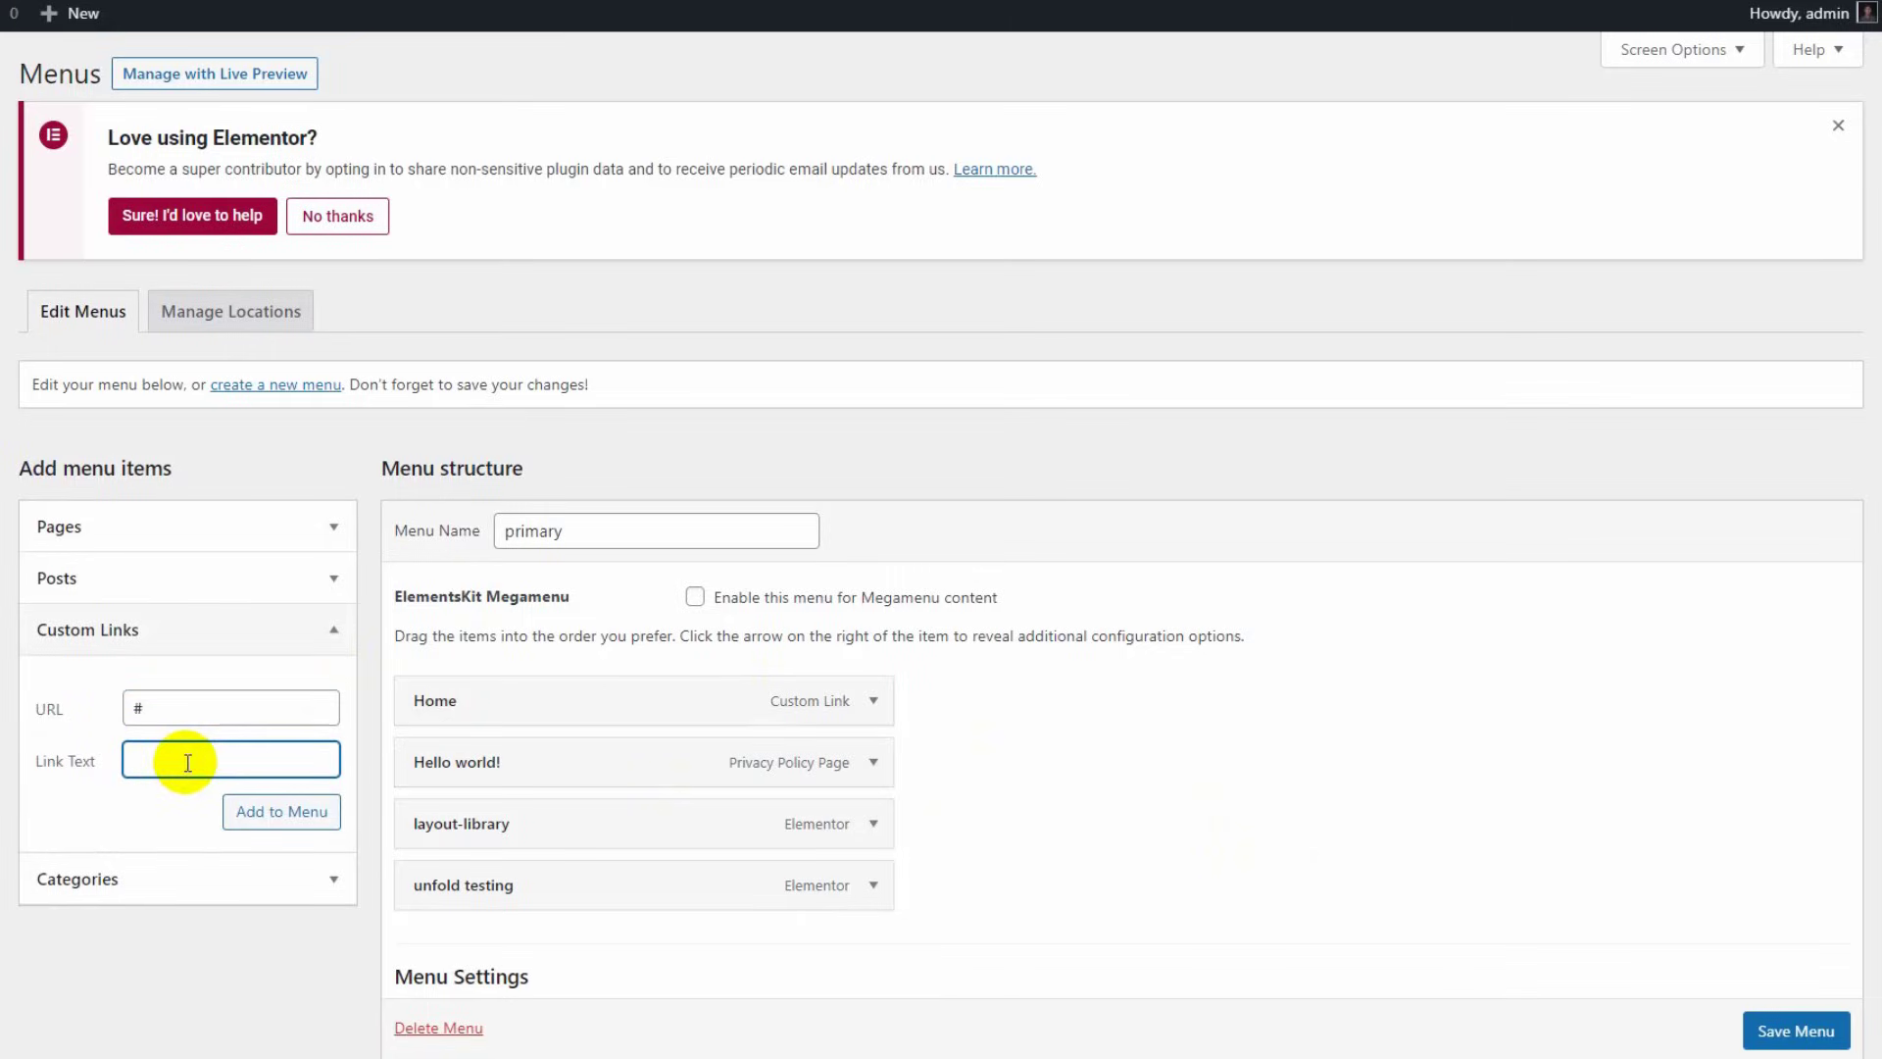
type("Megamenu")
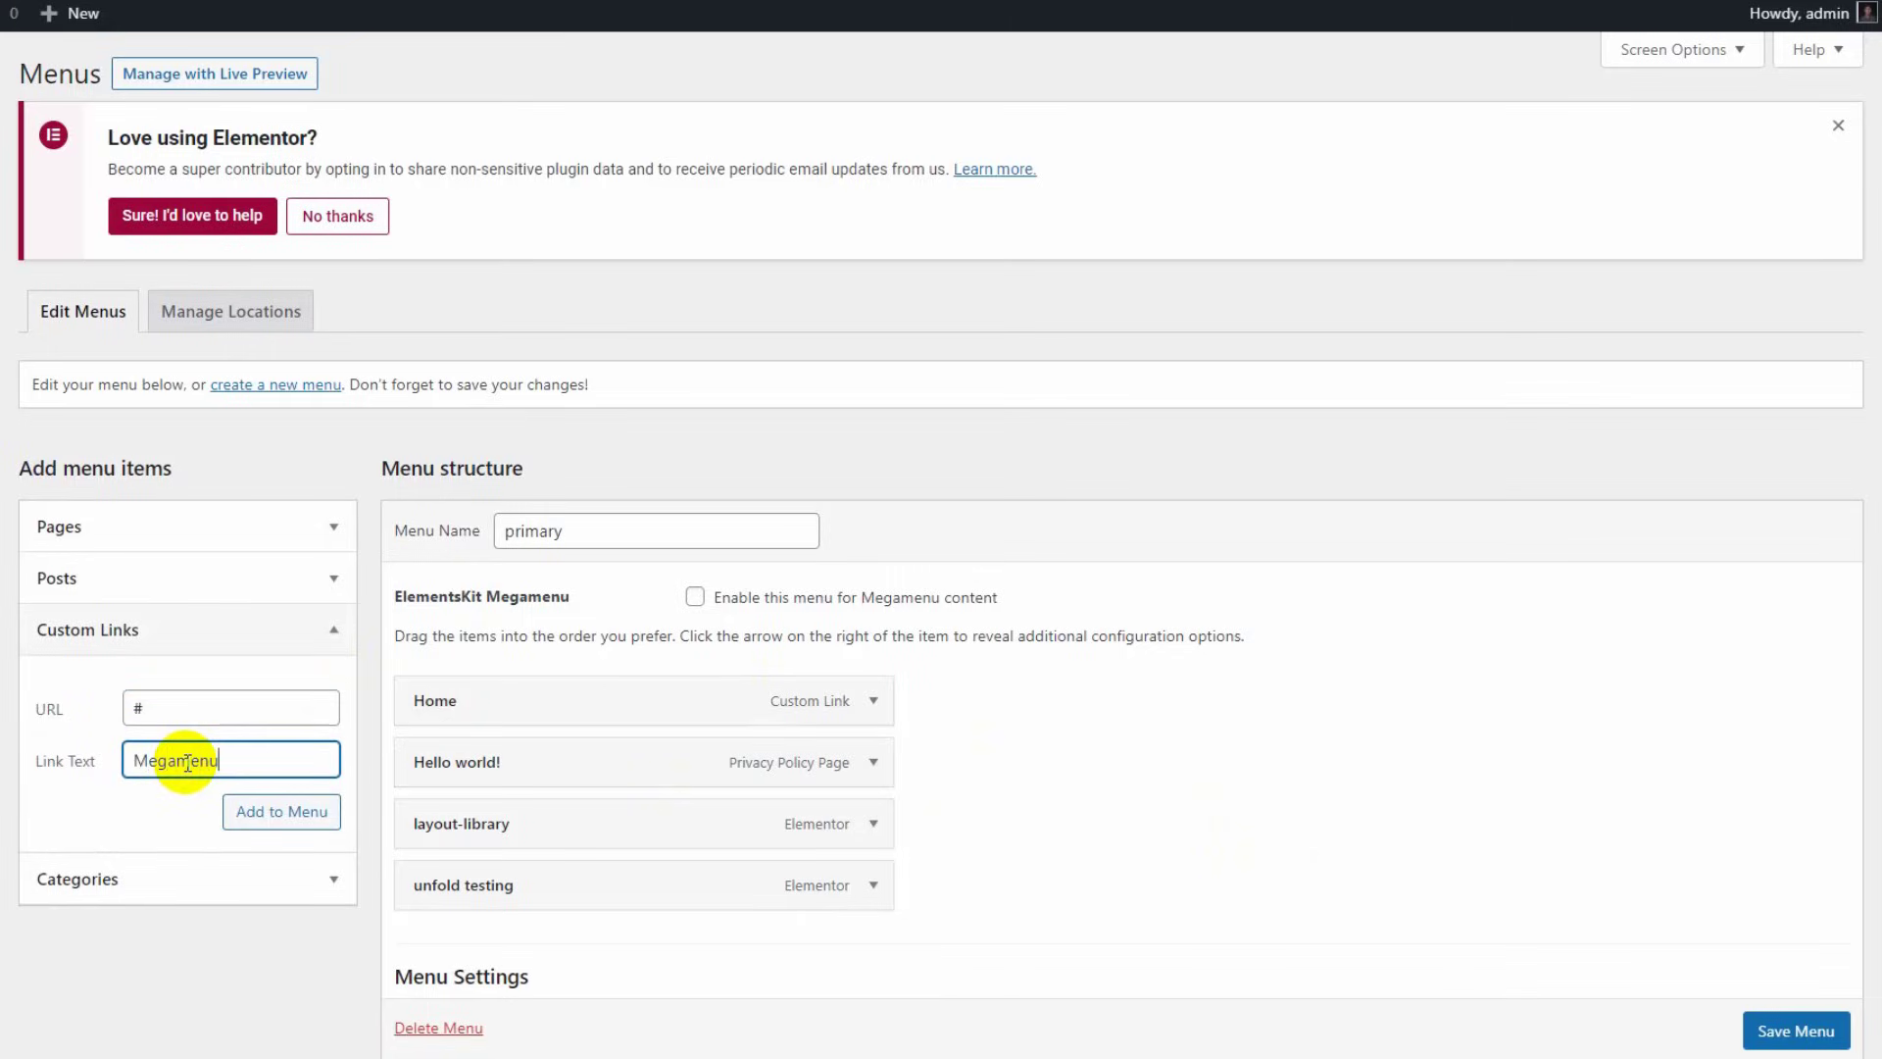
left_click(281, 811)
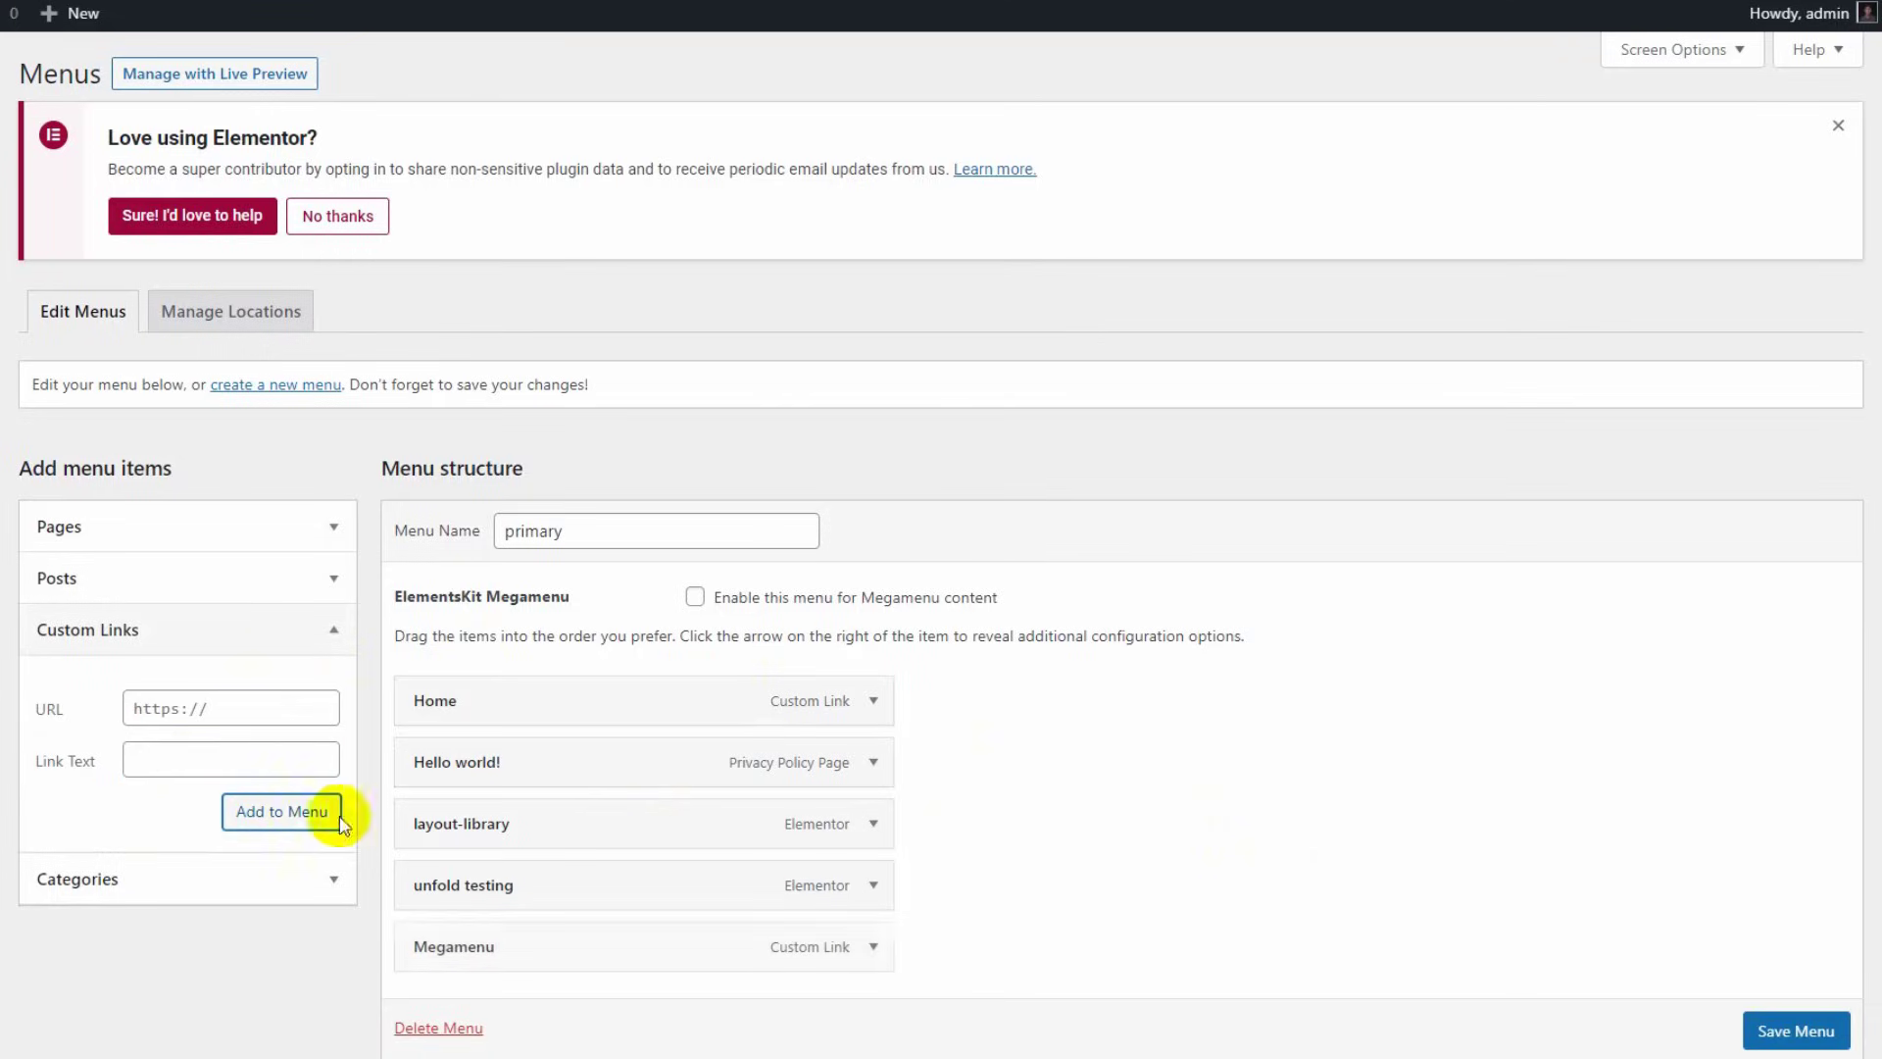
mouse_move(567, 960)
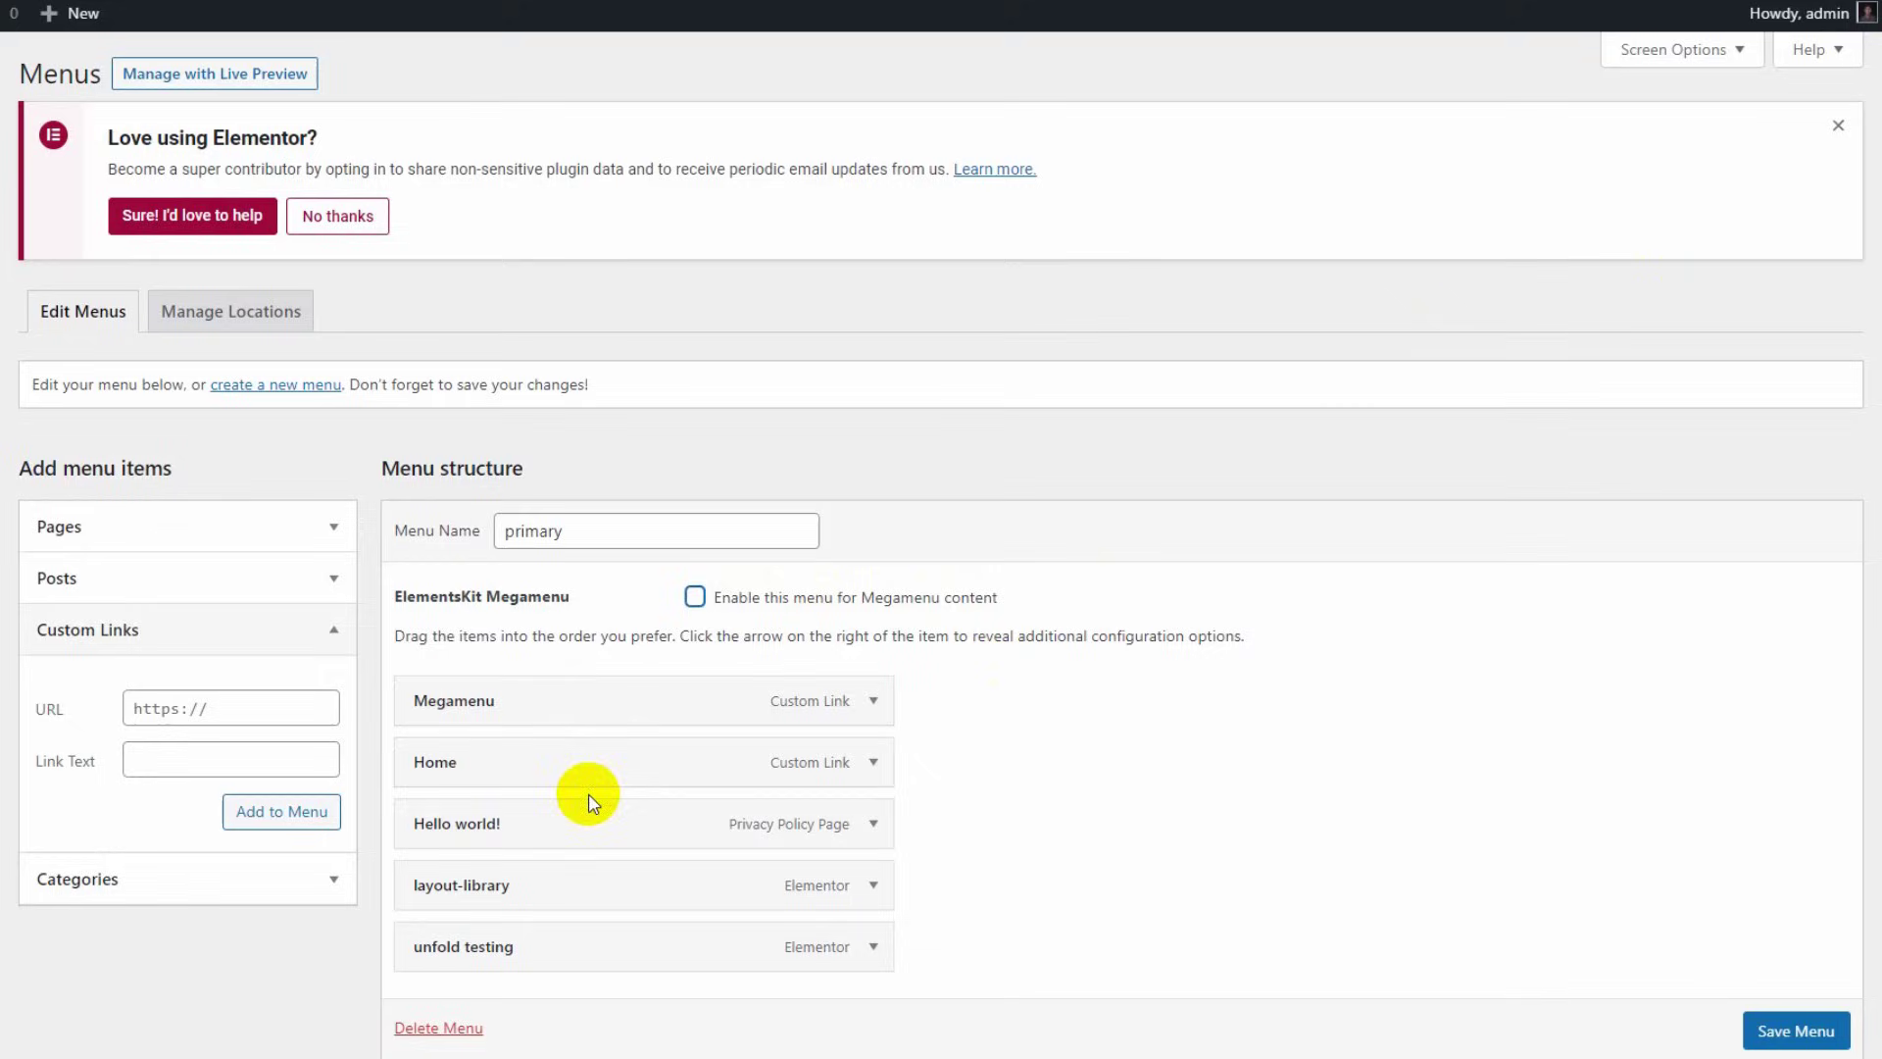
mouse_move(990, 606)
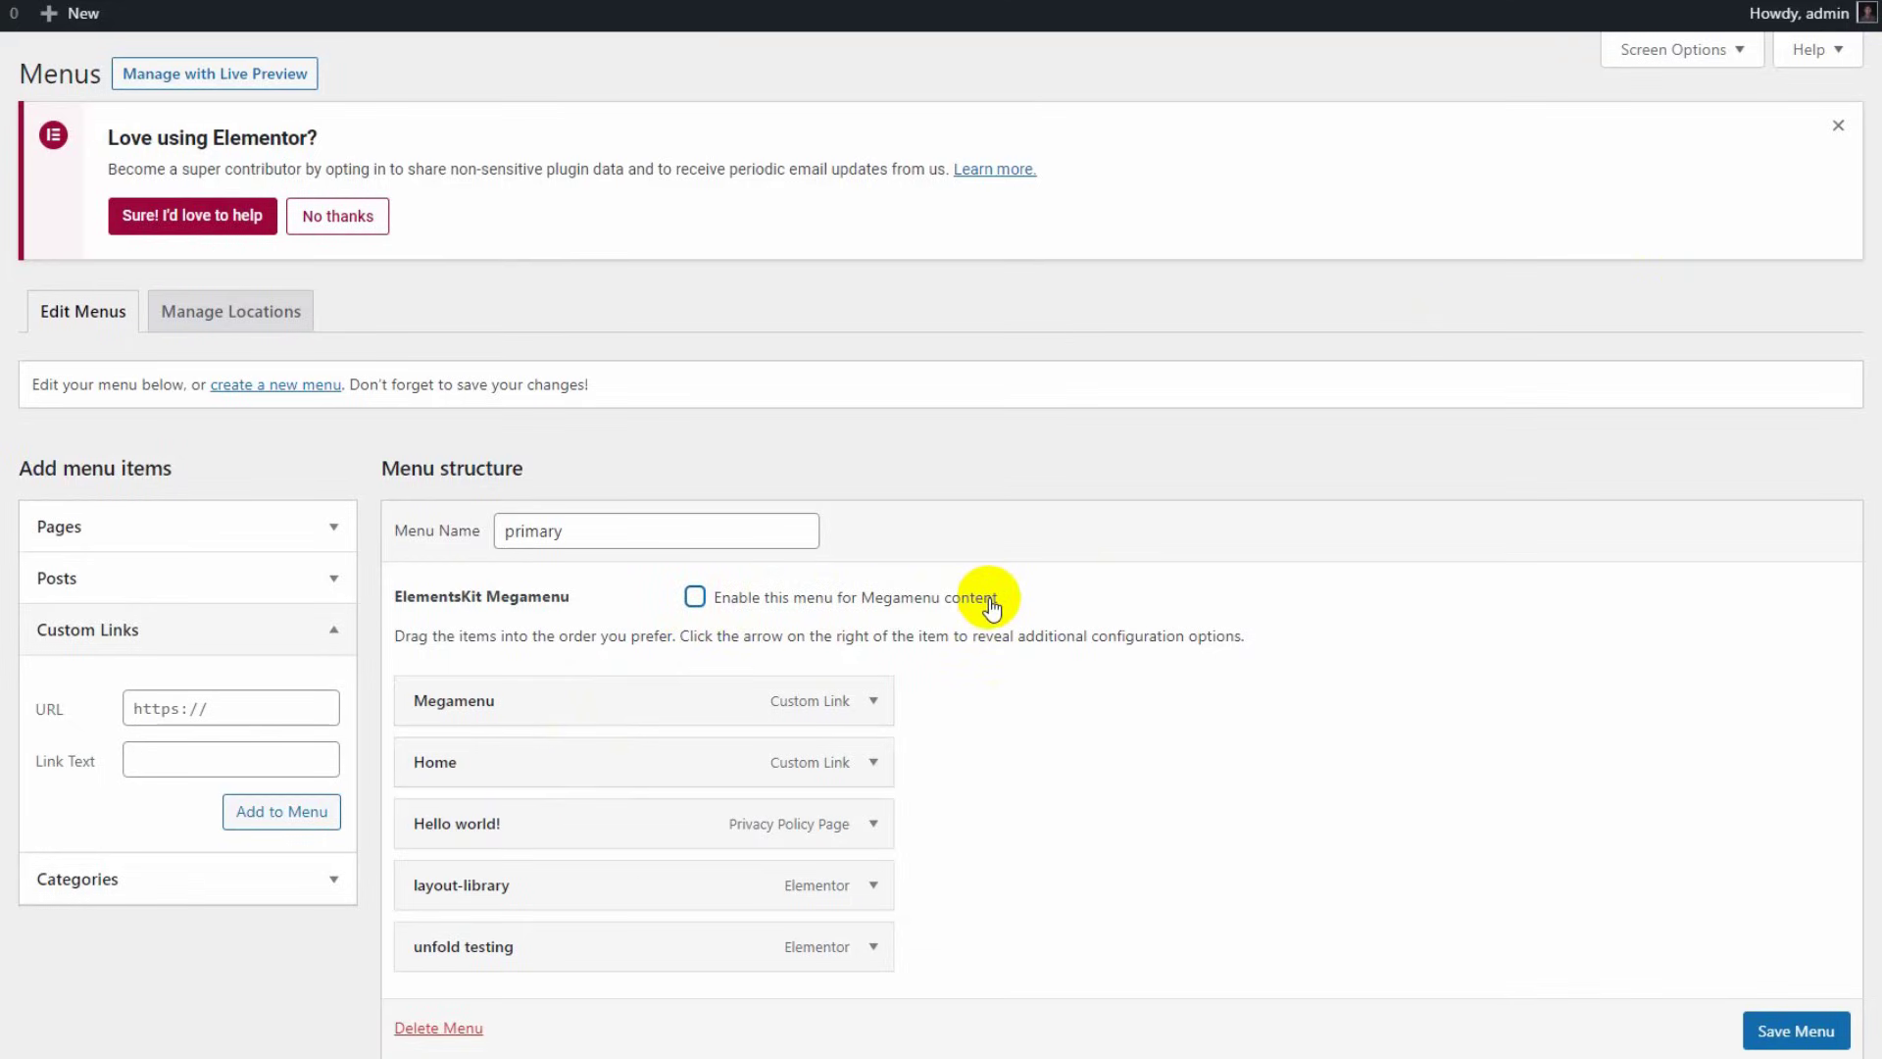
left_click(695, 597)
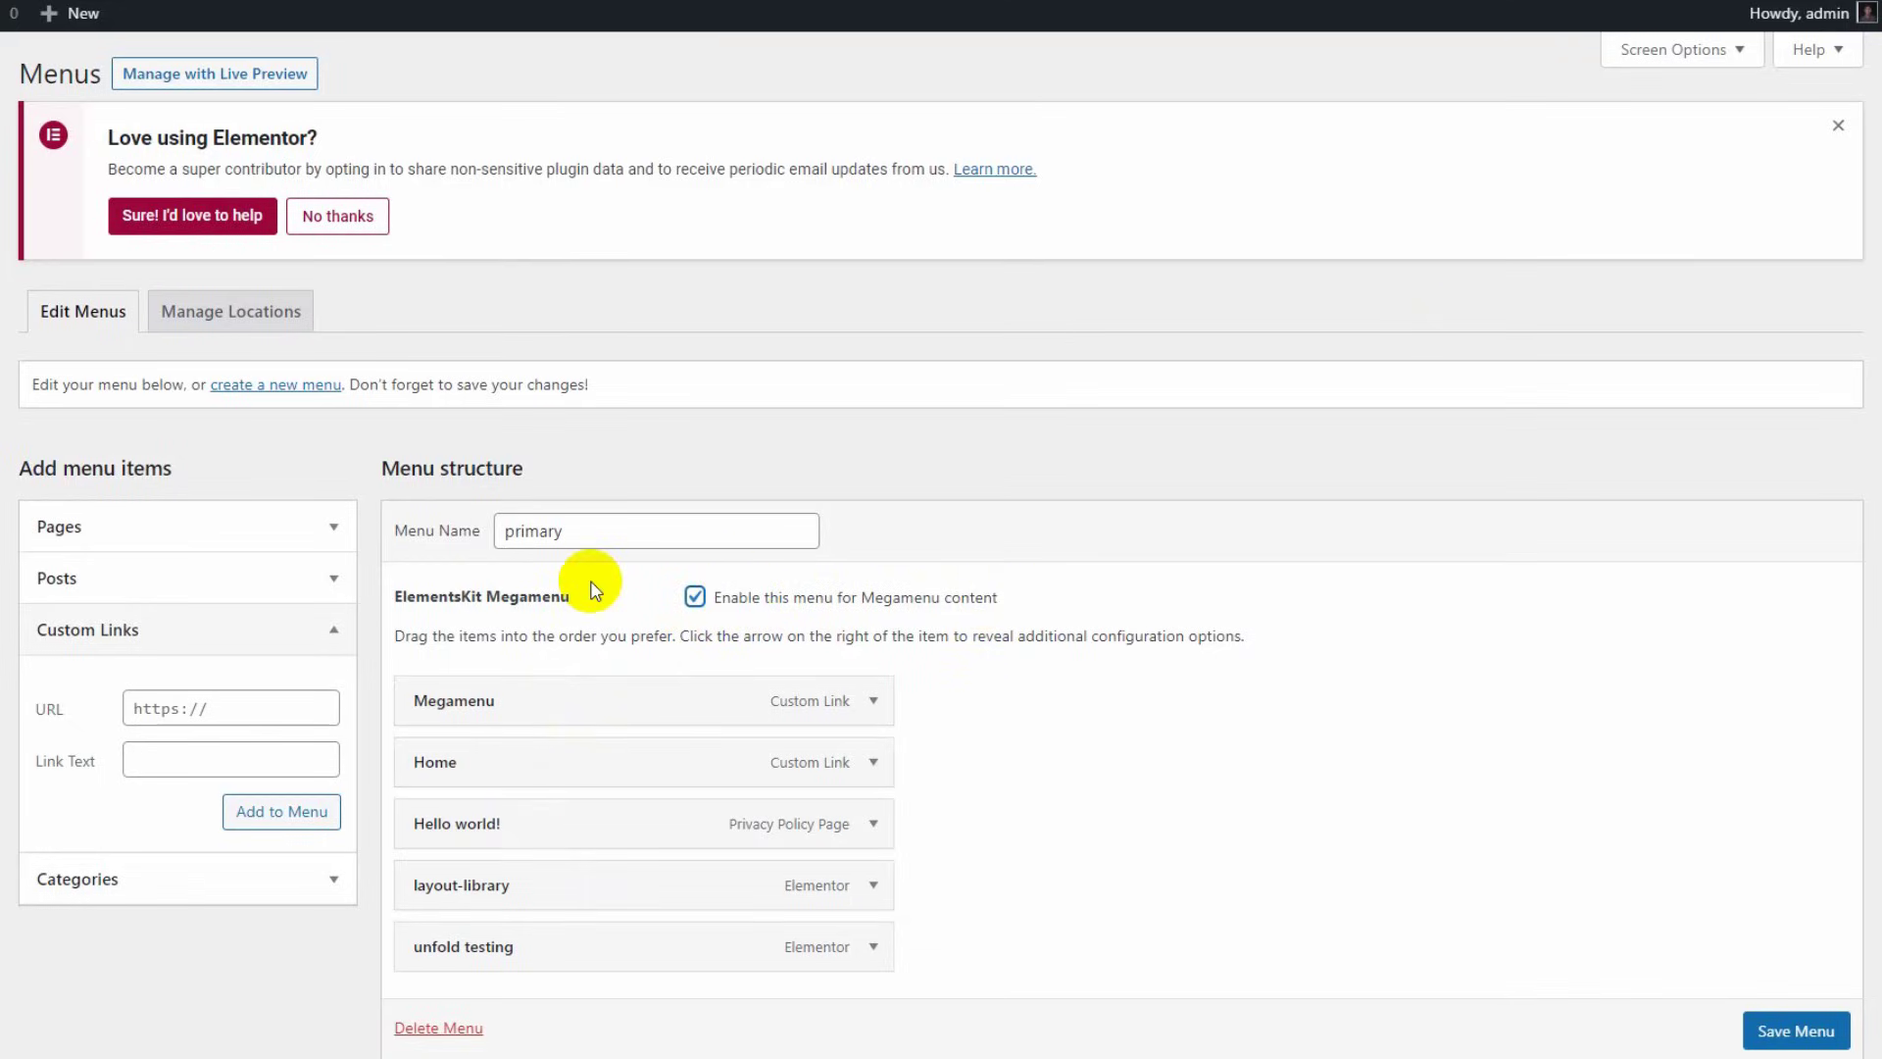
mouse_move(546, 589)
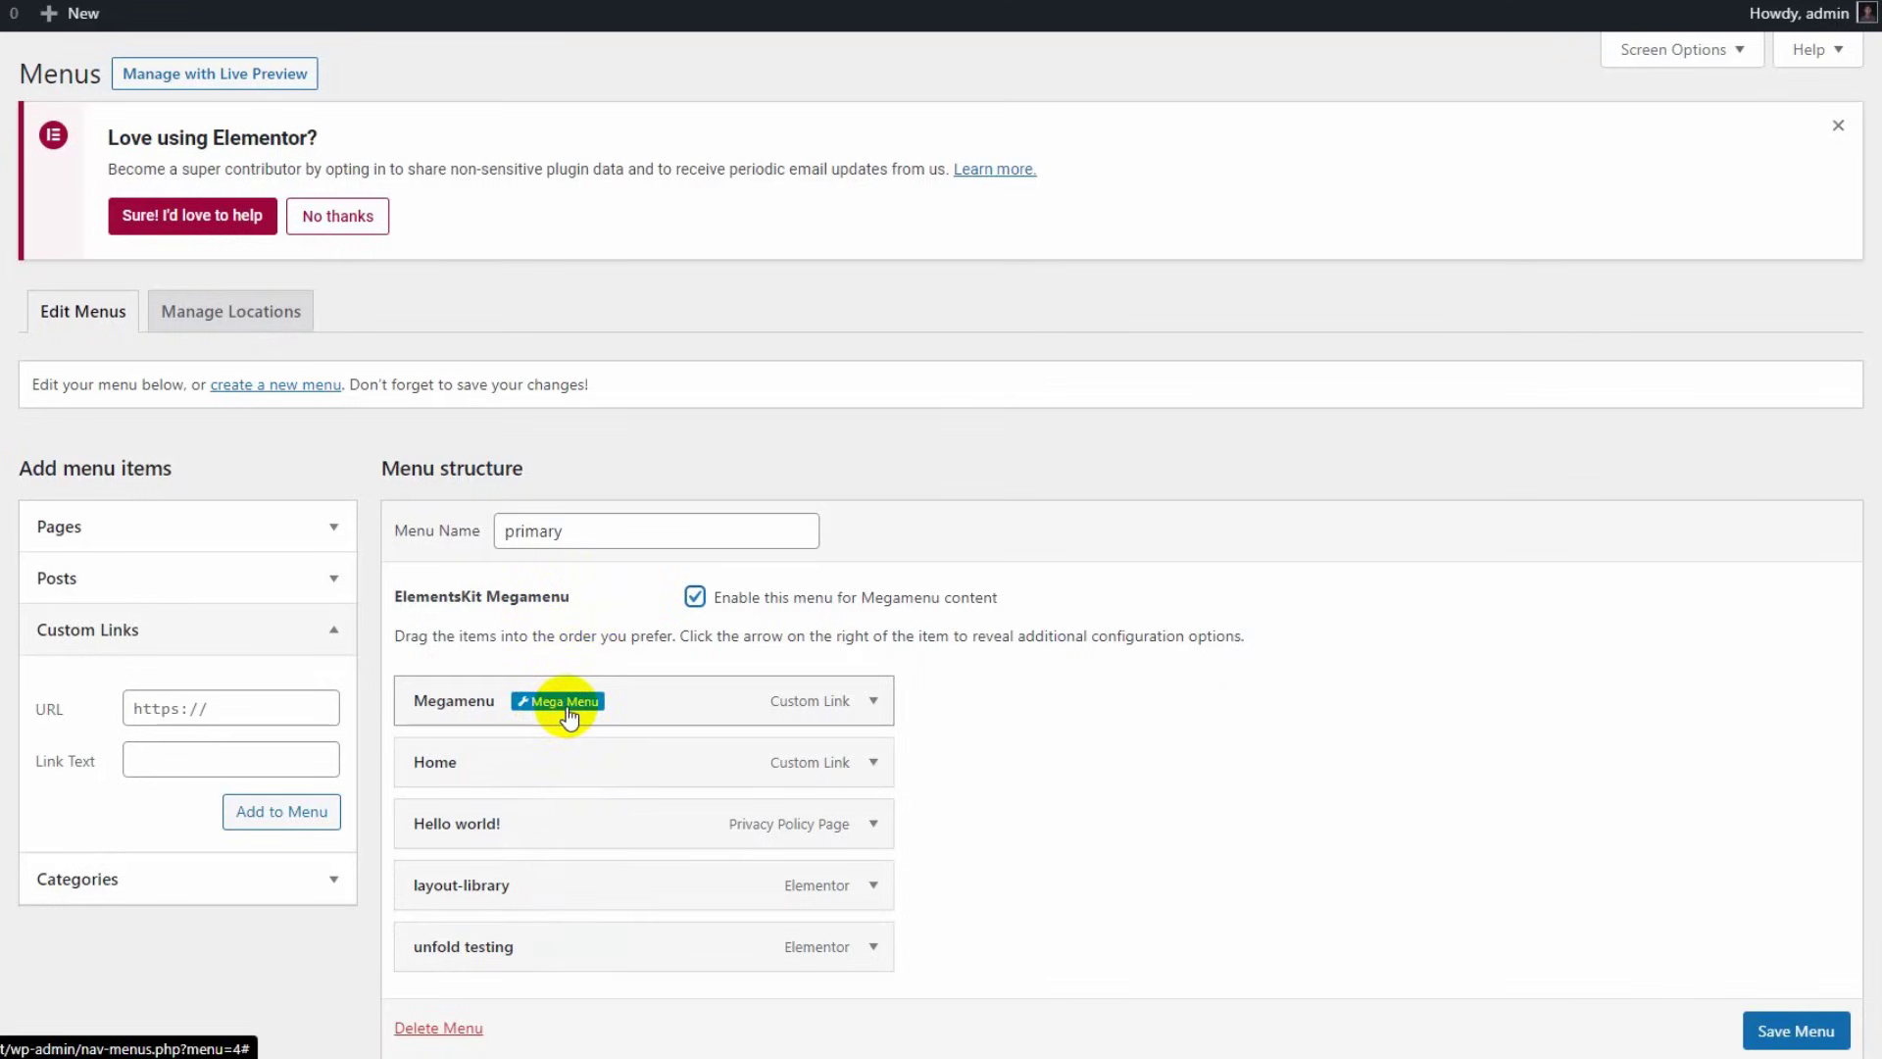
- Switch the mega menu on for the Megamenu item and edit its content in Elementor
left_click(556, 701)
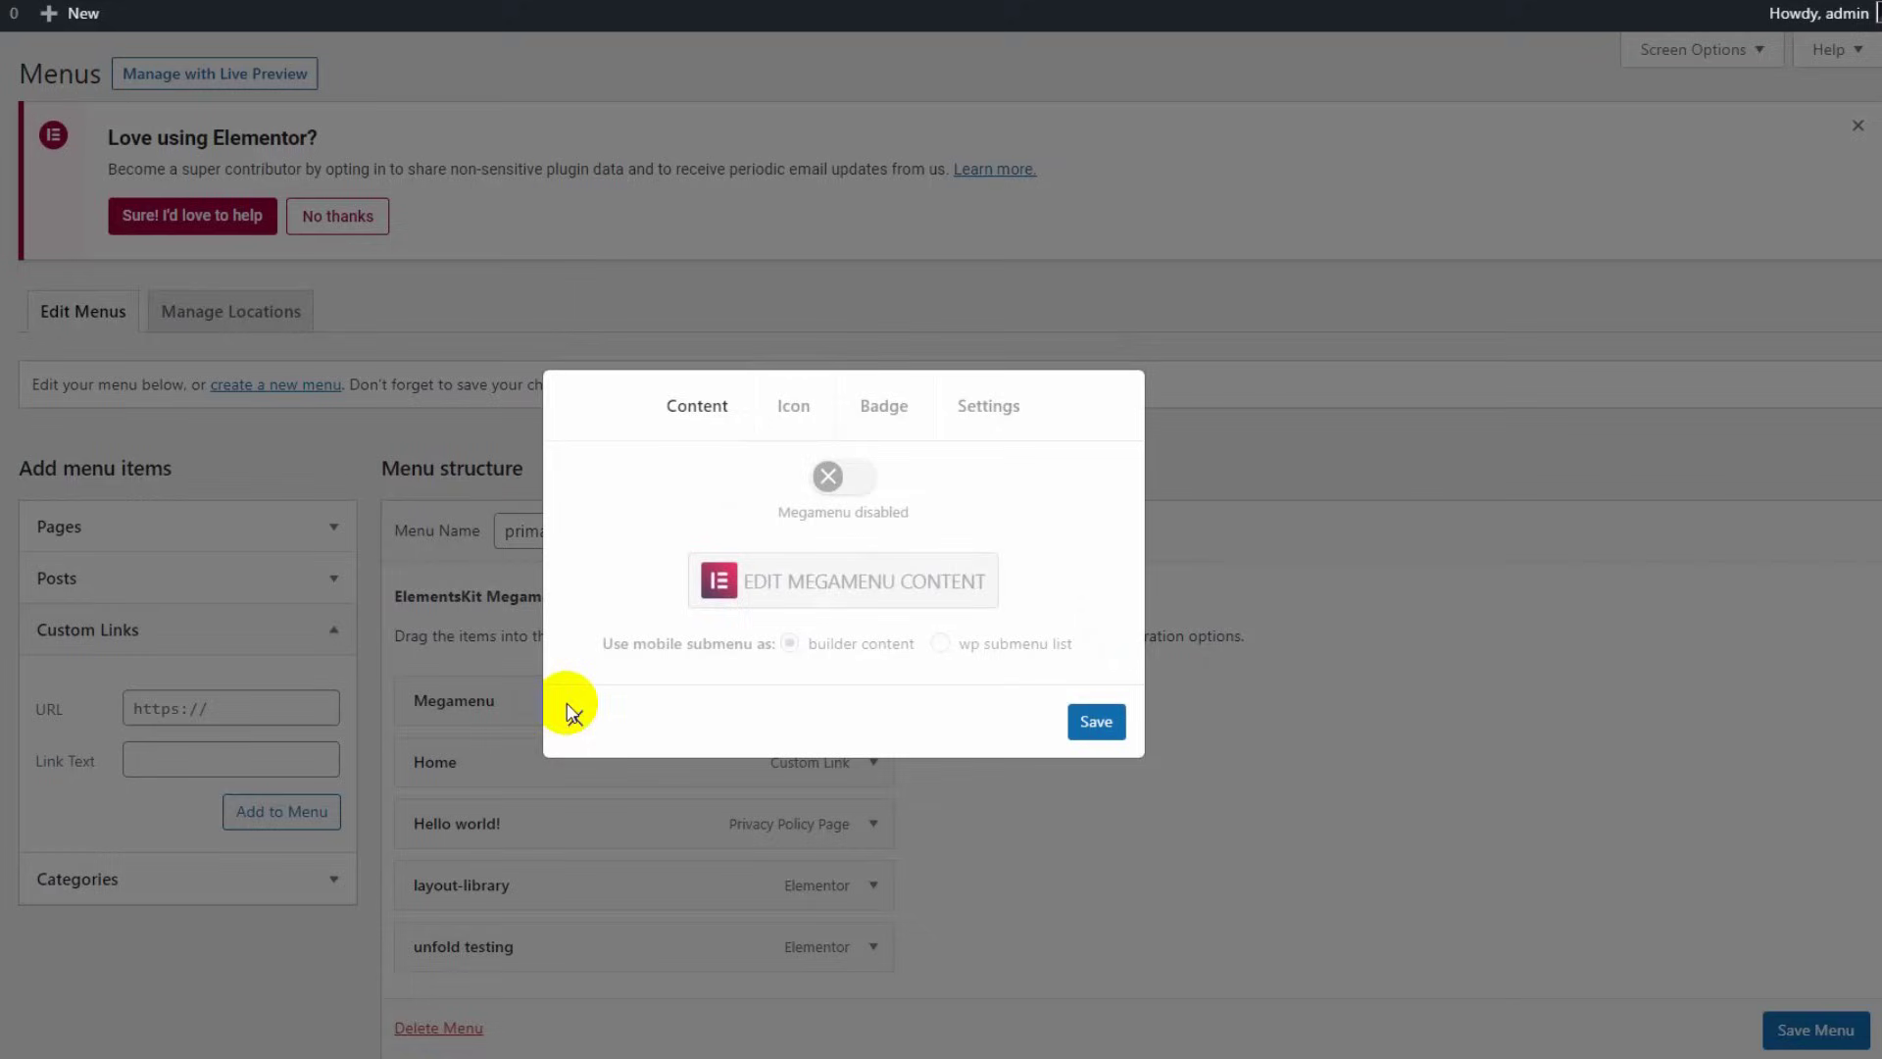
left_click(843, 477)
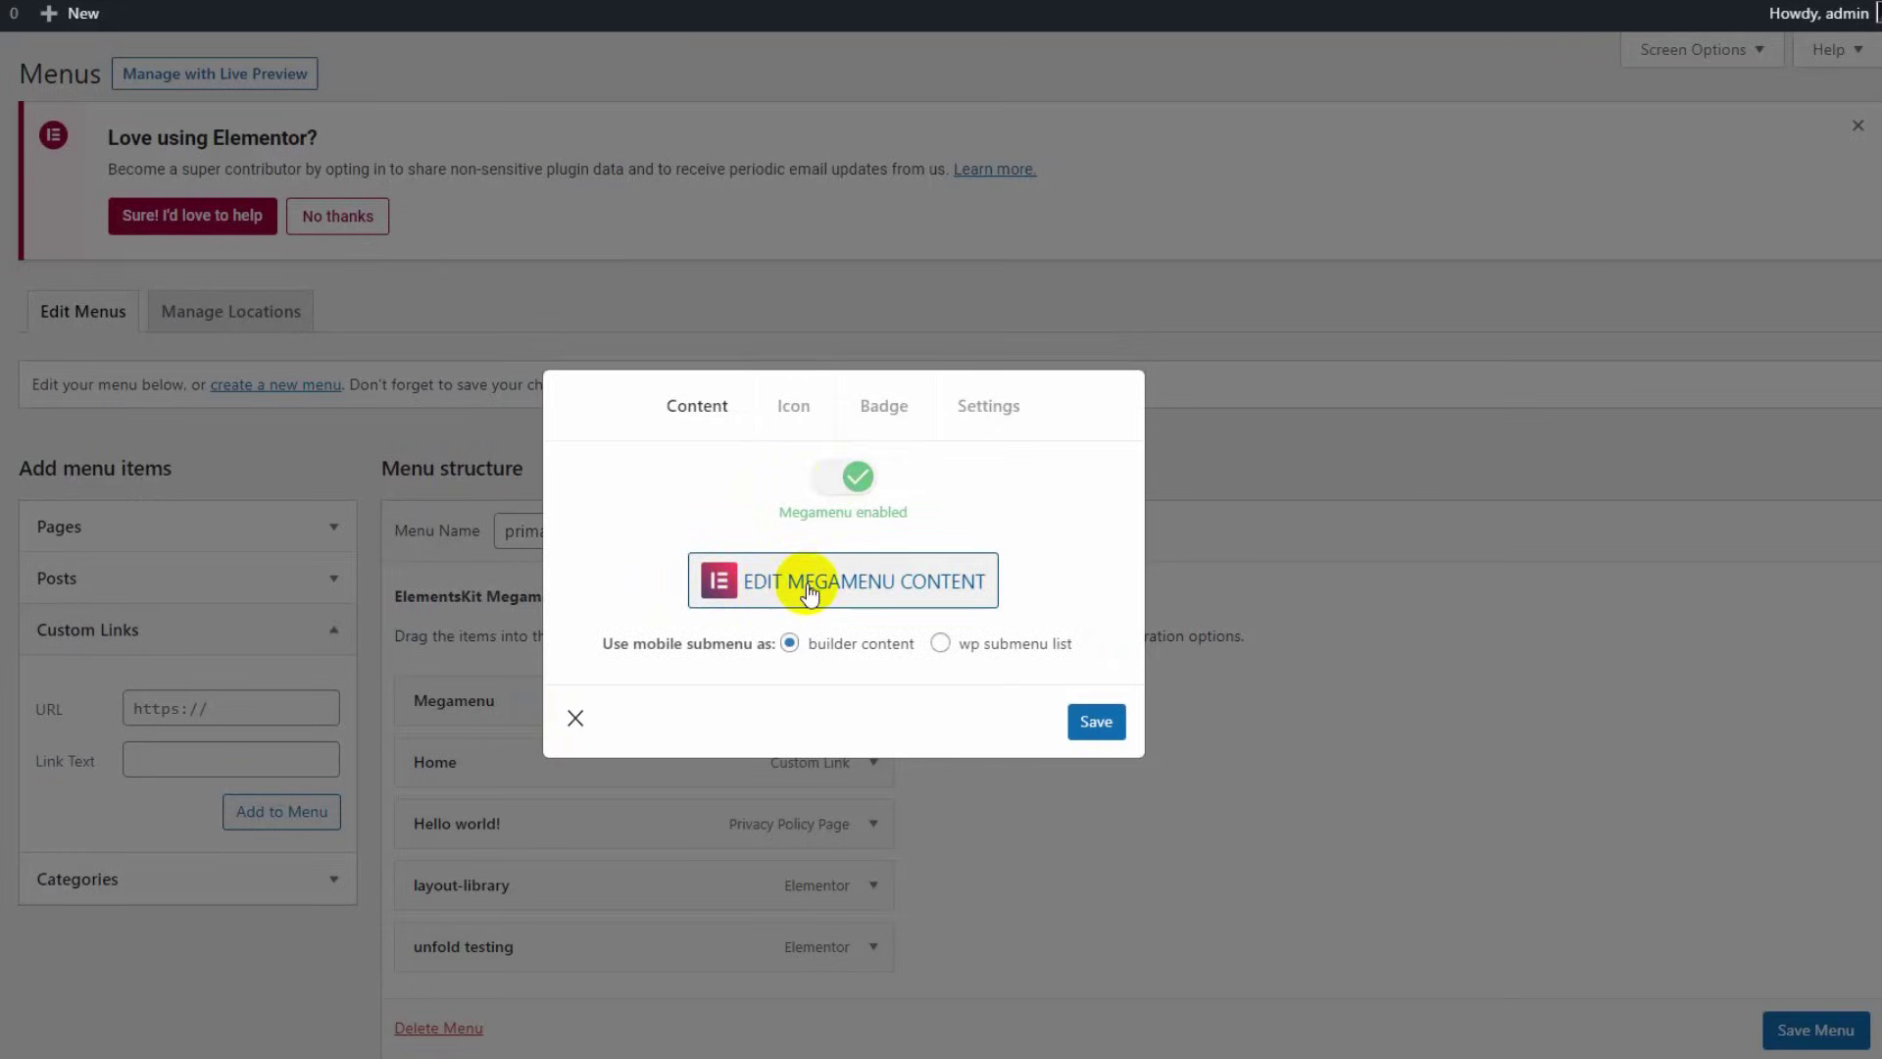
left_click(841, 579)
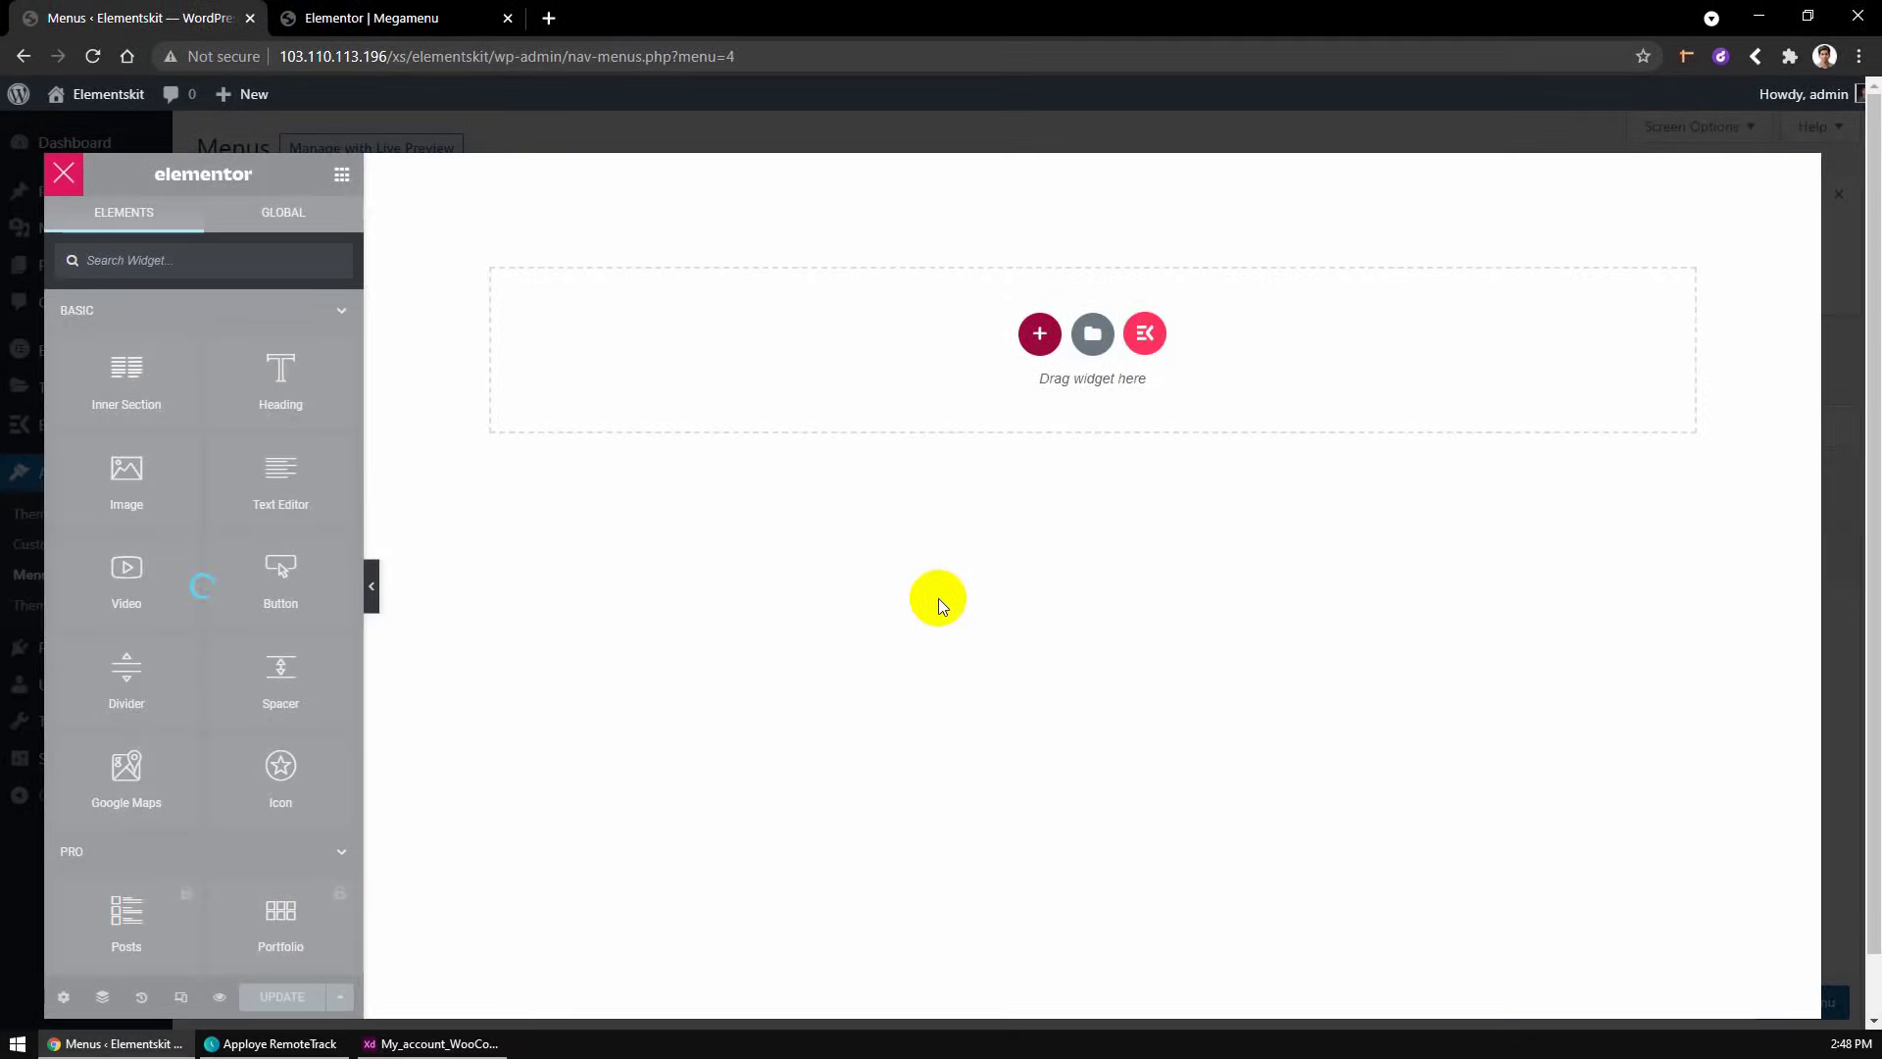
mouse_move(589, 604)
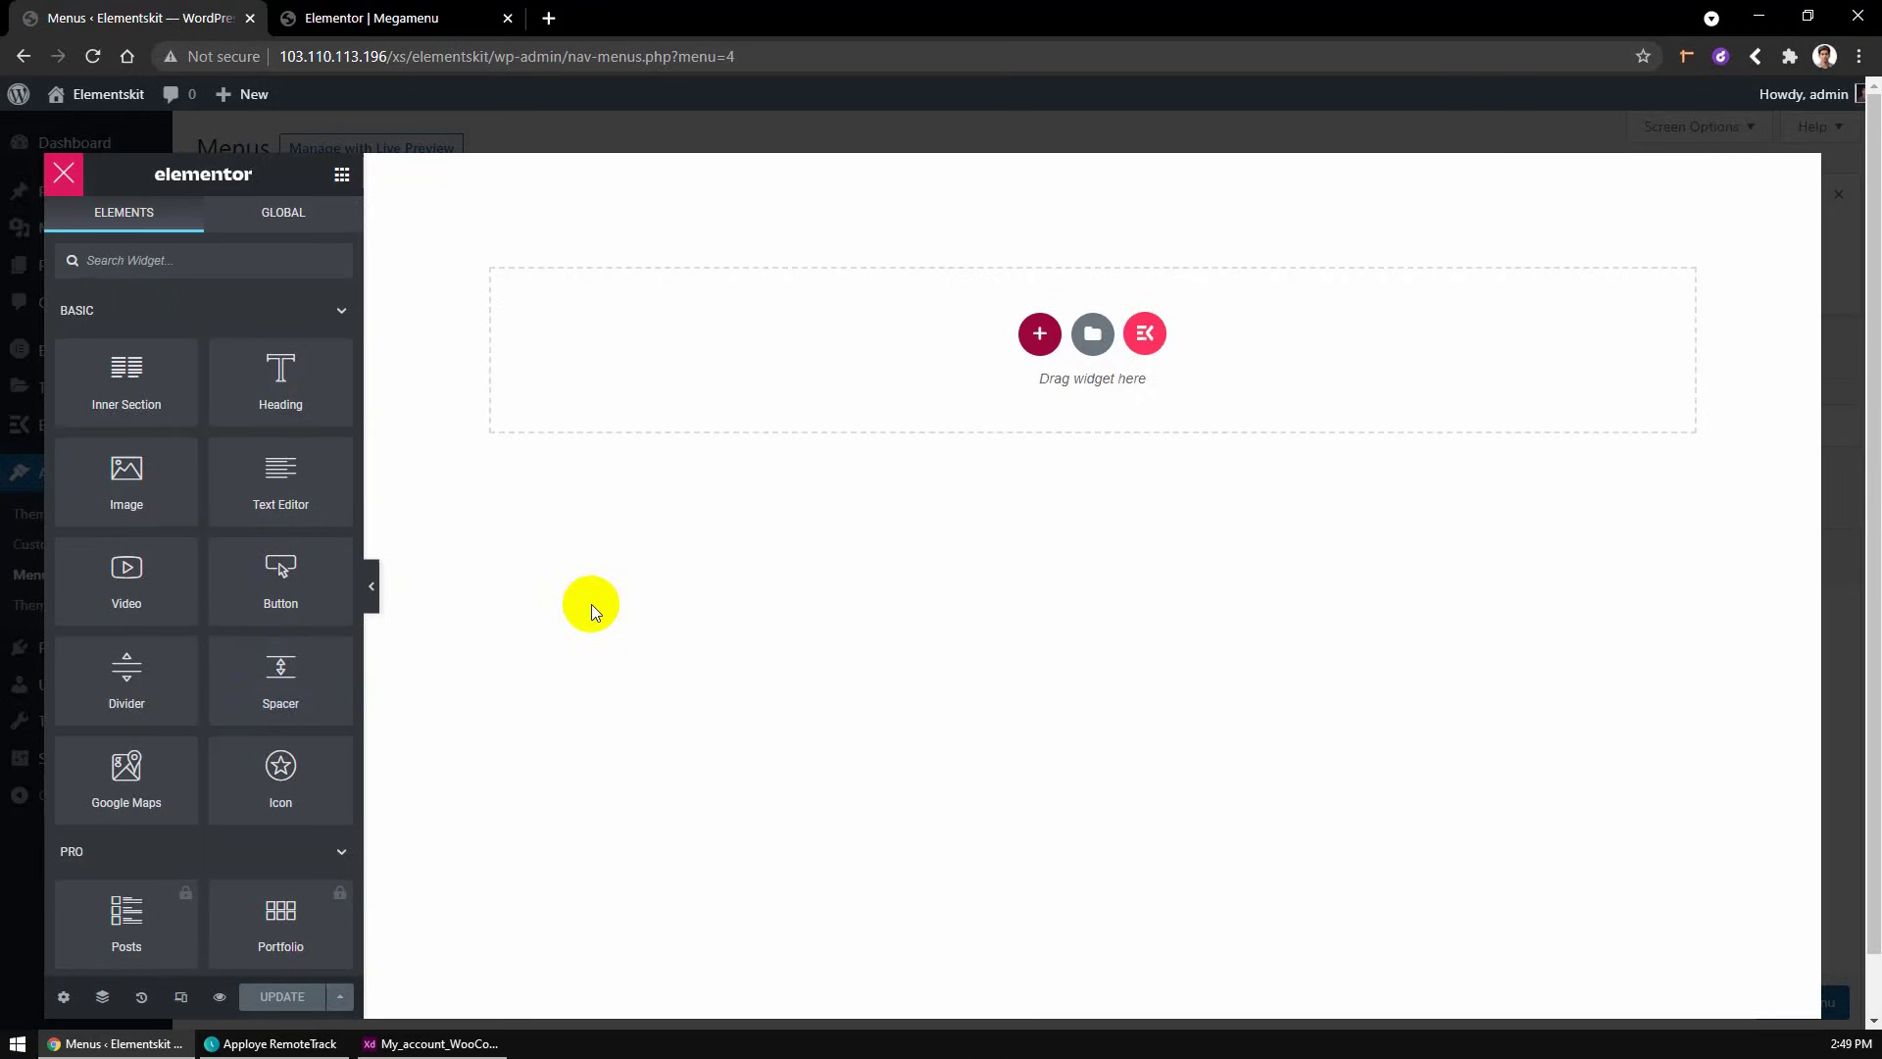
scroll("down", 3)
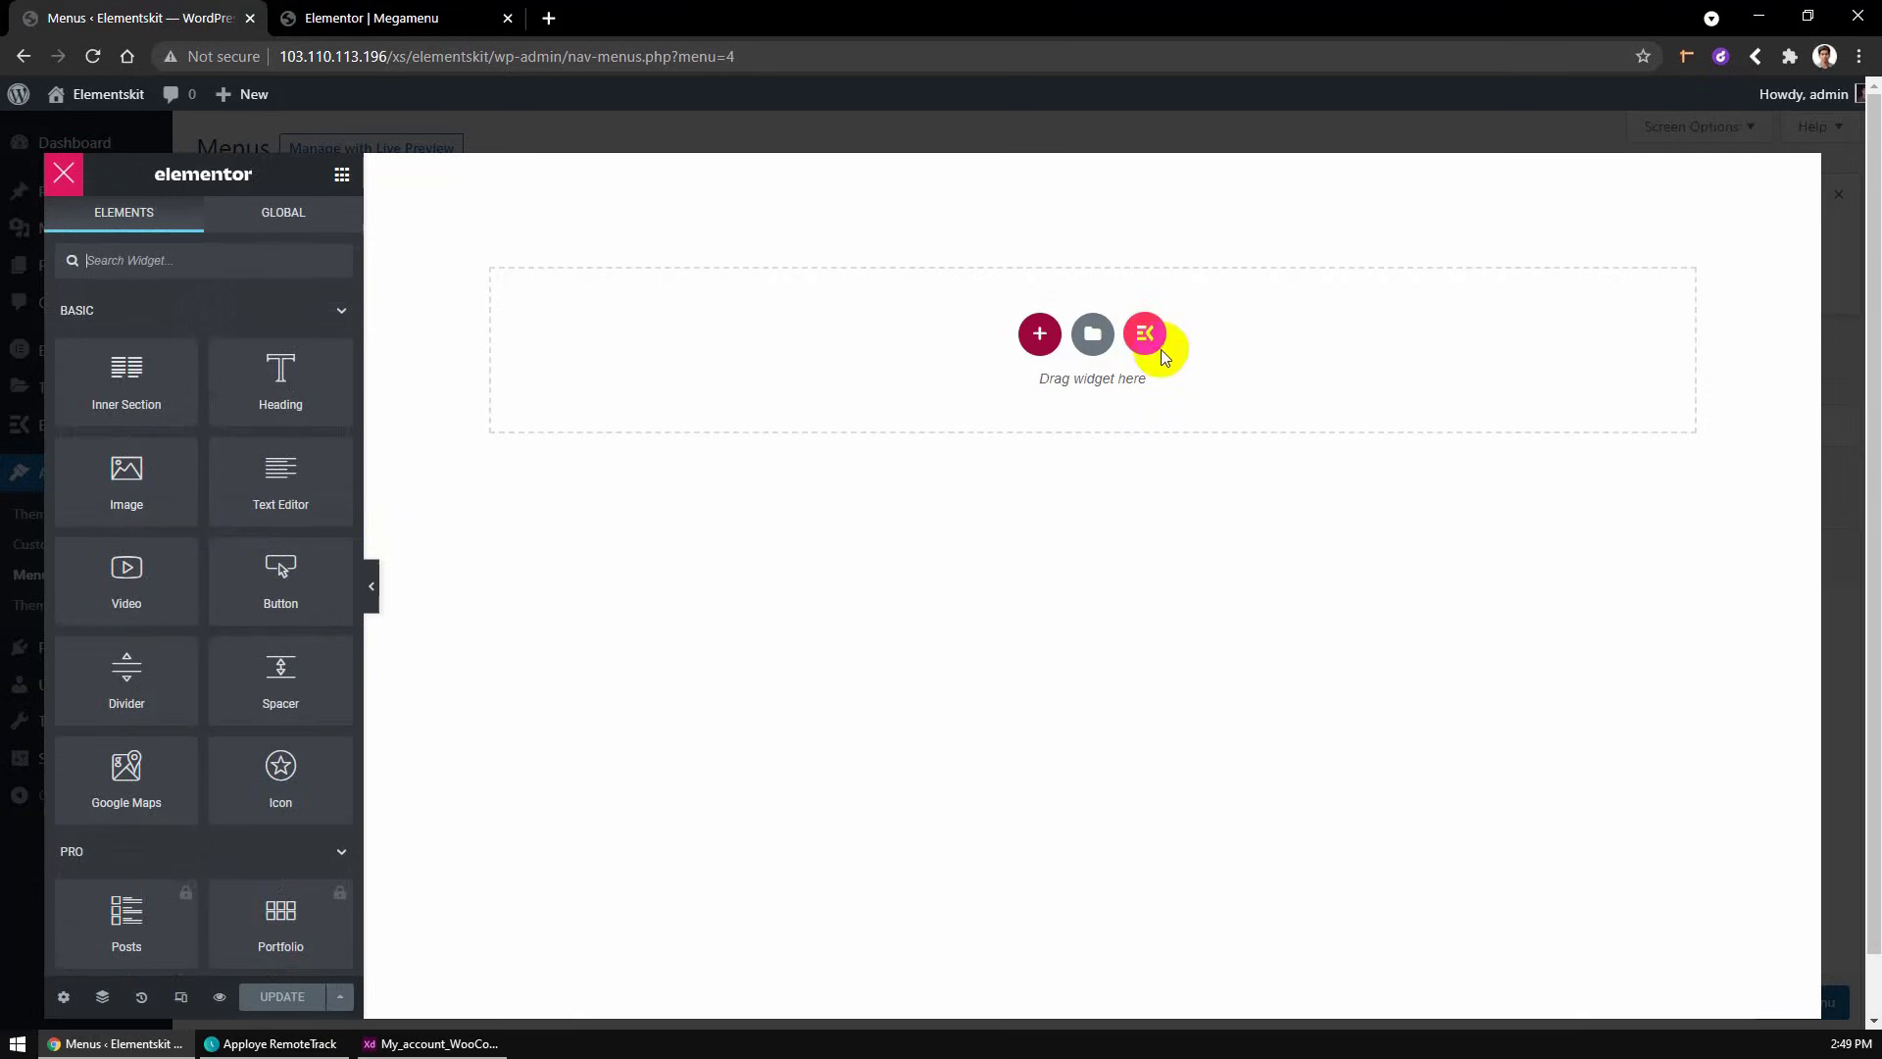
- Insert a ready-made mega menu section design from the ElementsKit library
left_click(1143, 333)
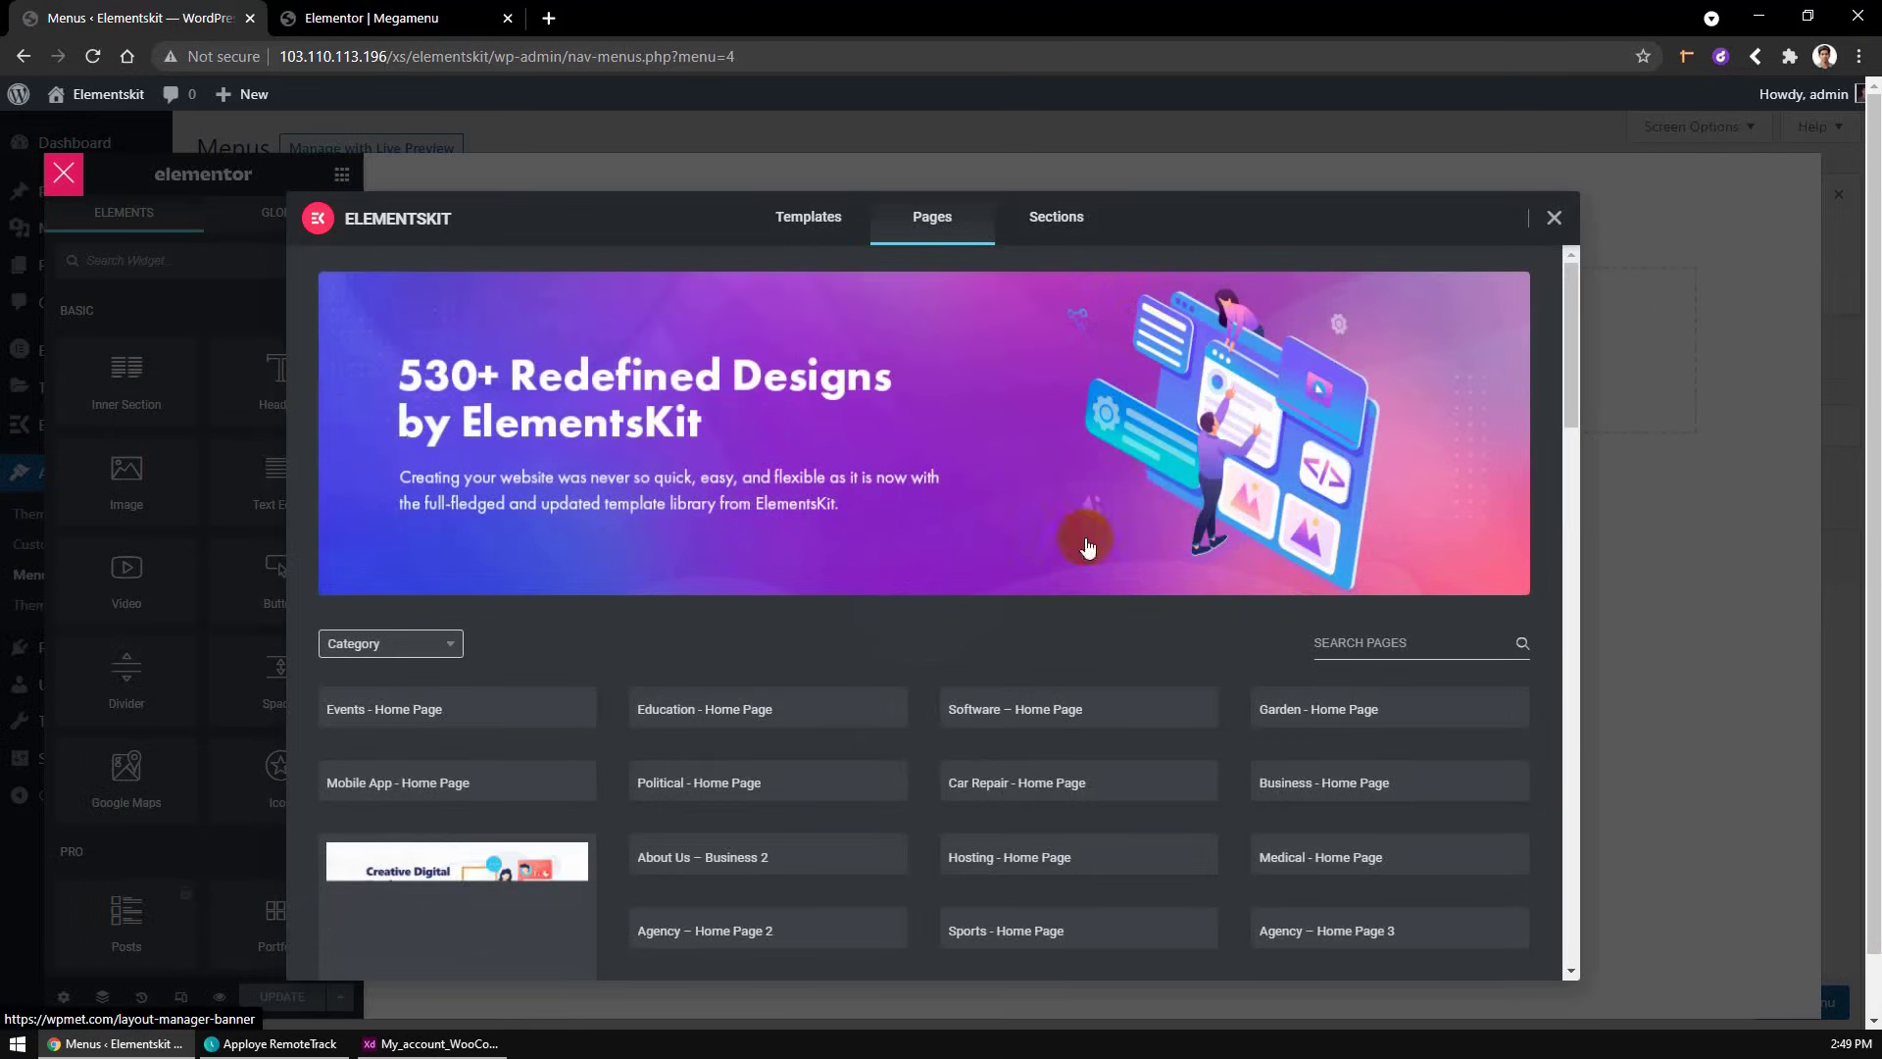
left_click(389, 643)
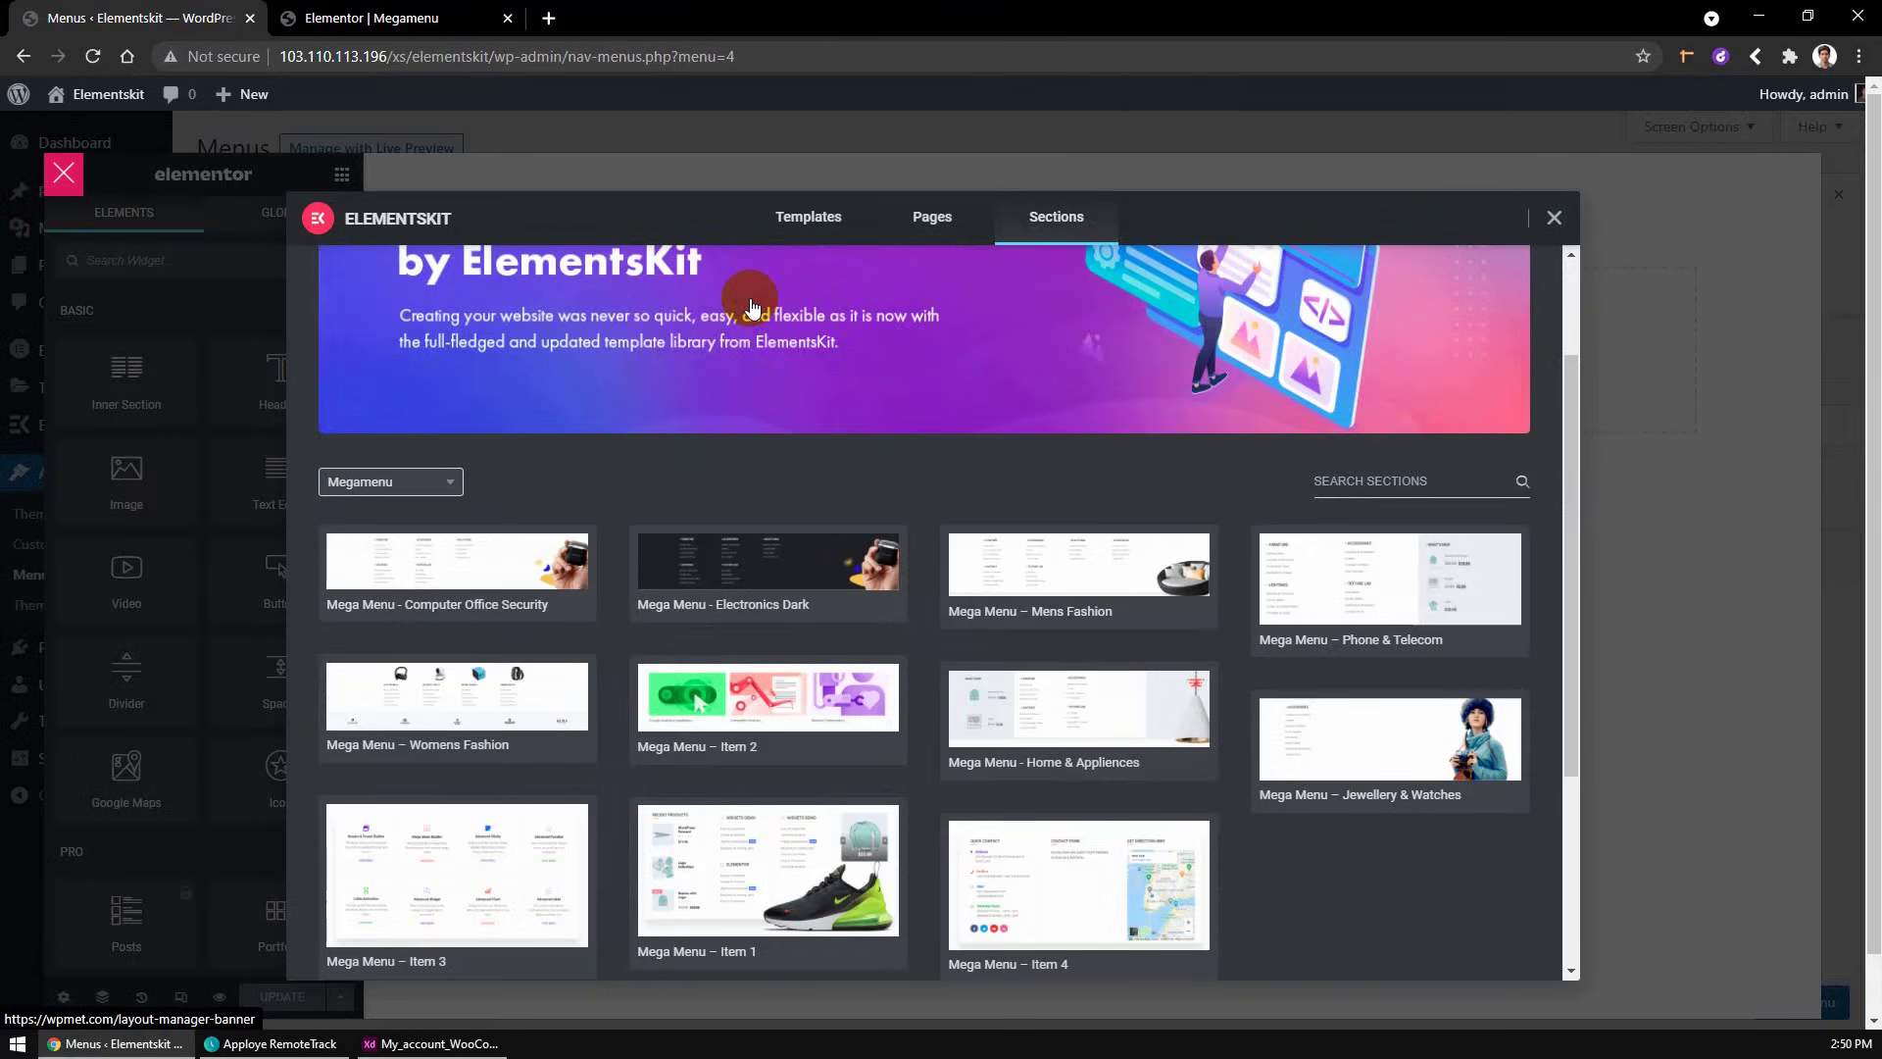
left_click(456, 877)
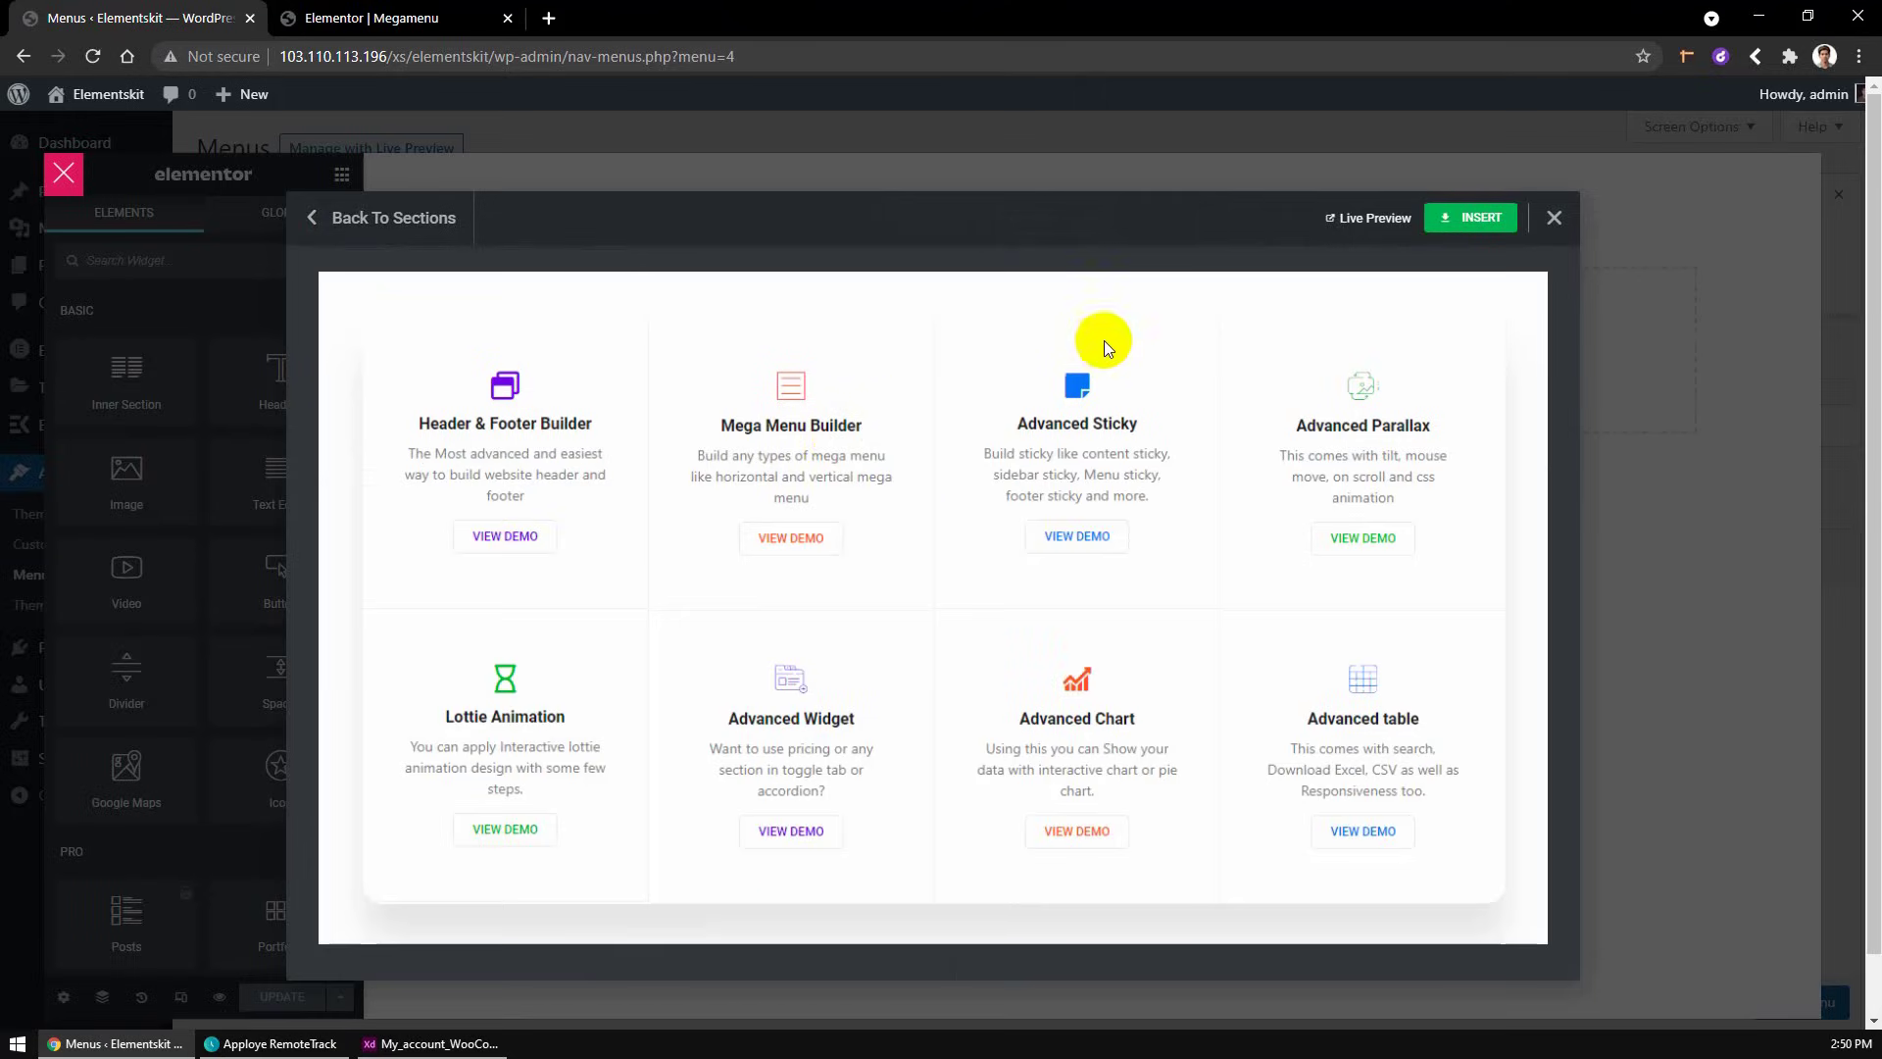
mouse_move(1368, 218)
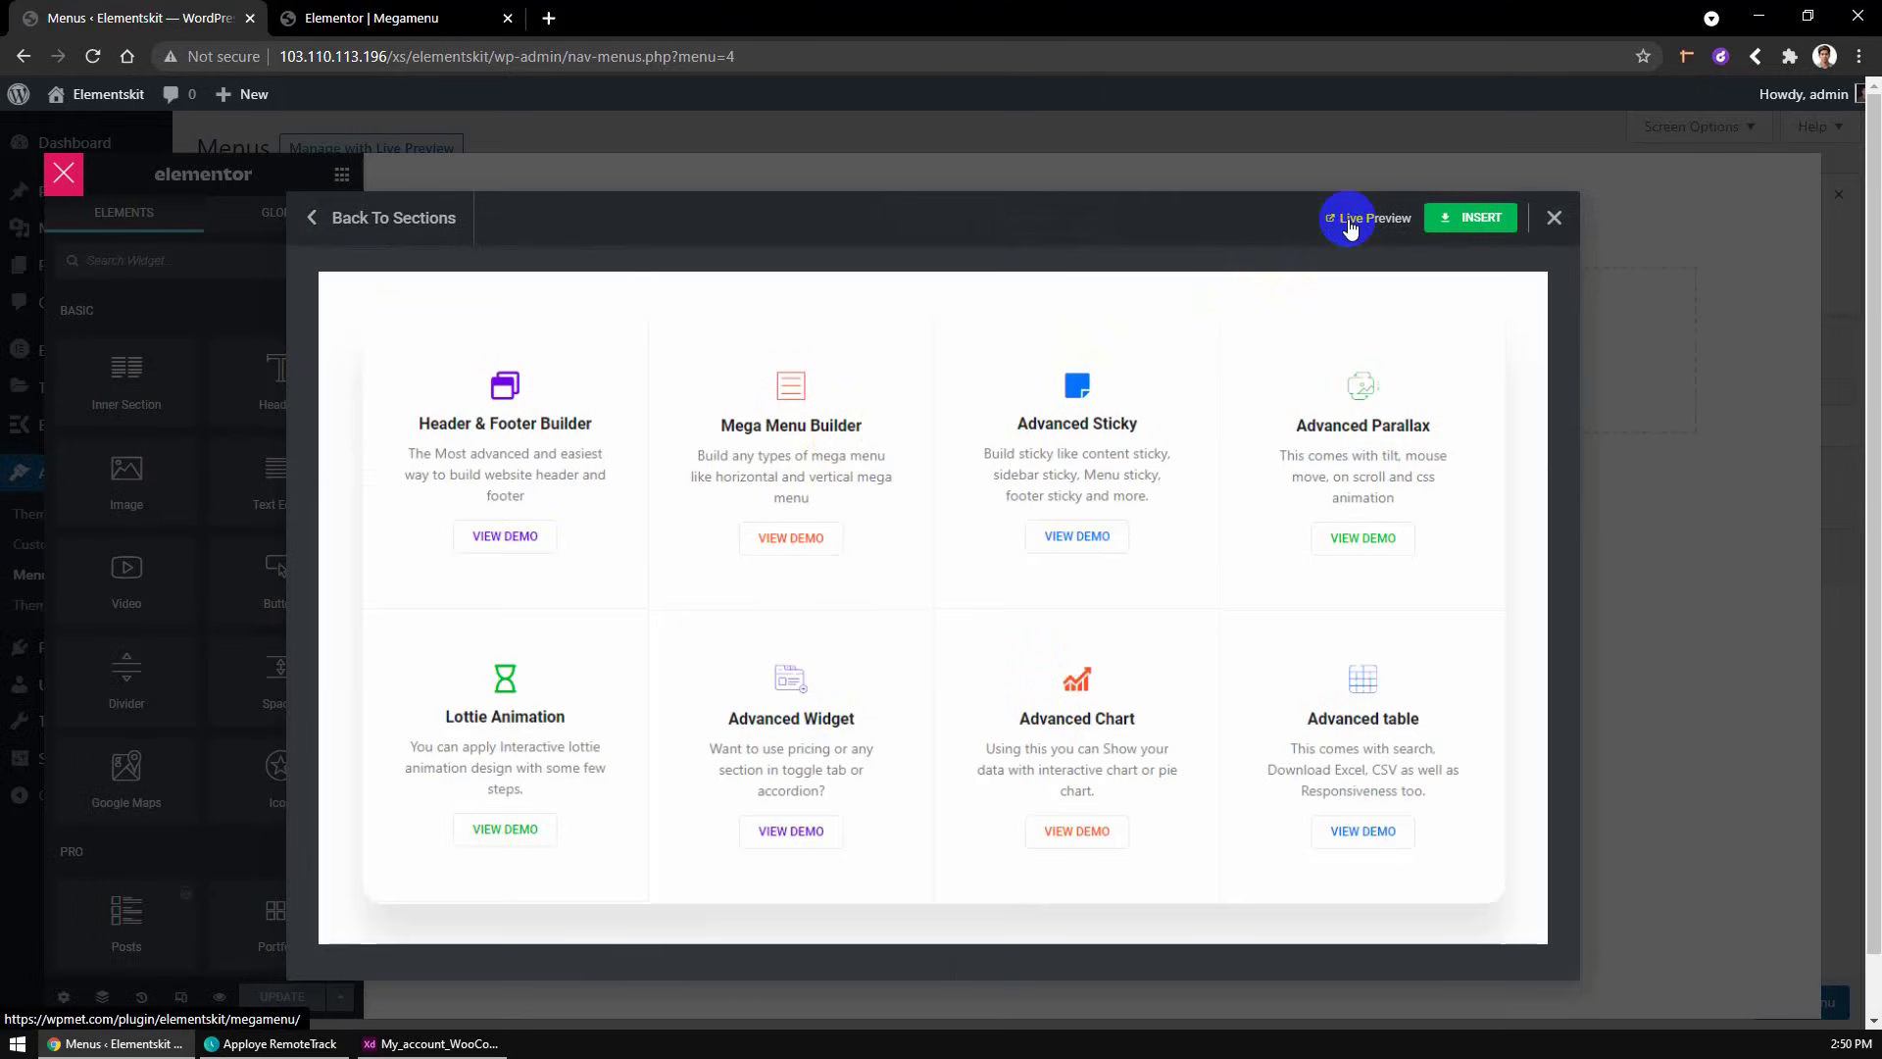
left_click(1476, 217)
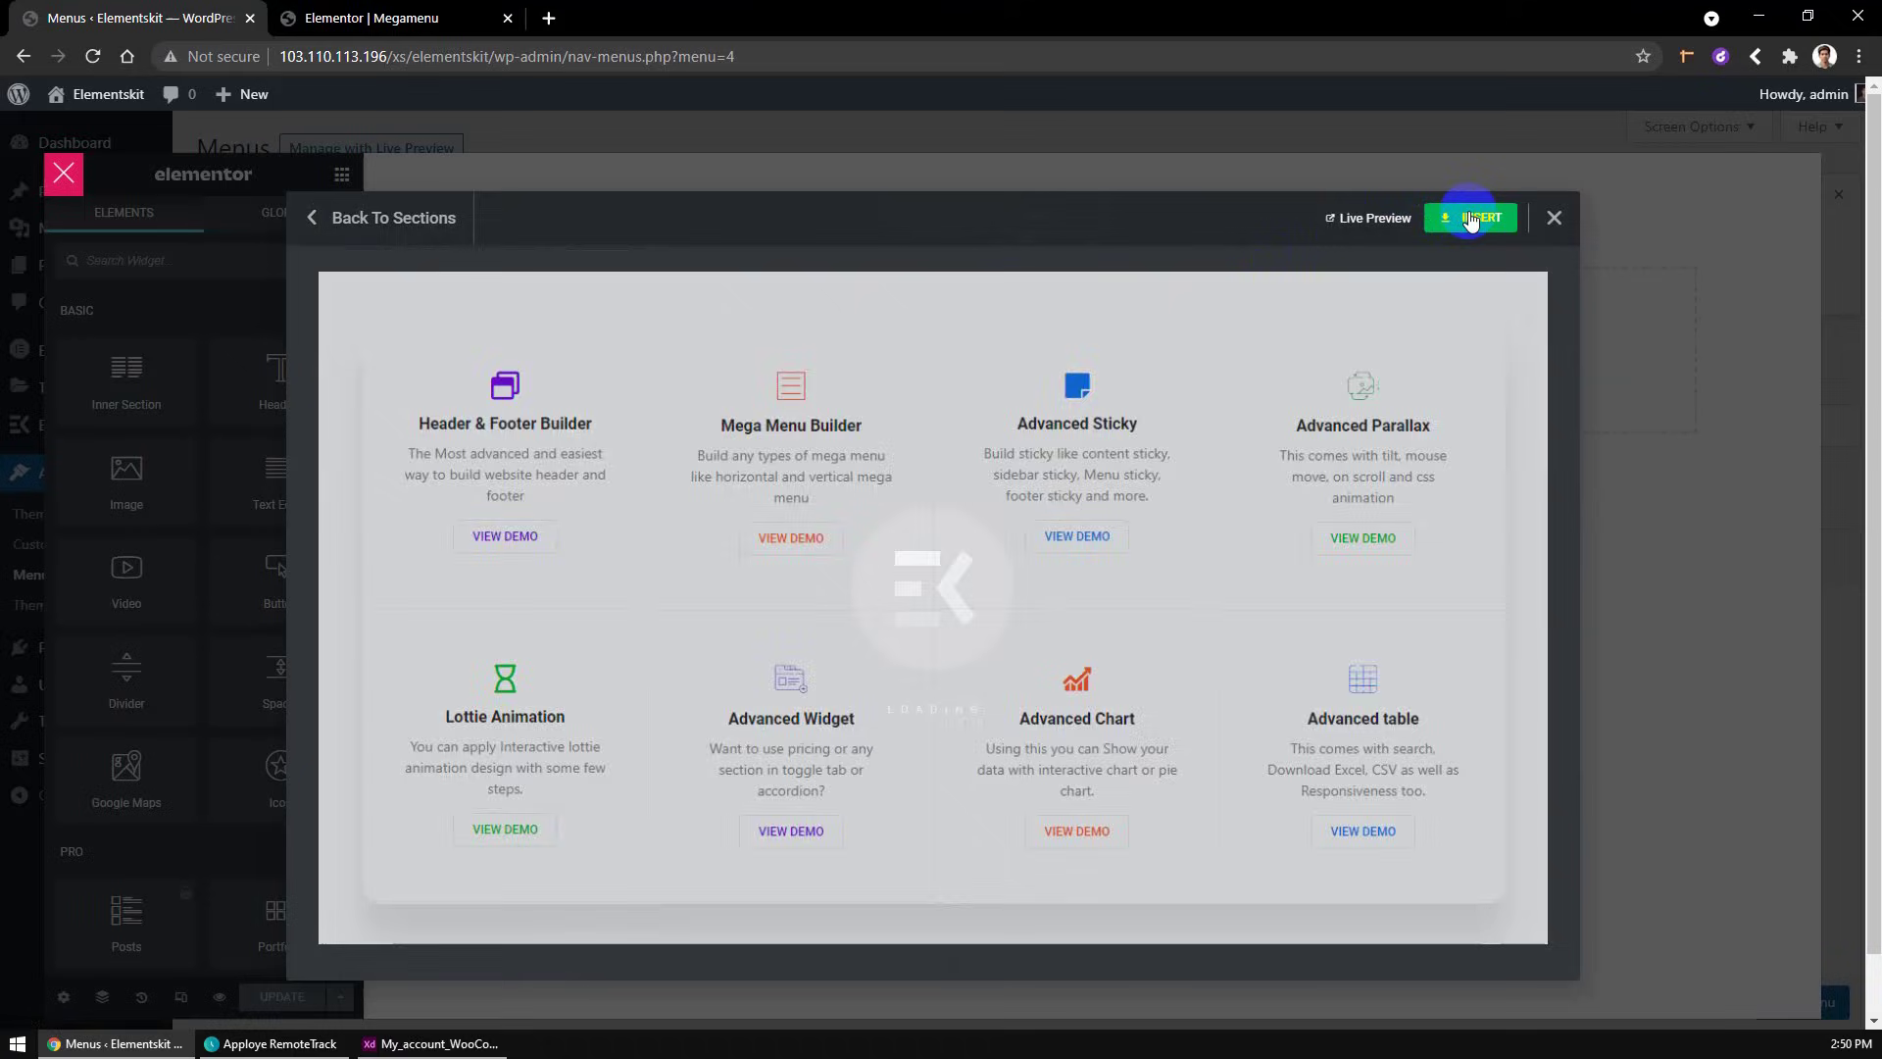
left_click(1477, 218)
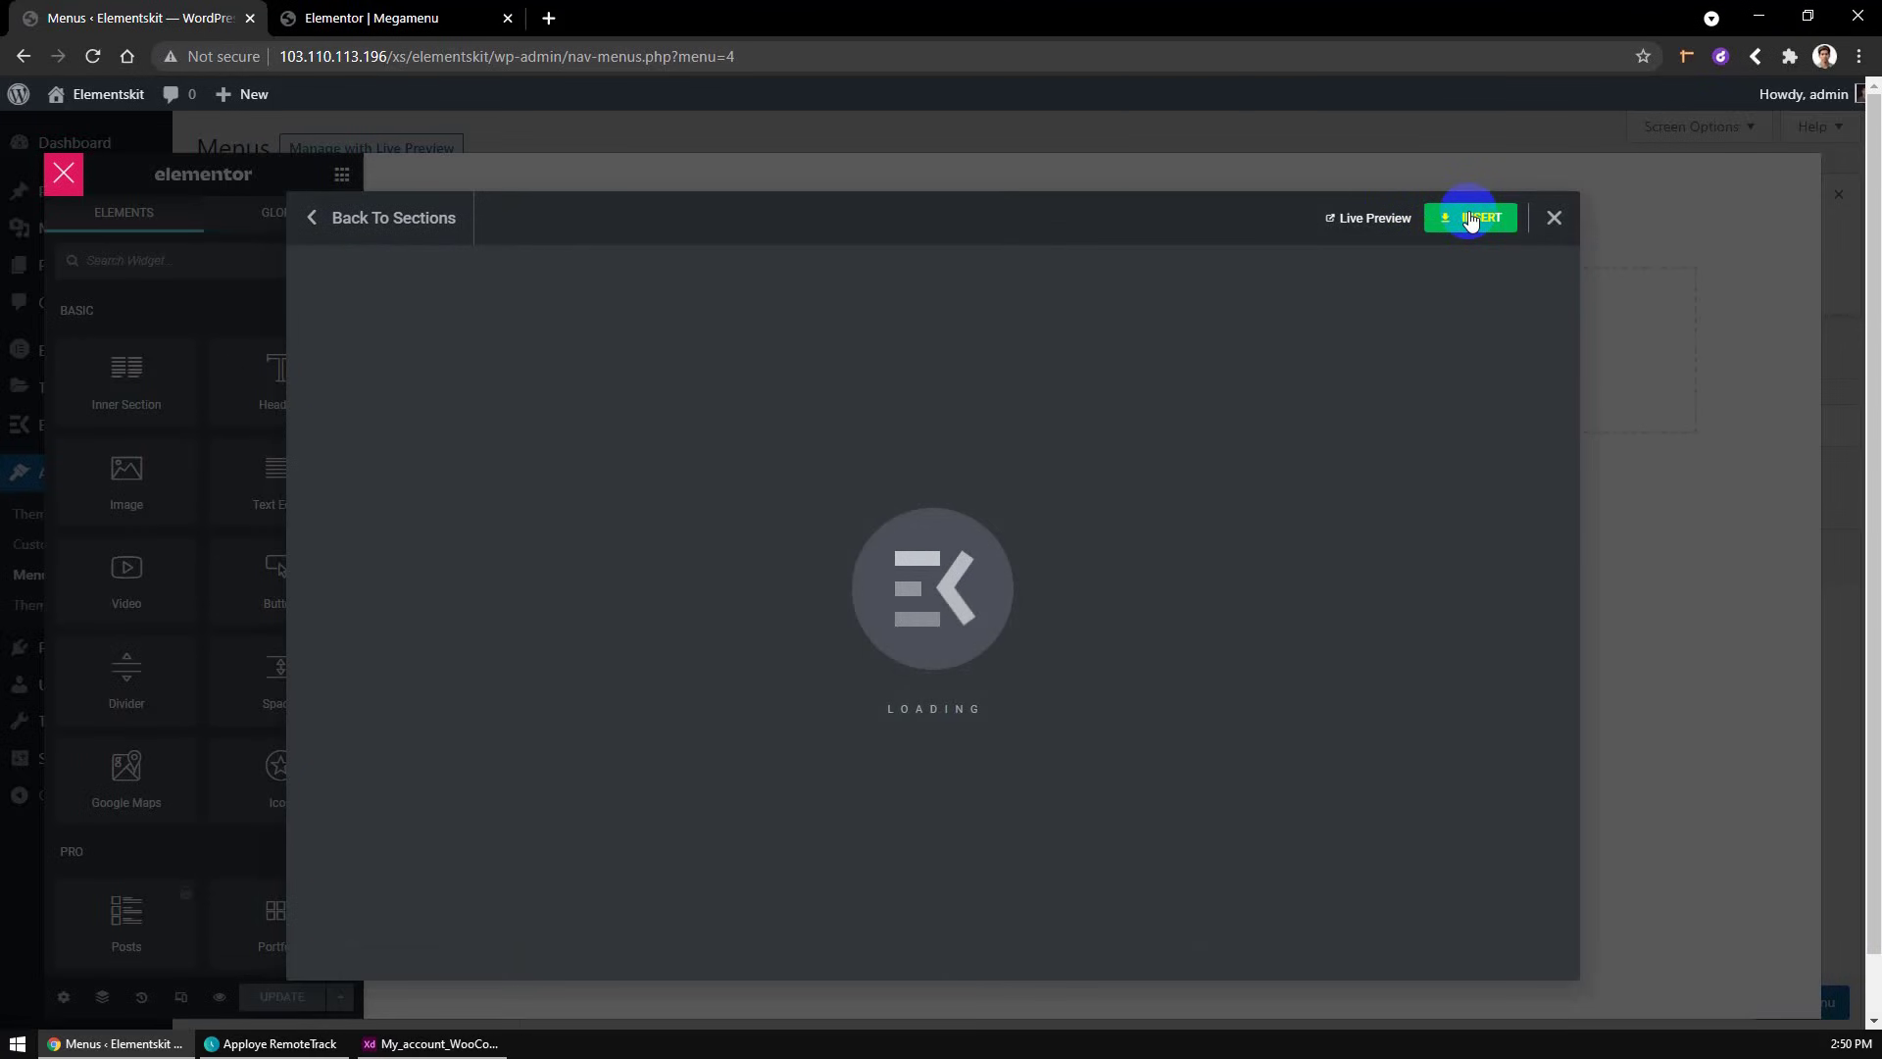
left_click(1481, 218)
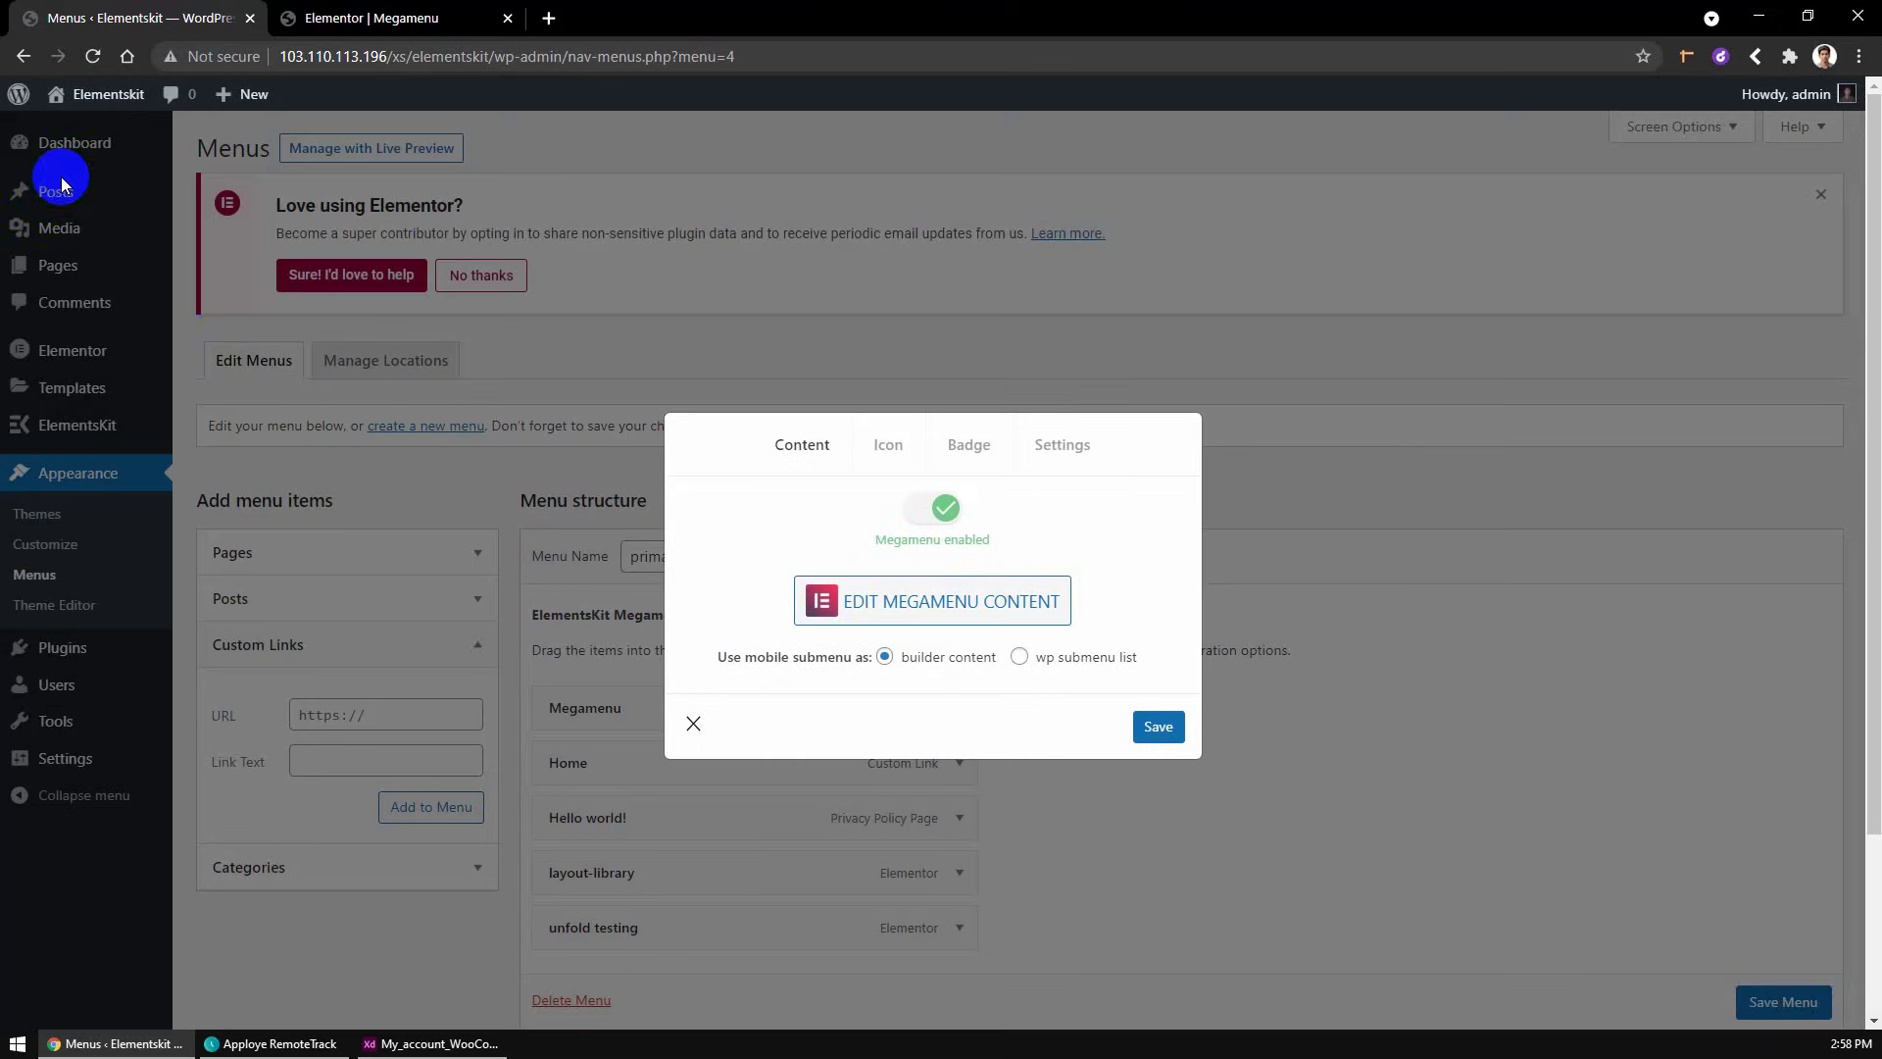
mouse_move(823, 734)
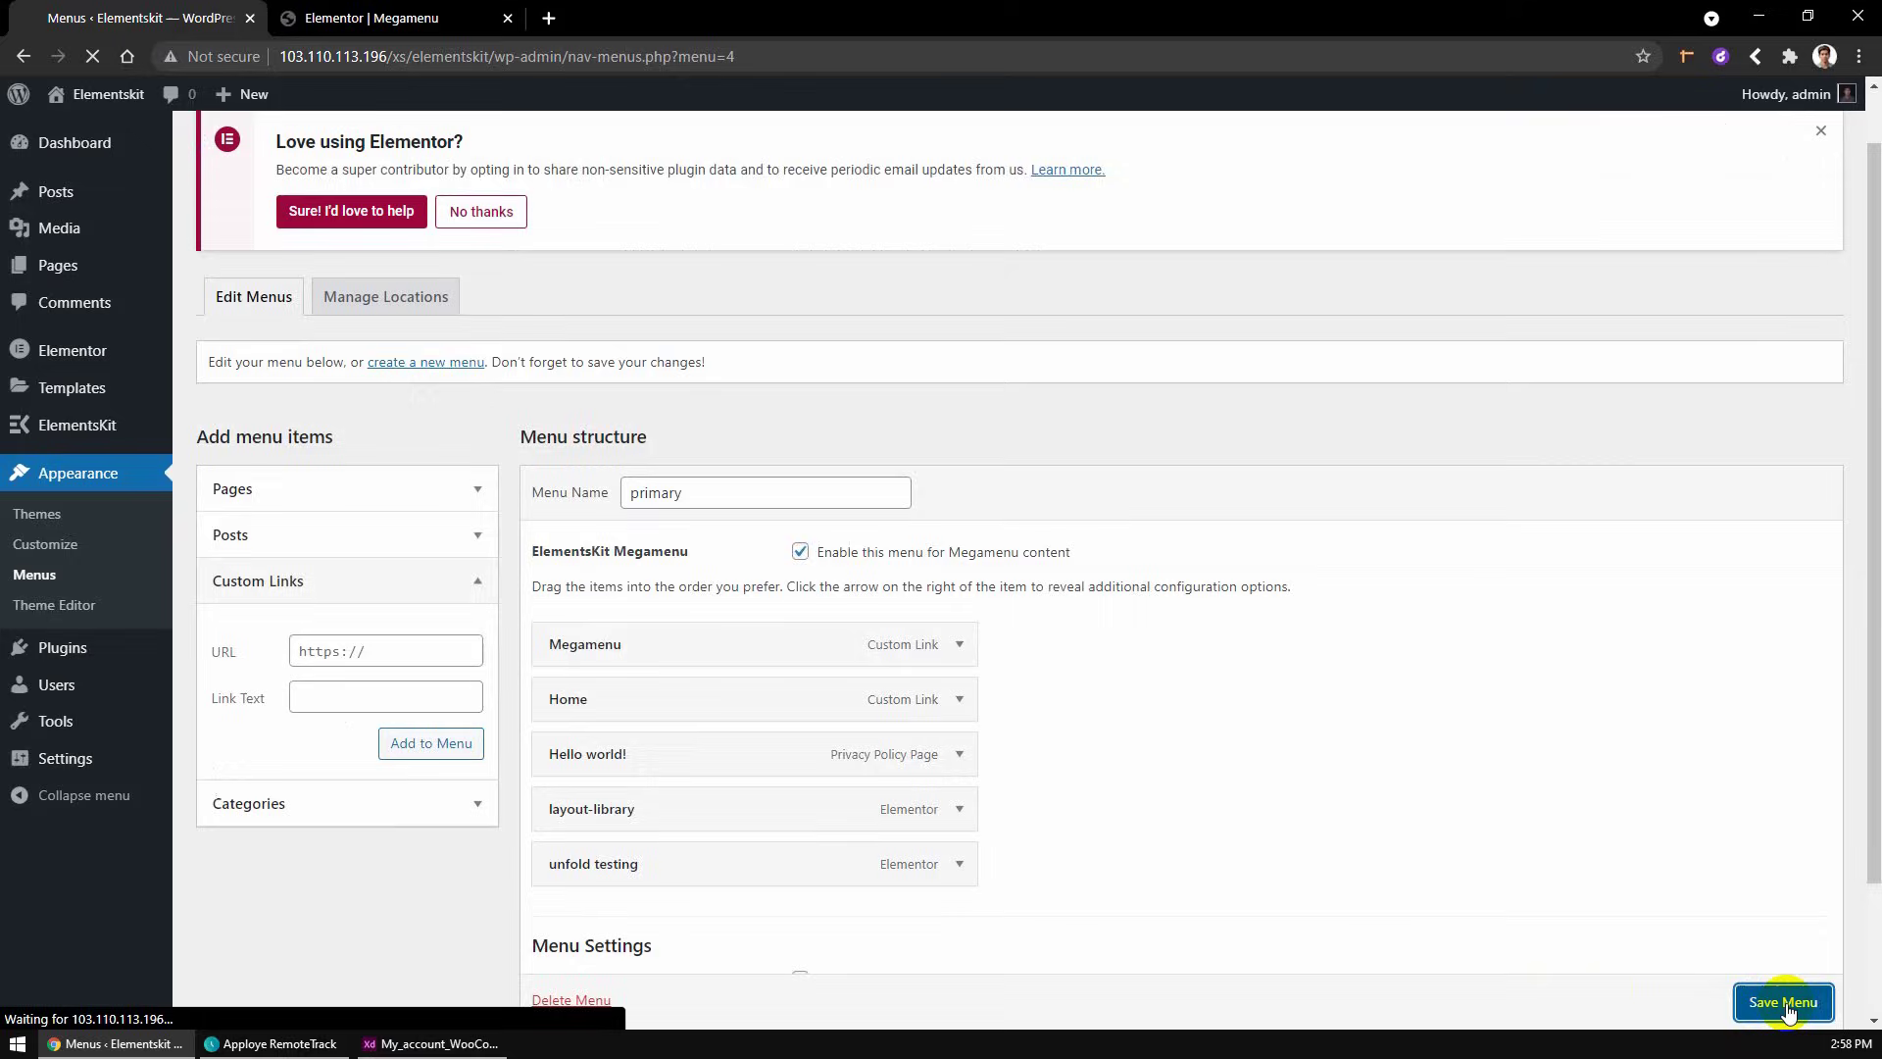
- Save the primary menu and return to the Megamenu header in Elementor
left_click(1784, 1001)
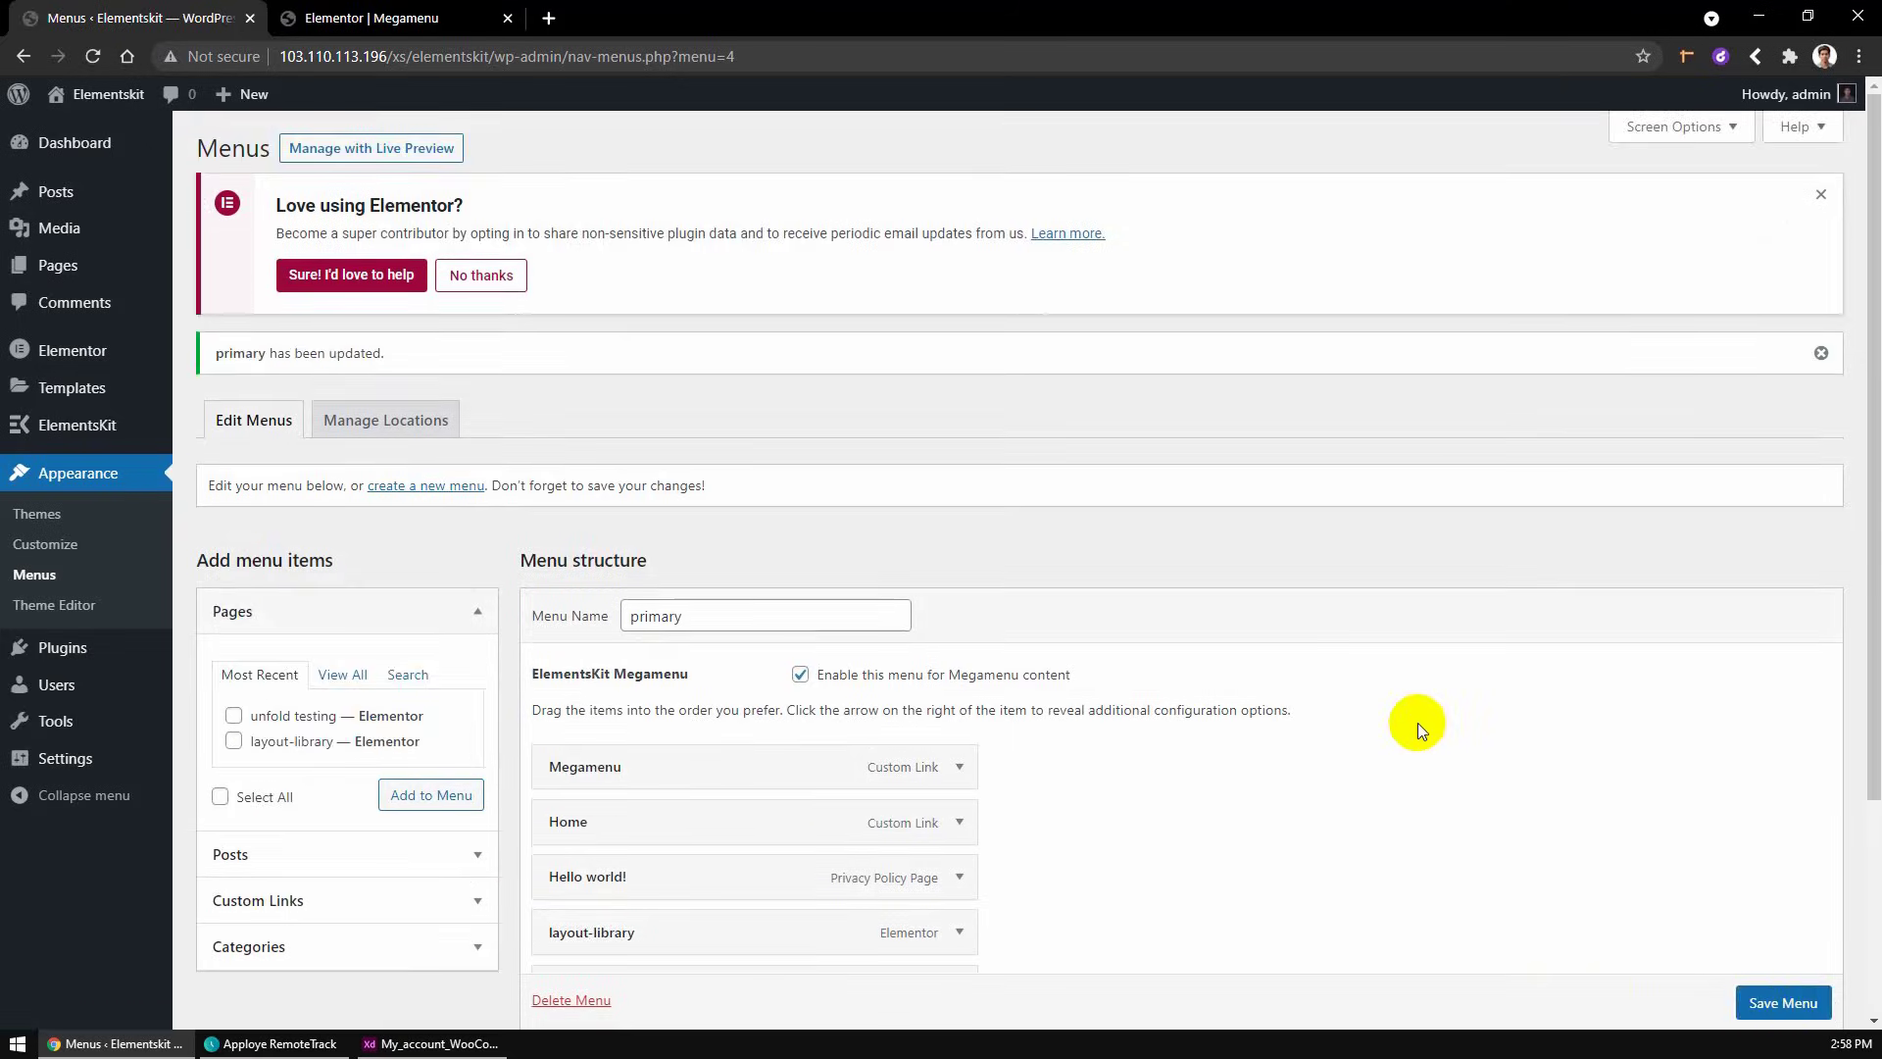
left_click(396, 18)
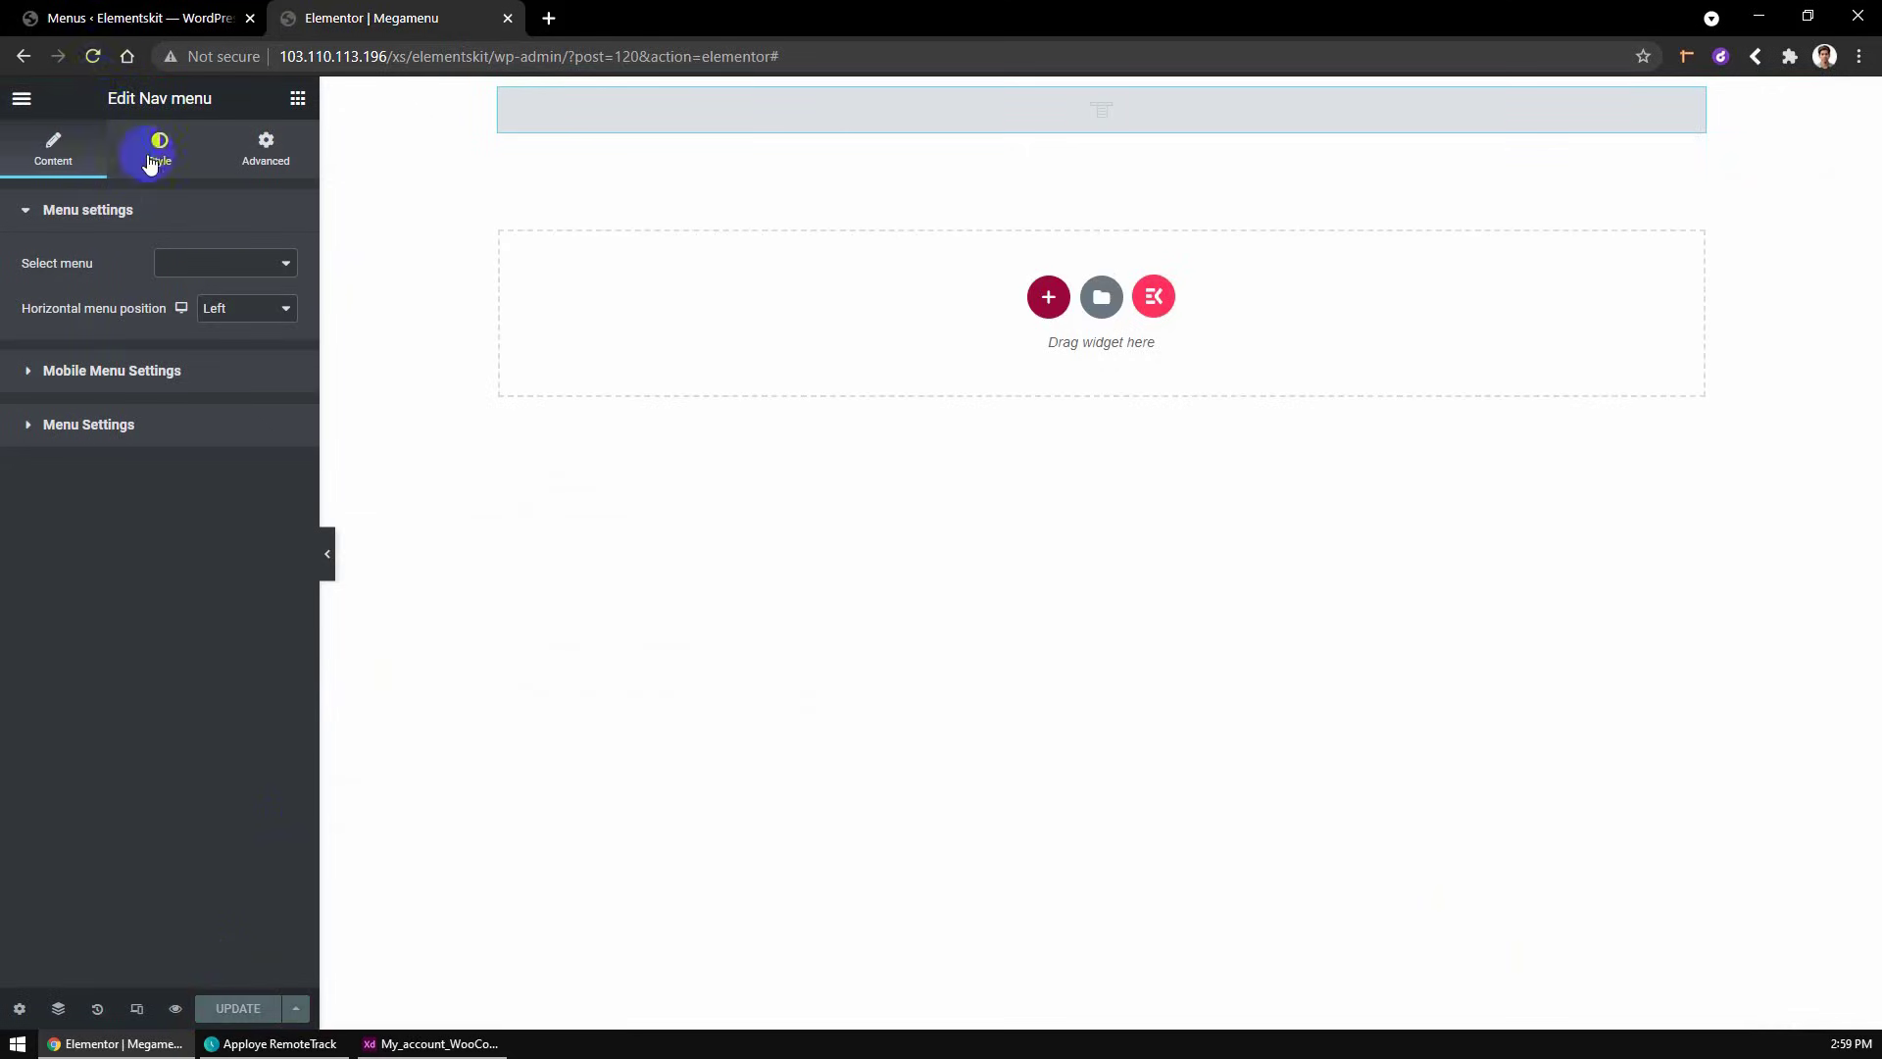
- Set the Nav menu widget to display the 'primary' menu and update the page
left_click(92, 57)
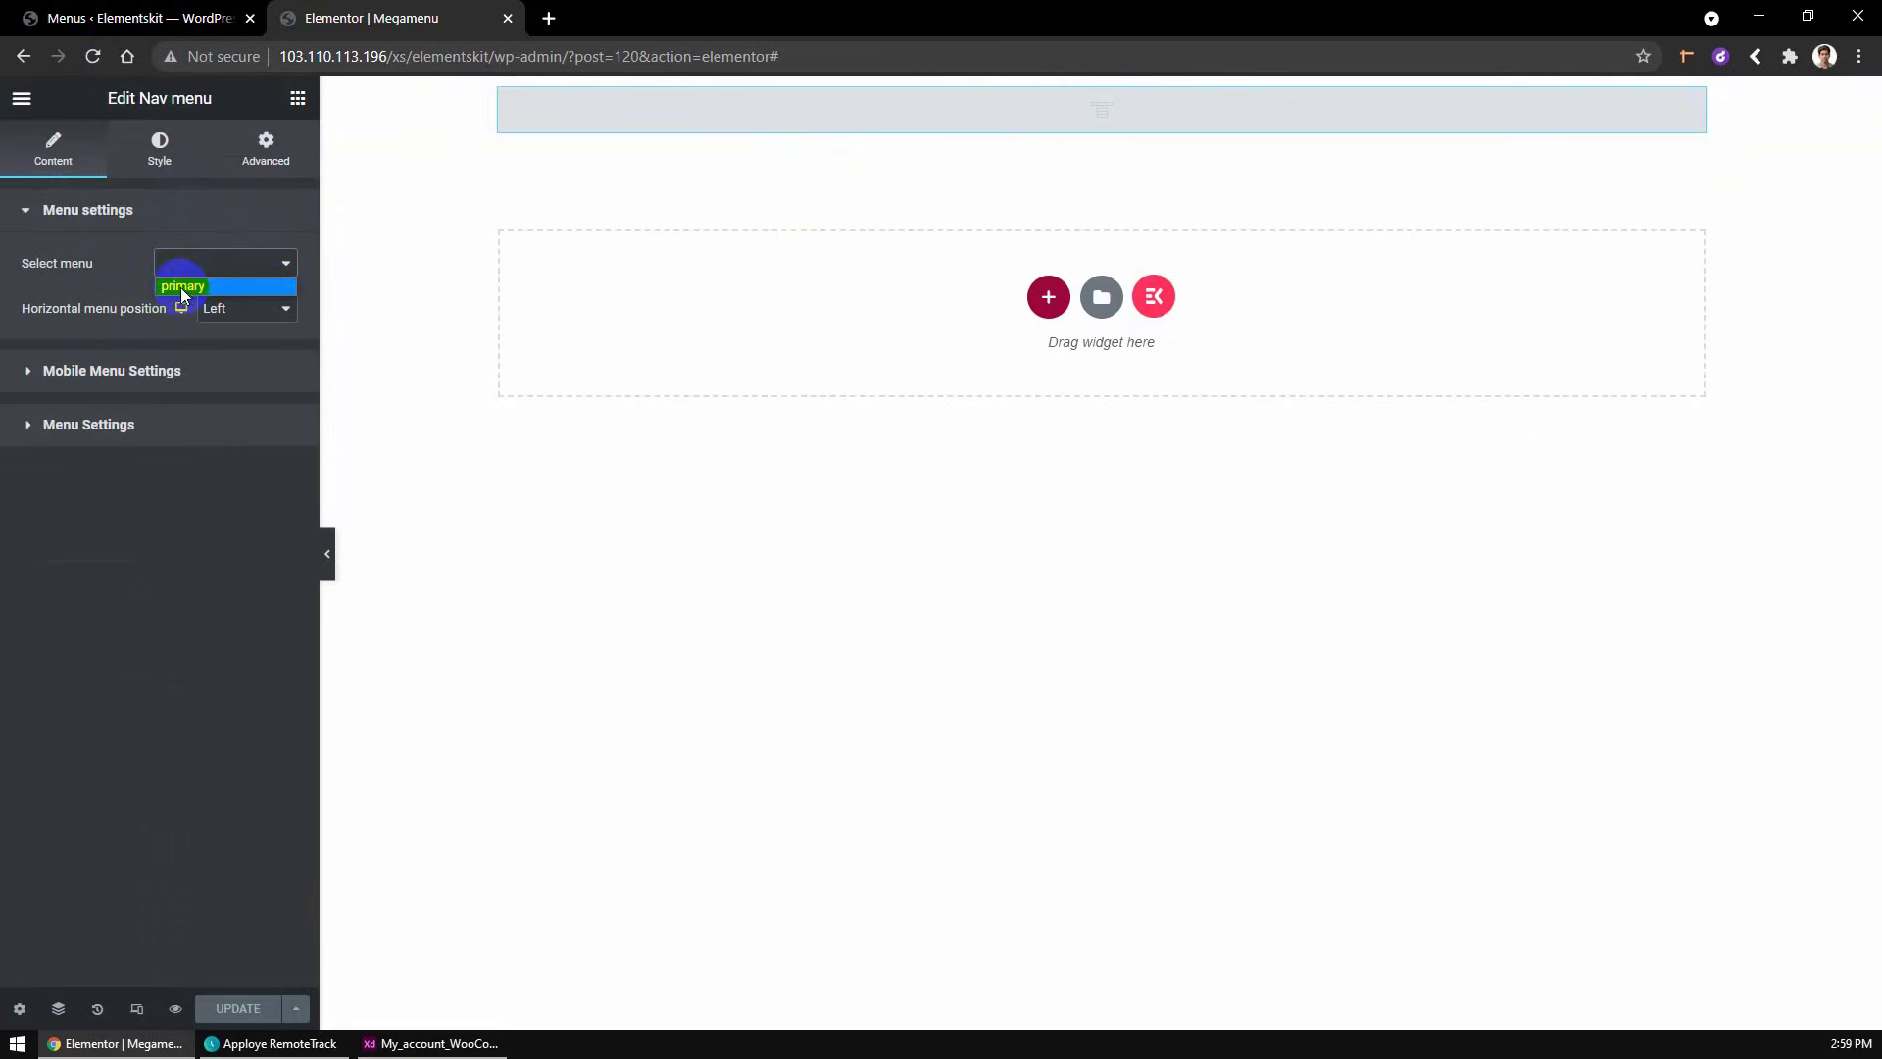
left_click(182, 285)
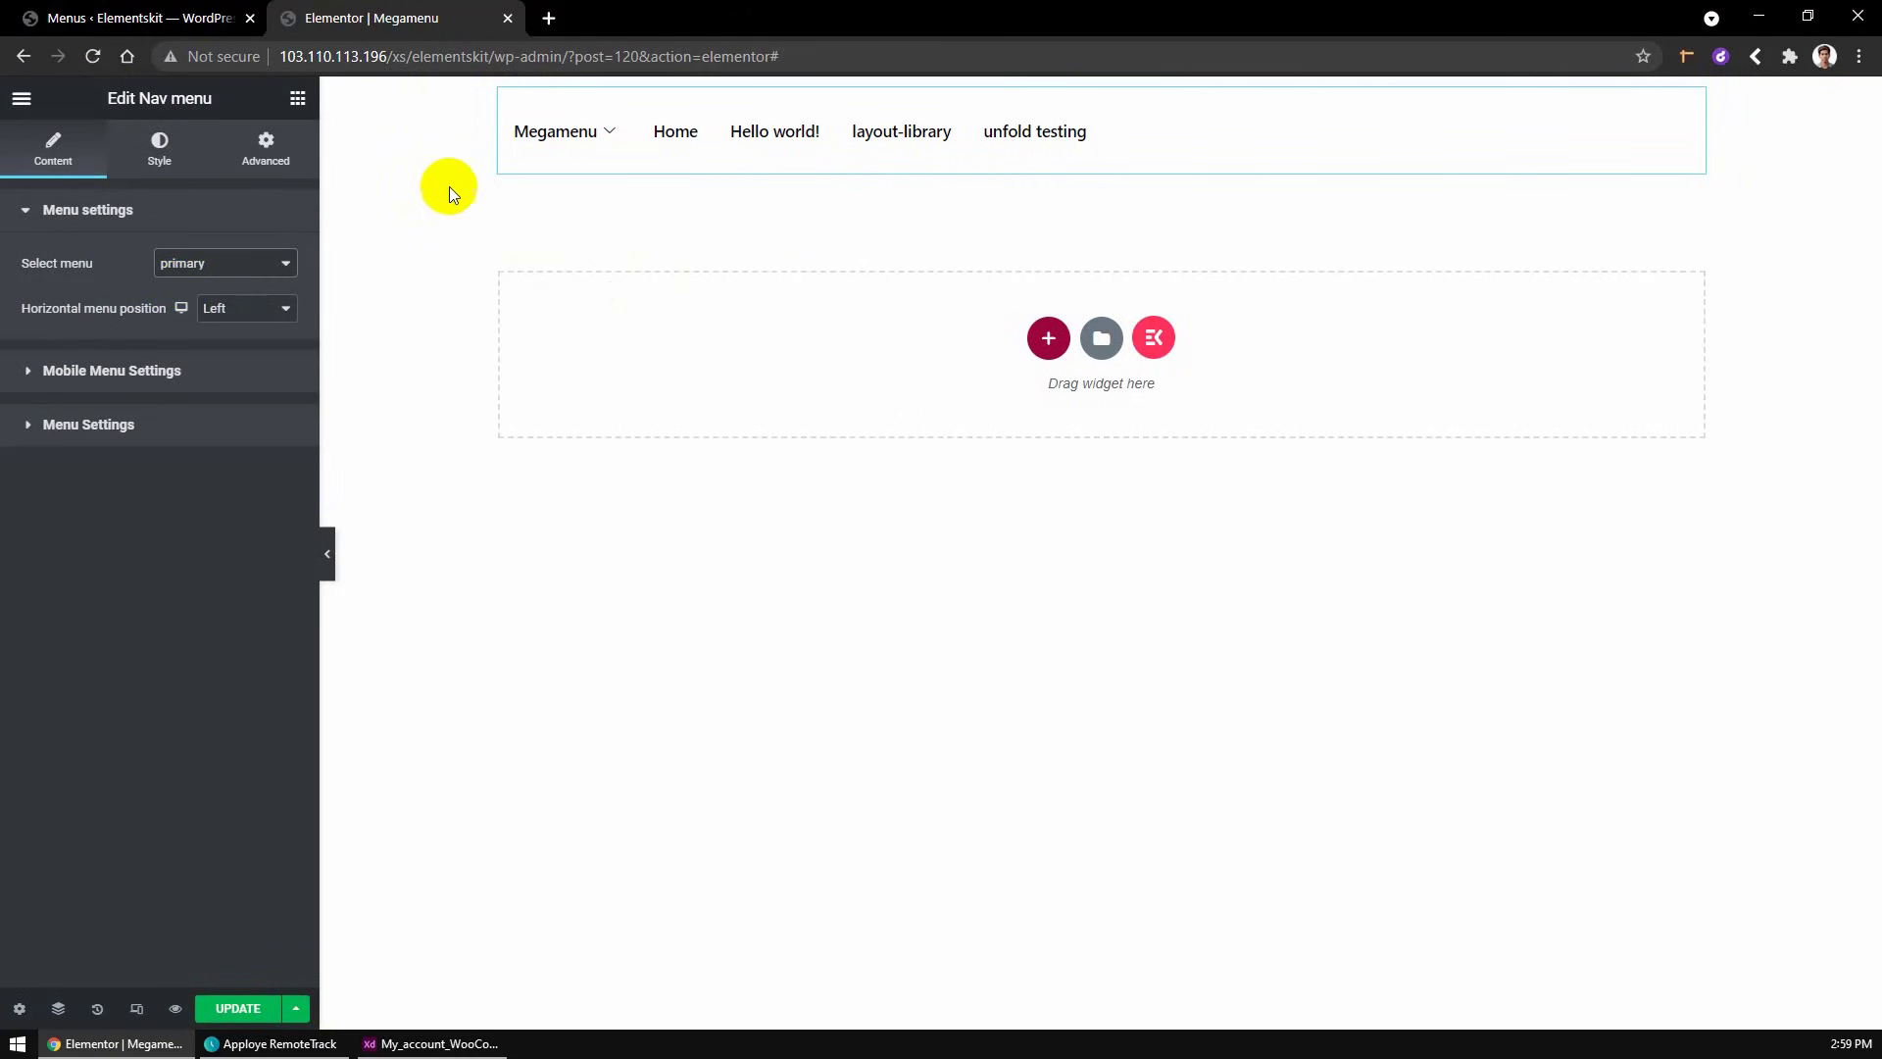
left_click(1151, 337)
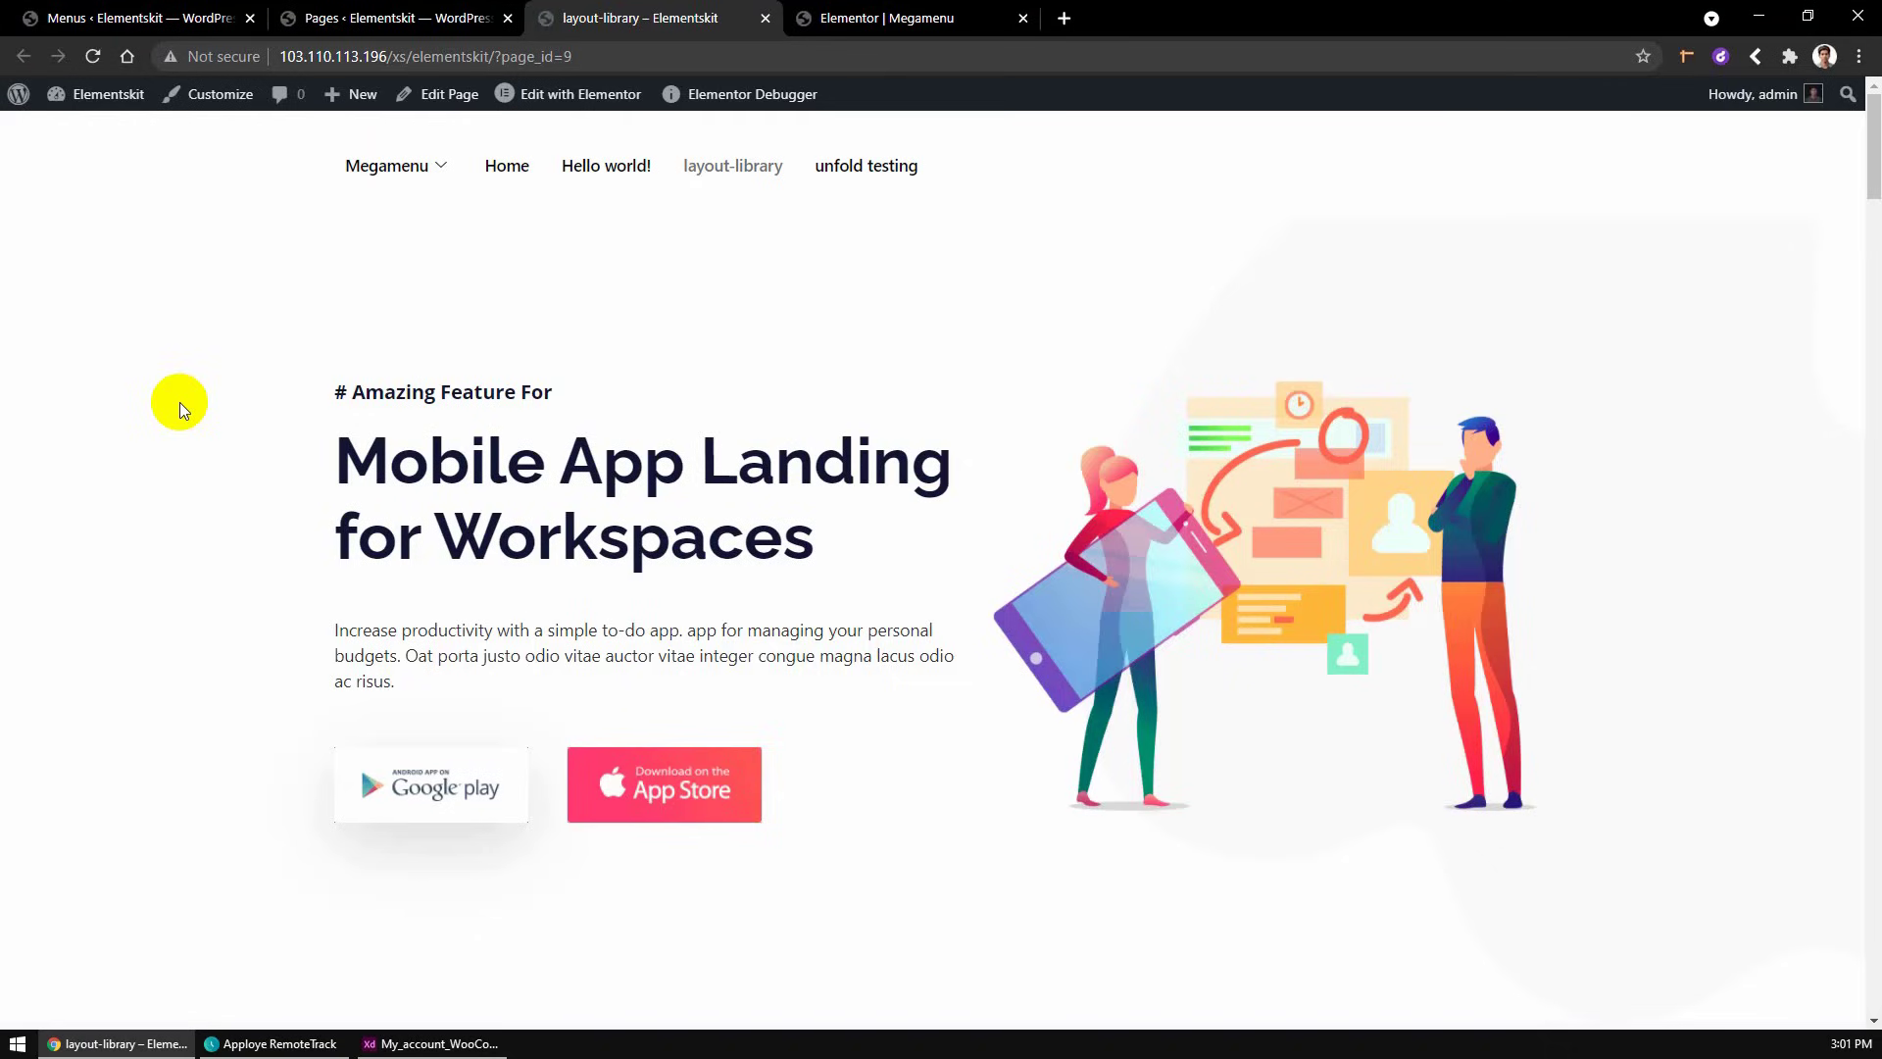
- Check the Megamenu dropdown on the live site, then go back to the menu editor
left_click(386, 166)
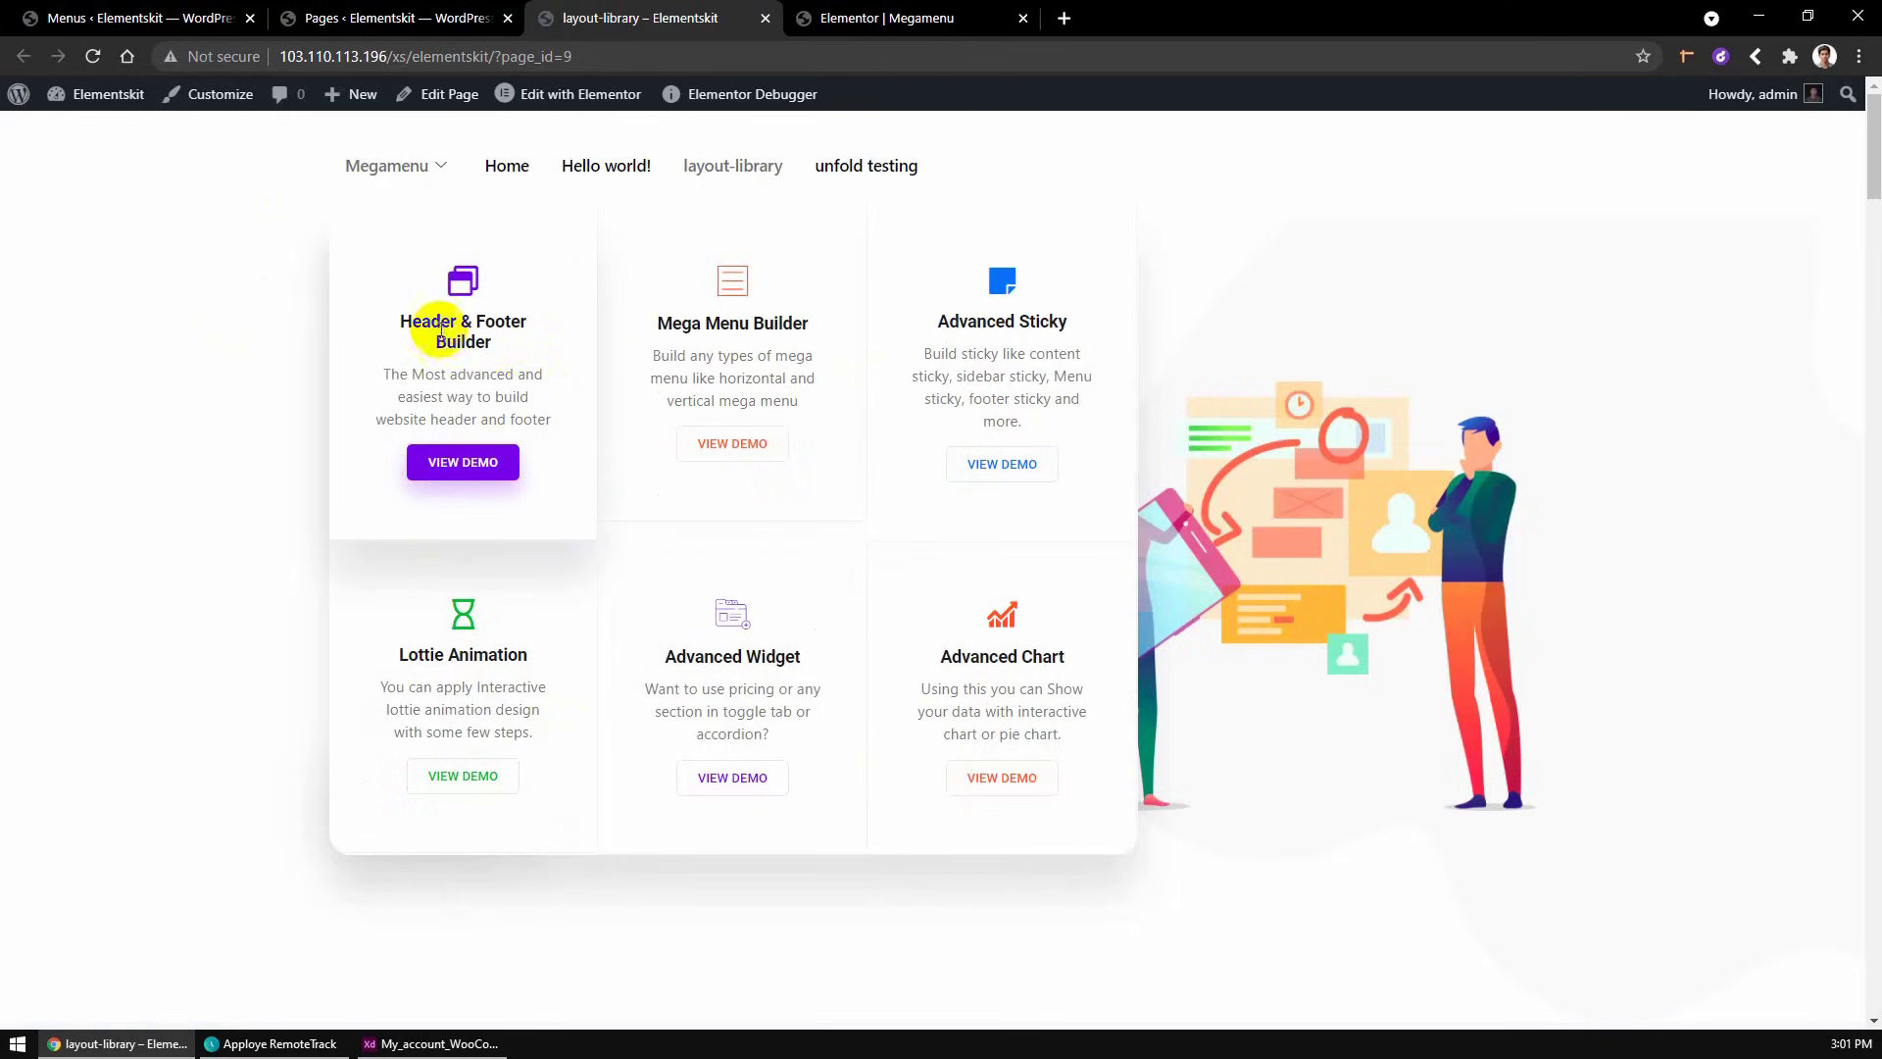
left_click(132, 17)
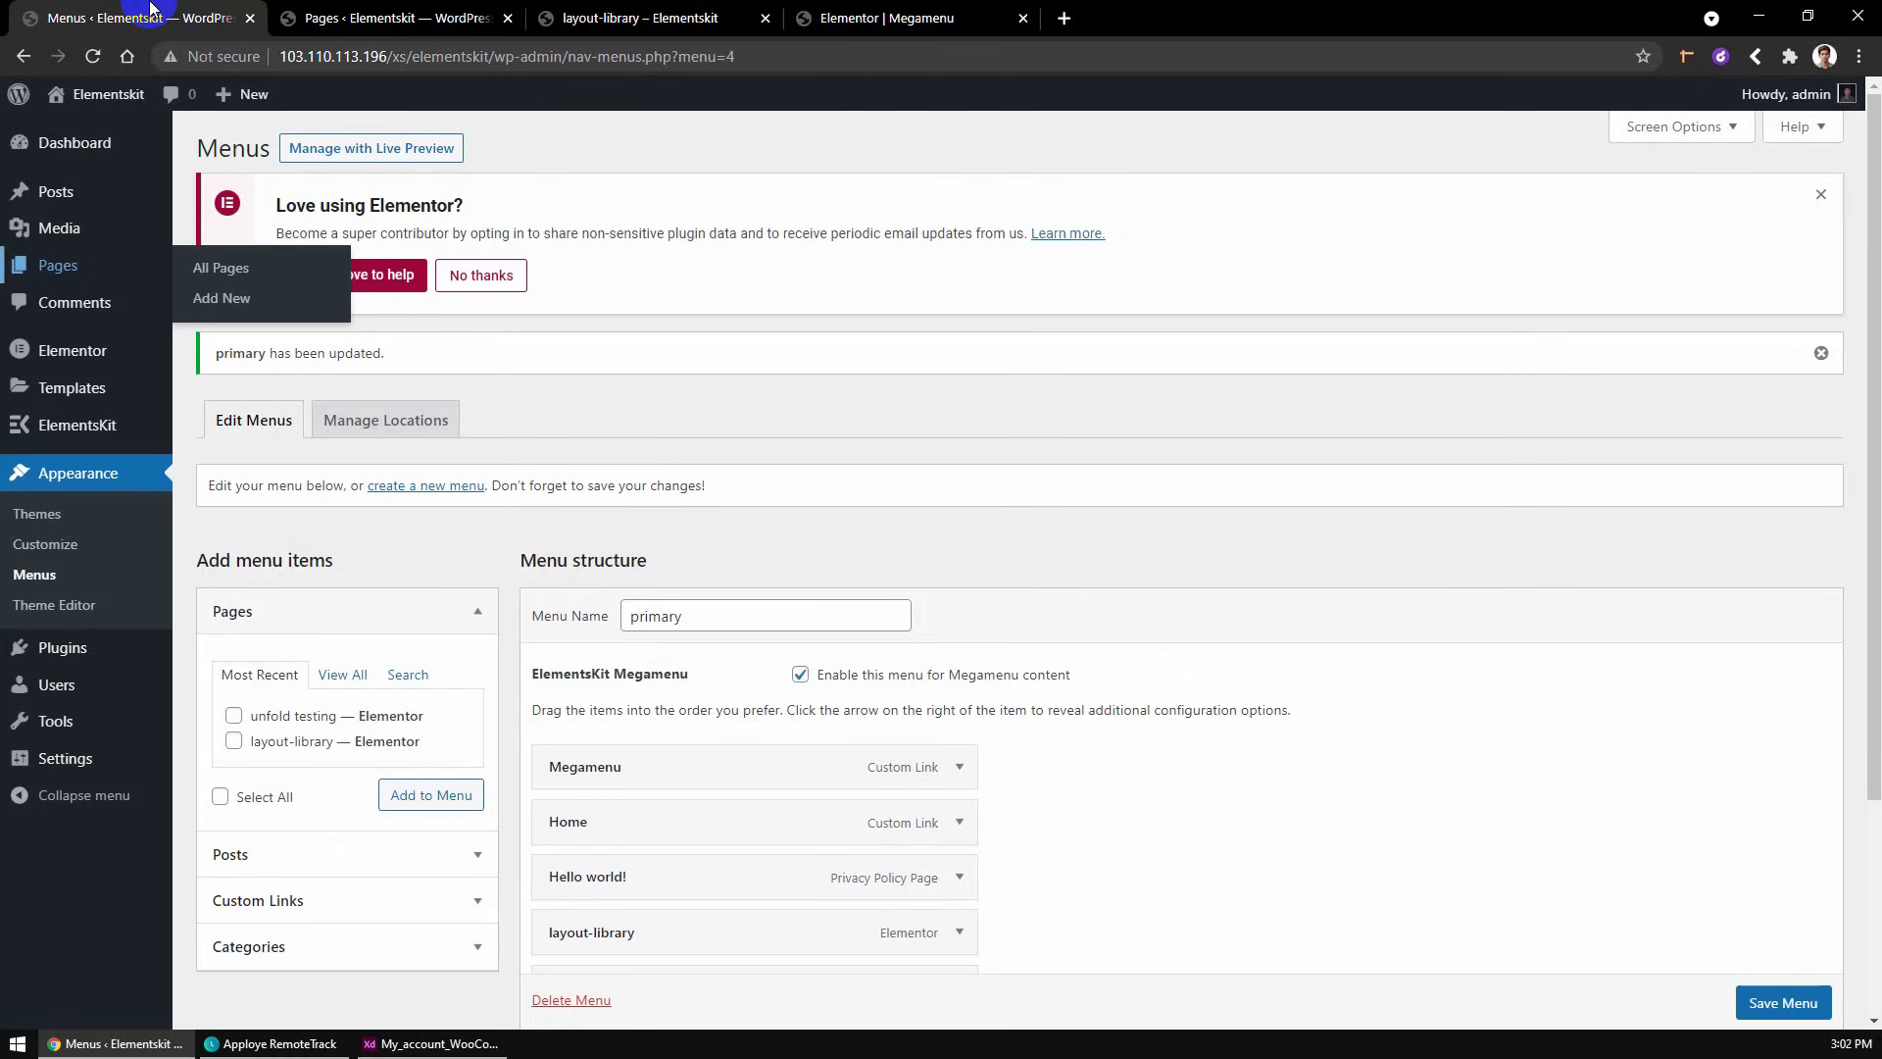
mouse_move(44, 544)
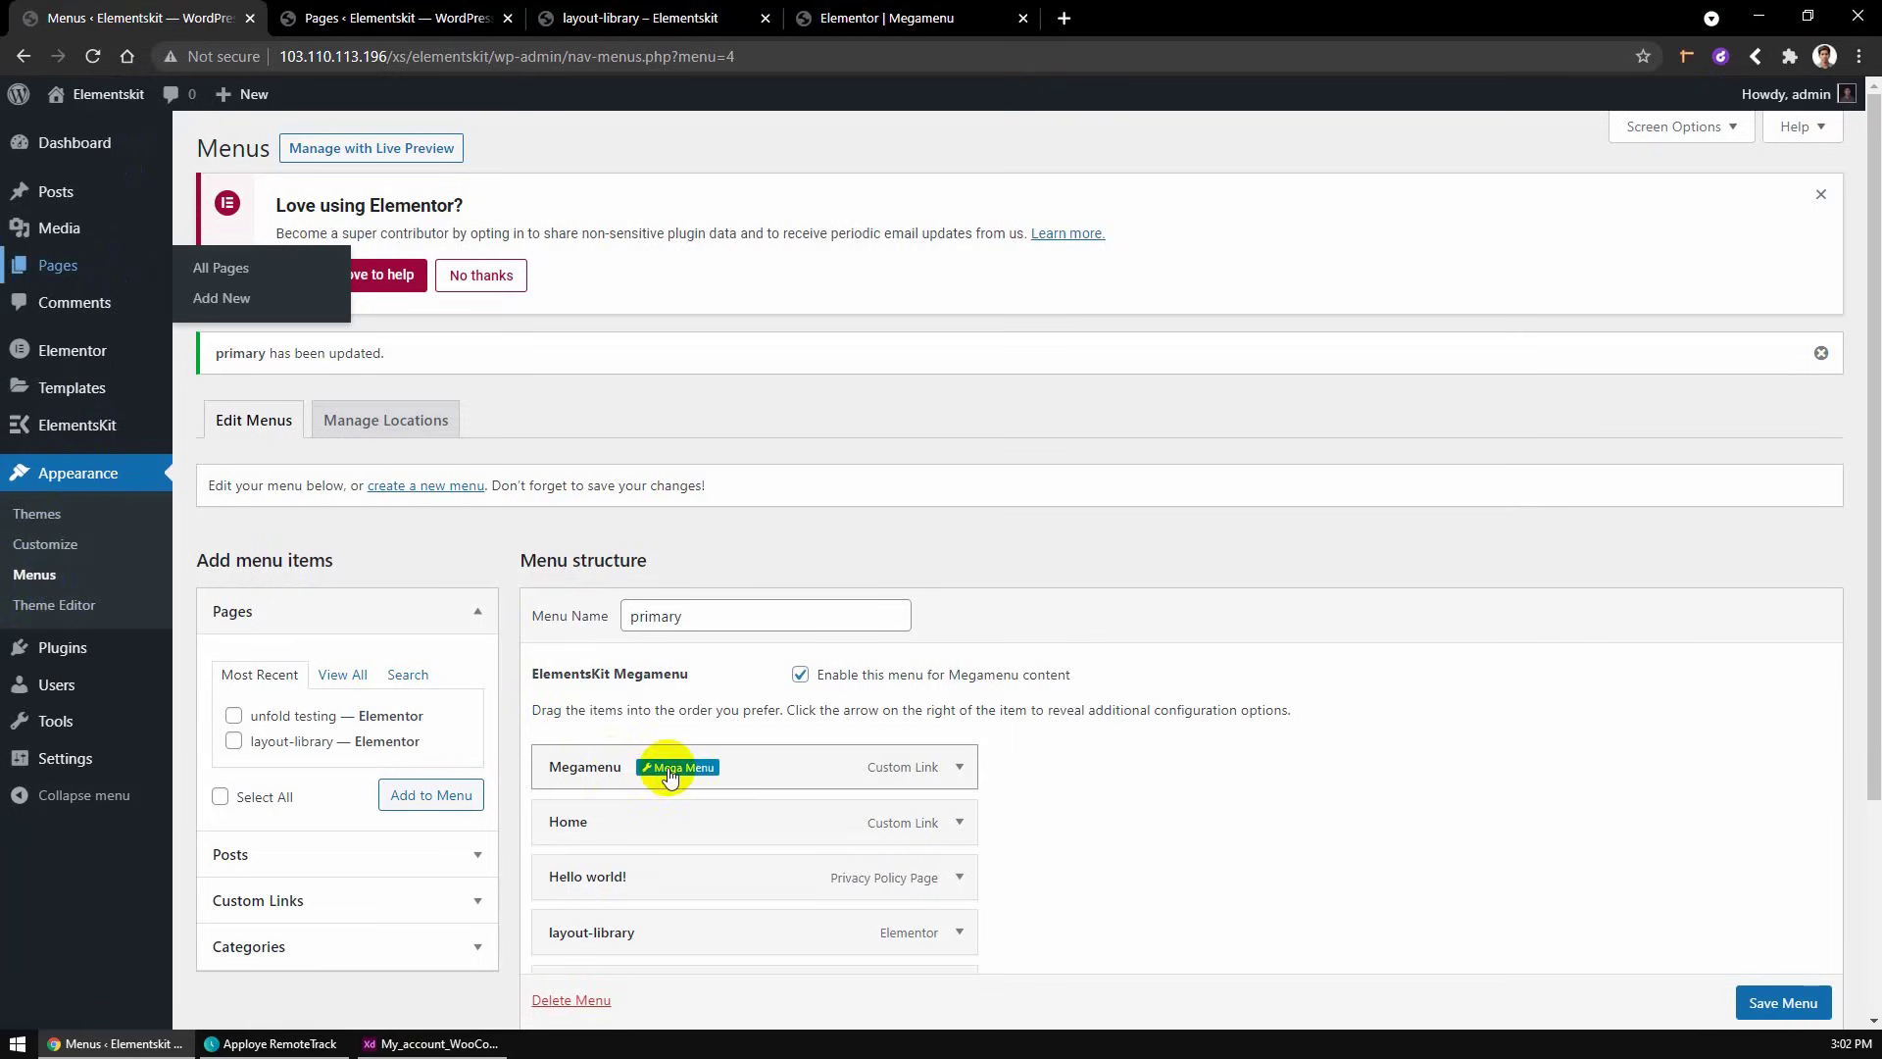
- Give the Megamenu item a home icon with red icon colour
left_click(679, 766)
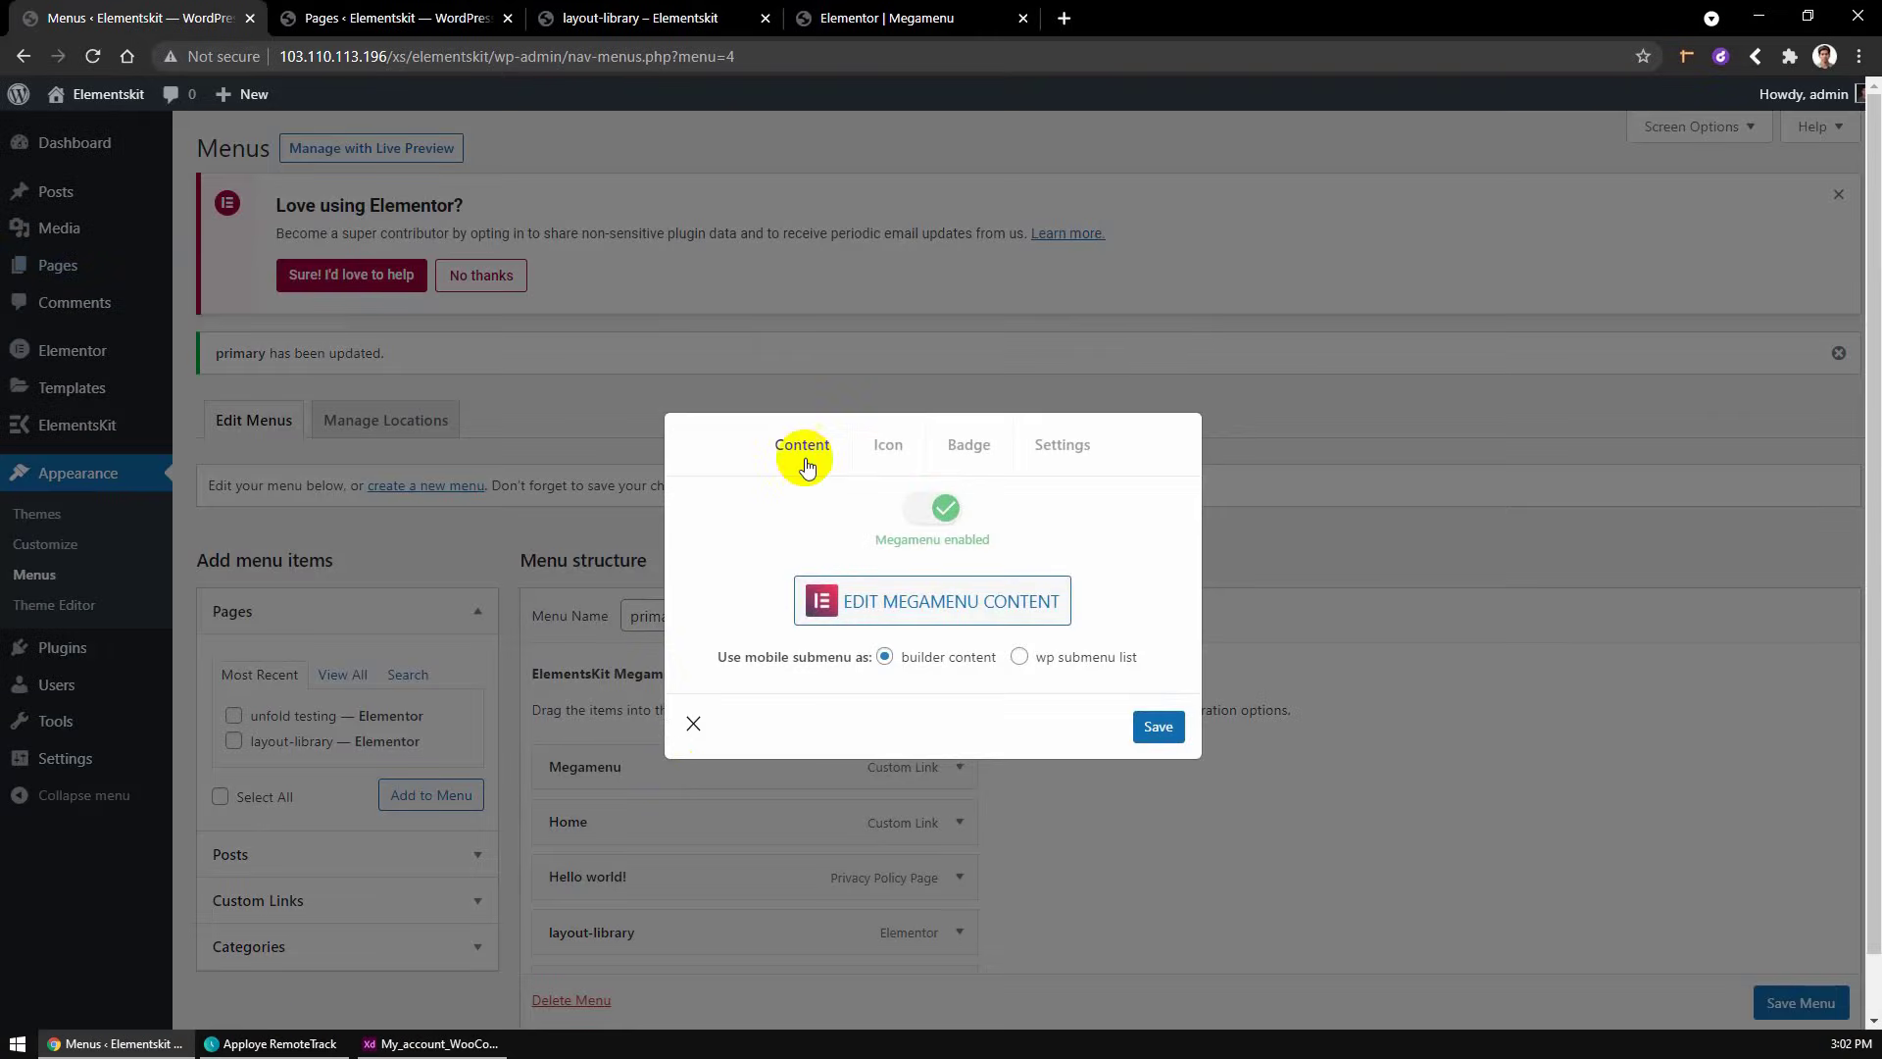
left_click(888, 444)
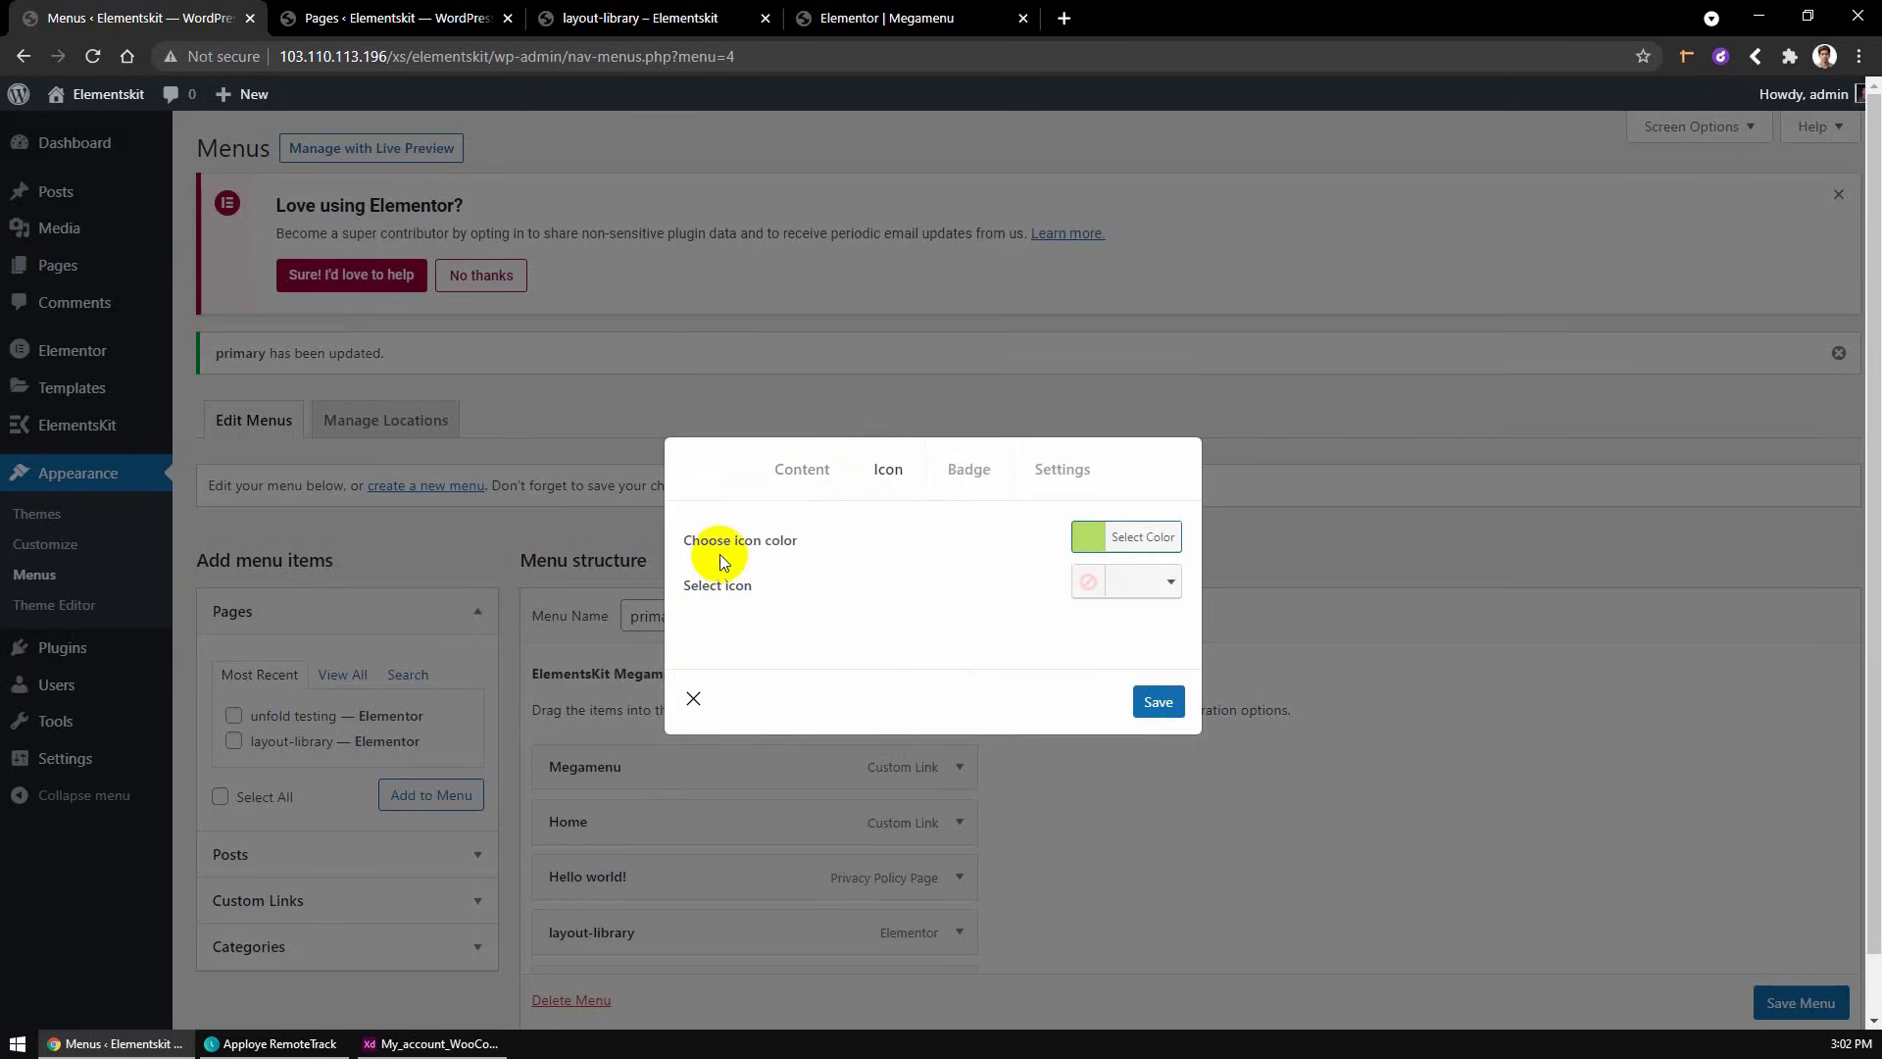
mouse_move(1141, 597)
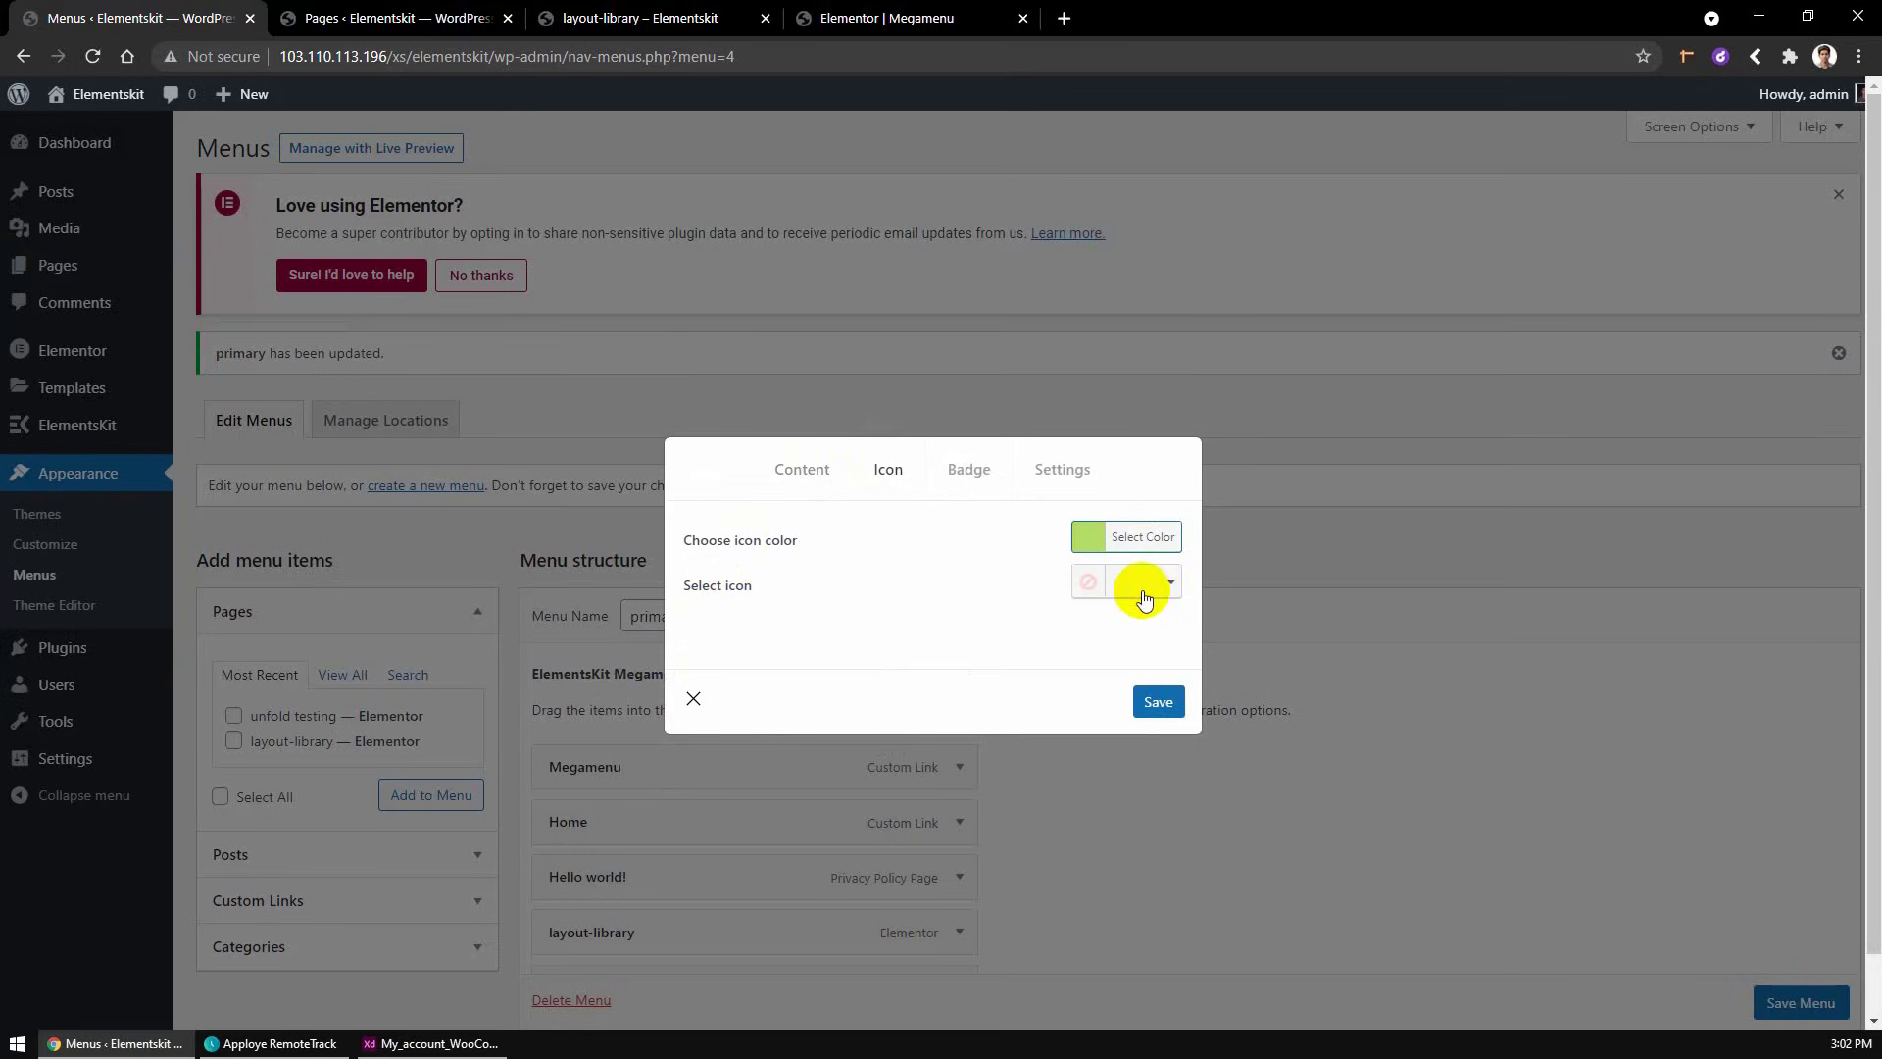
left_click(1126, 585)
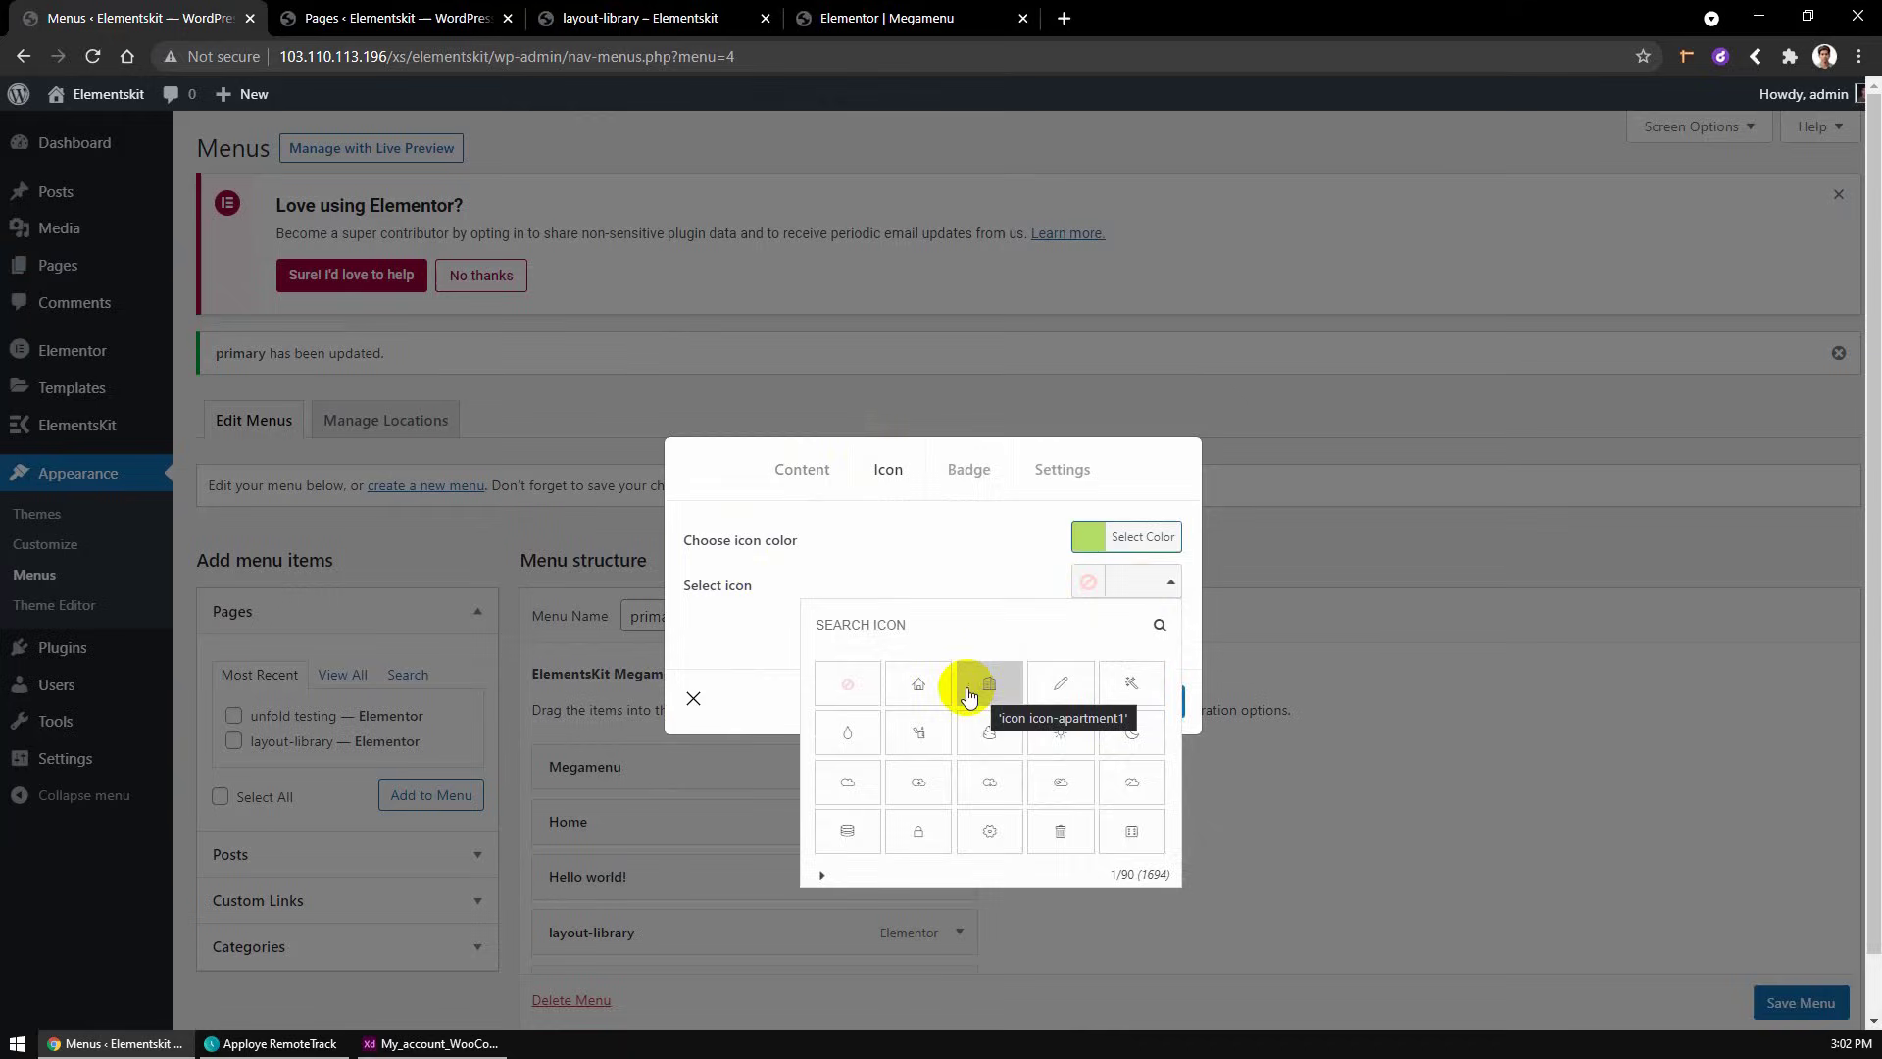
left_click(918, 684)
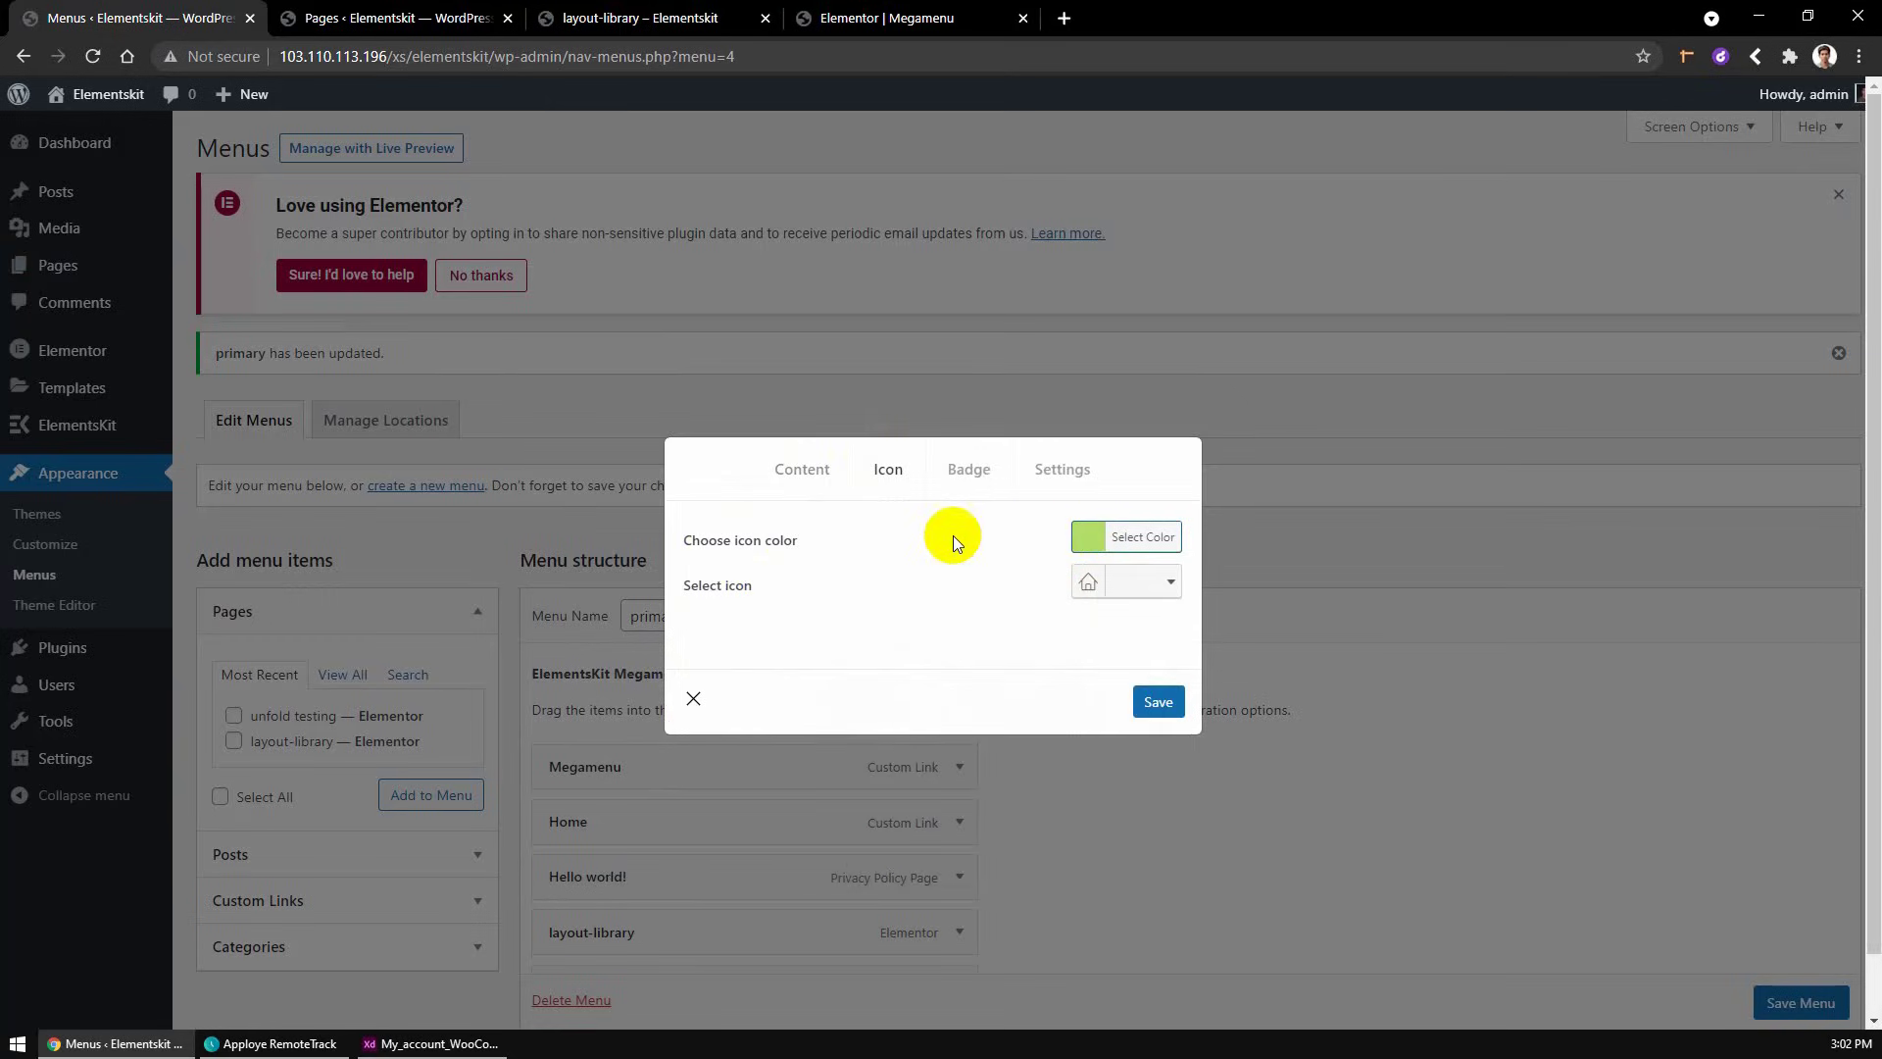
left_click(1141, 536)
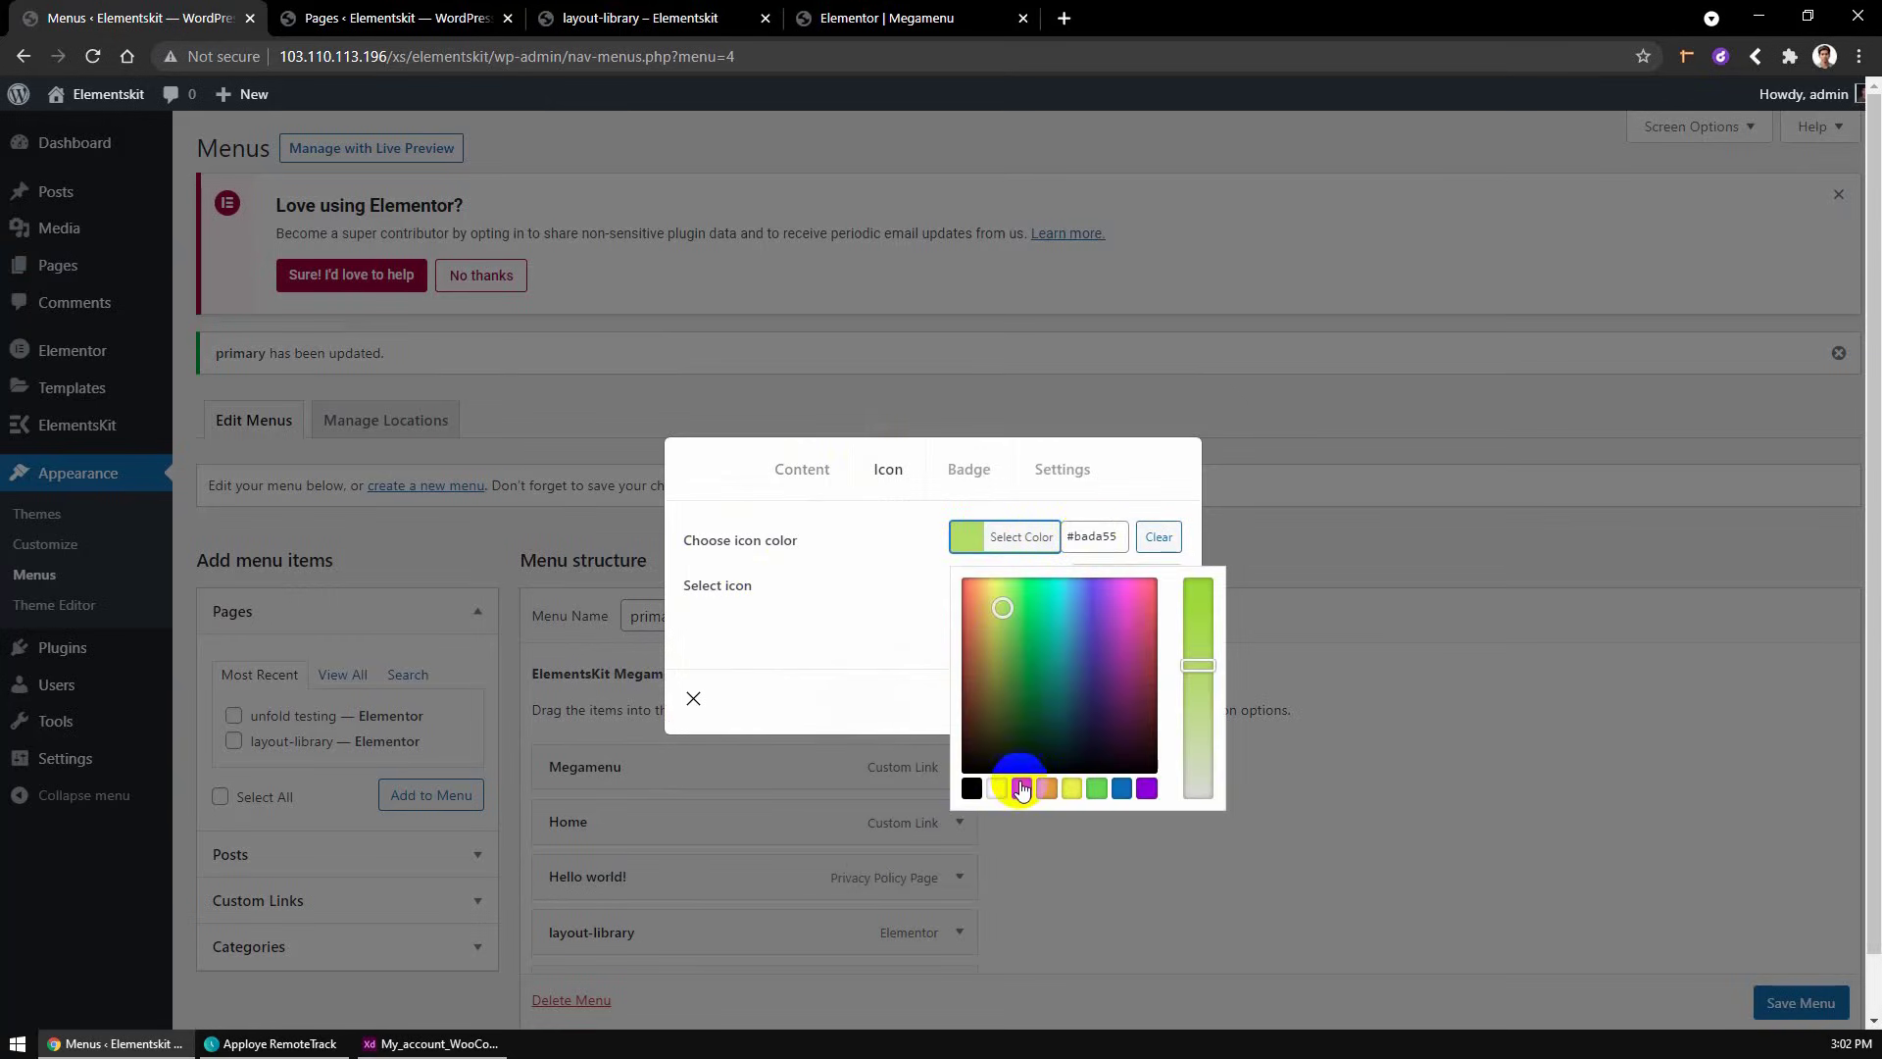
left_click(968, 468)
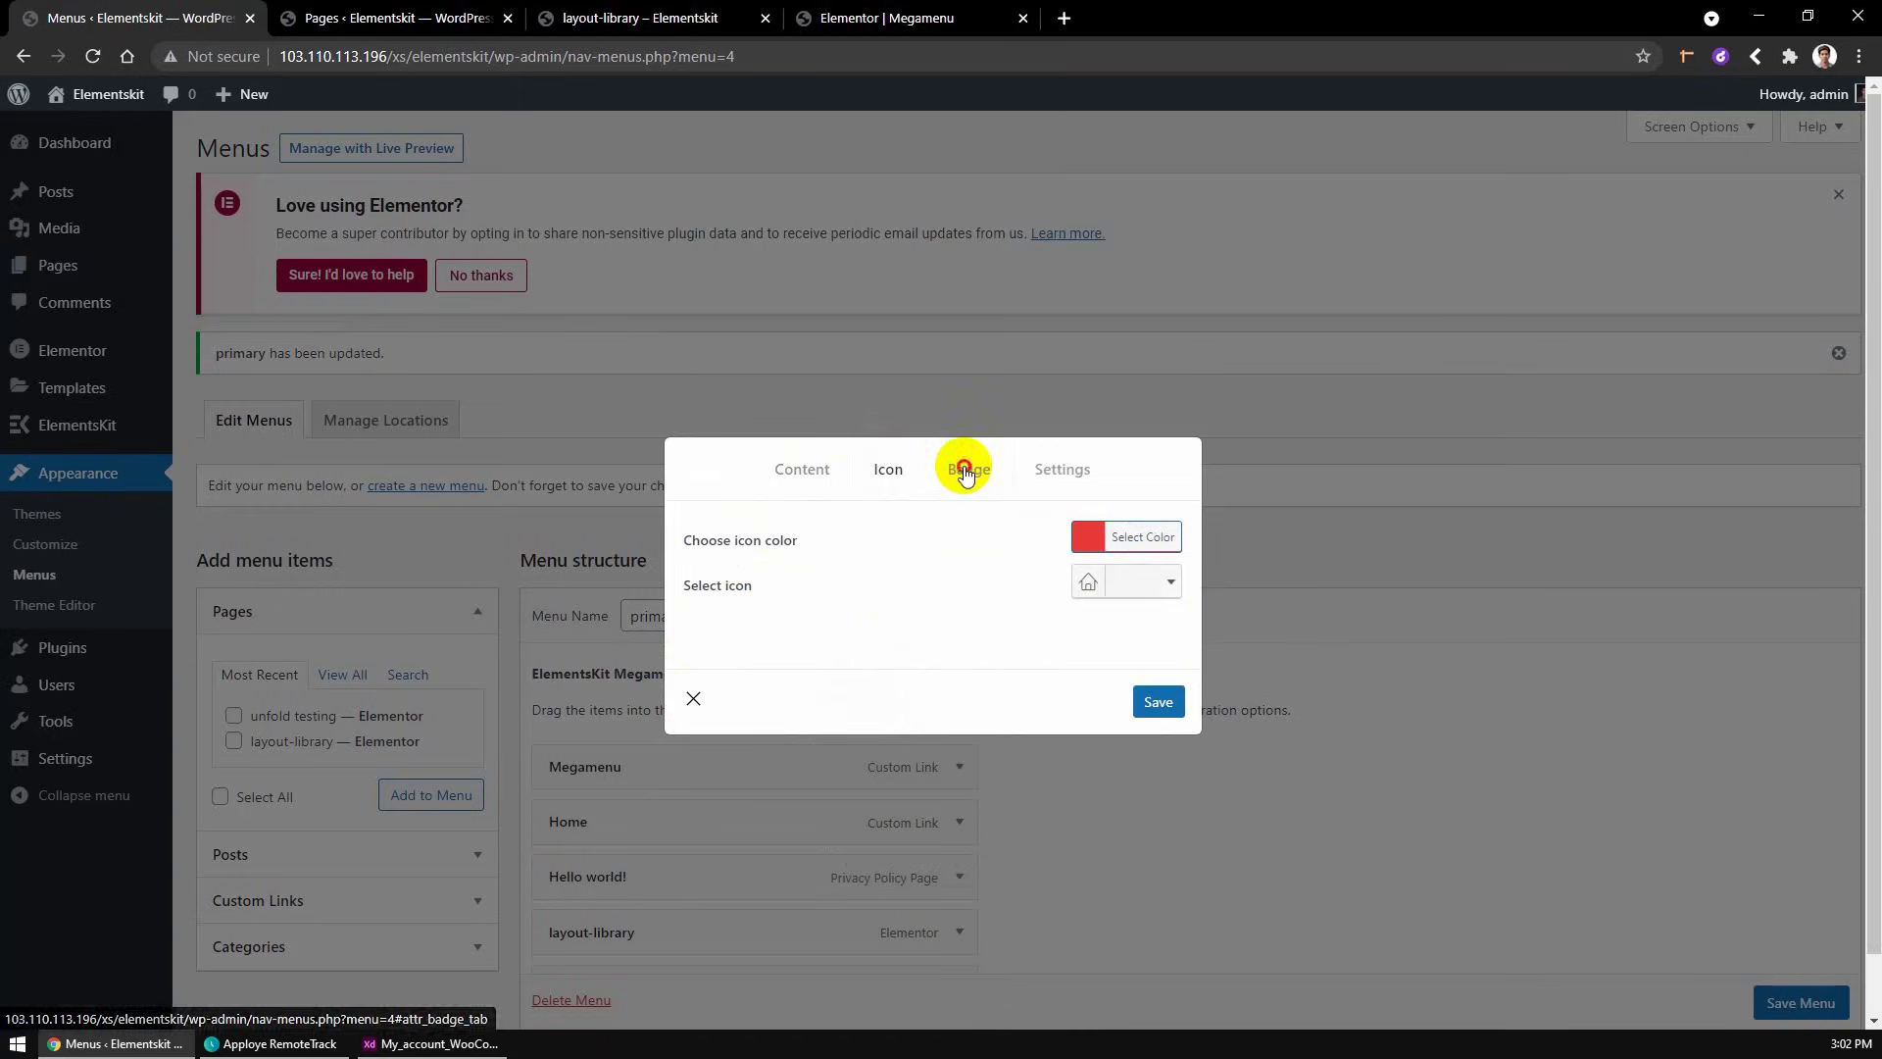
- Give the Hot badge white text colour and a red background colour
left_click(968, 468)
type("Hot")
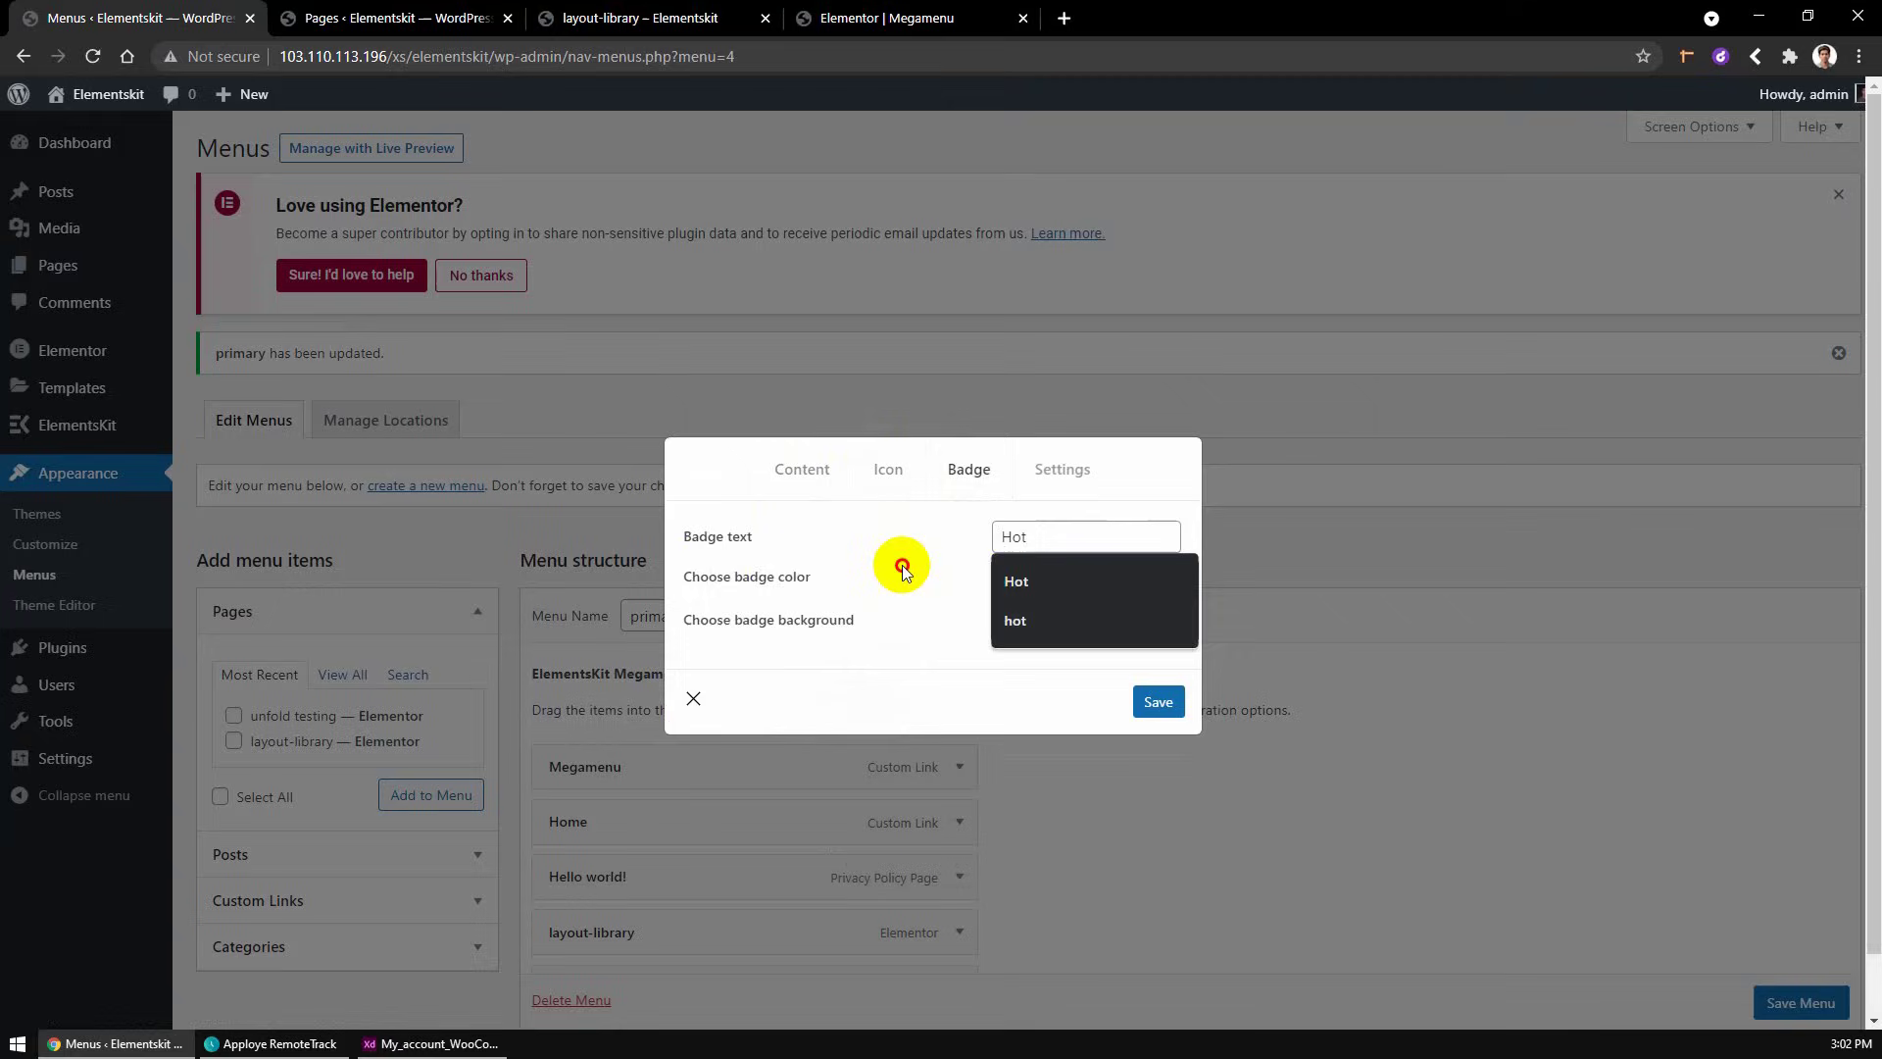
left_click(1015, 580)
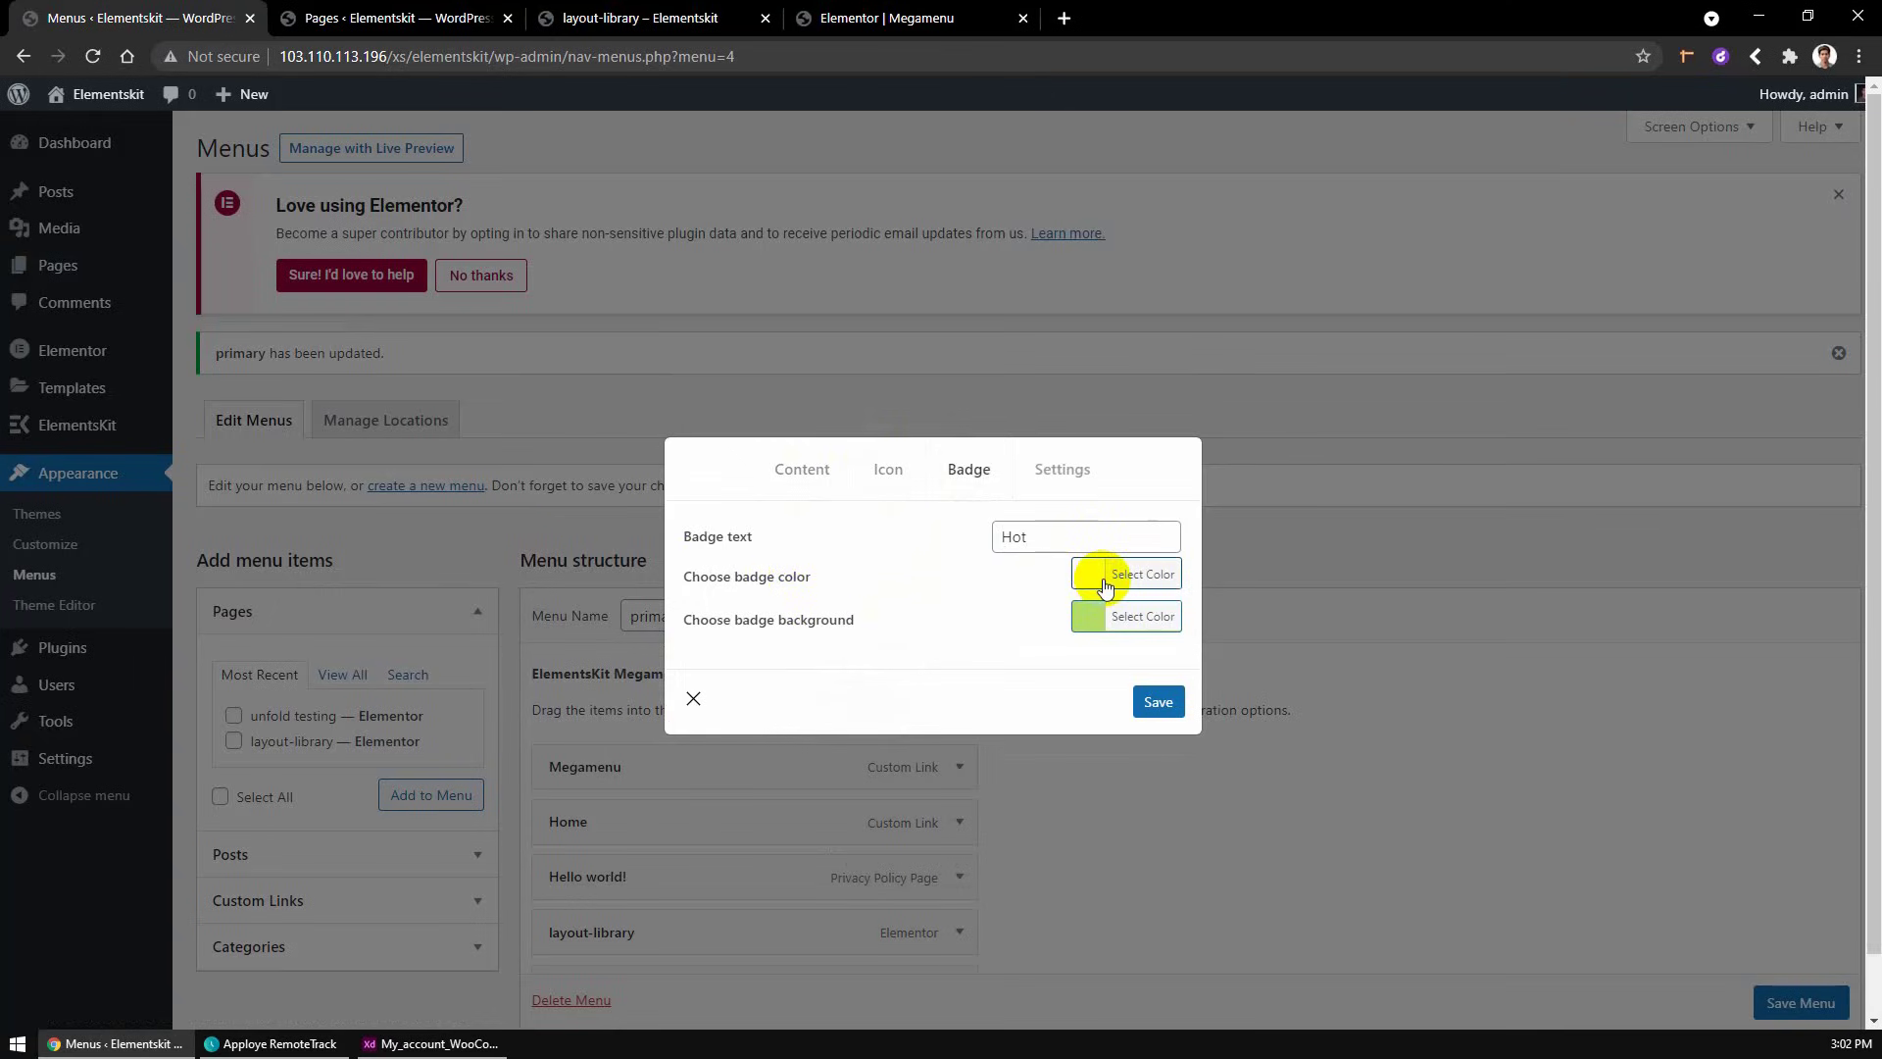
mouse_move(994, 603)
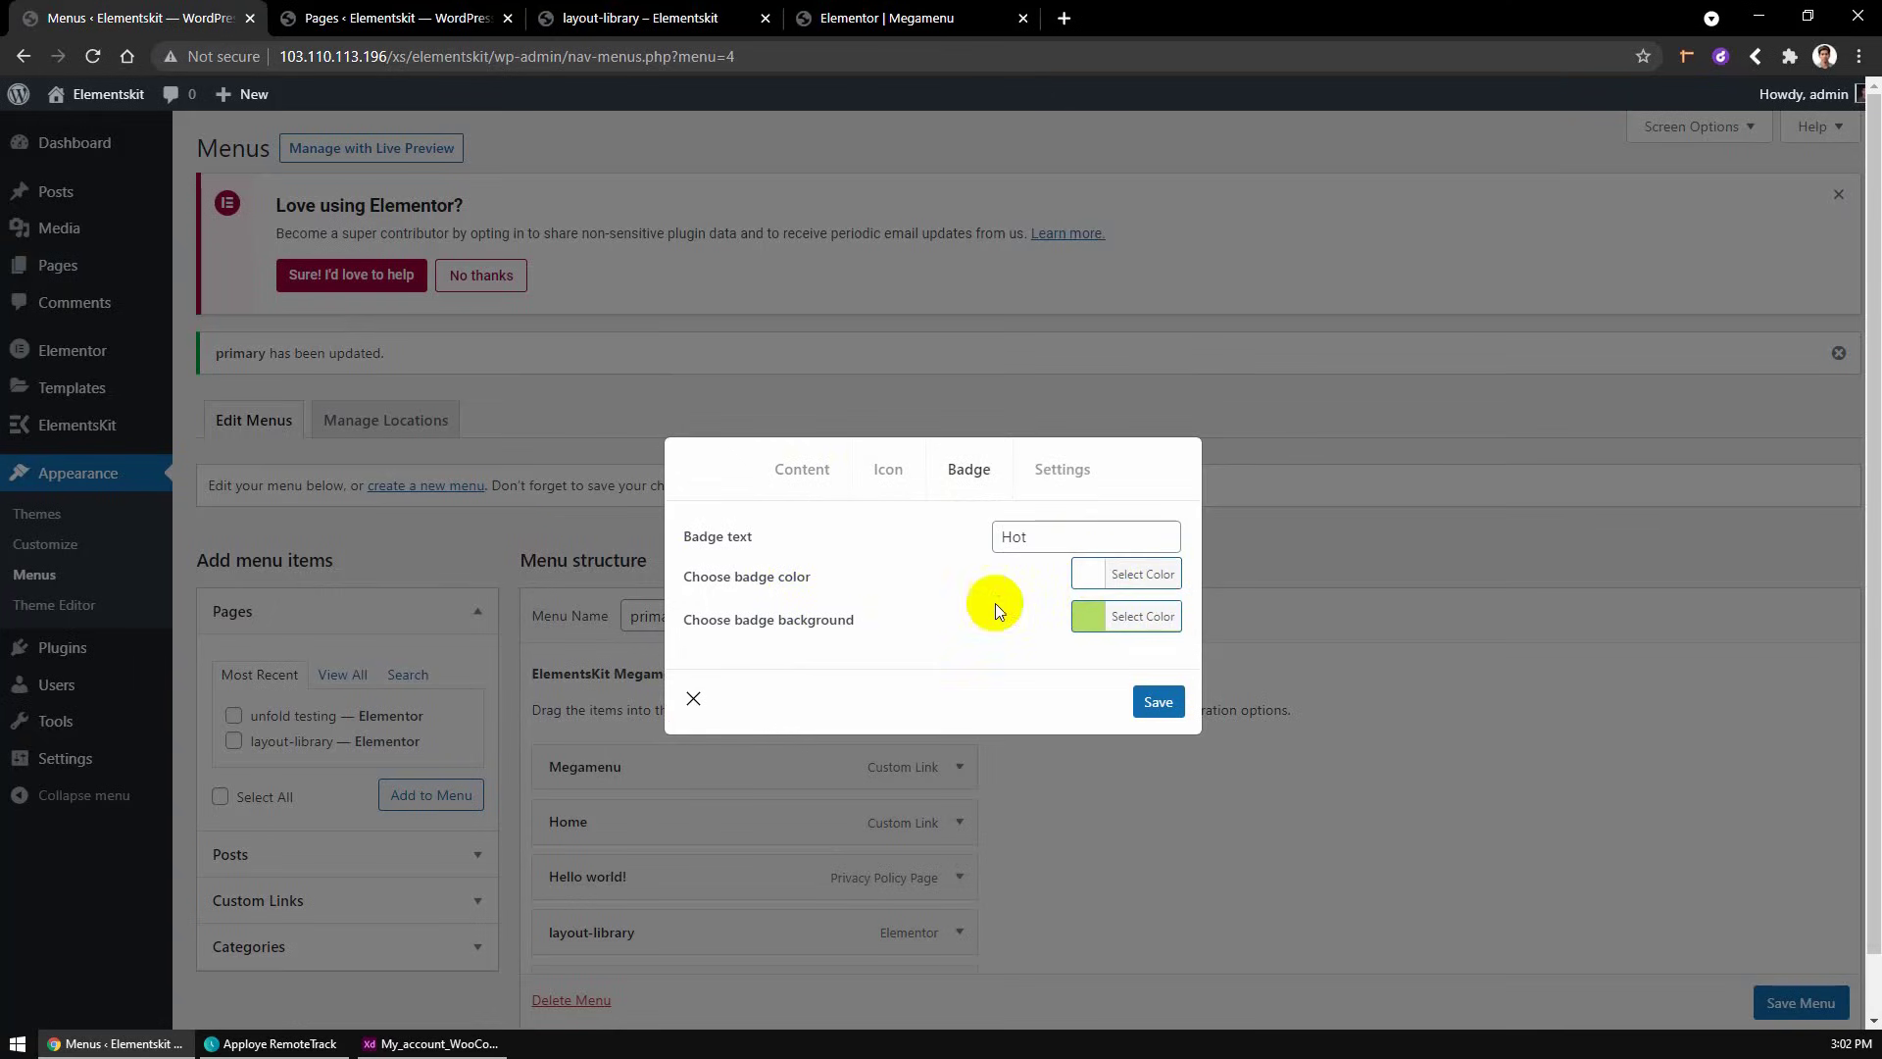
left_click(1125, 616)
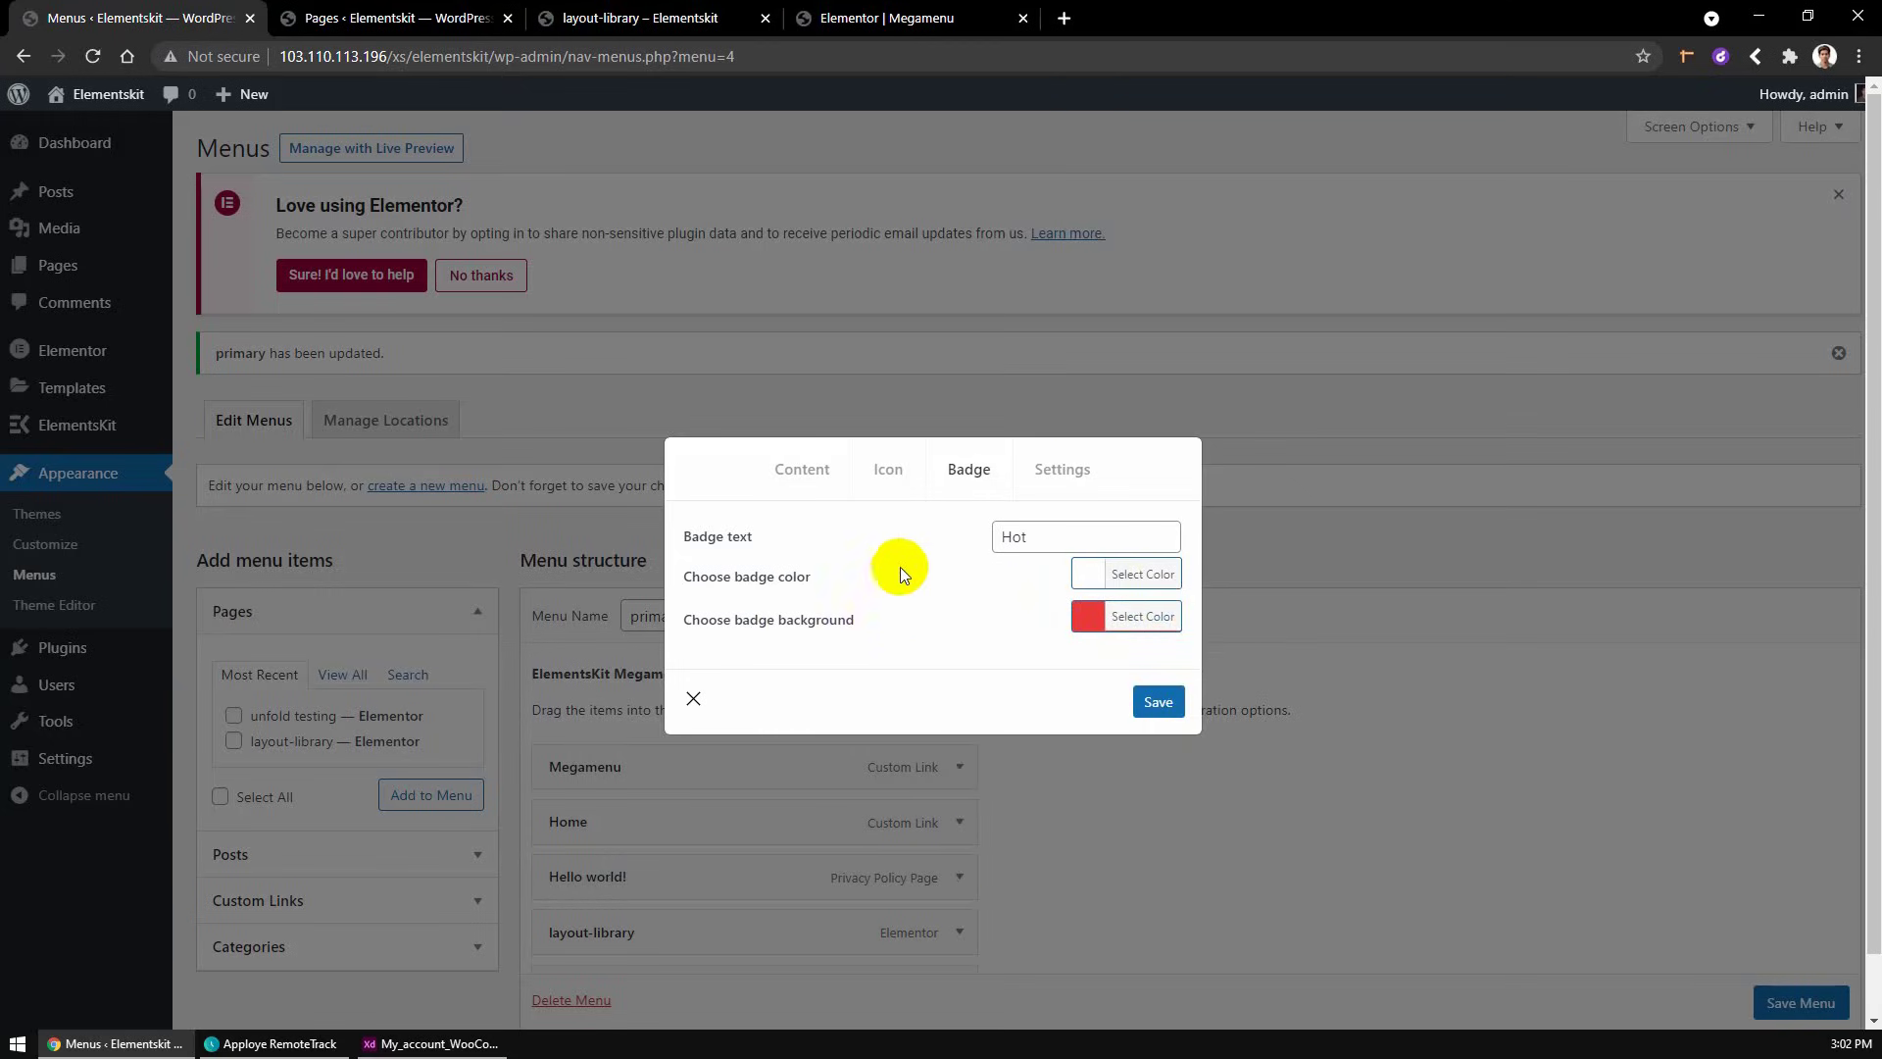
- Set the Mega Menu Width option to Full Width in the item's layout settings
left_click(1061, 470)
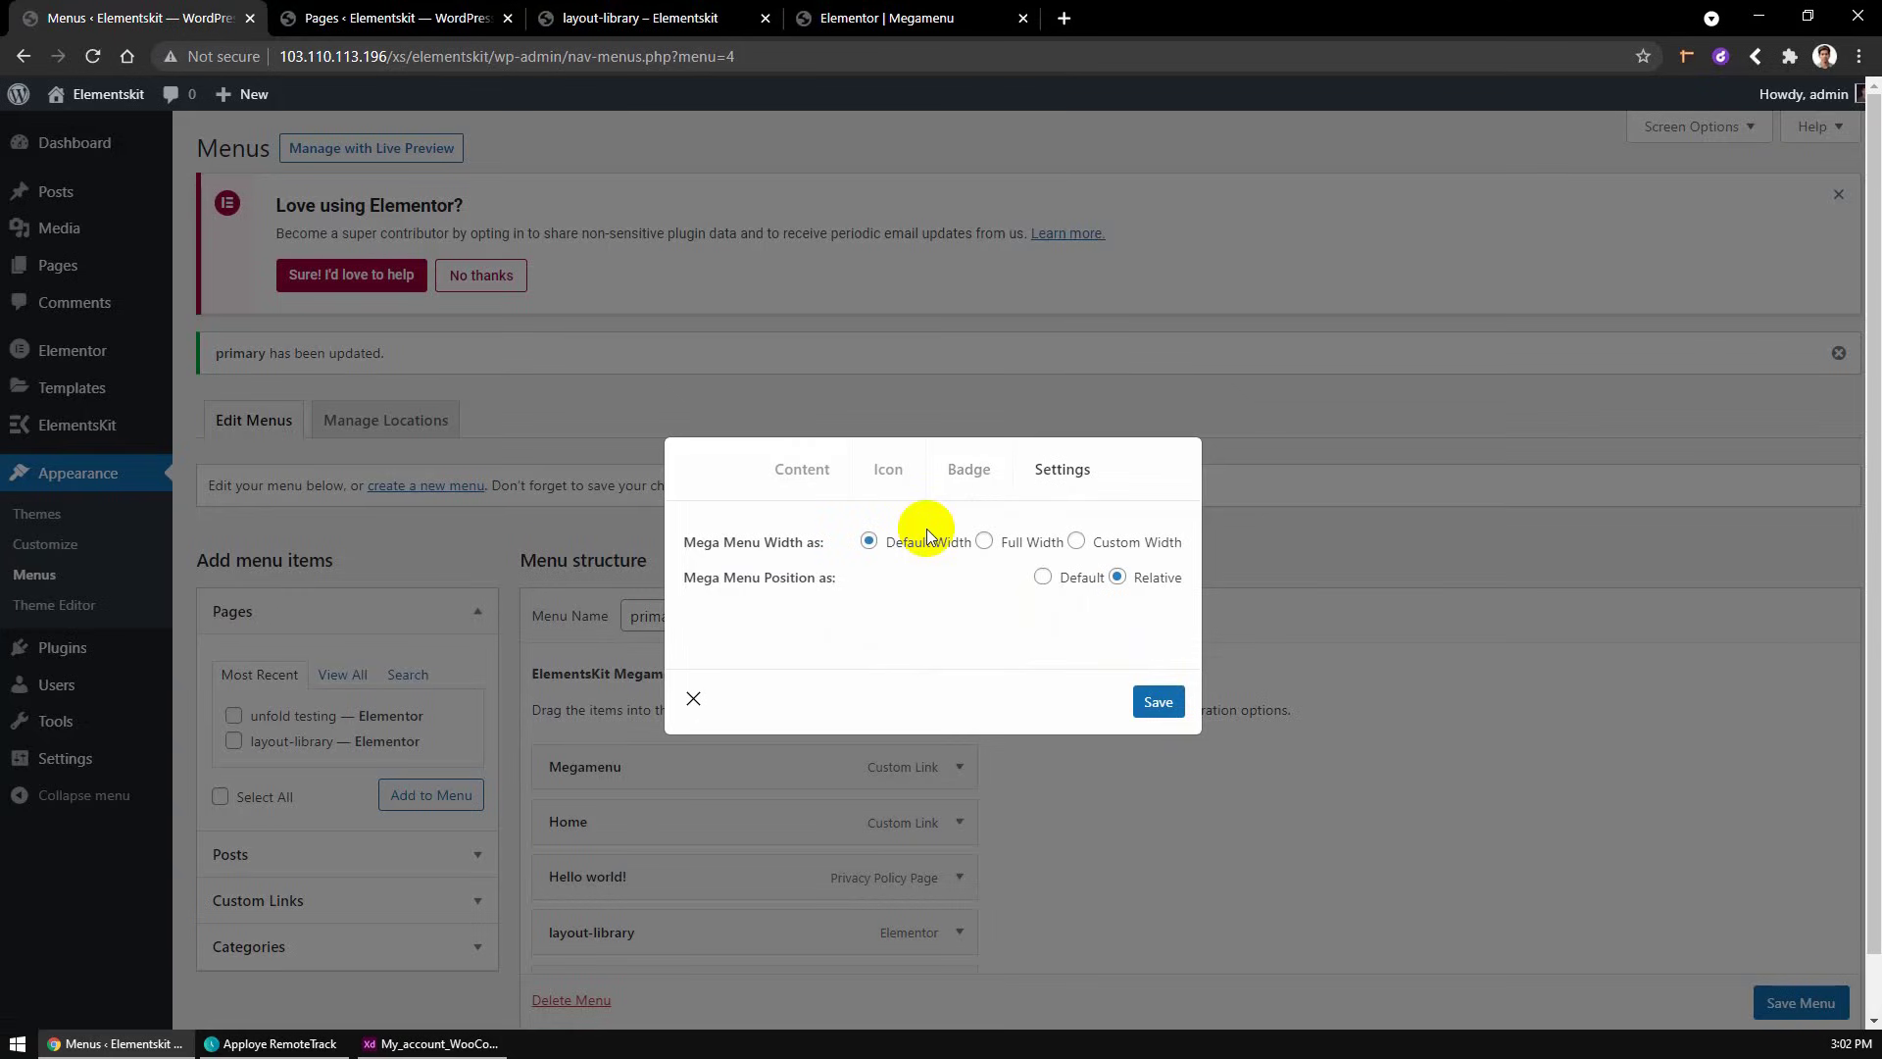
mouse_move(924, 557)
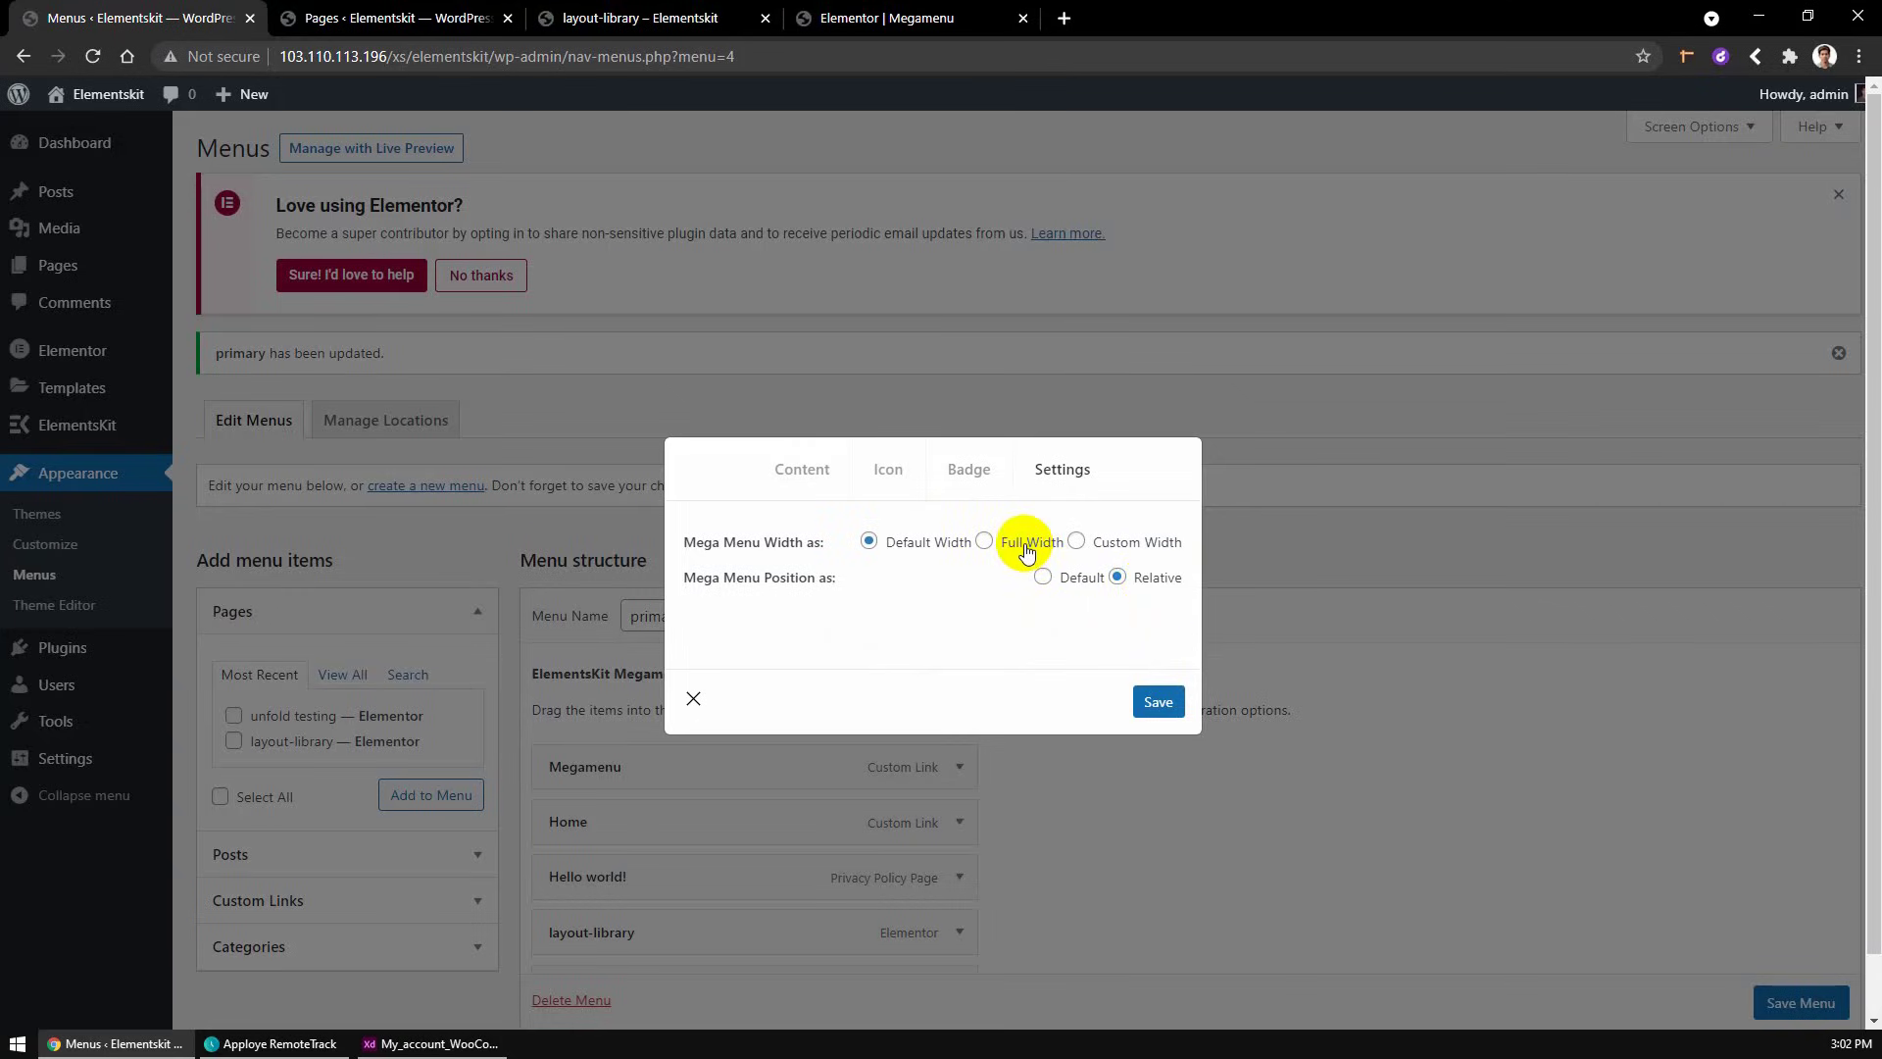
left_click(983, 541)
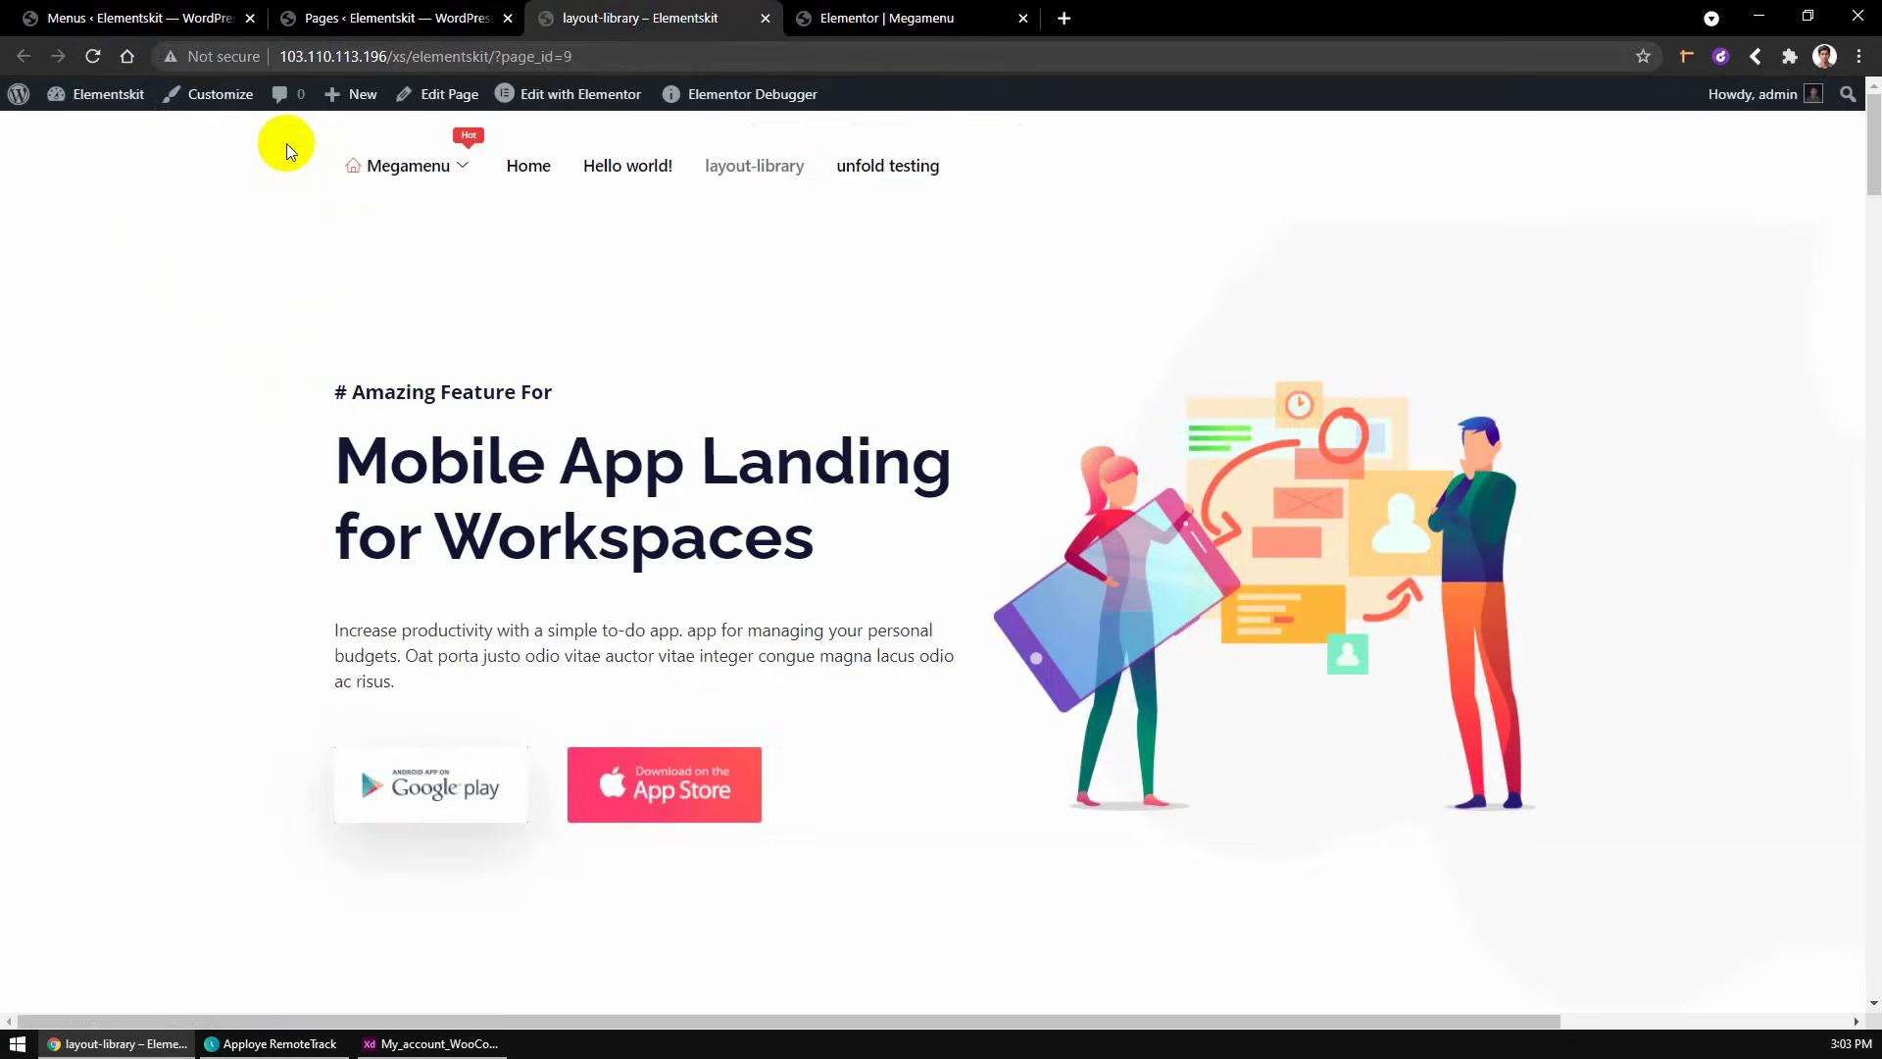
mouse_move(267, 200)
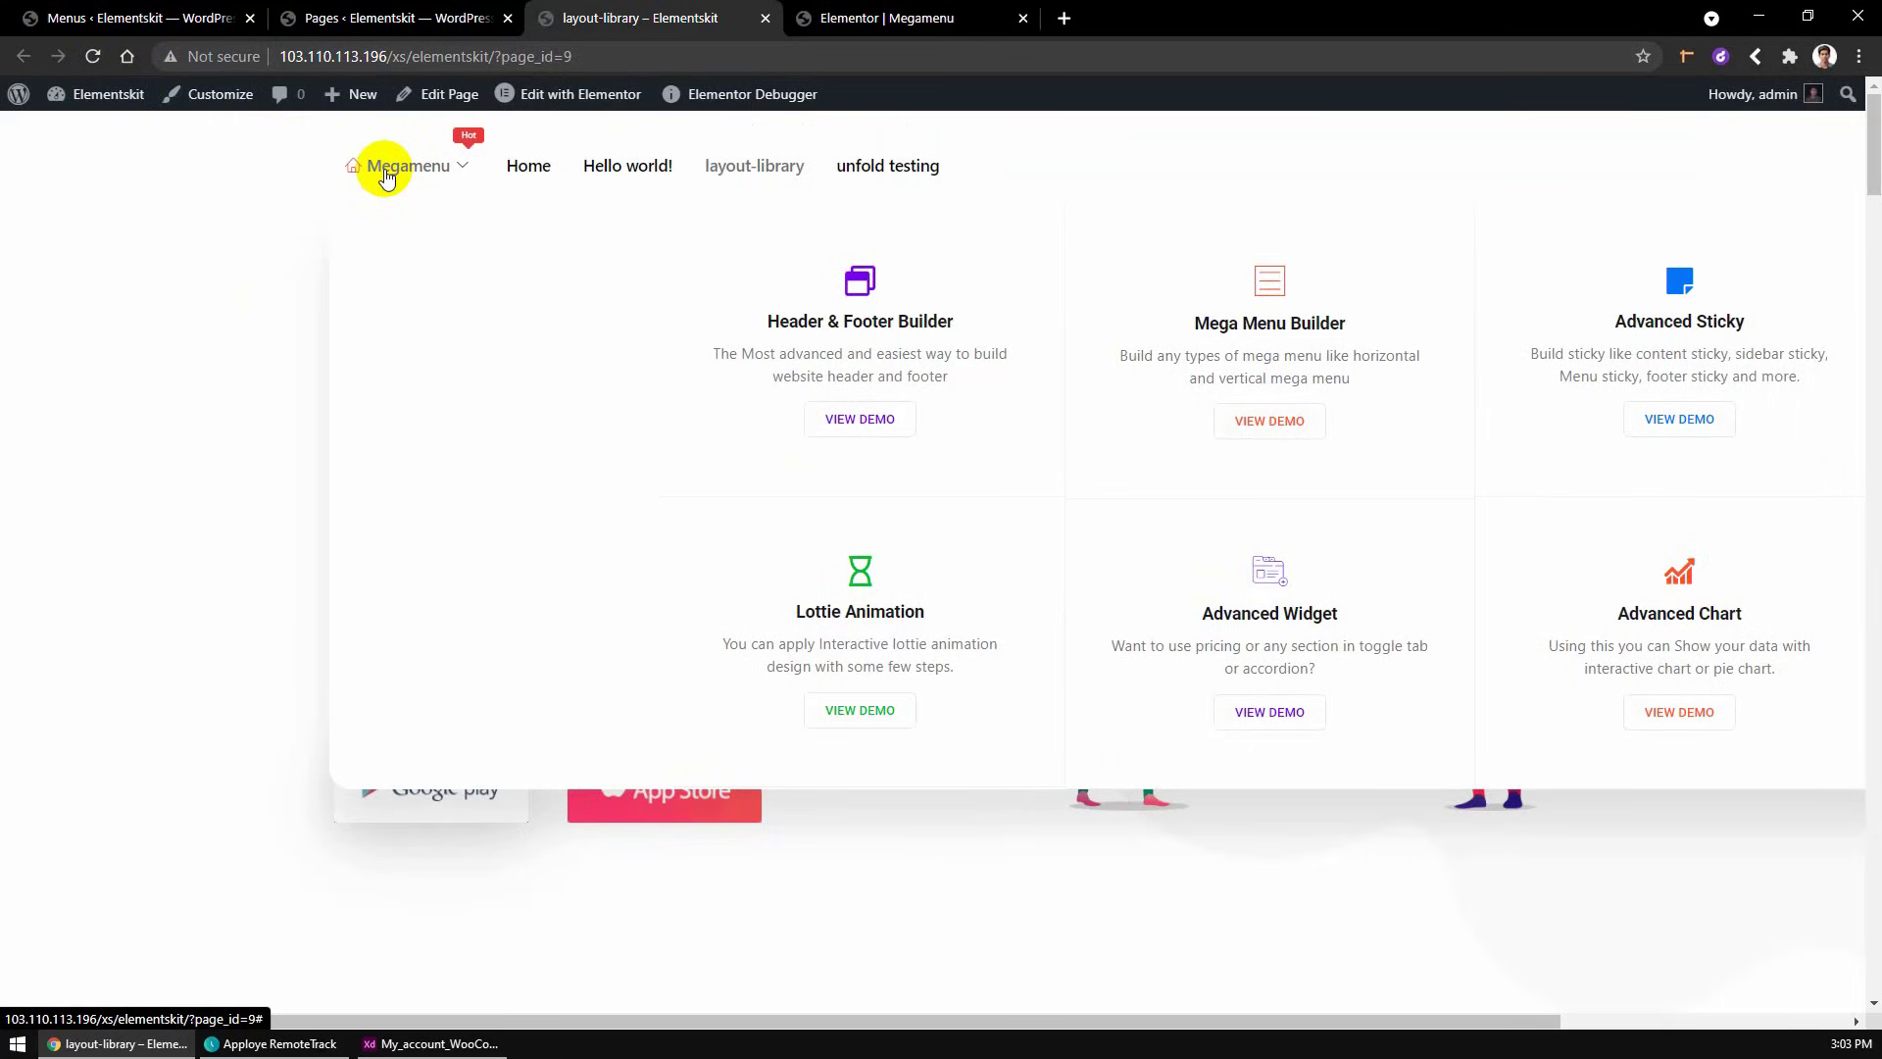
- Switch to the live layout-library page to preview the Megamenu item with icon and badge
left_click(135, 17)
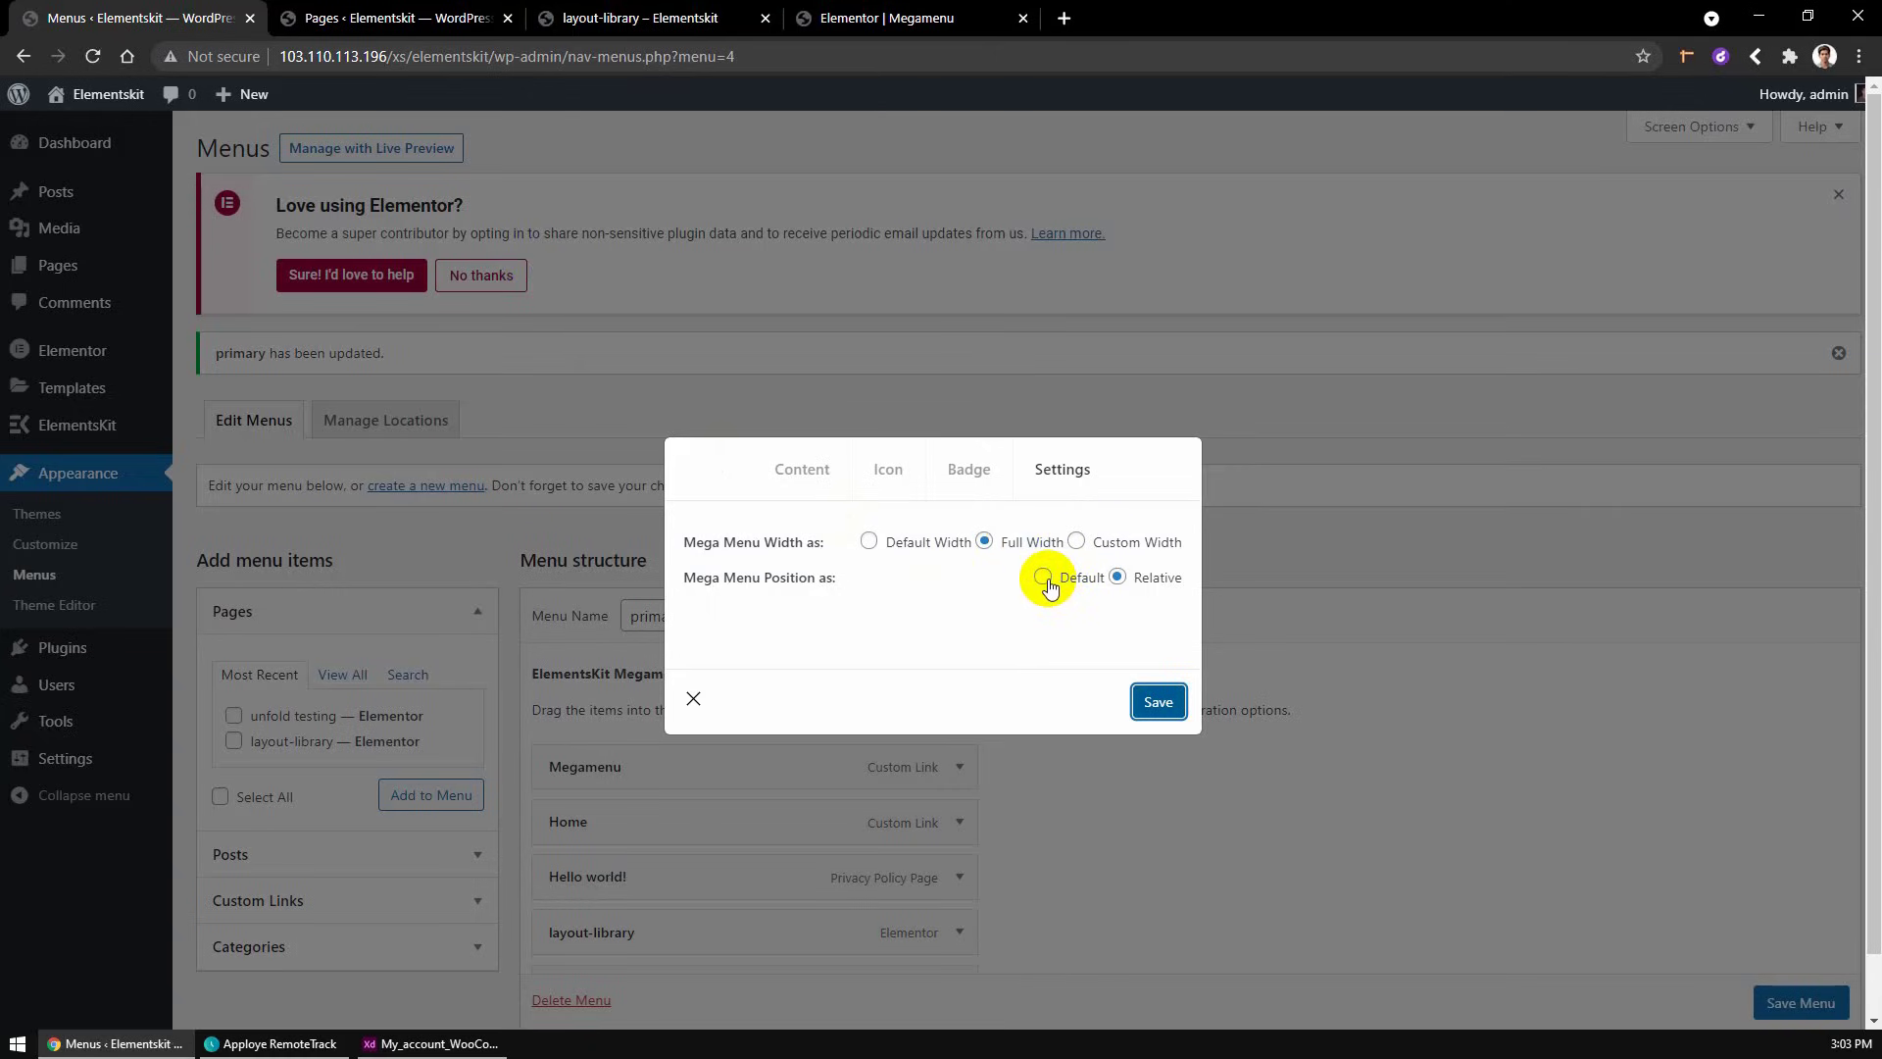
mouse_move(898, 578)
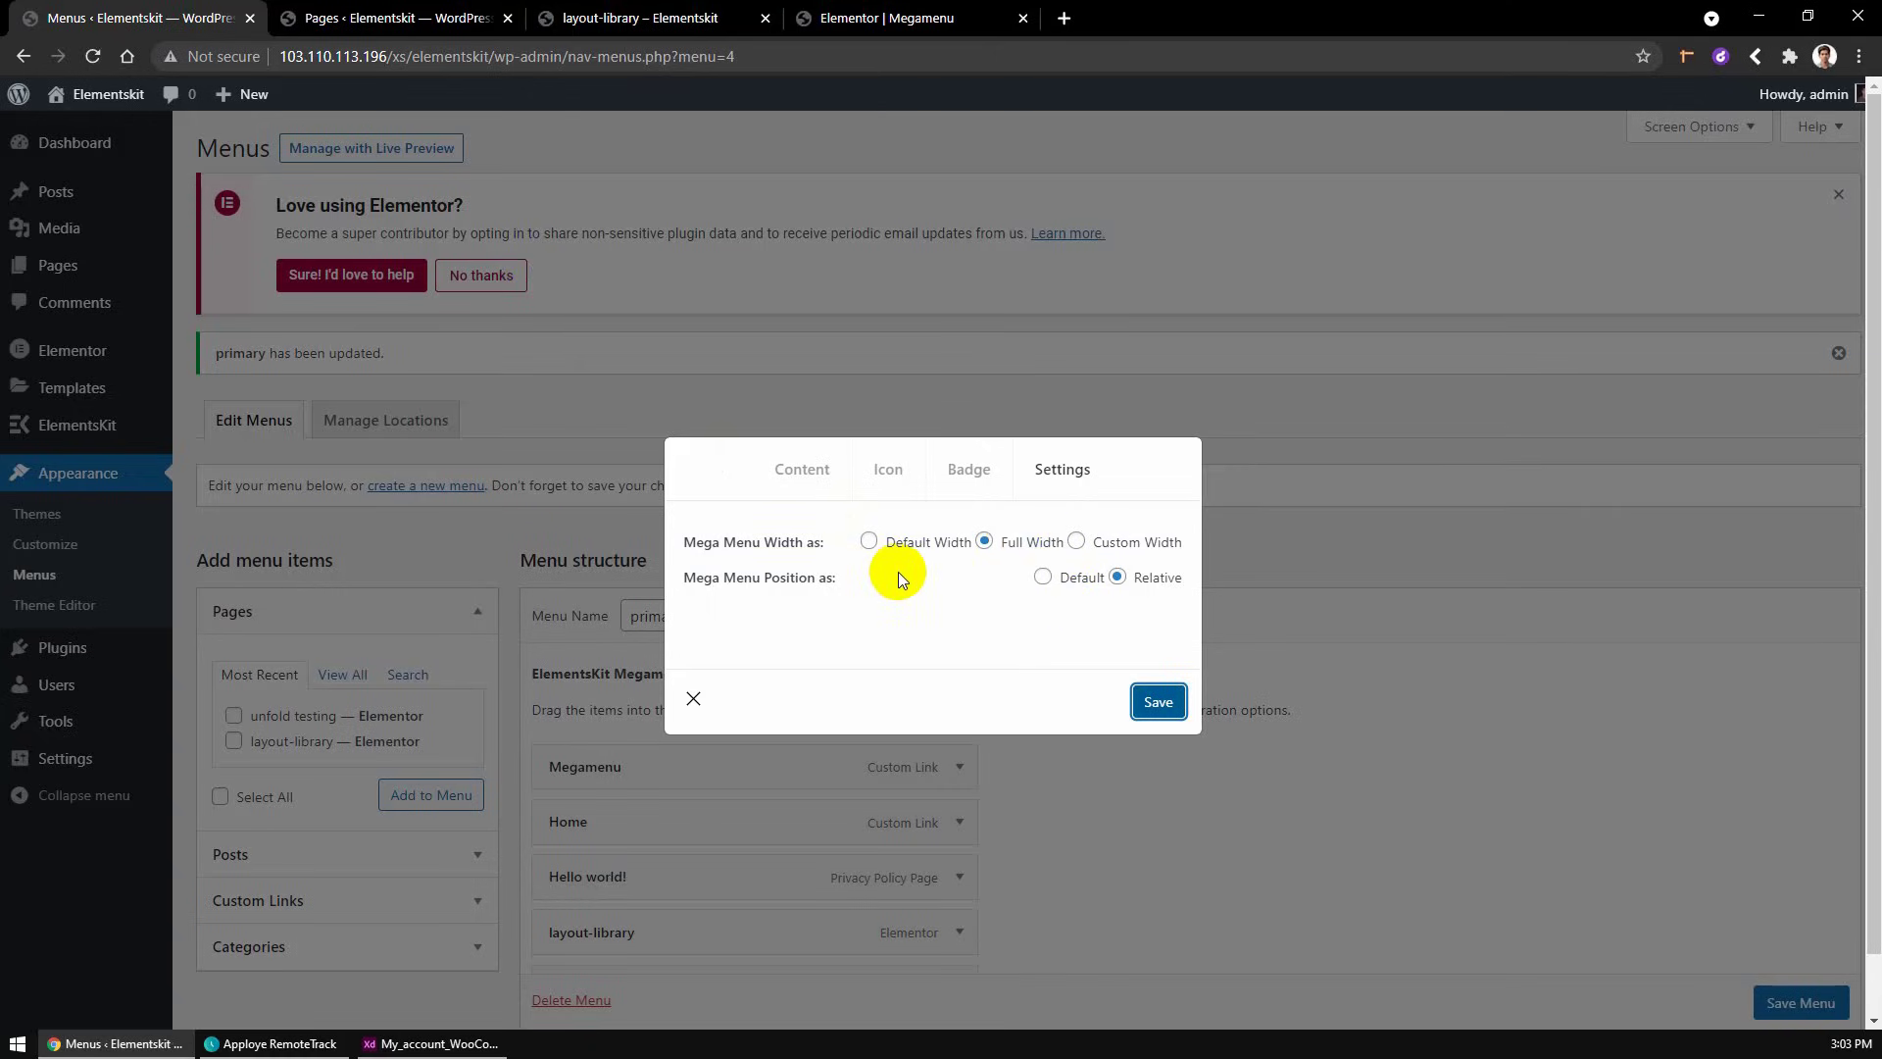
- Set the Mega Menu Position to Default, keeping the full-width layout
left_click(1043, 577)
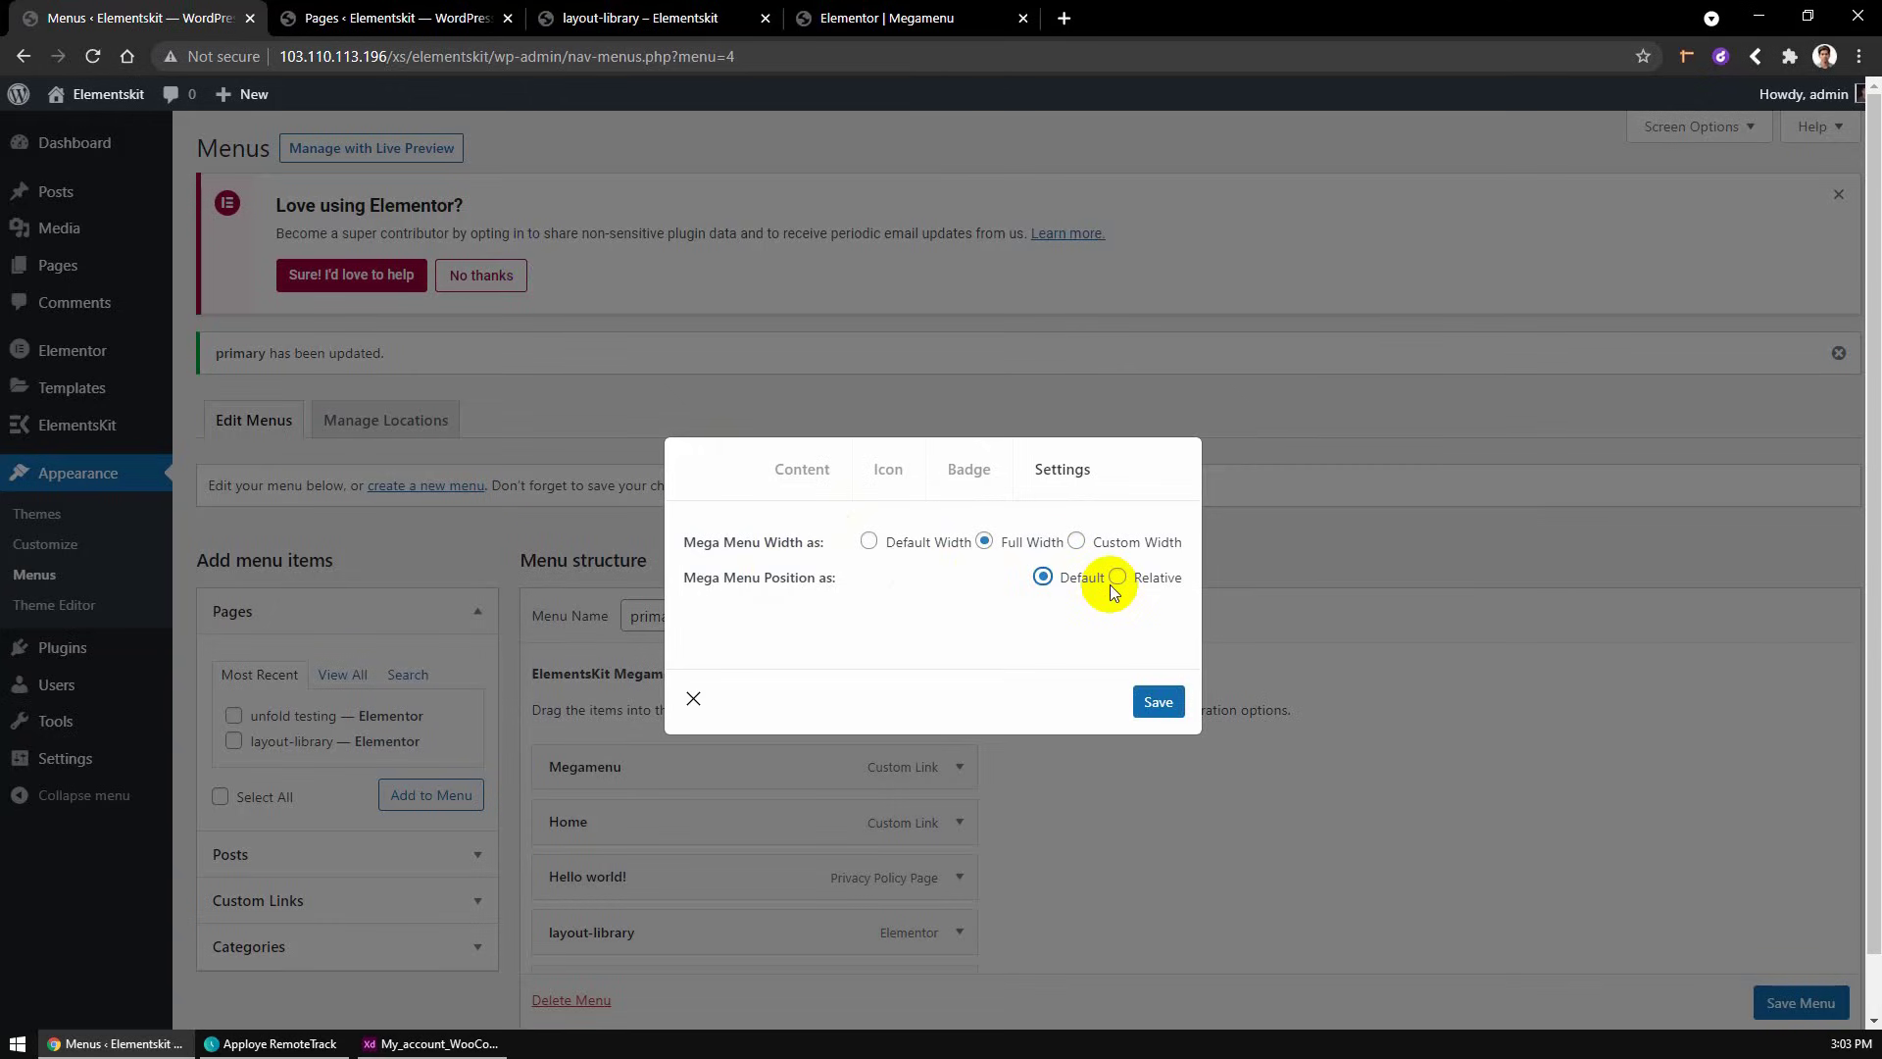
mouse_move(1069, 598)
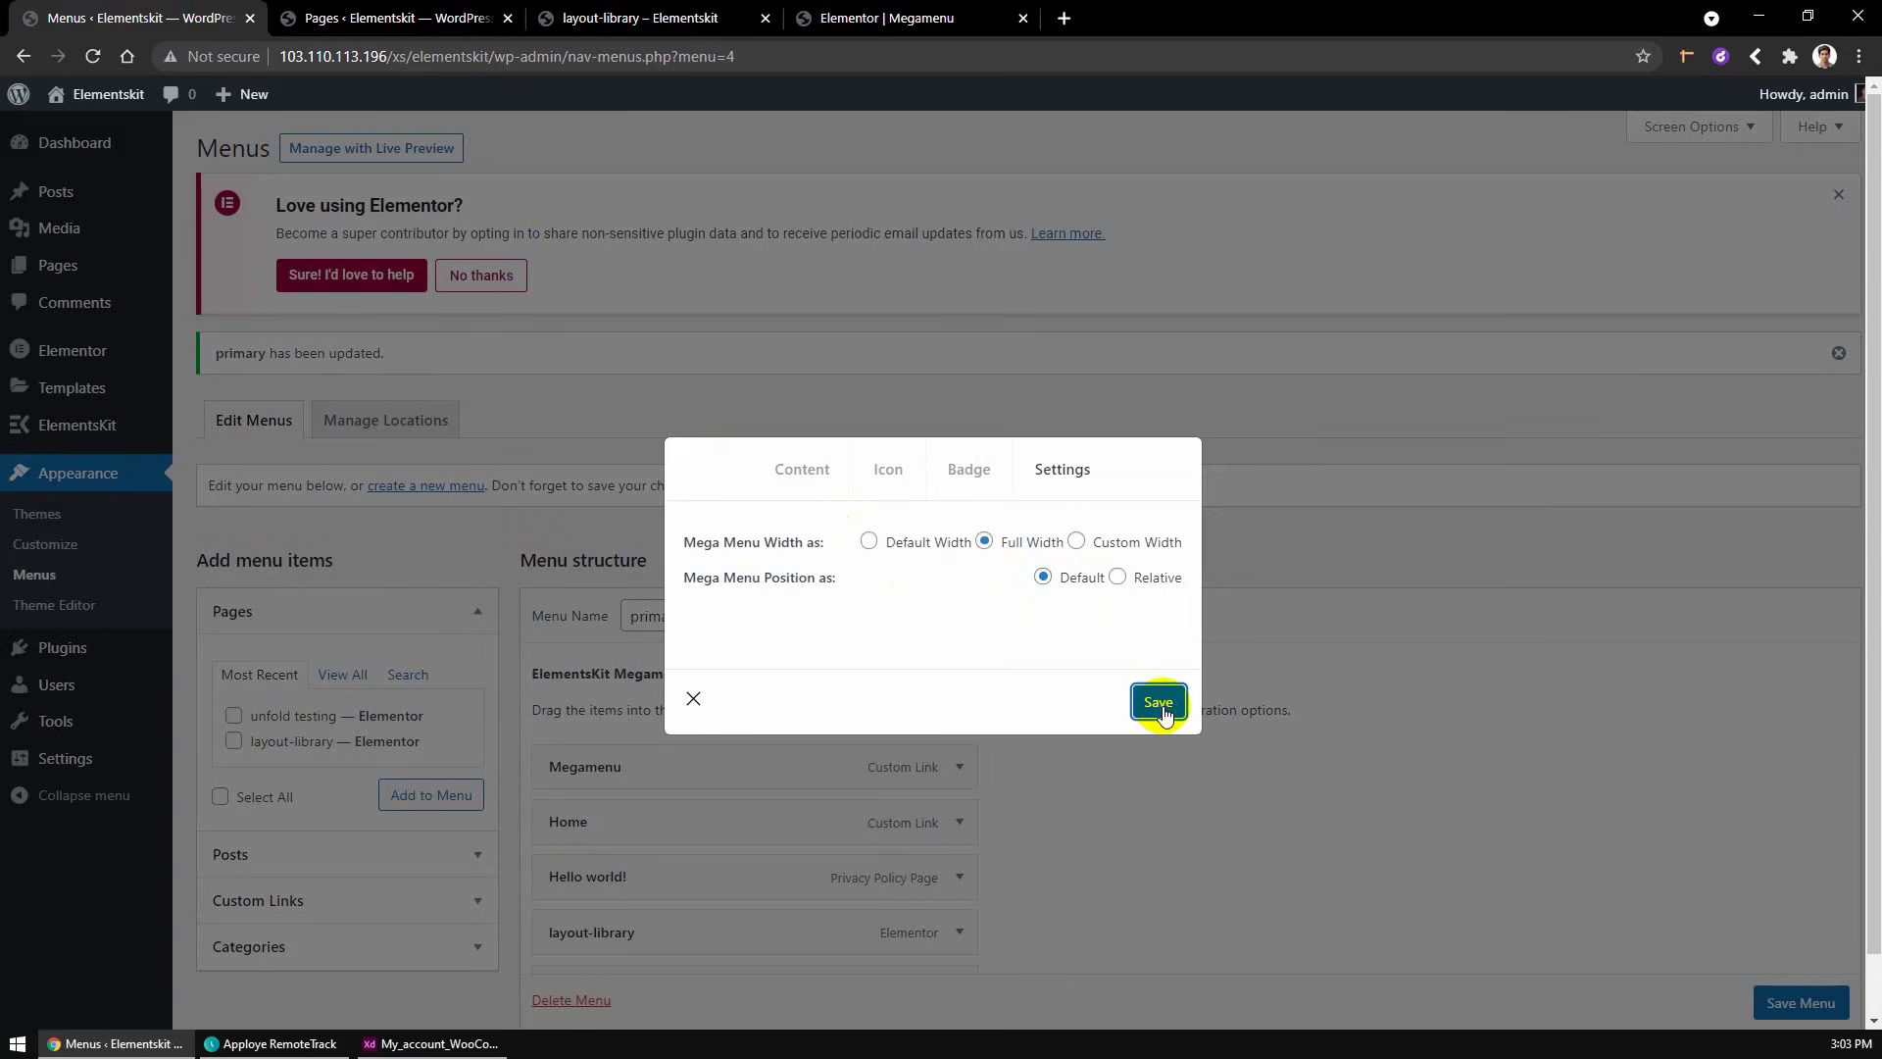
mouse_move(645, 18)
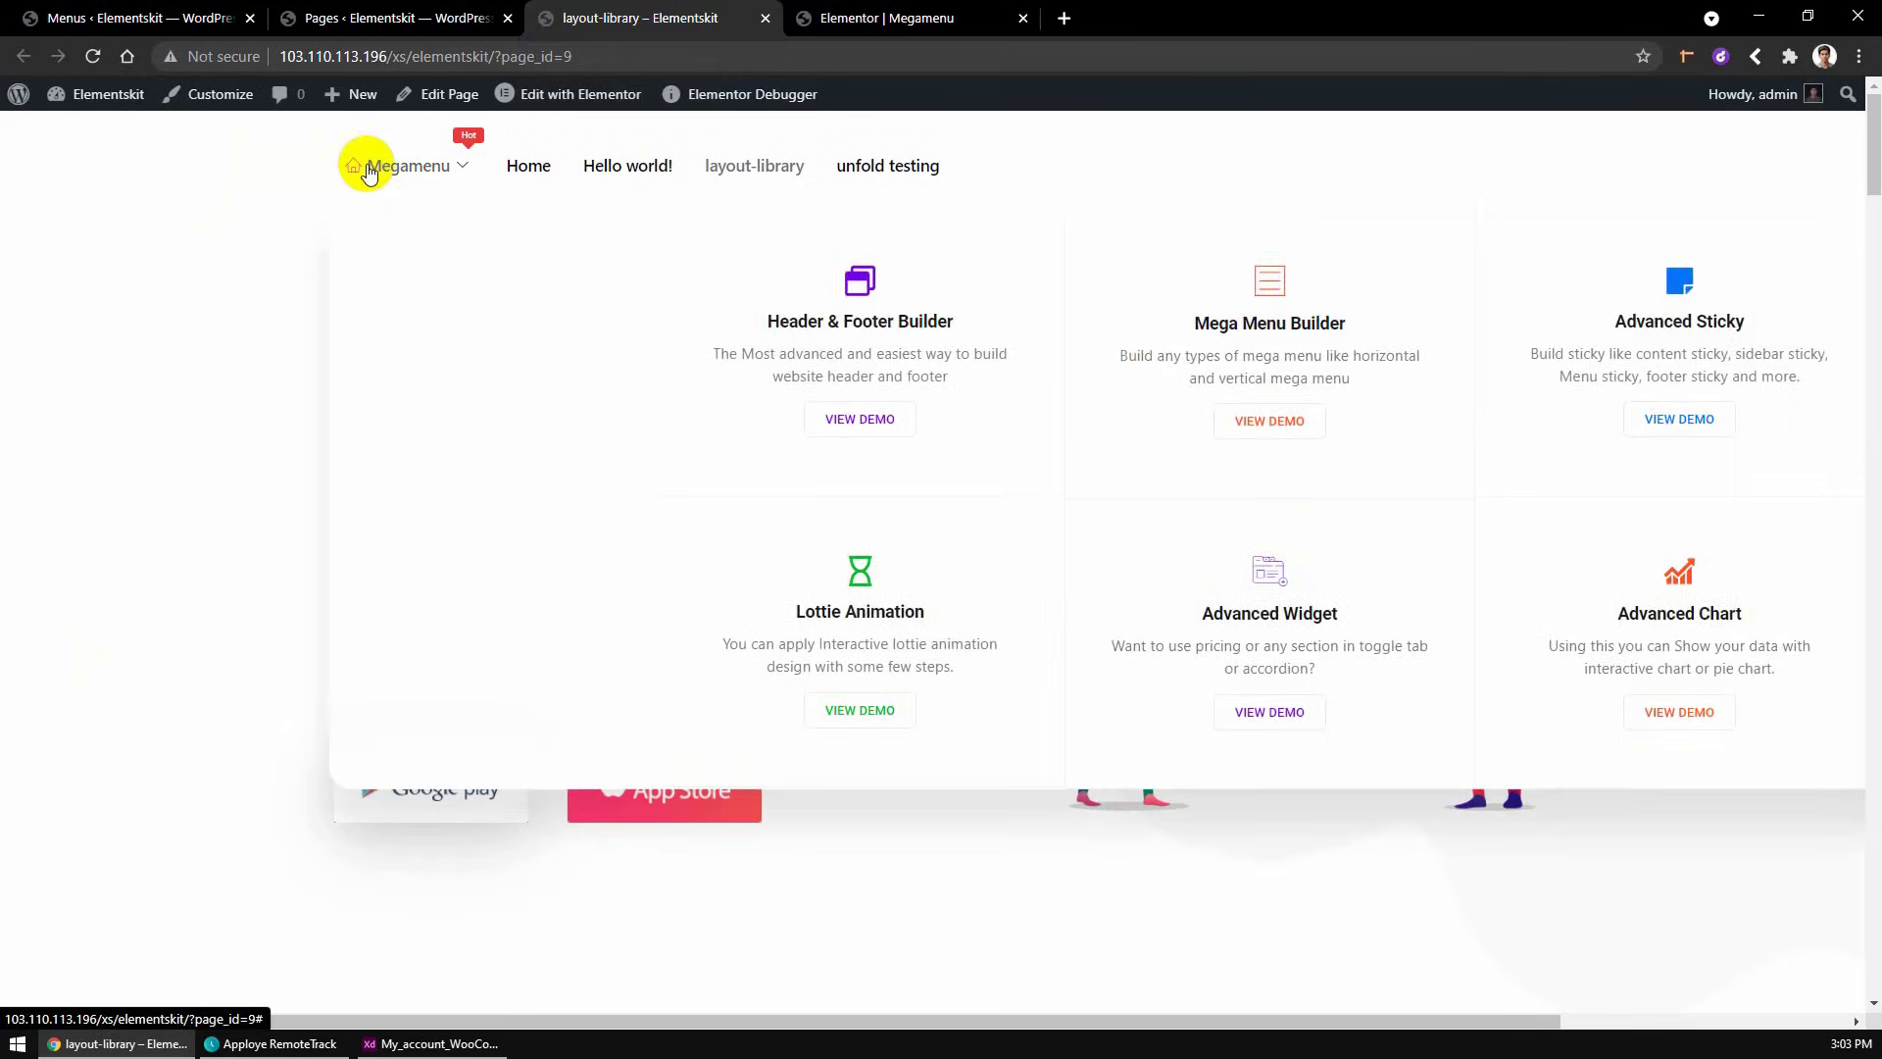
- Reload the live layout-library page to recheck the mega menu, then return to the Menus admin
left_click(92, 57)
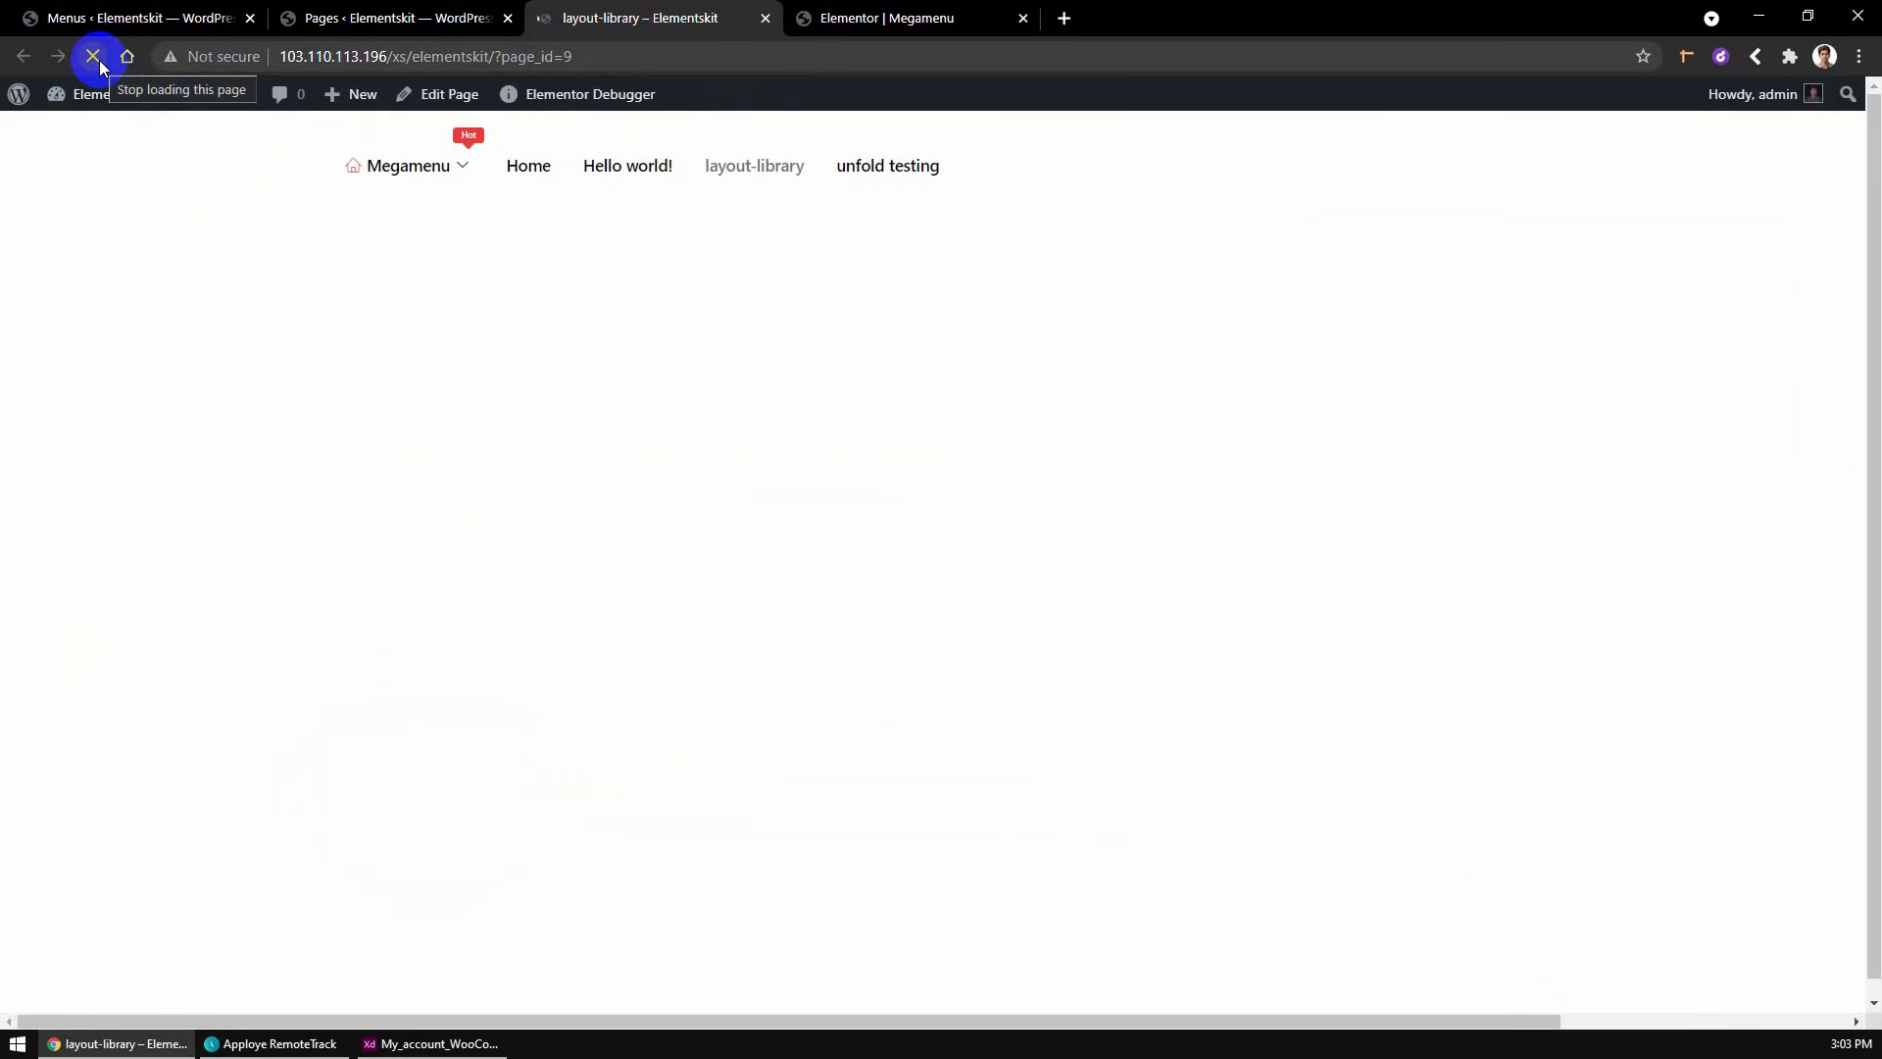
left_click(92, 57)
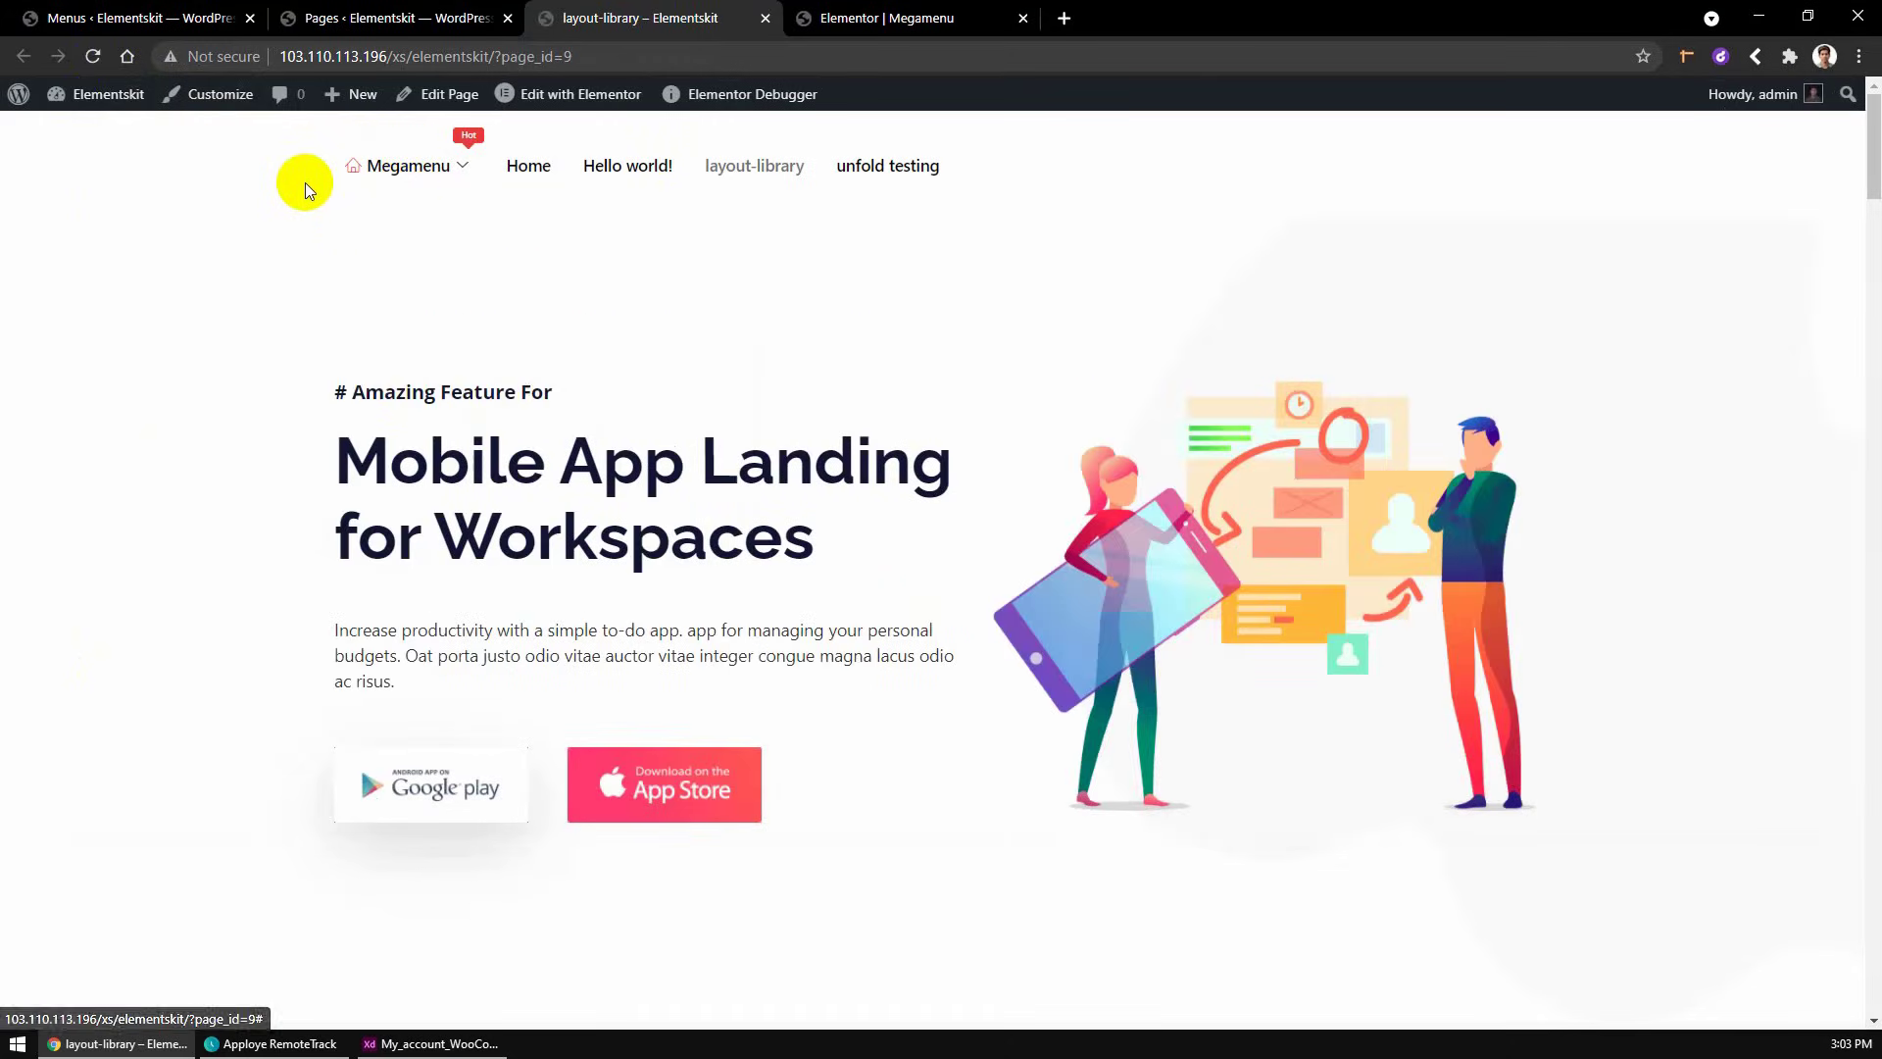
left_click(132, 17)
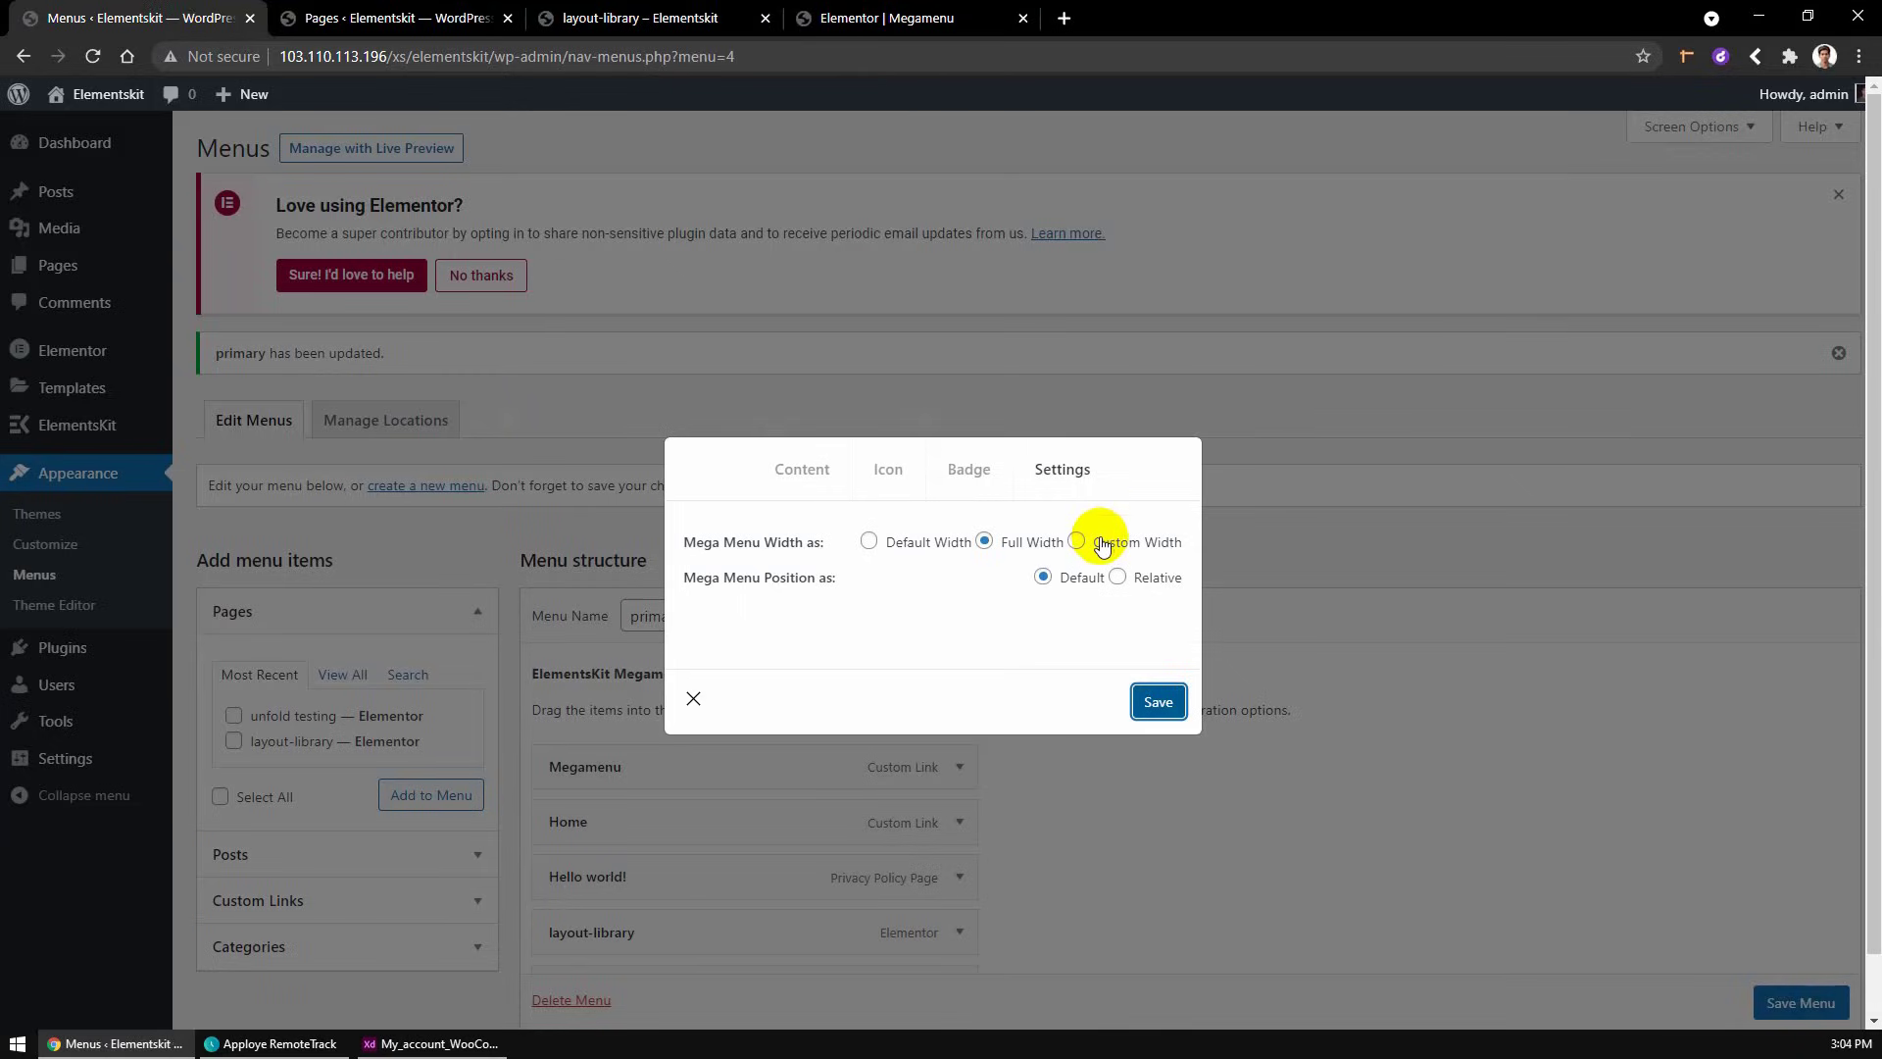
- Choose Custom Width for the mega menu and start editing the pixel Menu Width value
left_click(1075, 541)
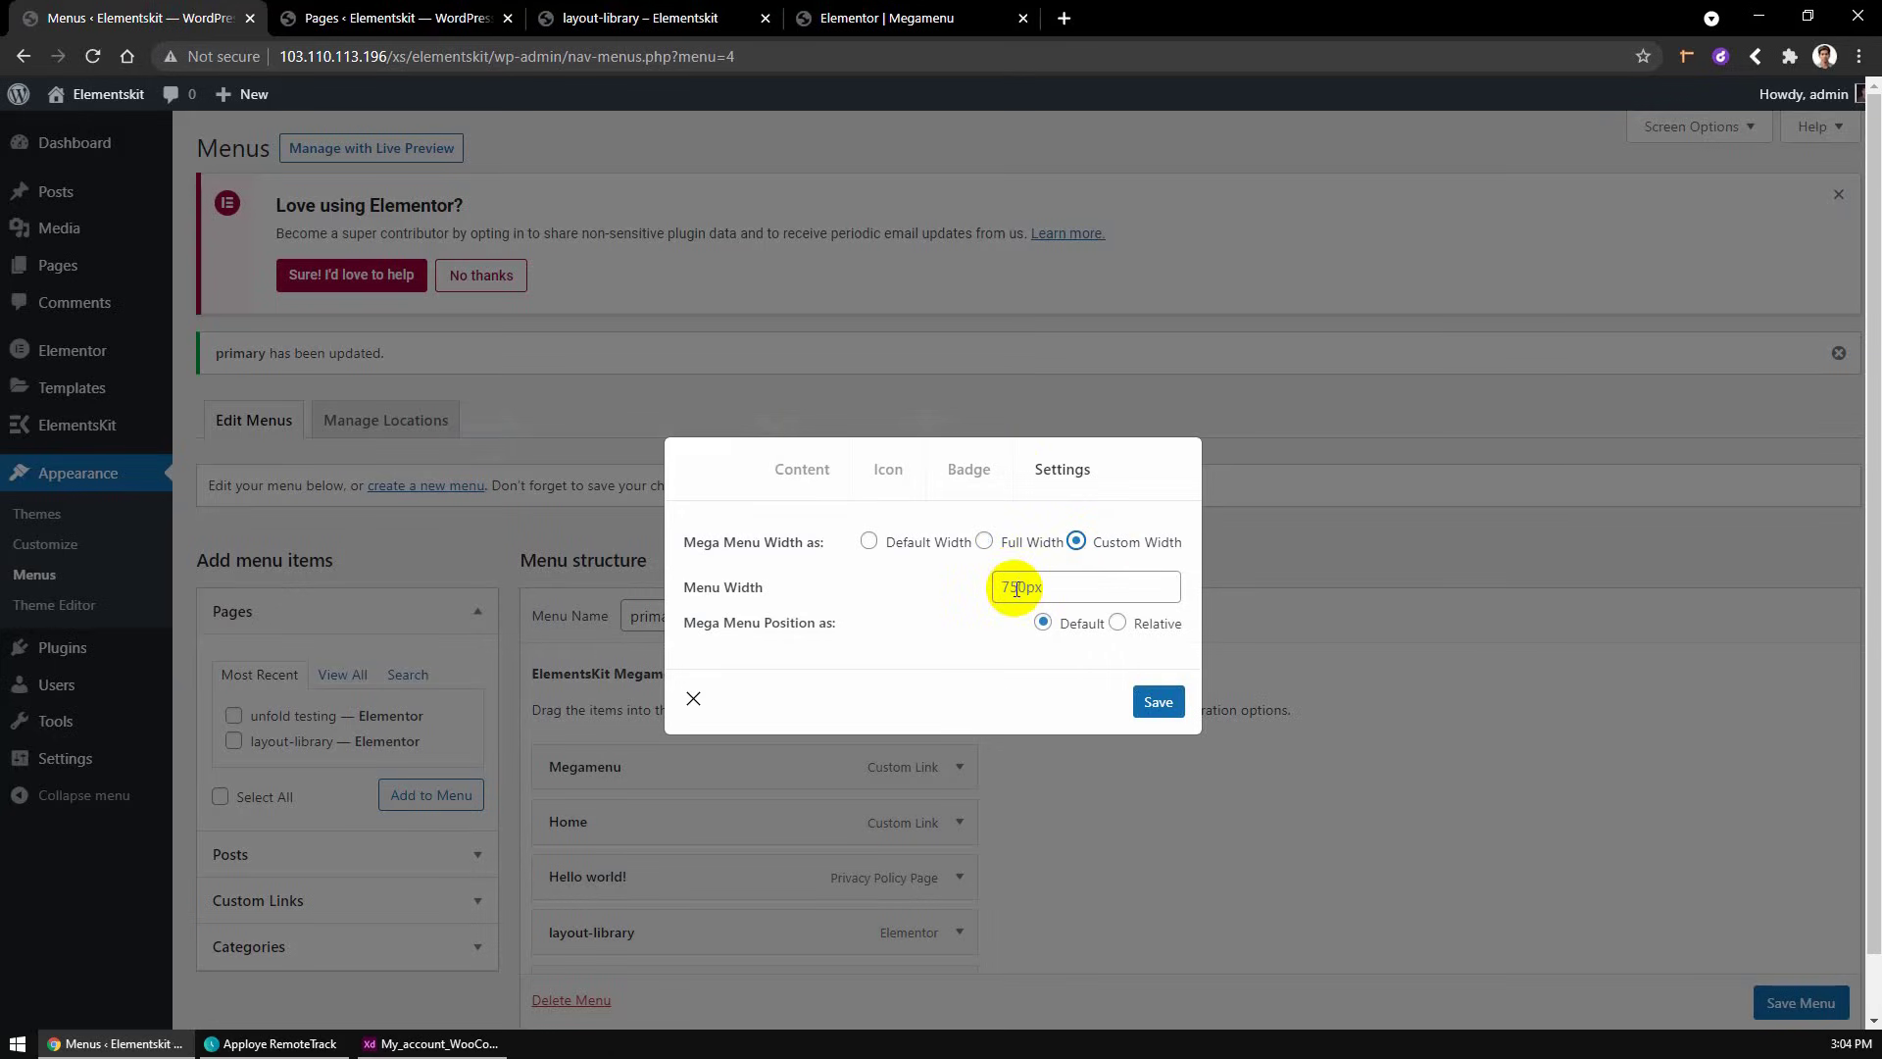
left_click(1156, 701)
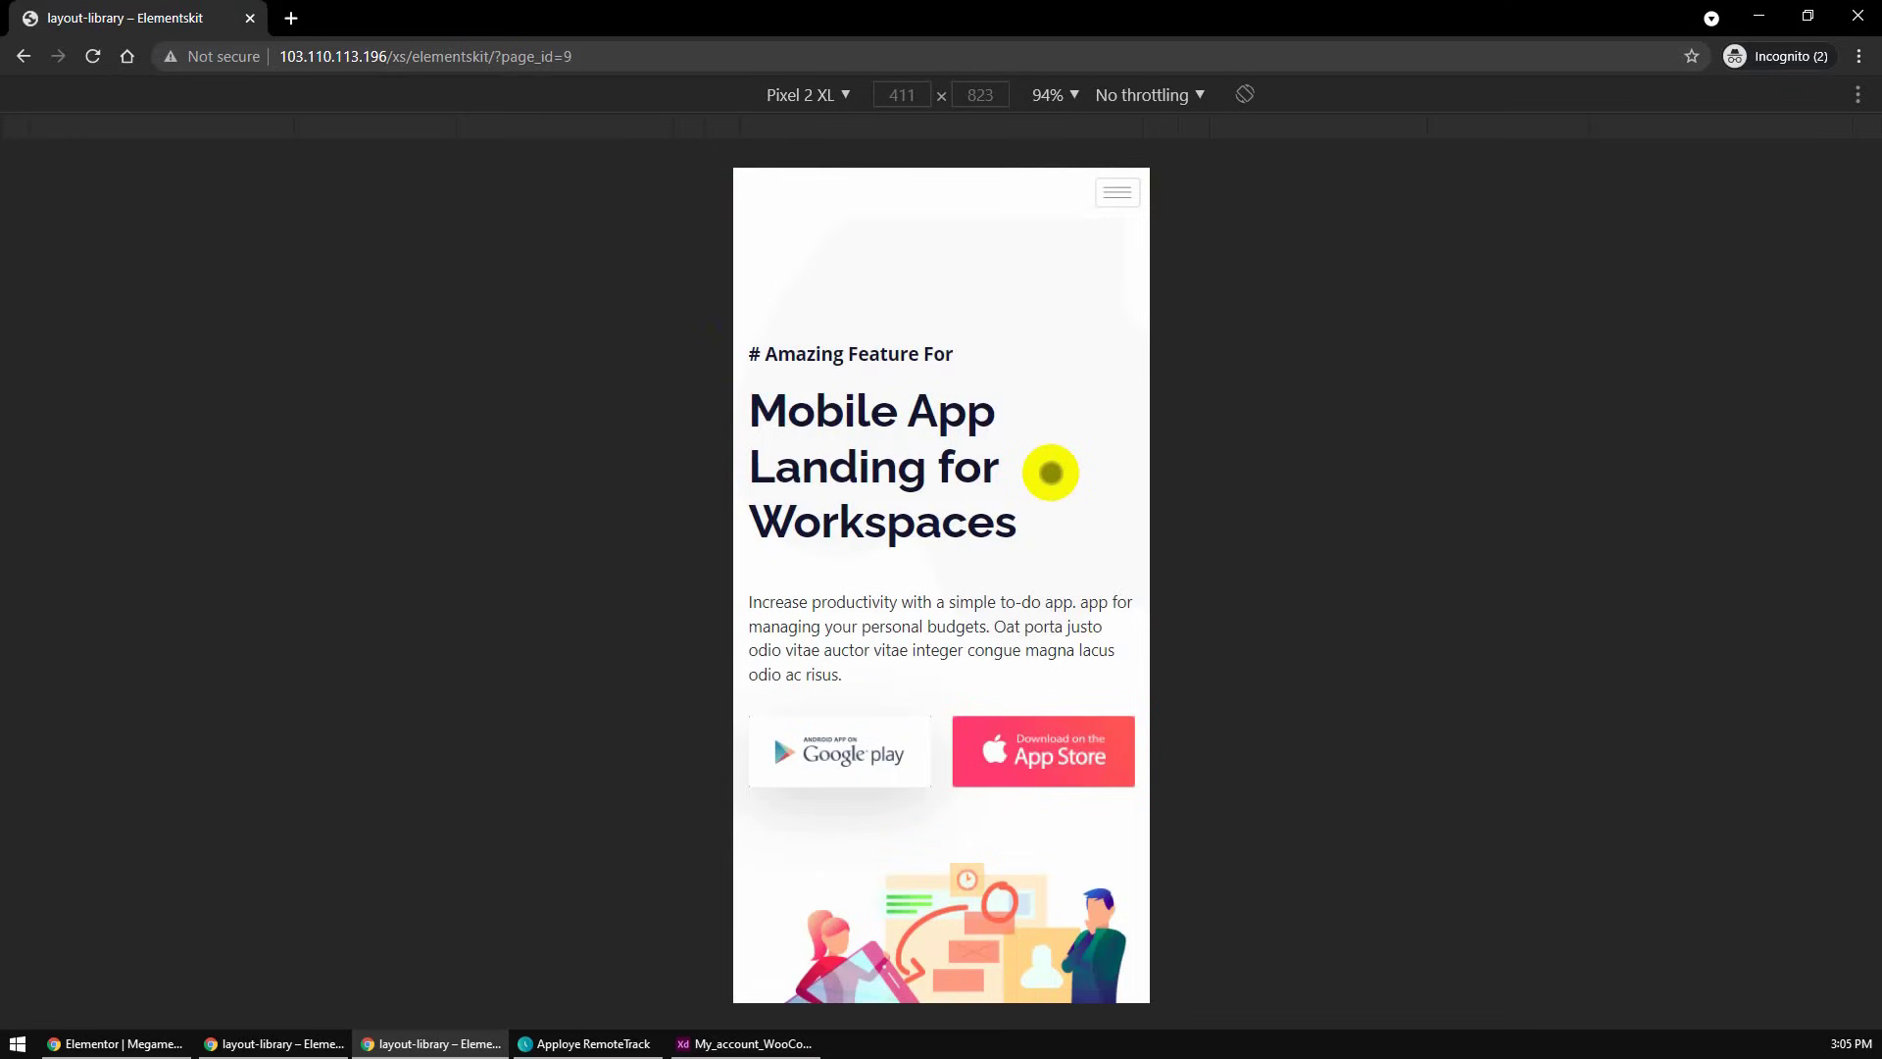
mouse_move(1116, 192)
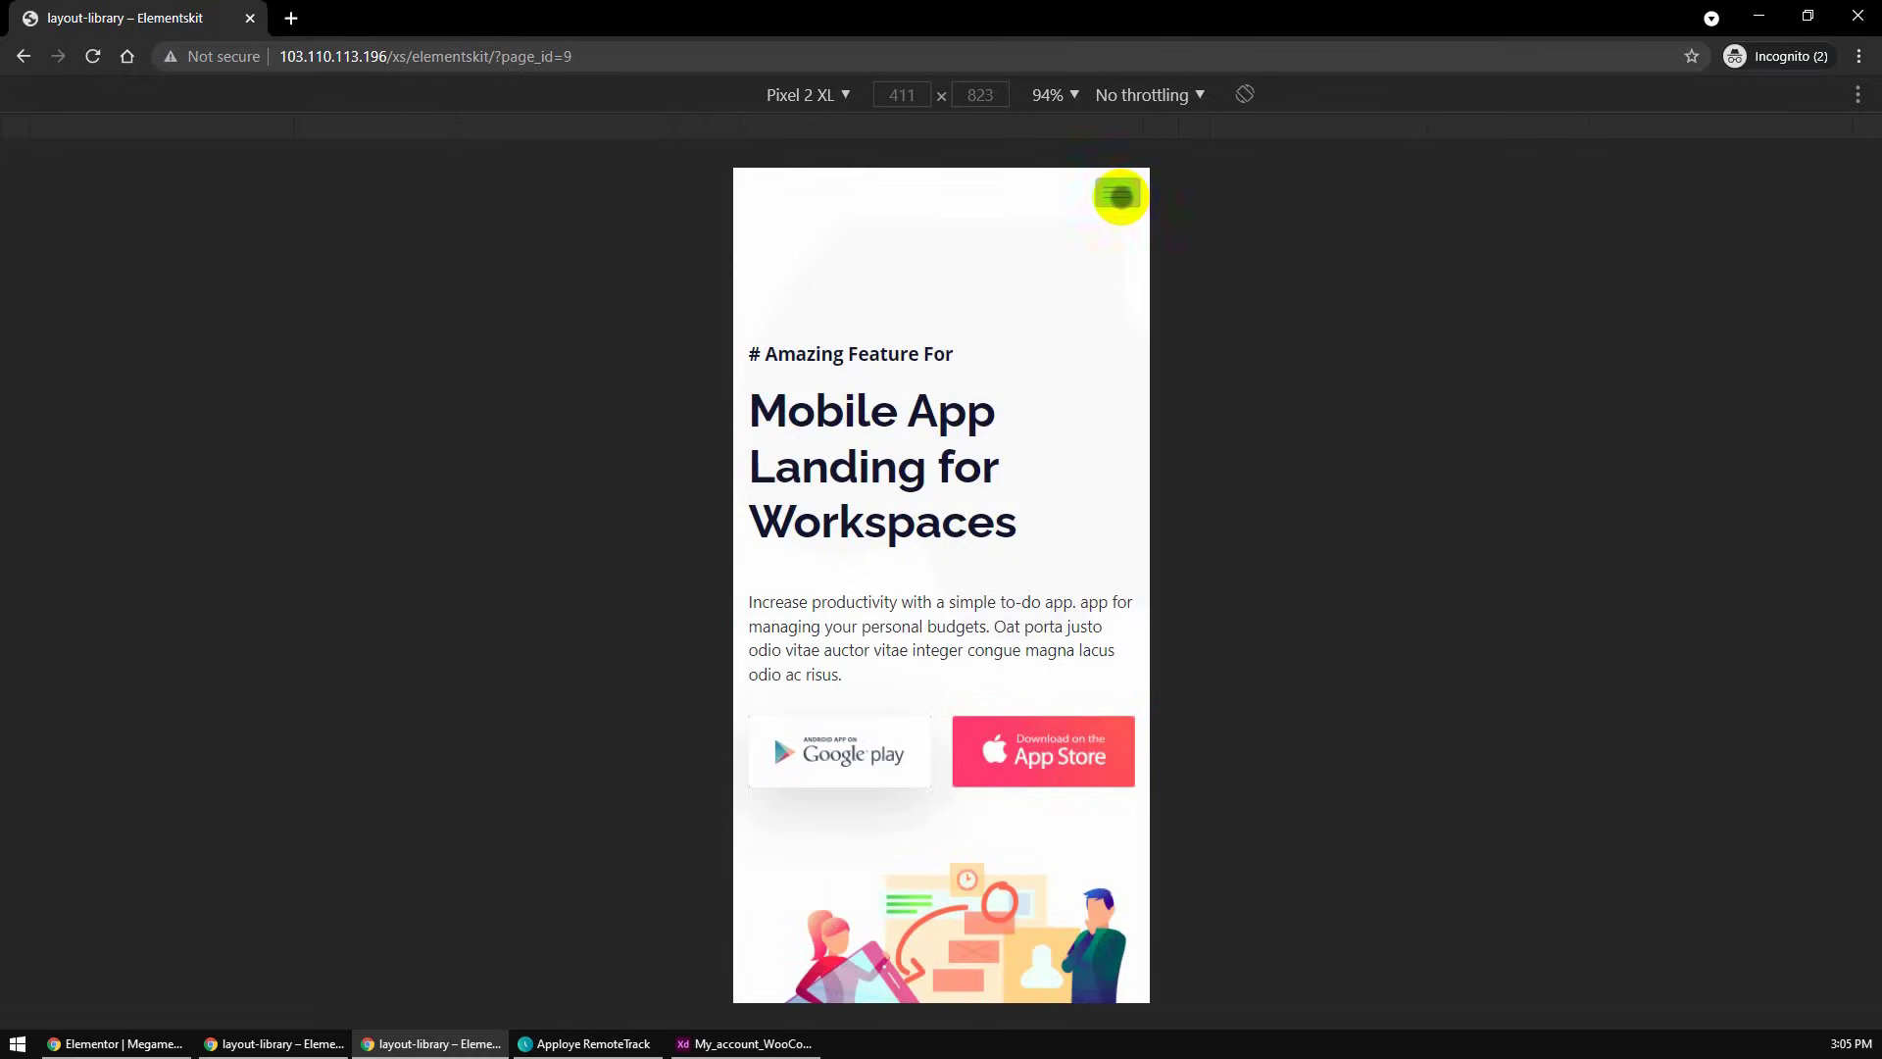
- Expand the phone preview's hamburger navigation and look through the Megamenu feature cards
left_click(1117, 196)
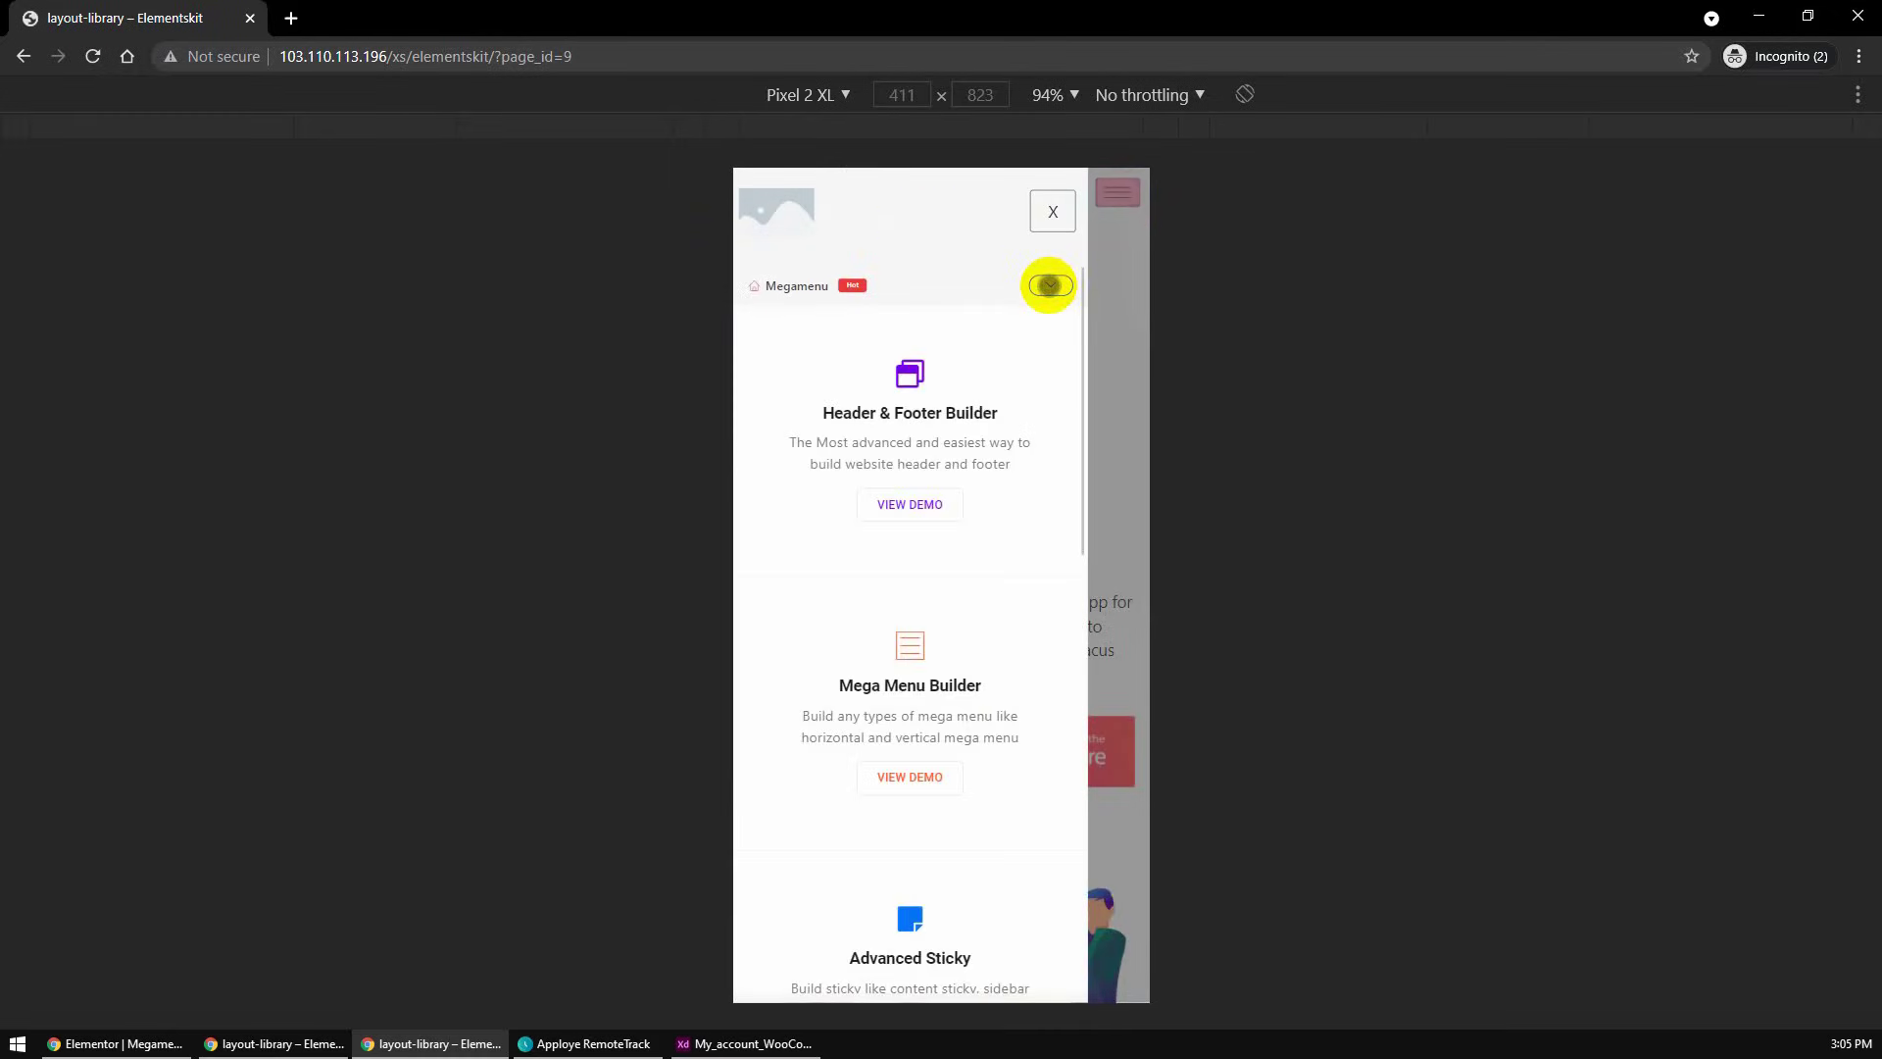
scroll("down", 3)
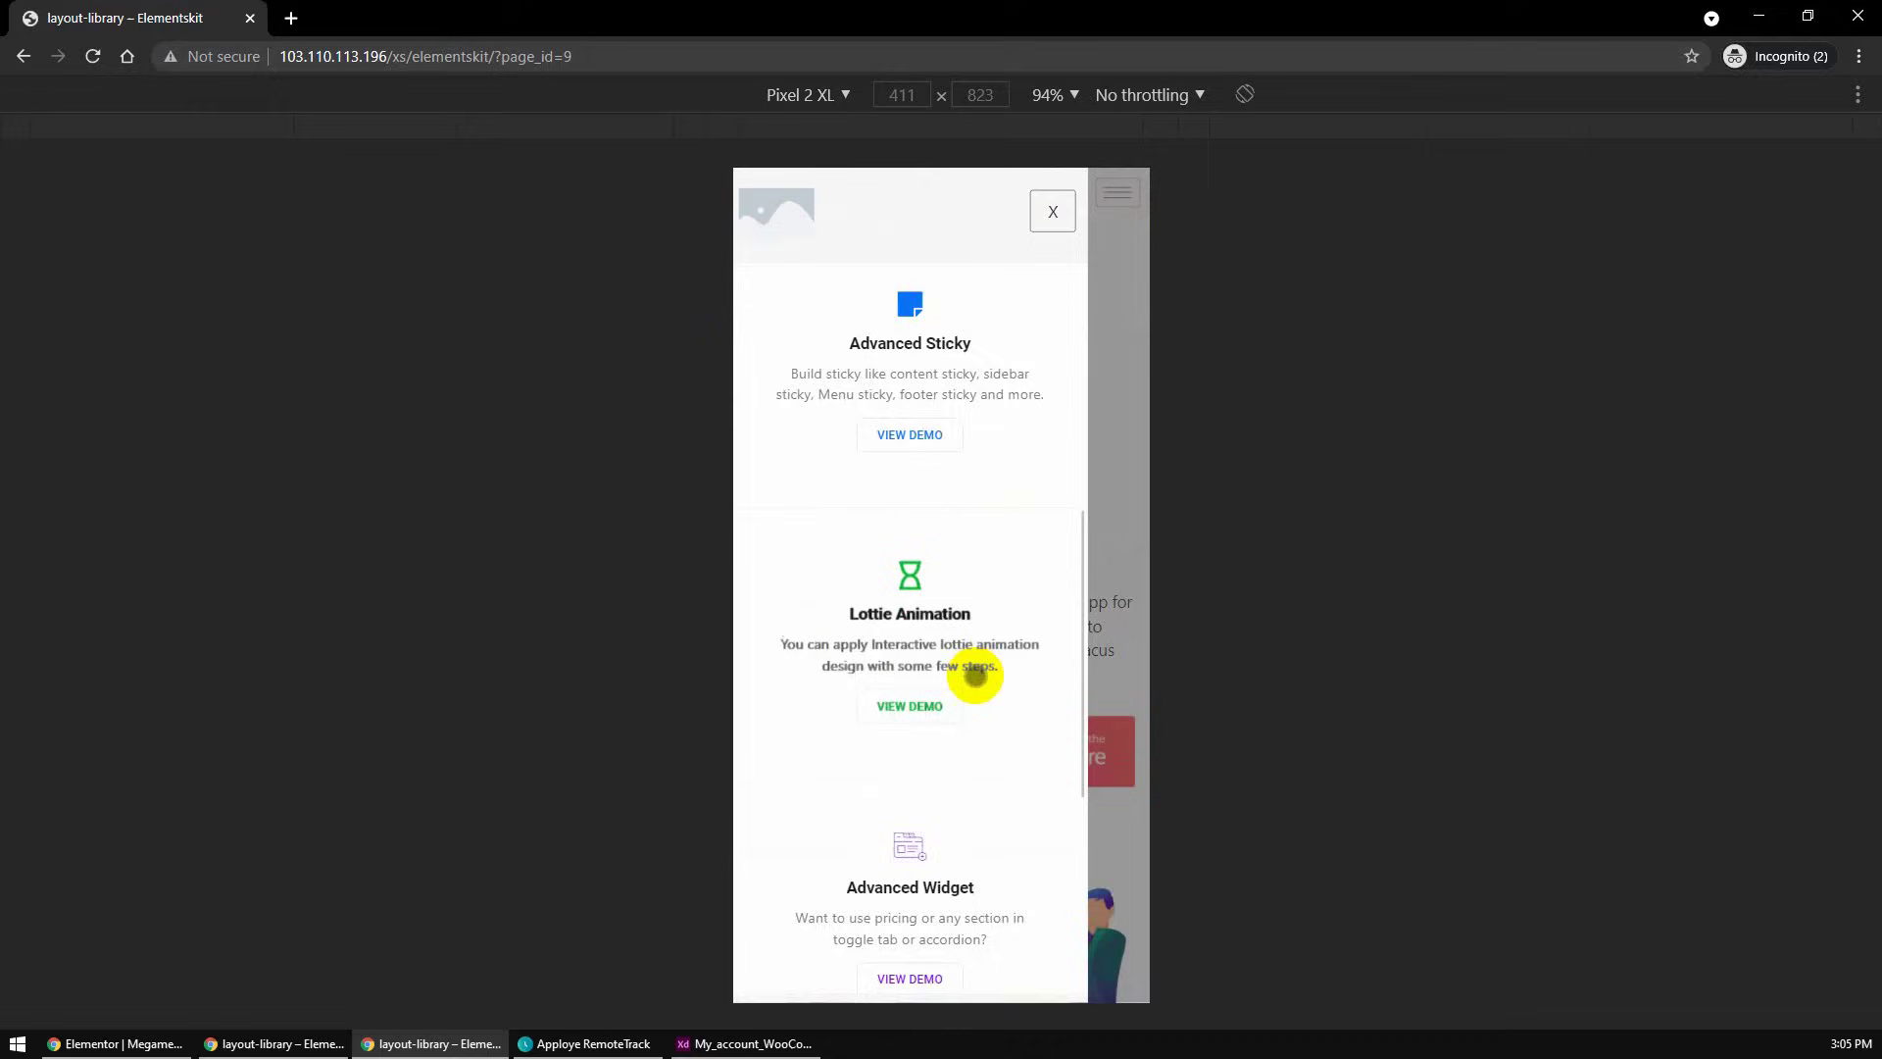
scroll("up", 3)
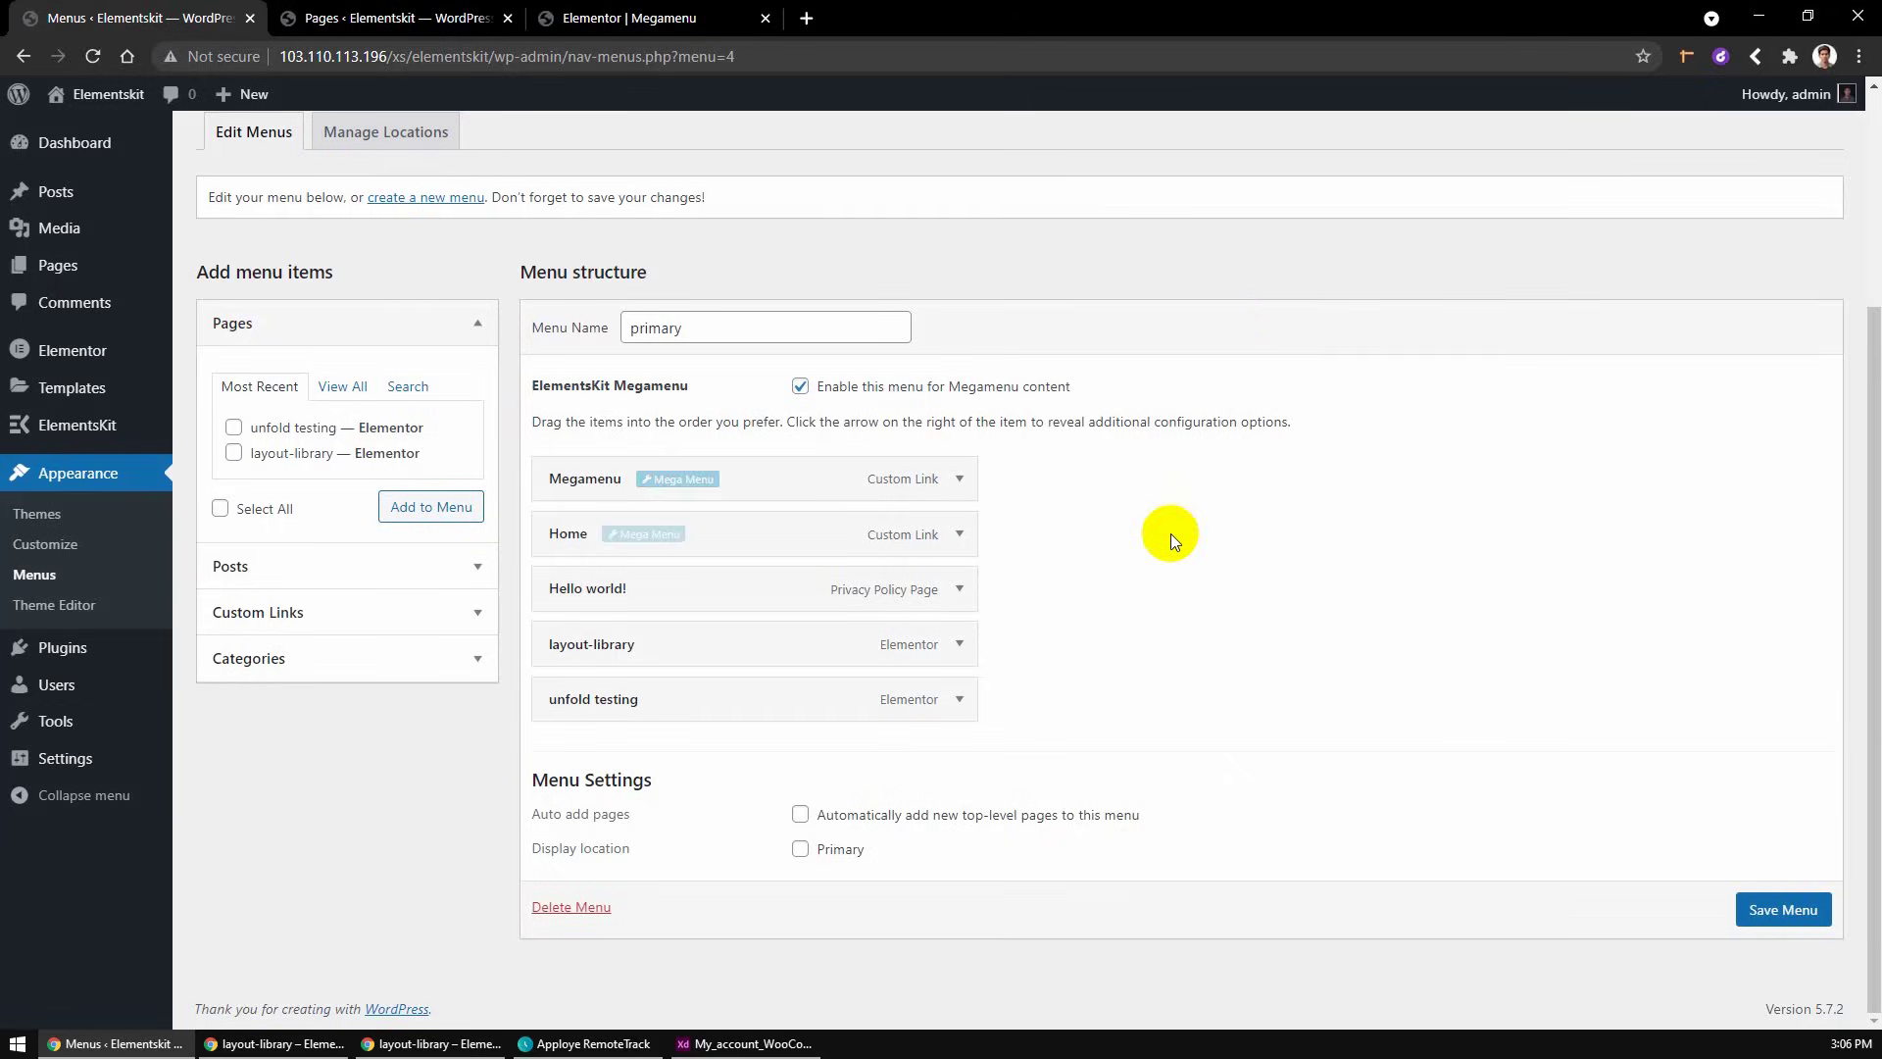
mouse_move(567, 534)
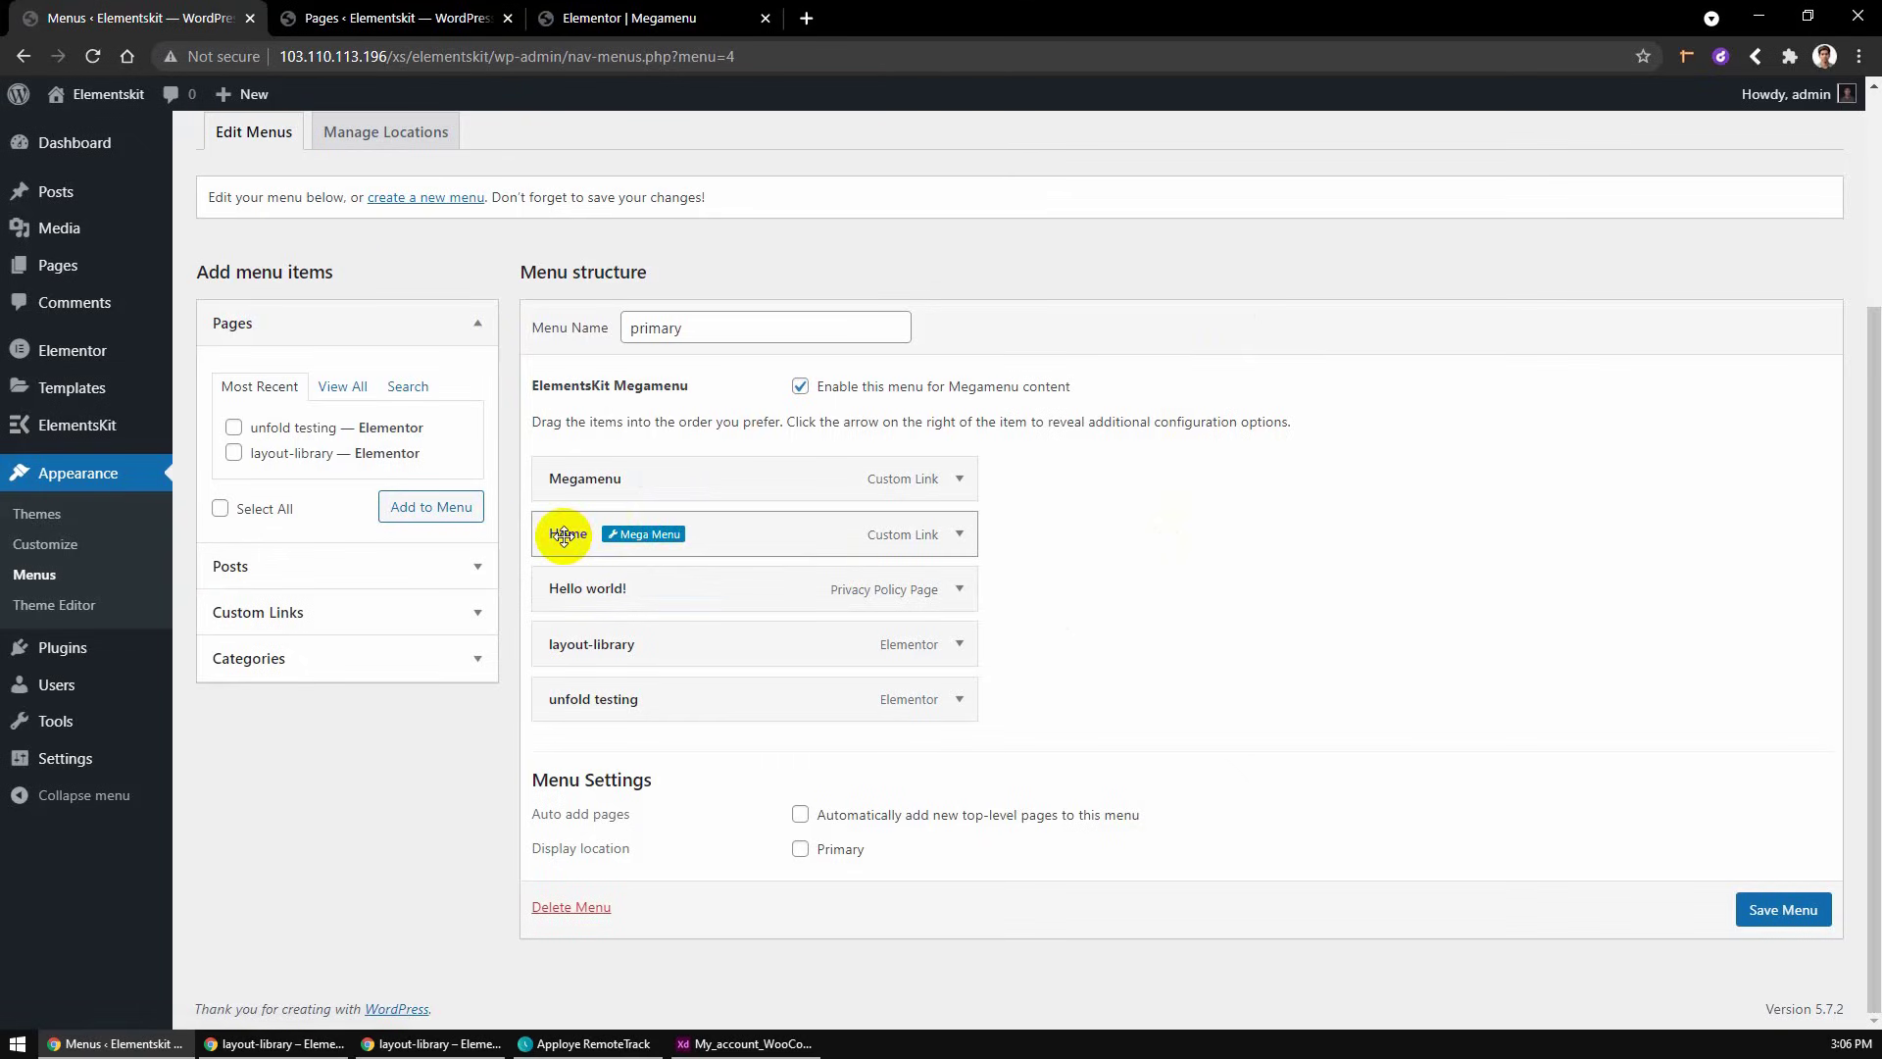
- Drag Home, Hello world! and unfold testing under Megamenu as sub items, leaving layout-library top-level
left_click(1781, 909)
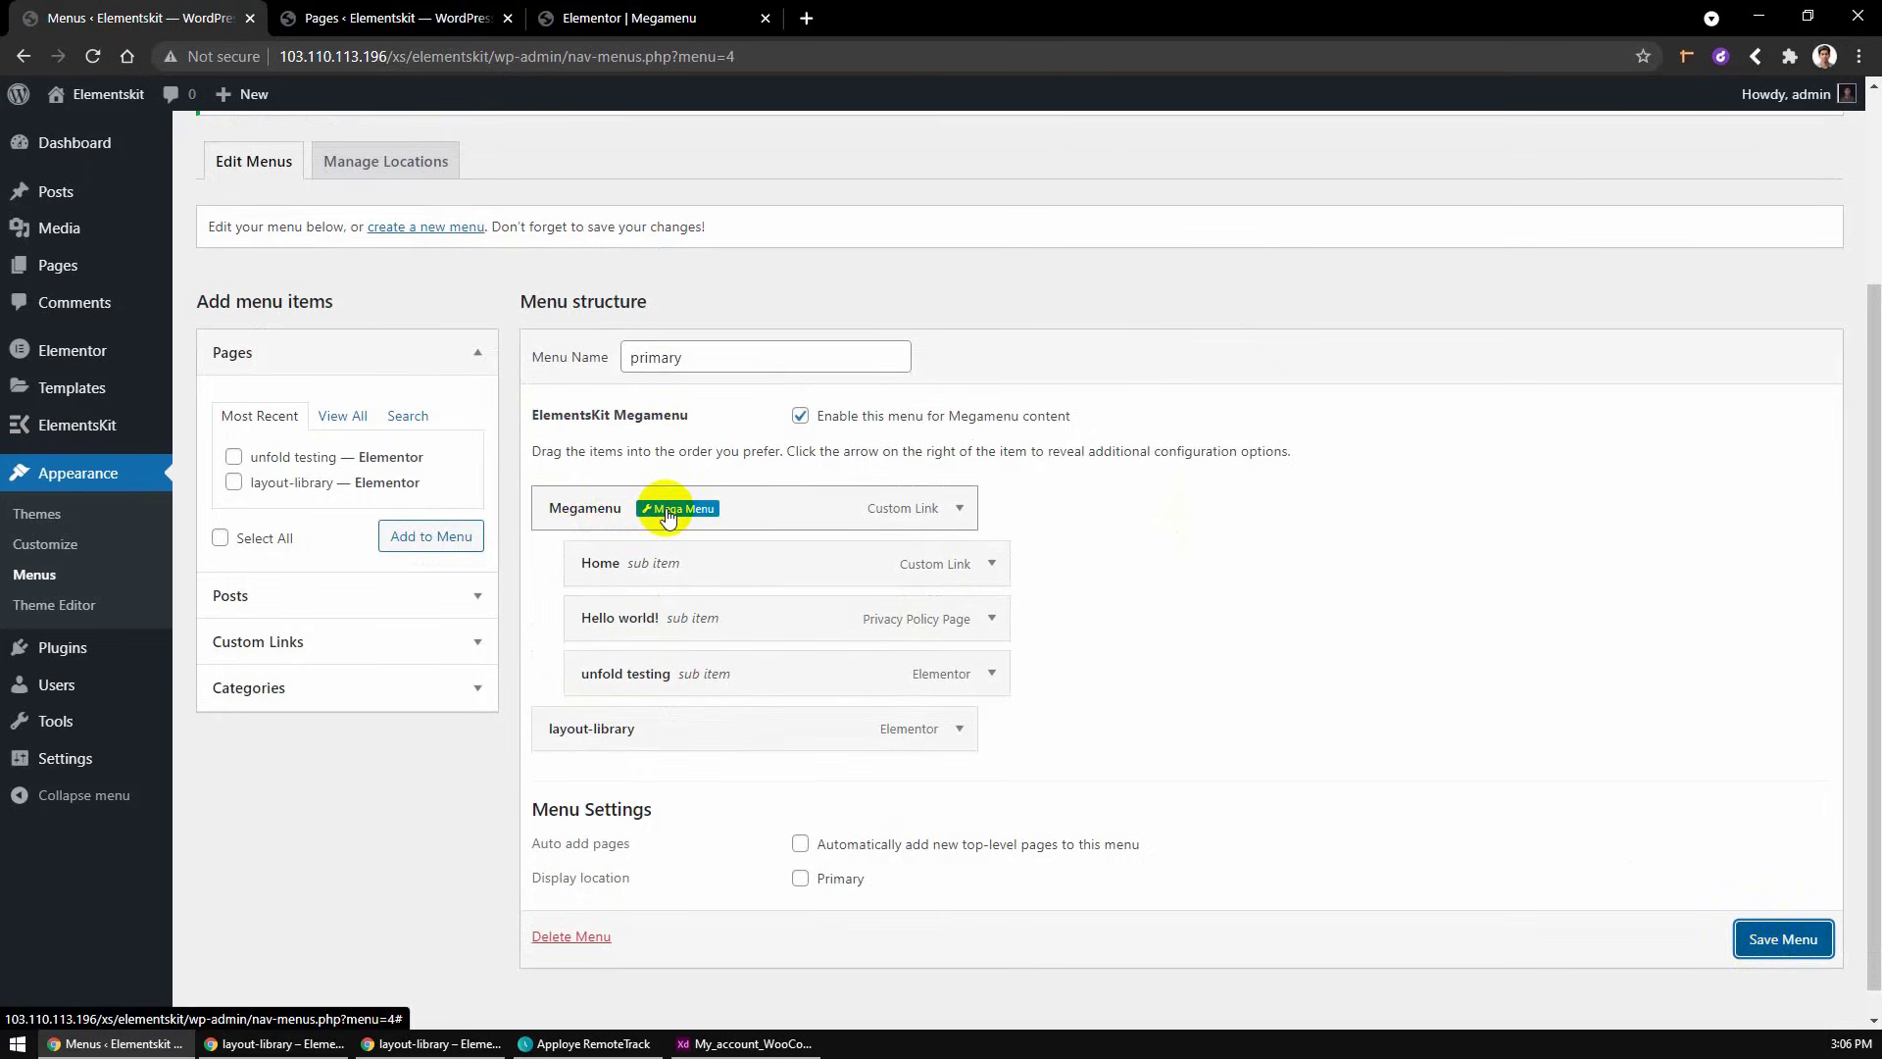
- Set Megamenu's mobile display to wp submenu list and save the primary menu
left_click(678, 508)
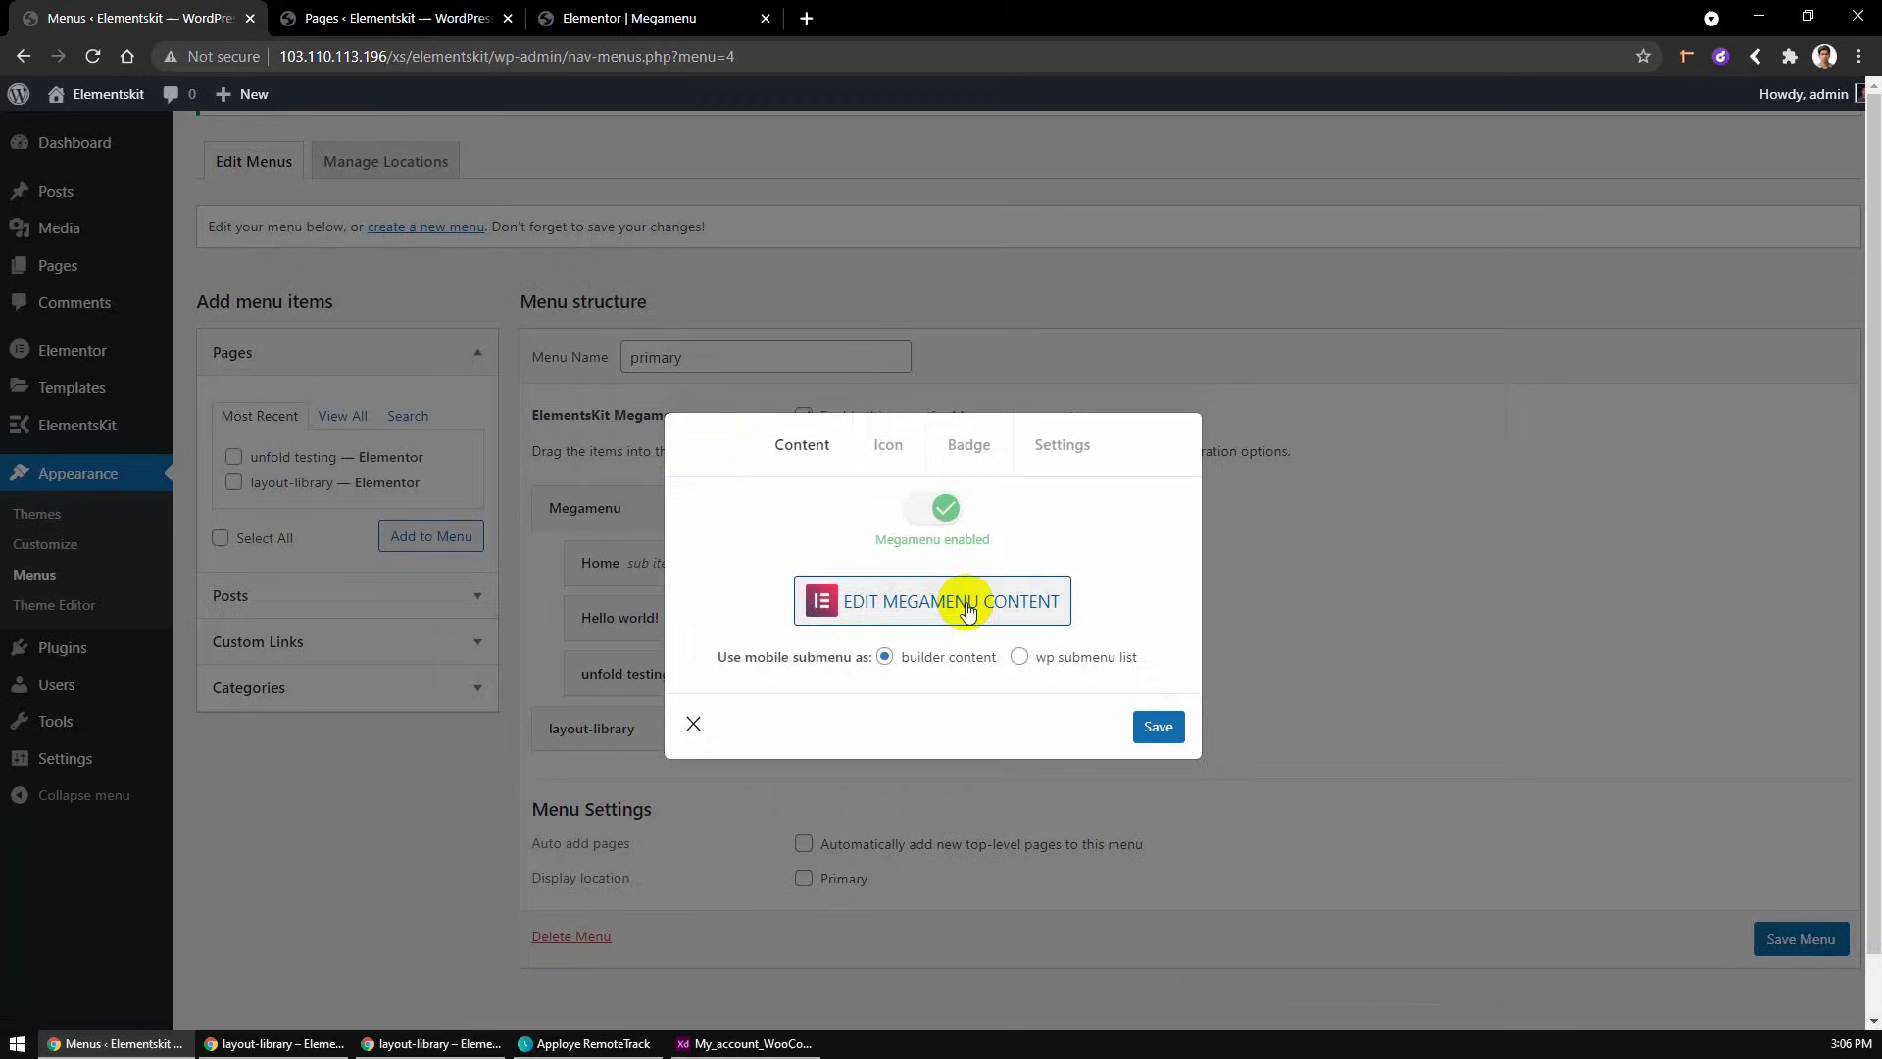
mouse_move(918, 657)
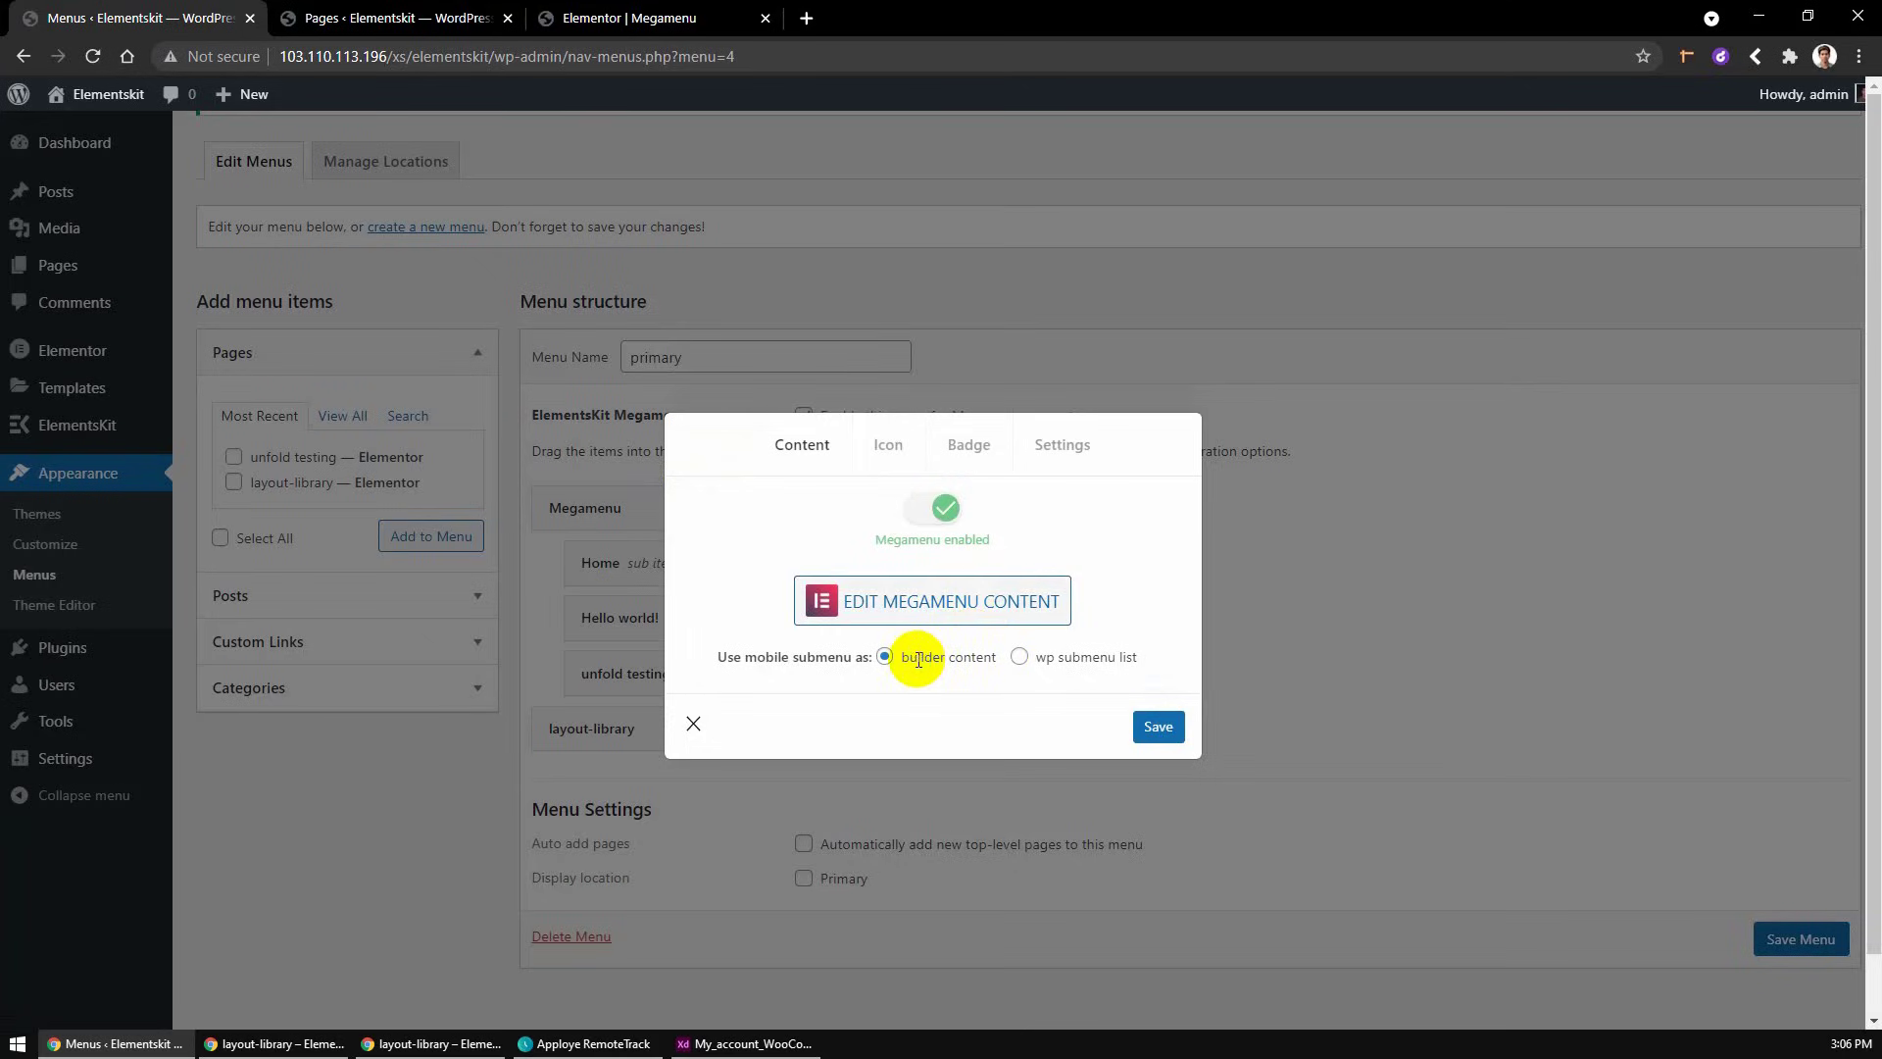
mouse_move(1052, 657)
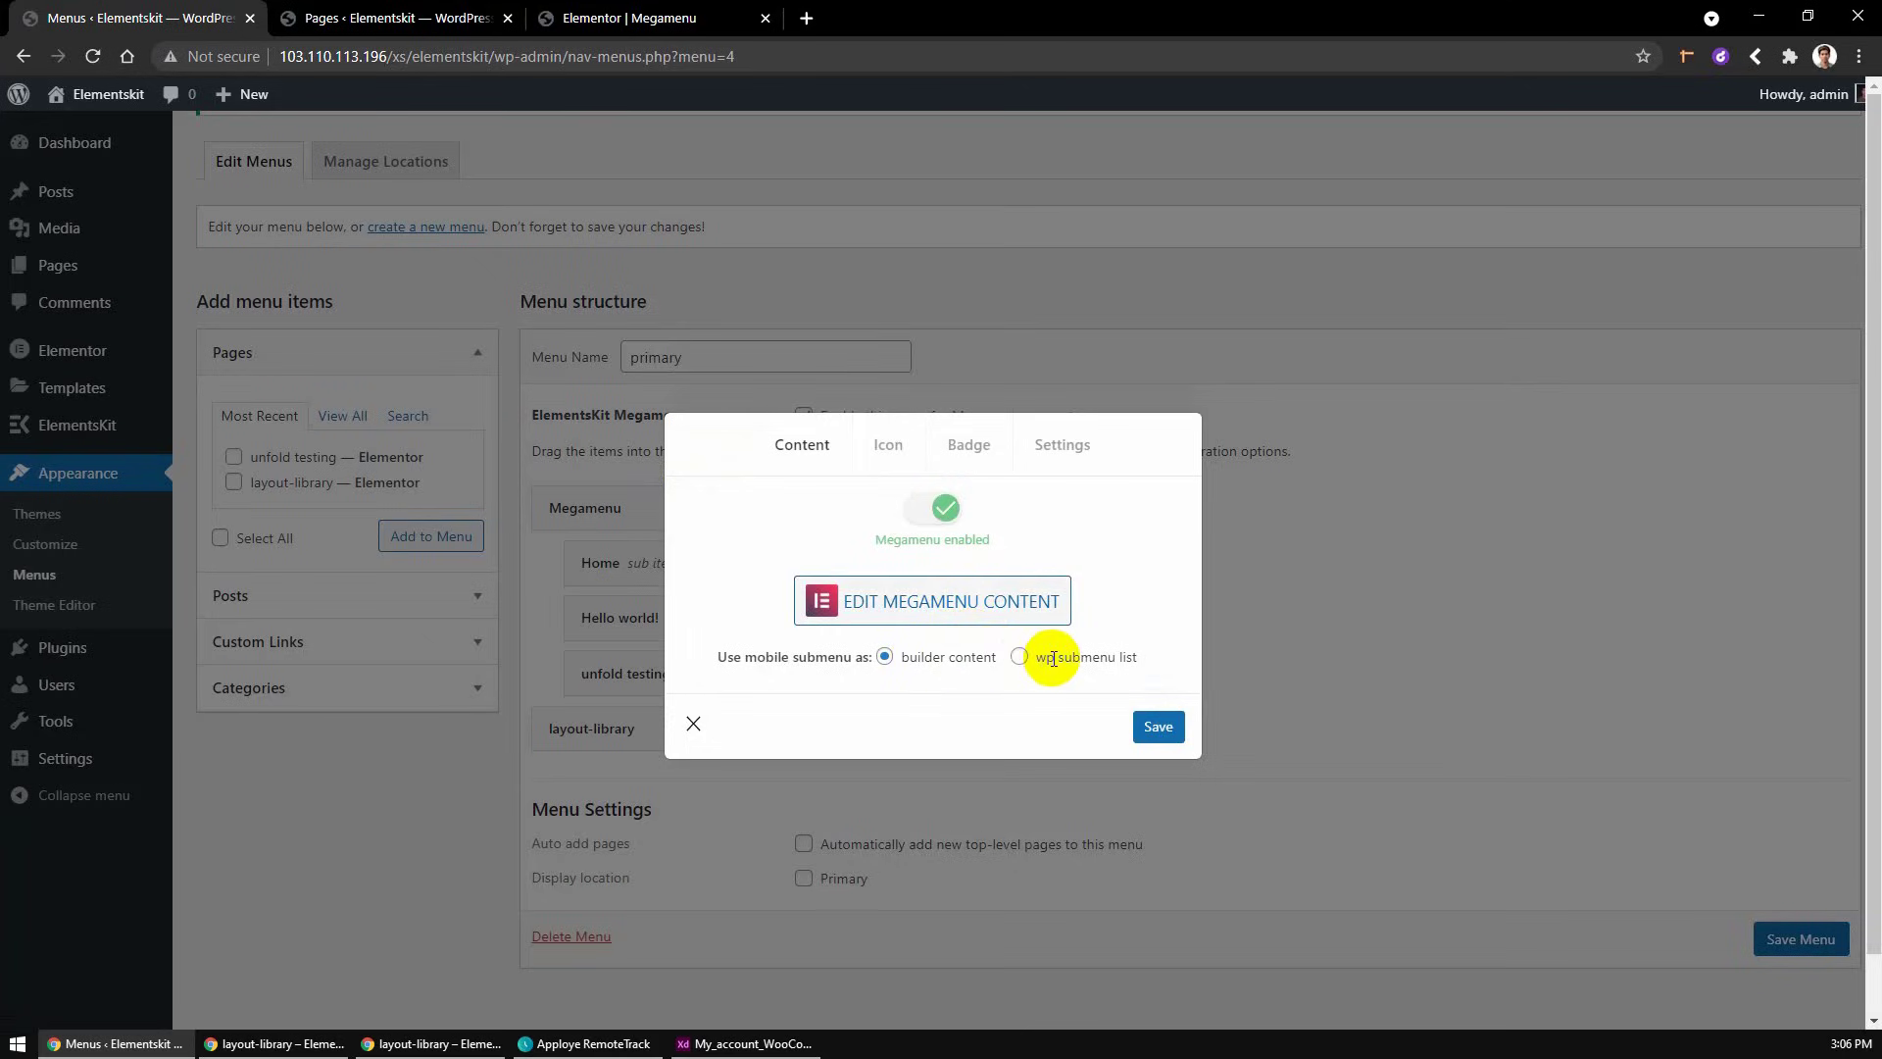
mouse_move(816, 656)
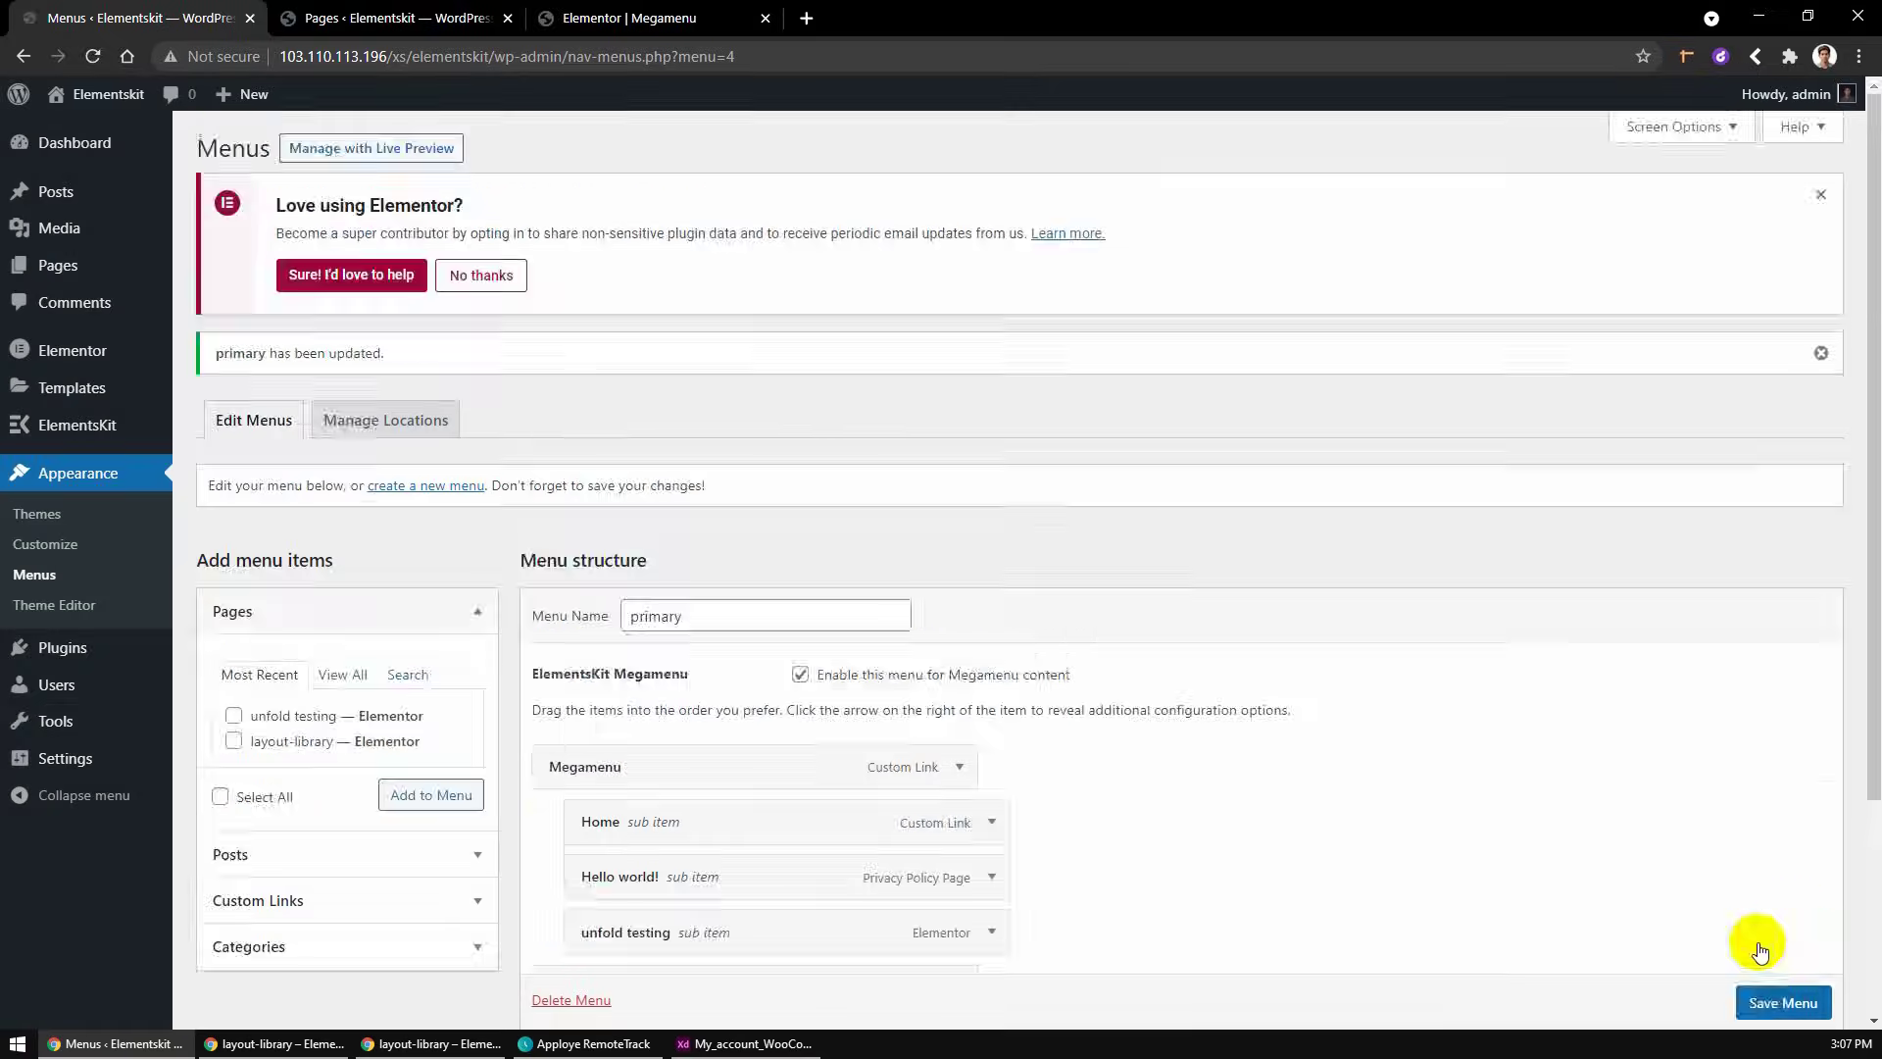
left_click(435, 1043)
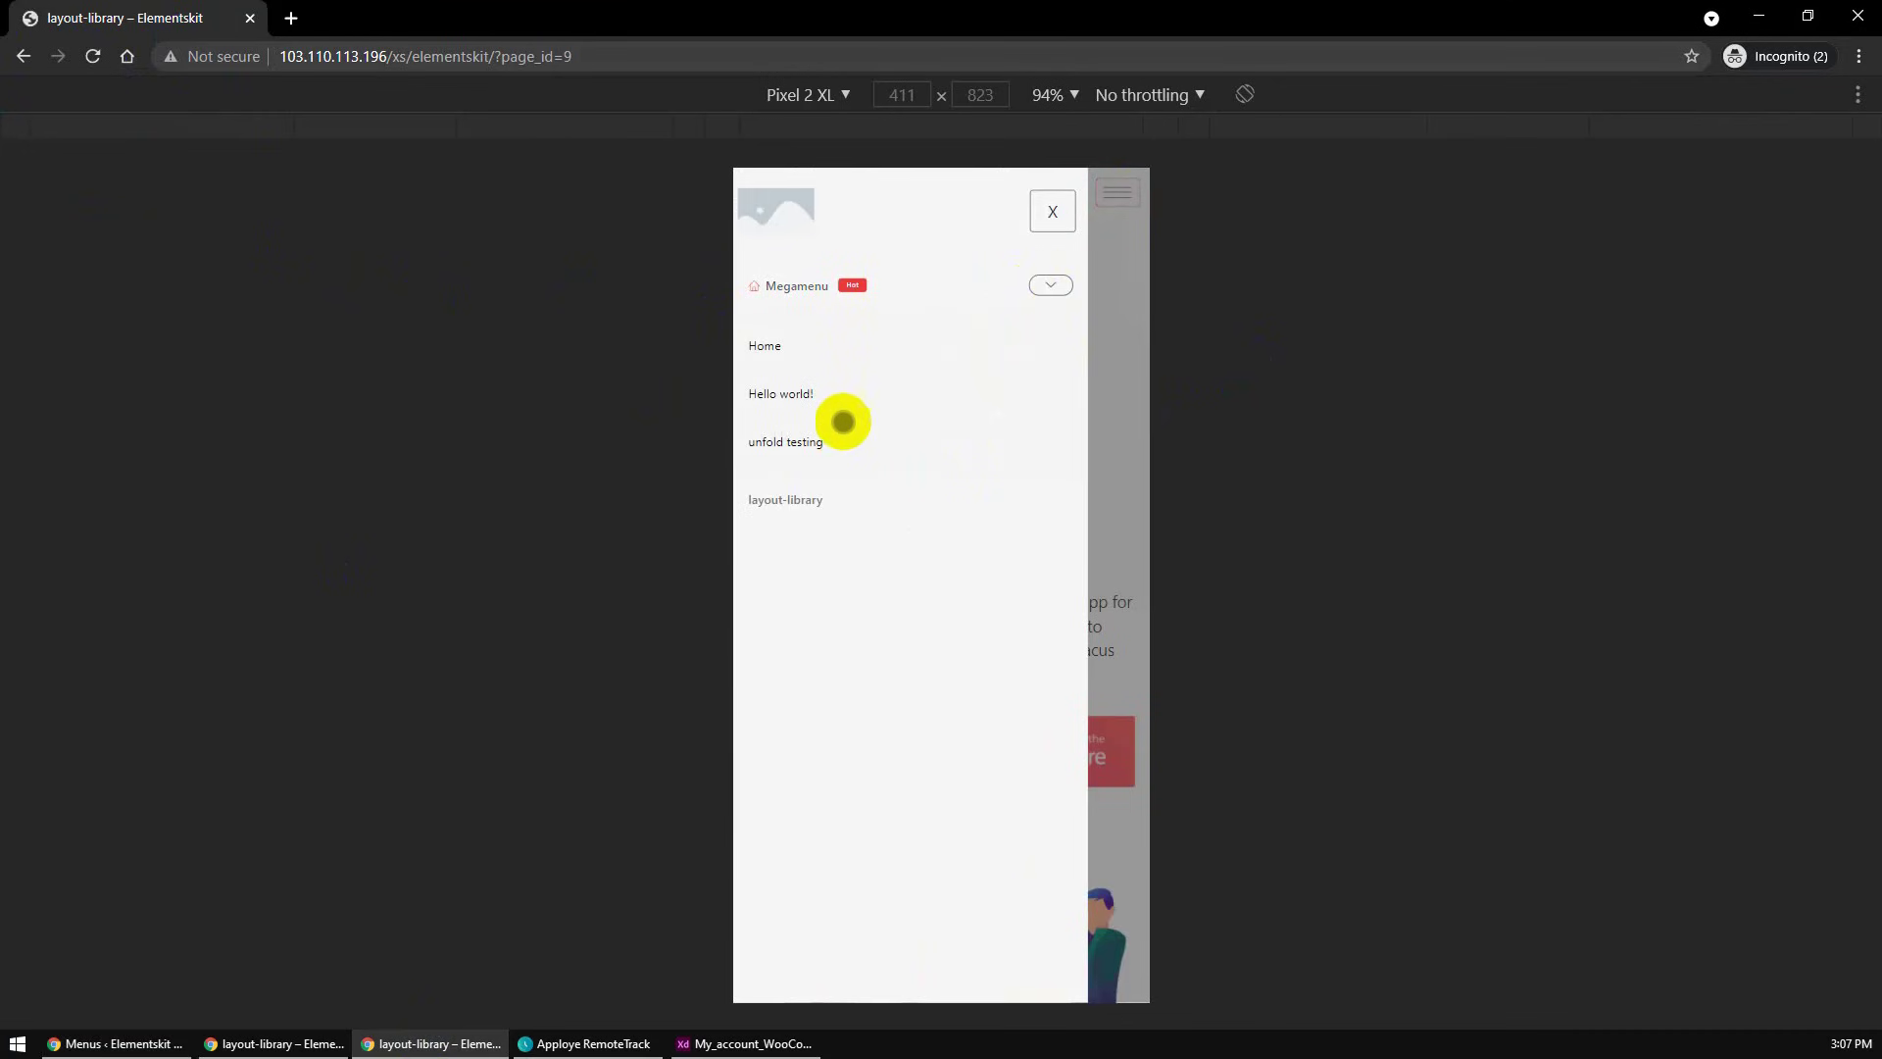
mouse_move(857, 360)
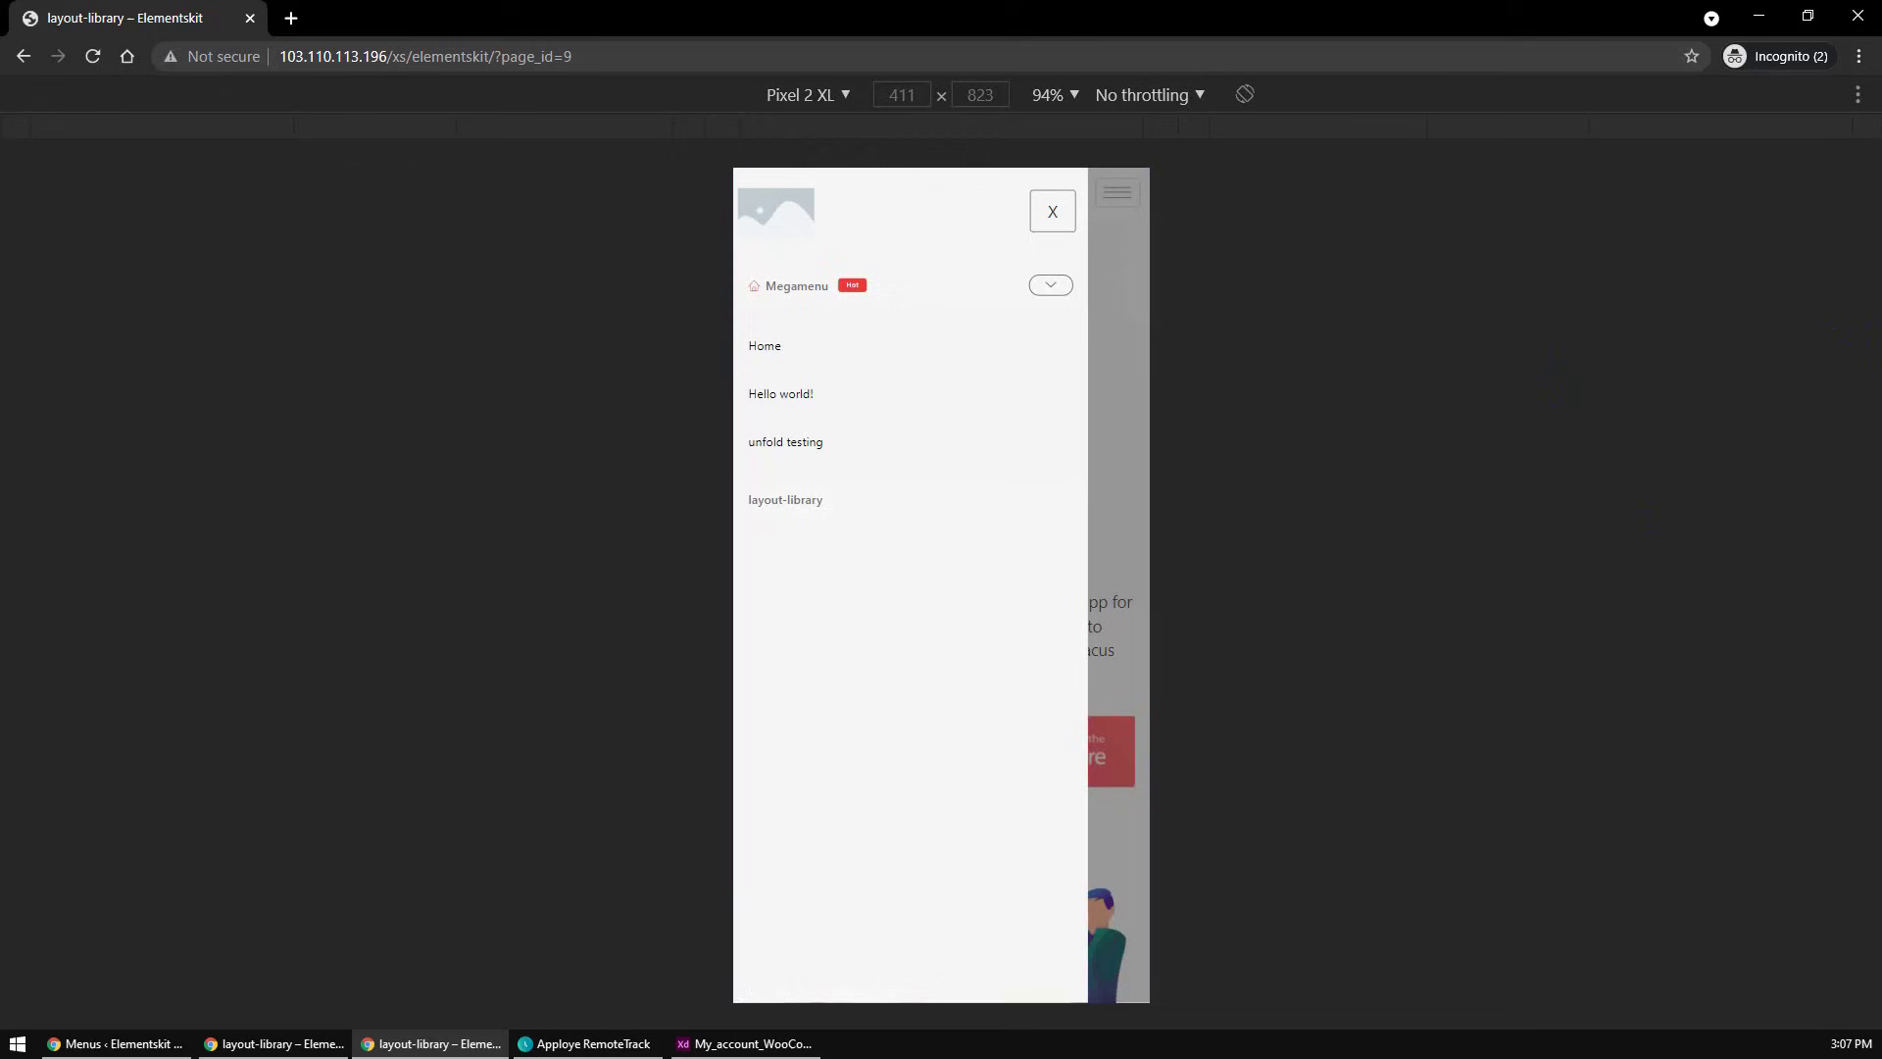
- Turn off the device toolbar so the desktop page shows Megamenu opening the full mega menu panel
left_click(1053, 212)
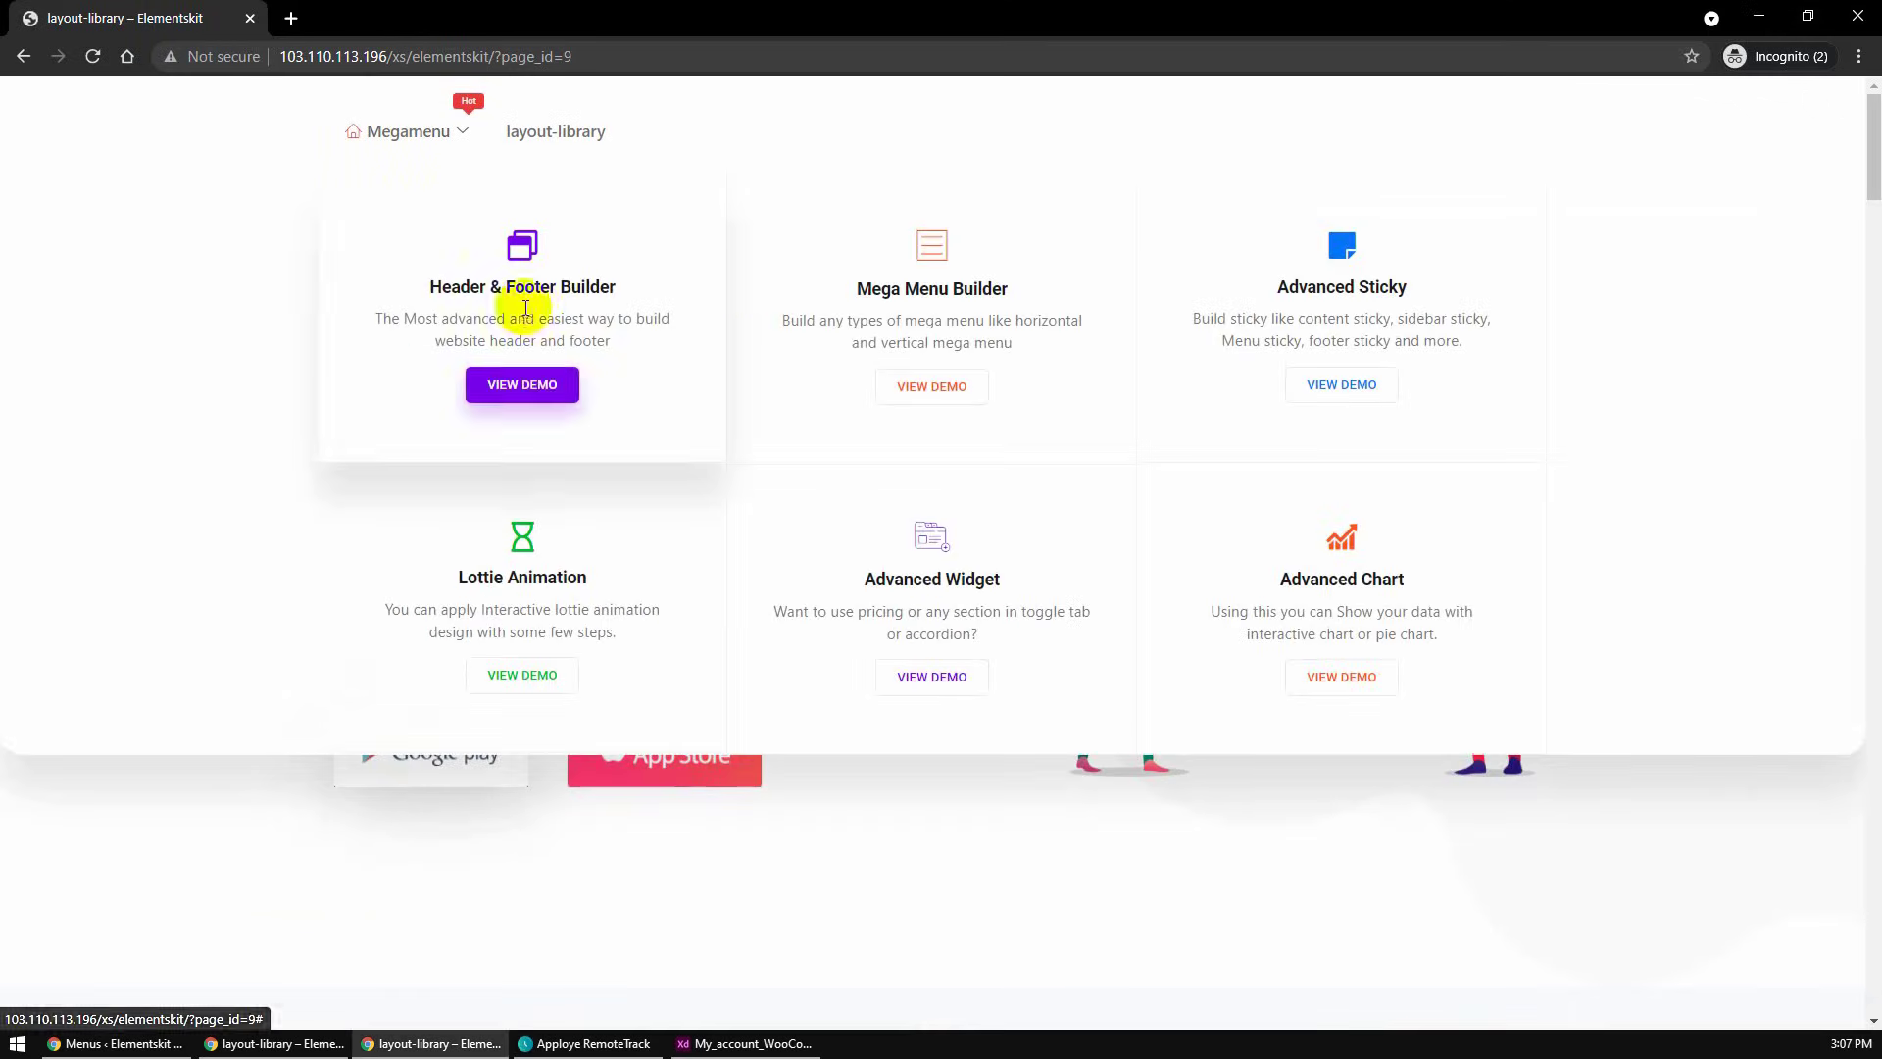
mouse_move(754, 271)
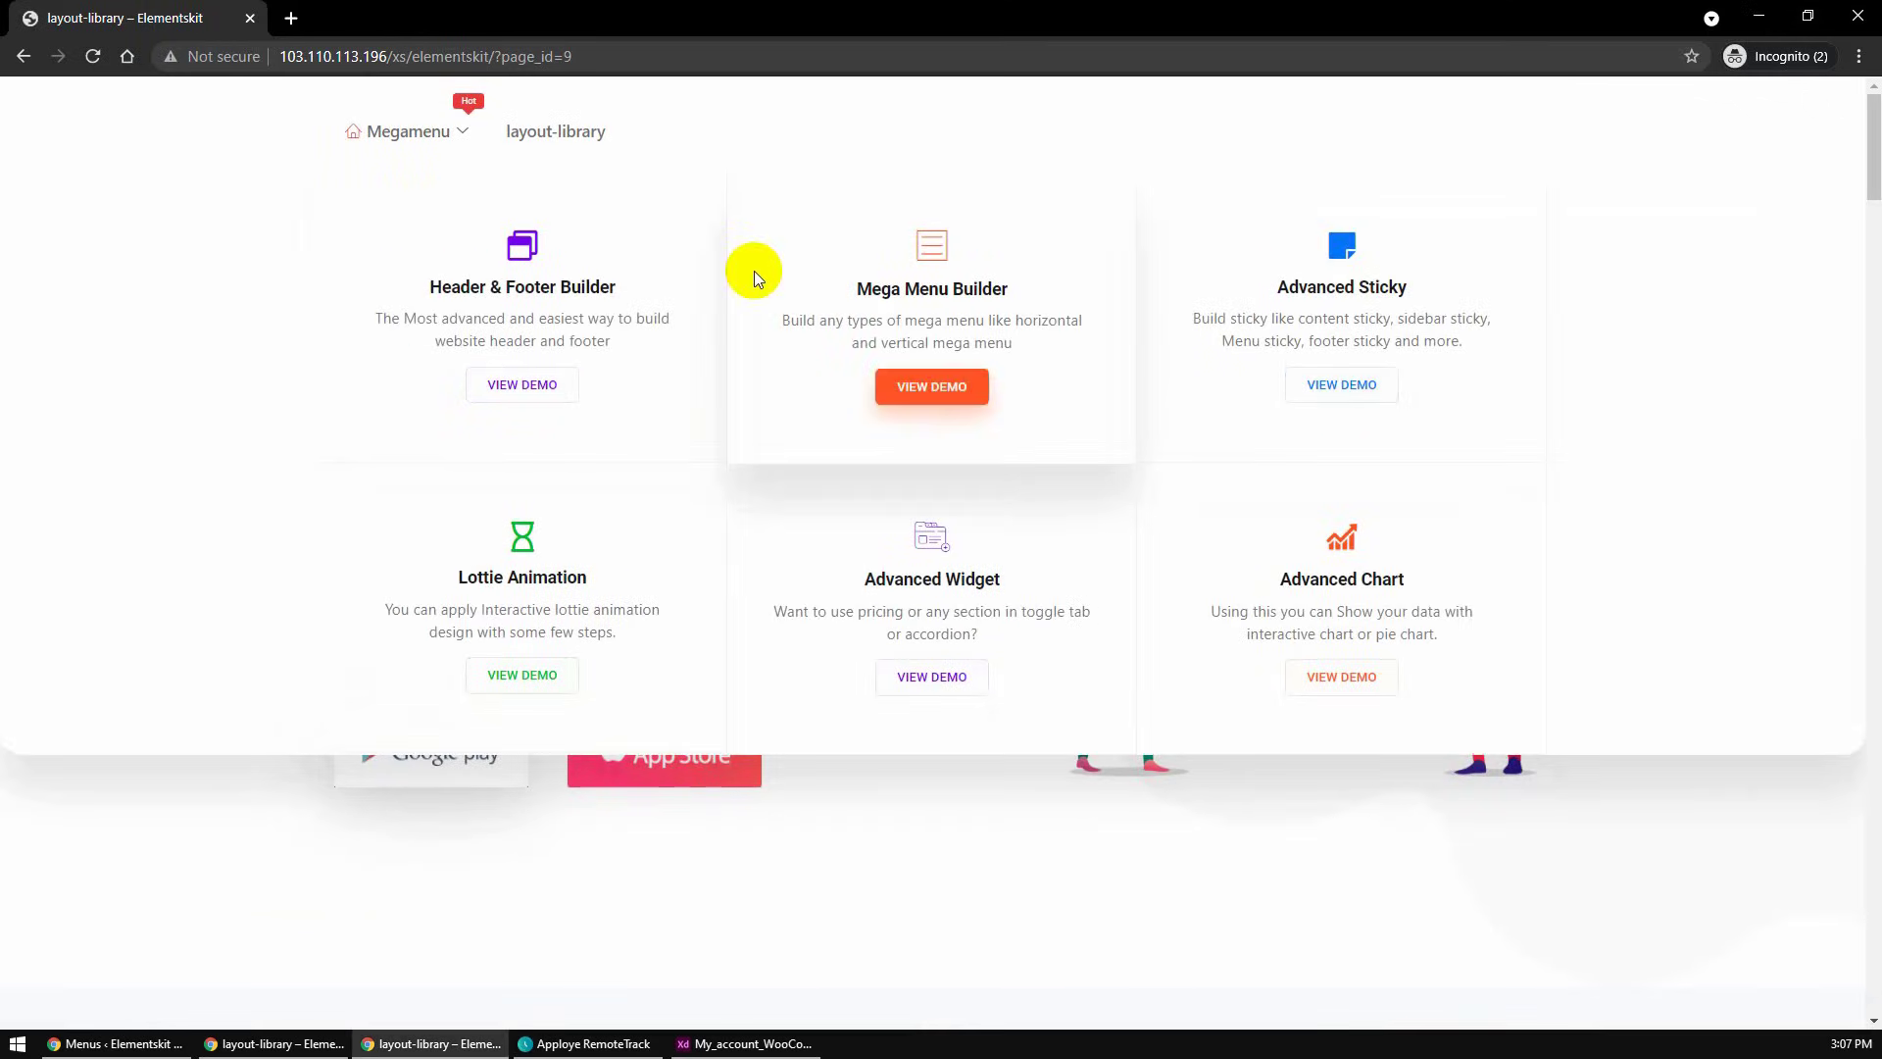